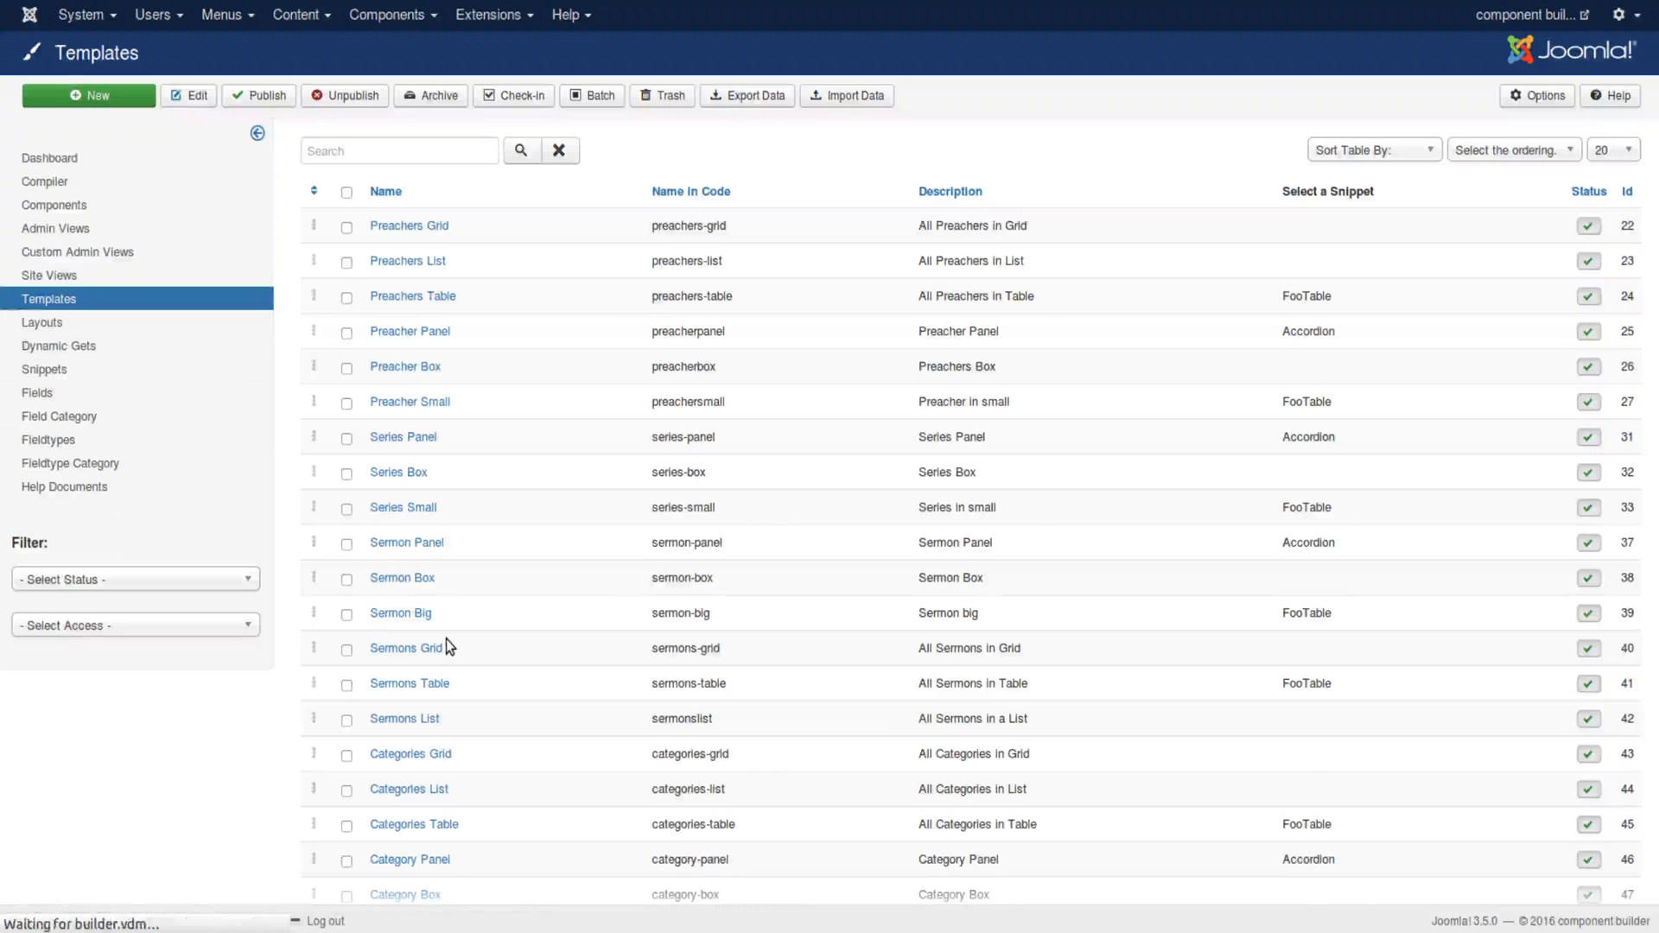
Step: Show the Dynamic Gets list and scroll through the preacher, sermon and series queries
{"action": "left_click", "coordinate": [59, 346]}
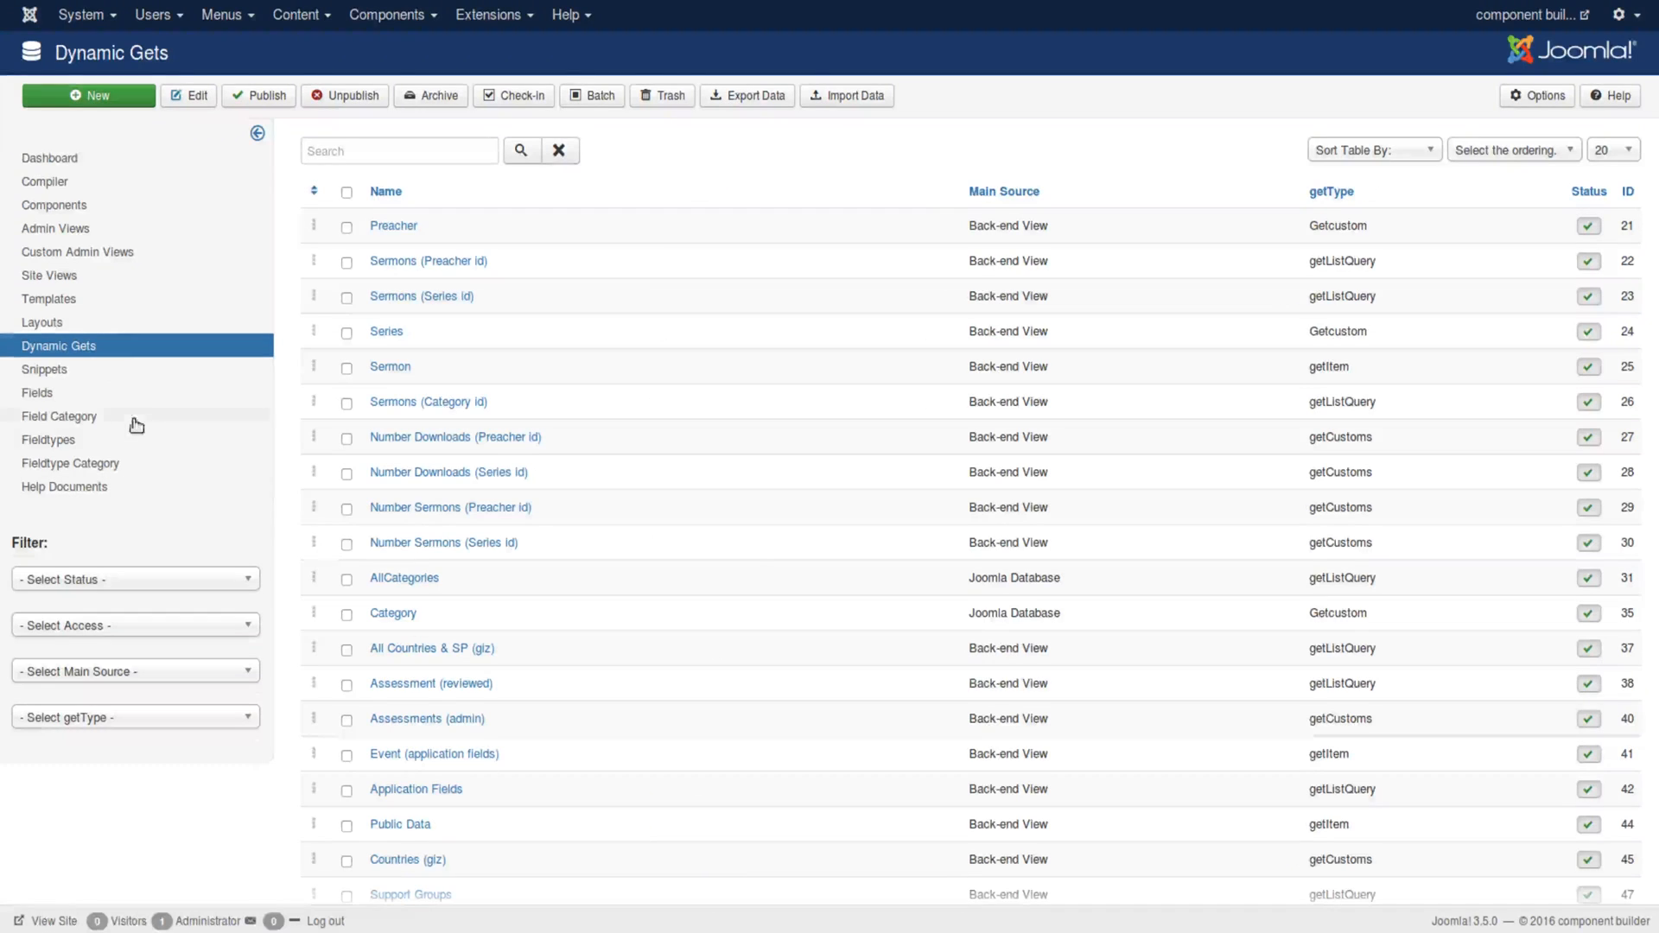
{"action": "scroll", "scroll_direction": "down", "scroll_amount": 3}
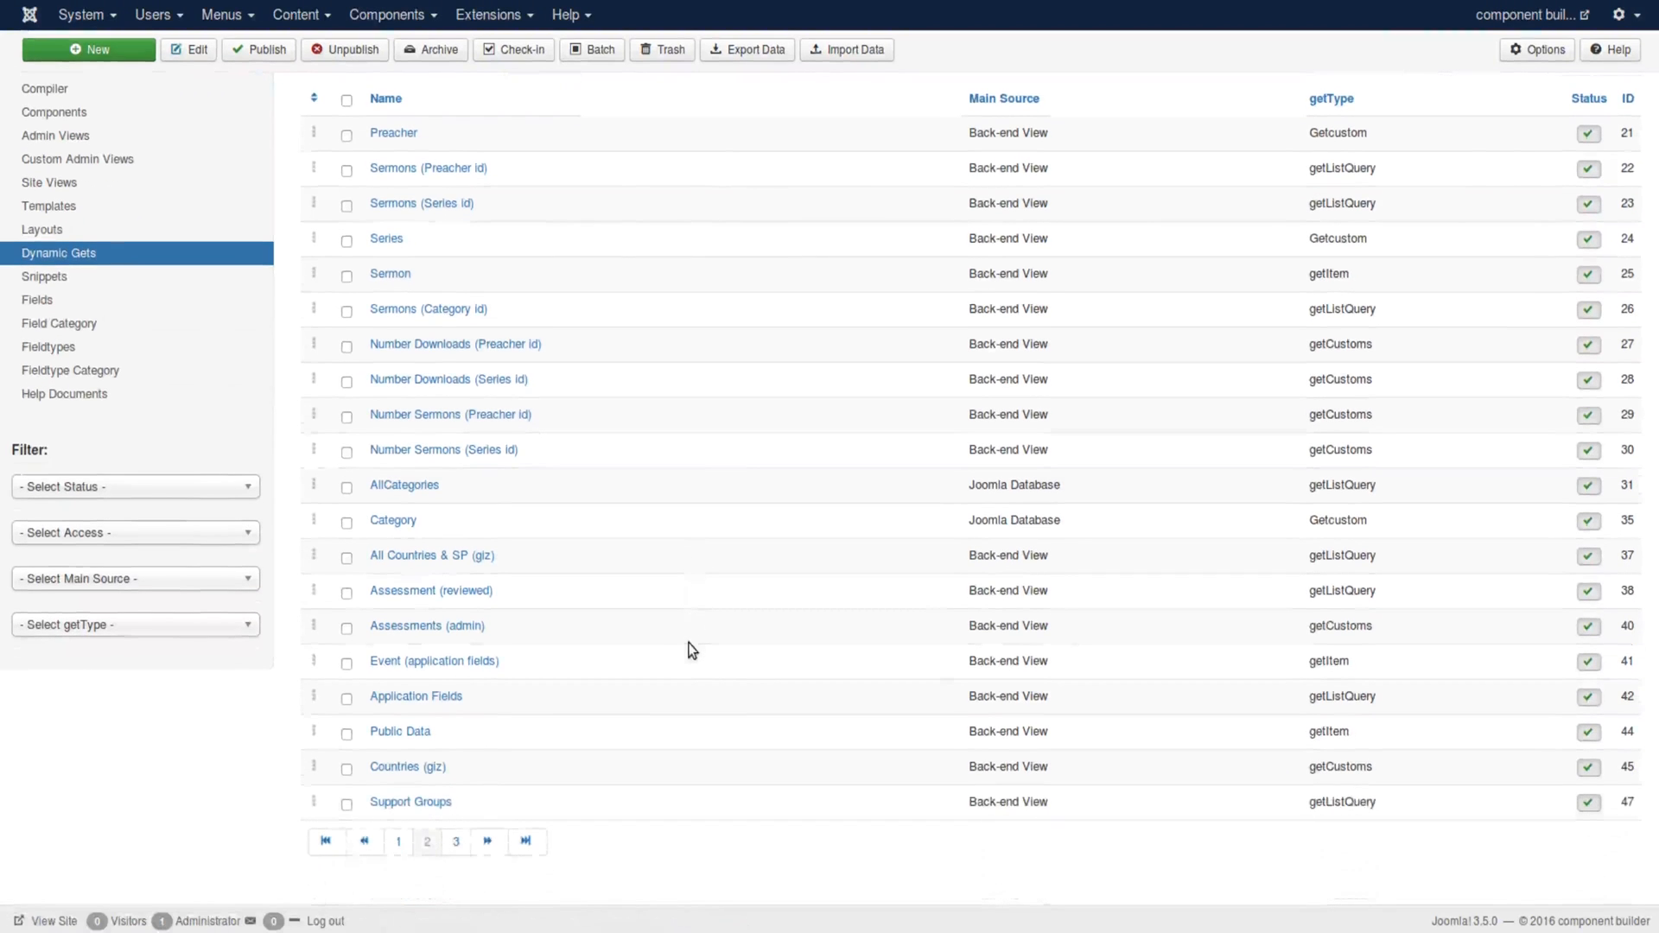
{"action": "mouse_move", "coordinate": [358, 197]}
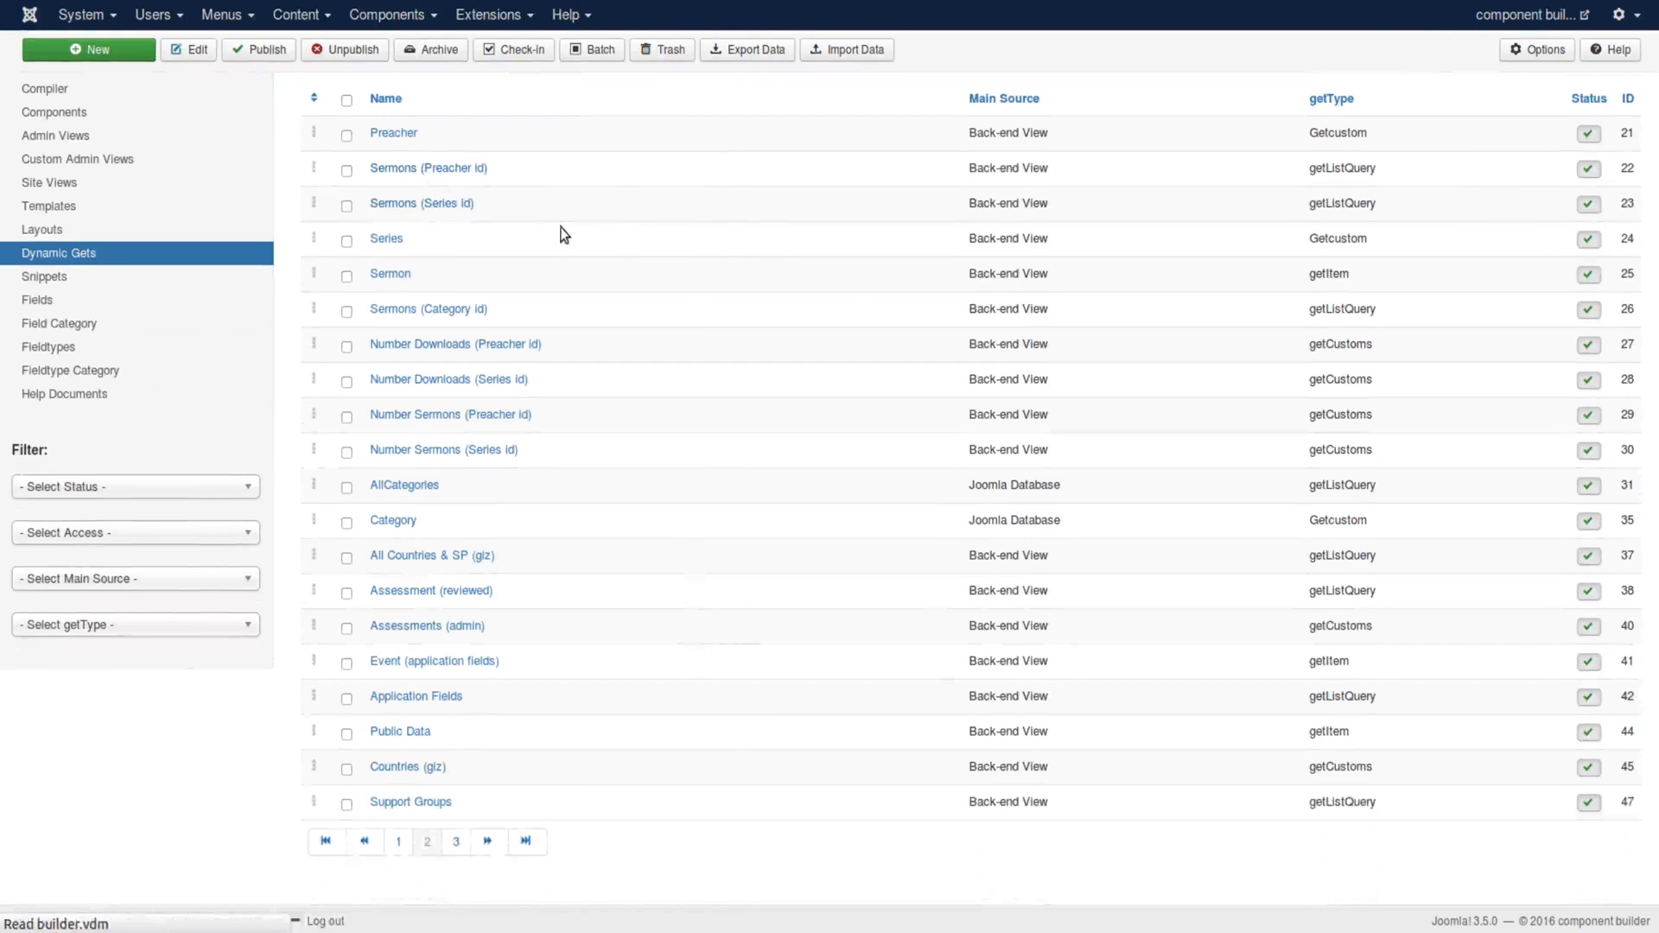
Step: Bring up the Sermons (Preacher id) dynamic get and highlight the view key variable in its script
{"action": "left_click", "coordinate": [427, 167]}
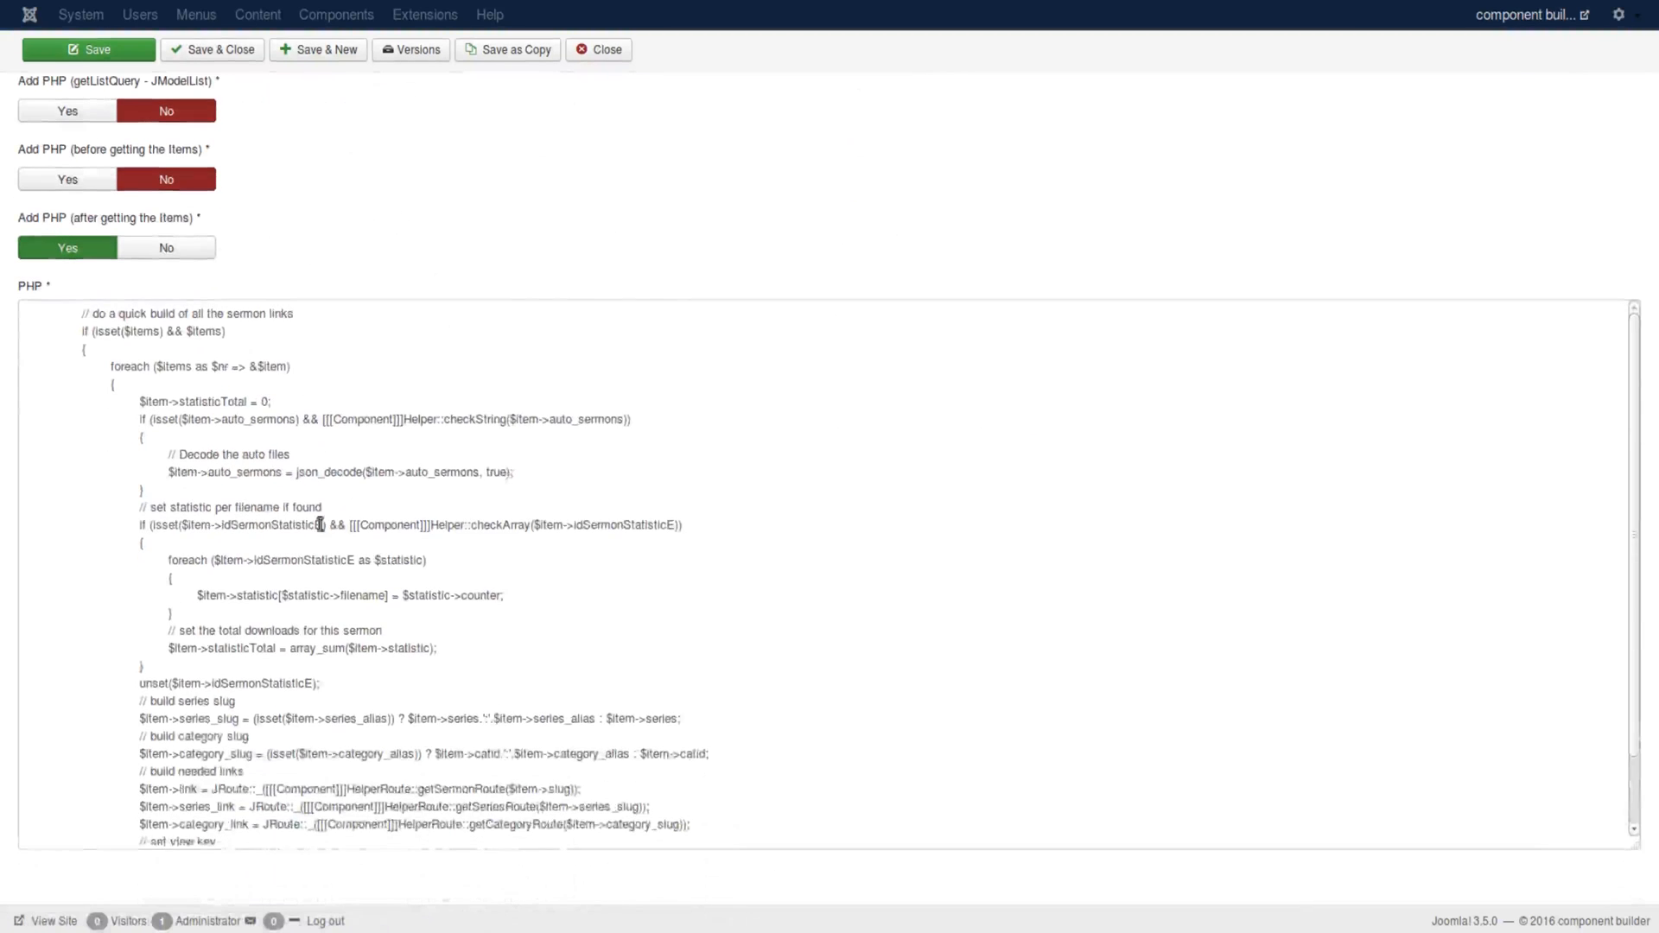
{"action": "scroll", "scroll_direction": "down", "scroll_amount": 3}
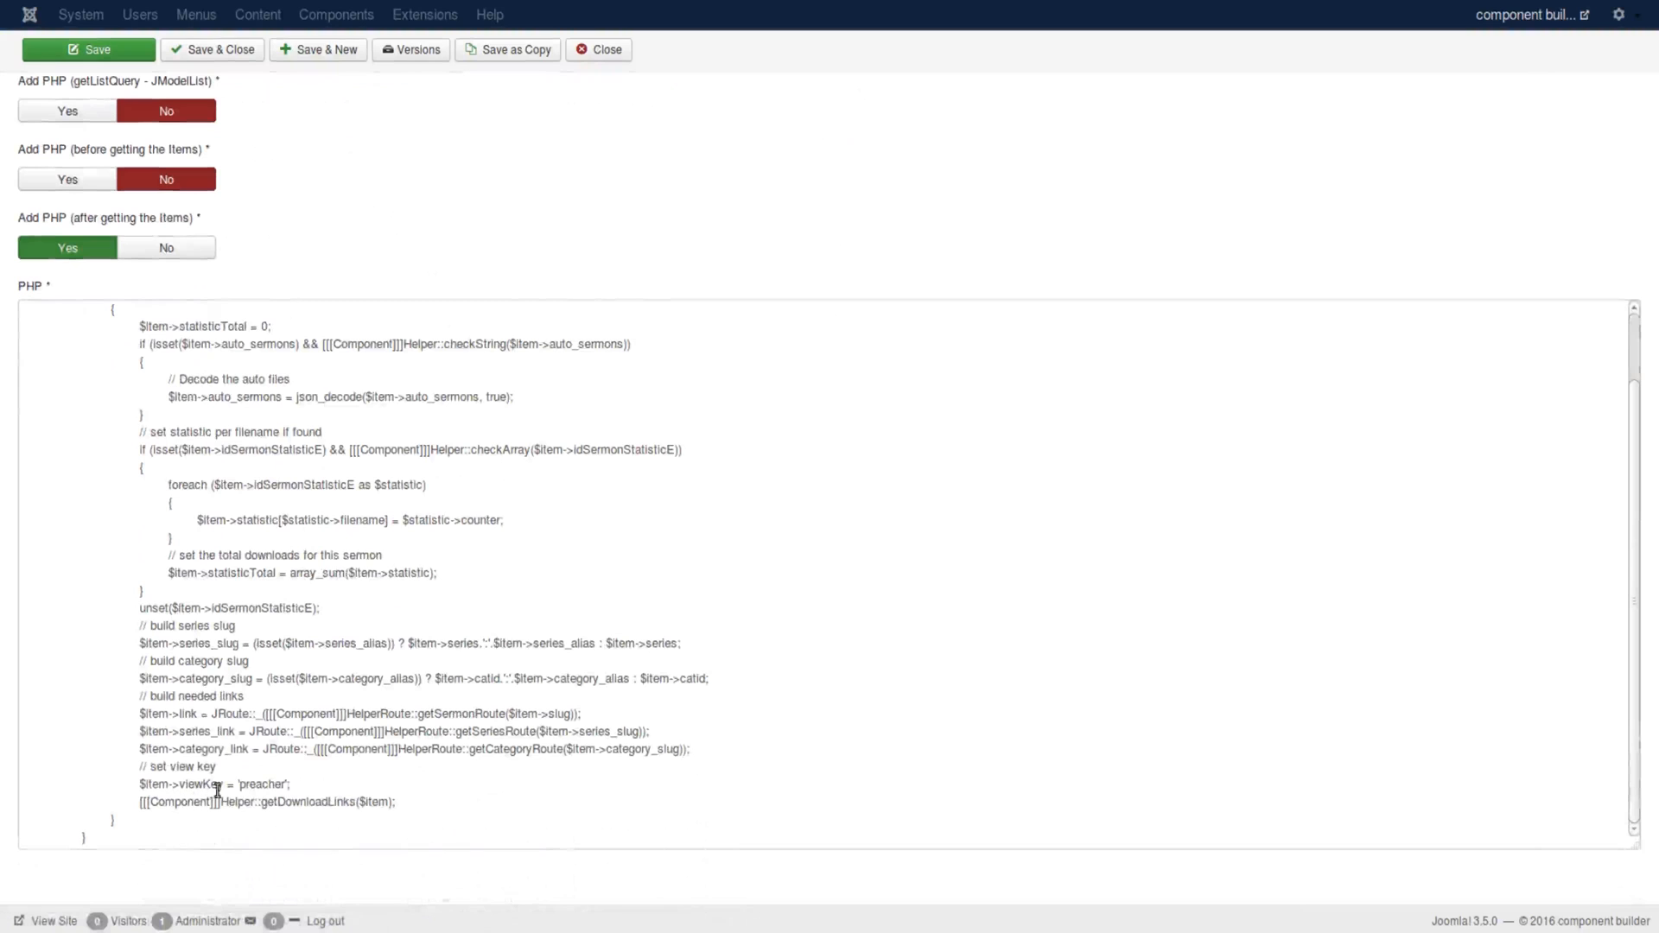
{"action": "double_click", "coordinate": [261, 784]}
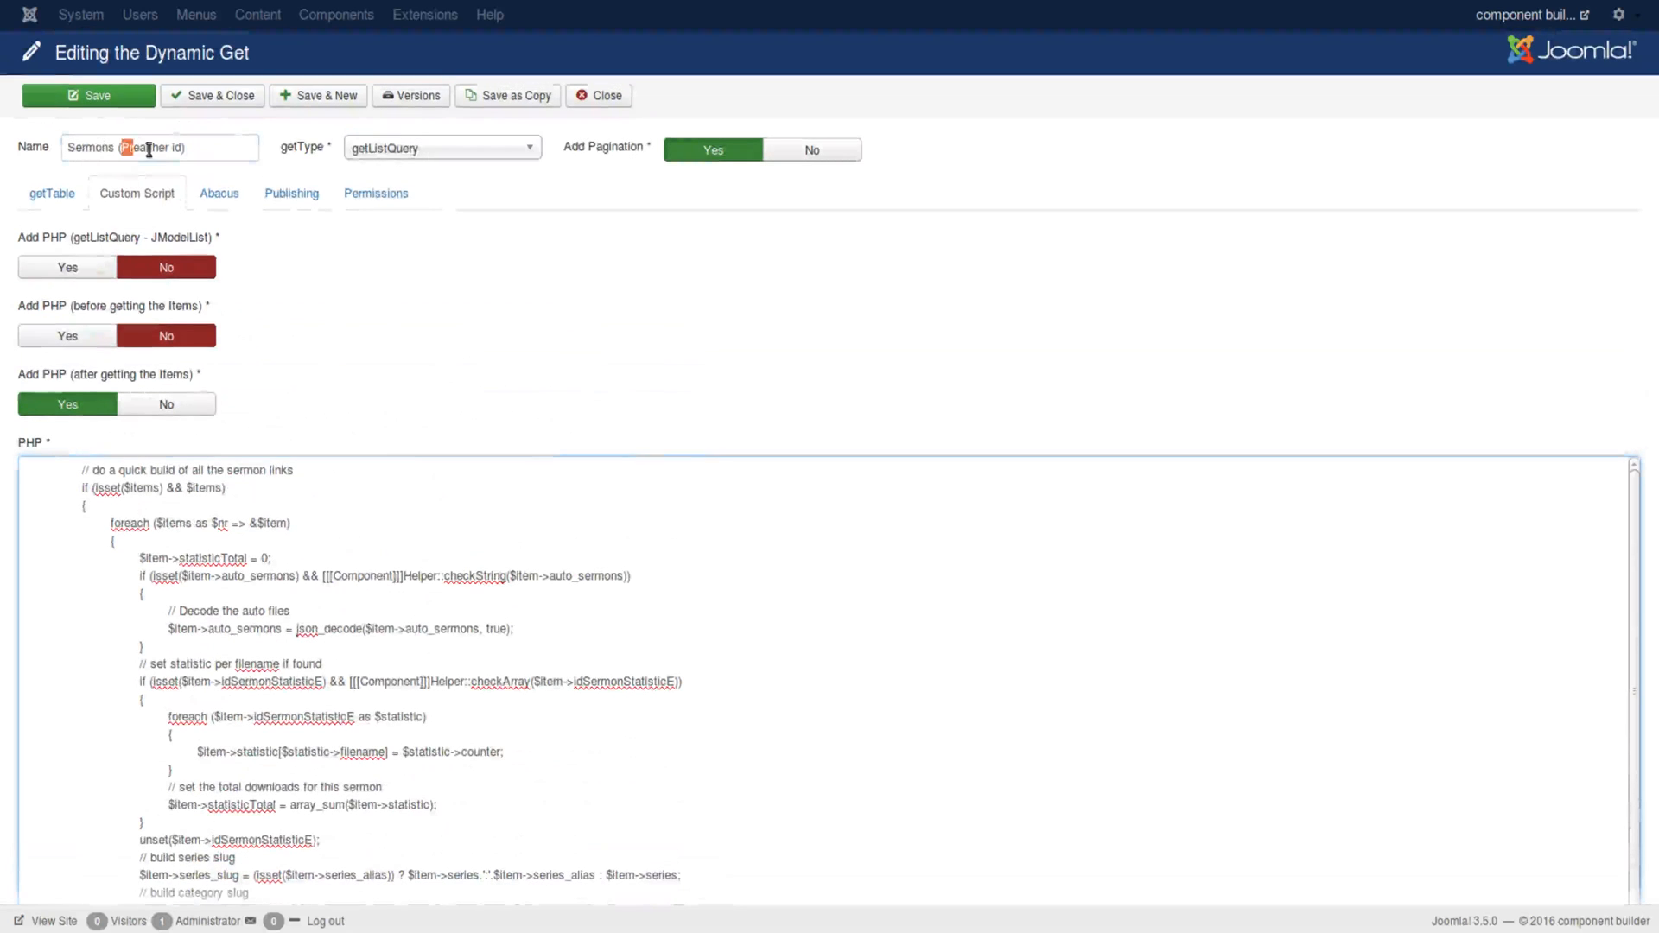
Step: Highlight 'Preacher' in the get's name and read through the after-items PHP script
{"action": "double_click", "coordinate": [145, 147]}
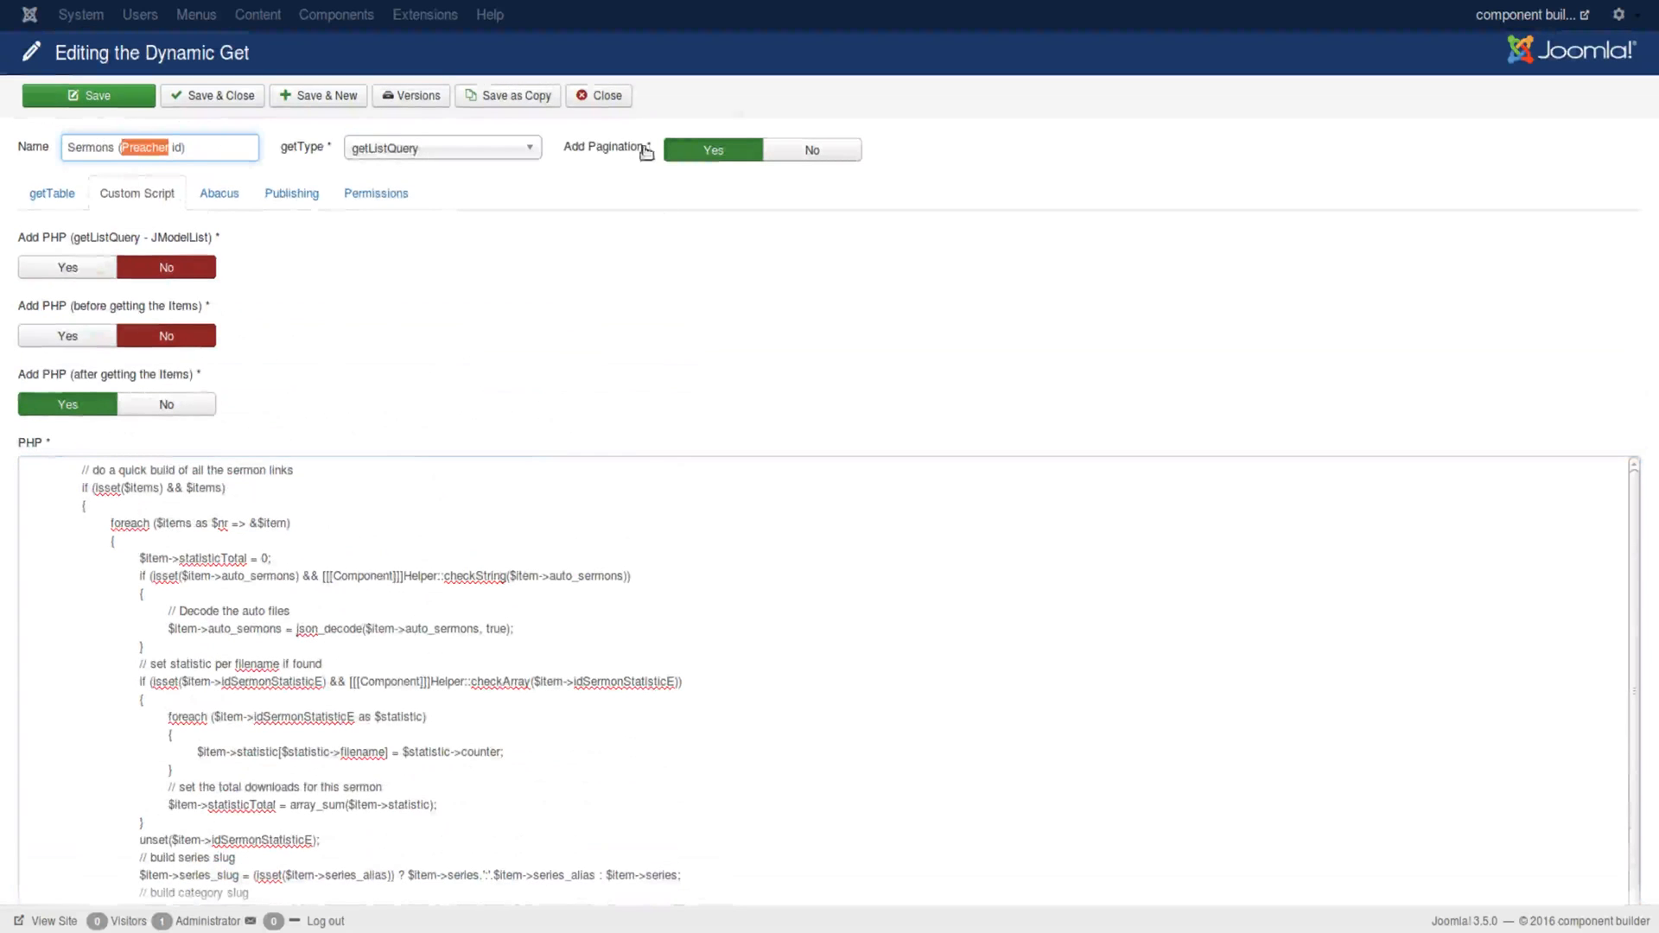
{"action": "scroll", "scroll_direction": "down", "scroll_amount": 3}
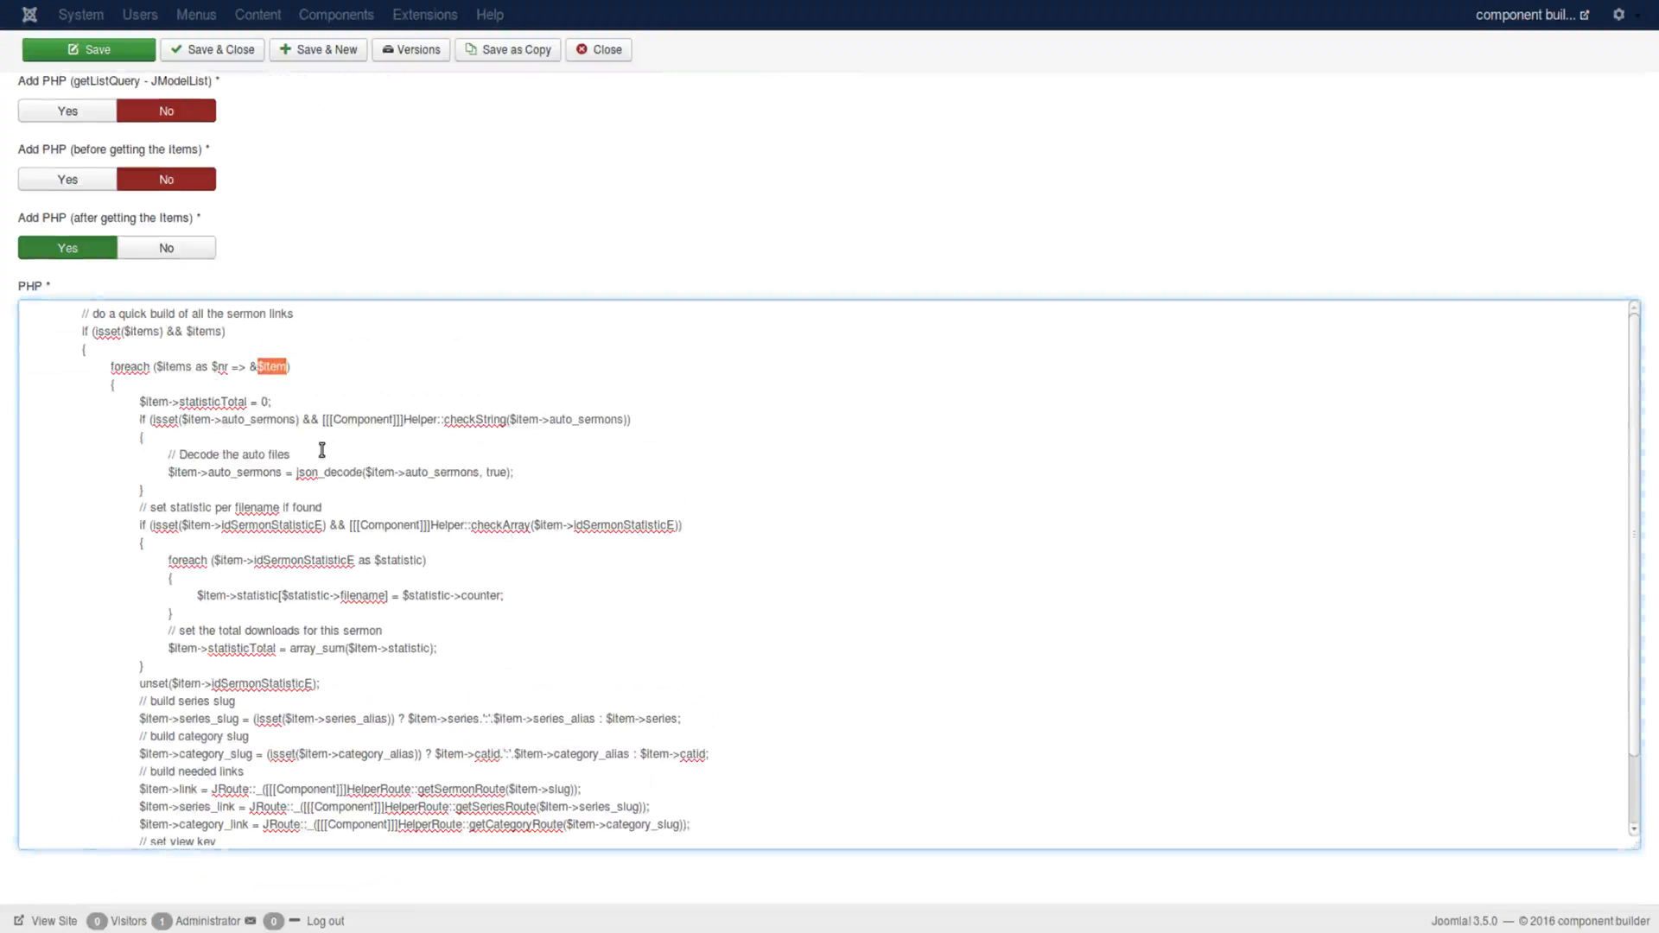
{"action": "scroll", "scroll_direction": "down", "scroll_amount": 3}
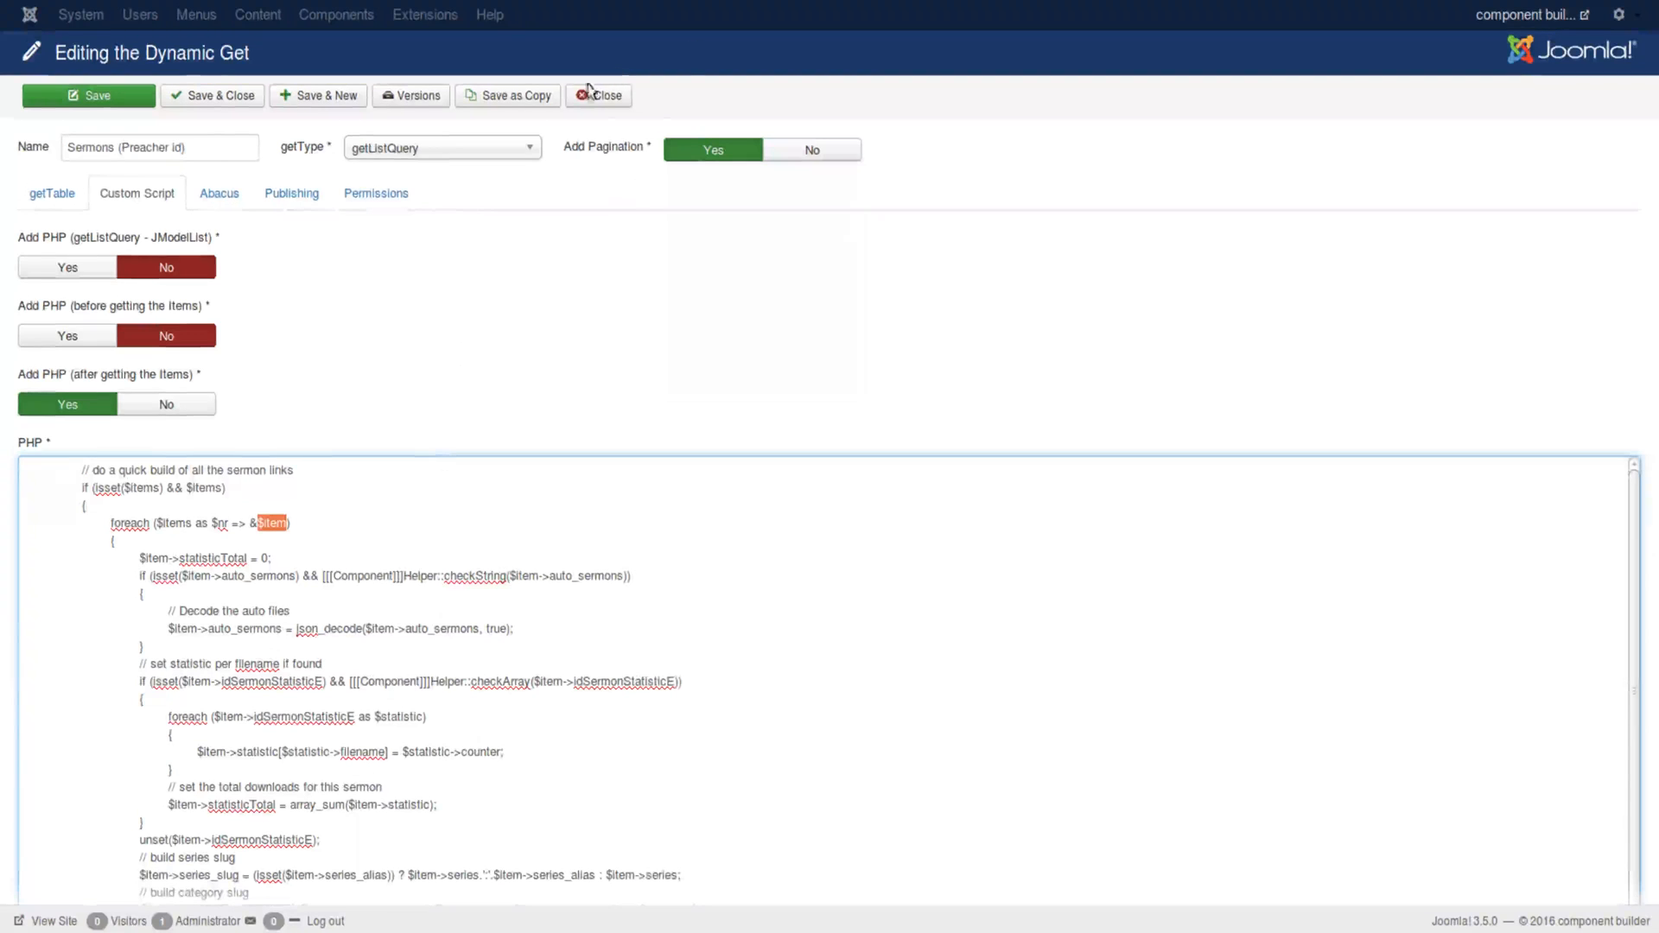
Step: Close the Sermons (Preacher id) dynamic get and return to the Templates list
{"action": "left_click", "coordinate": [597, 95]}
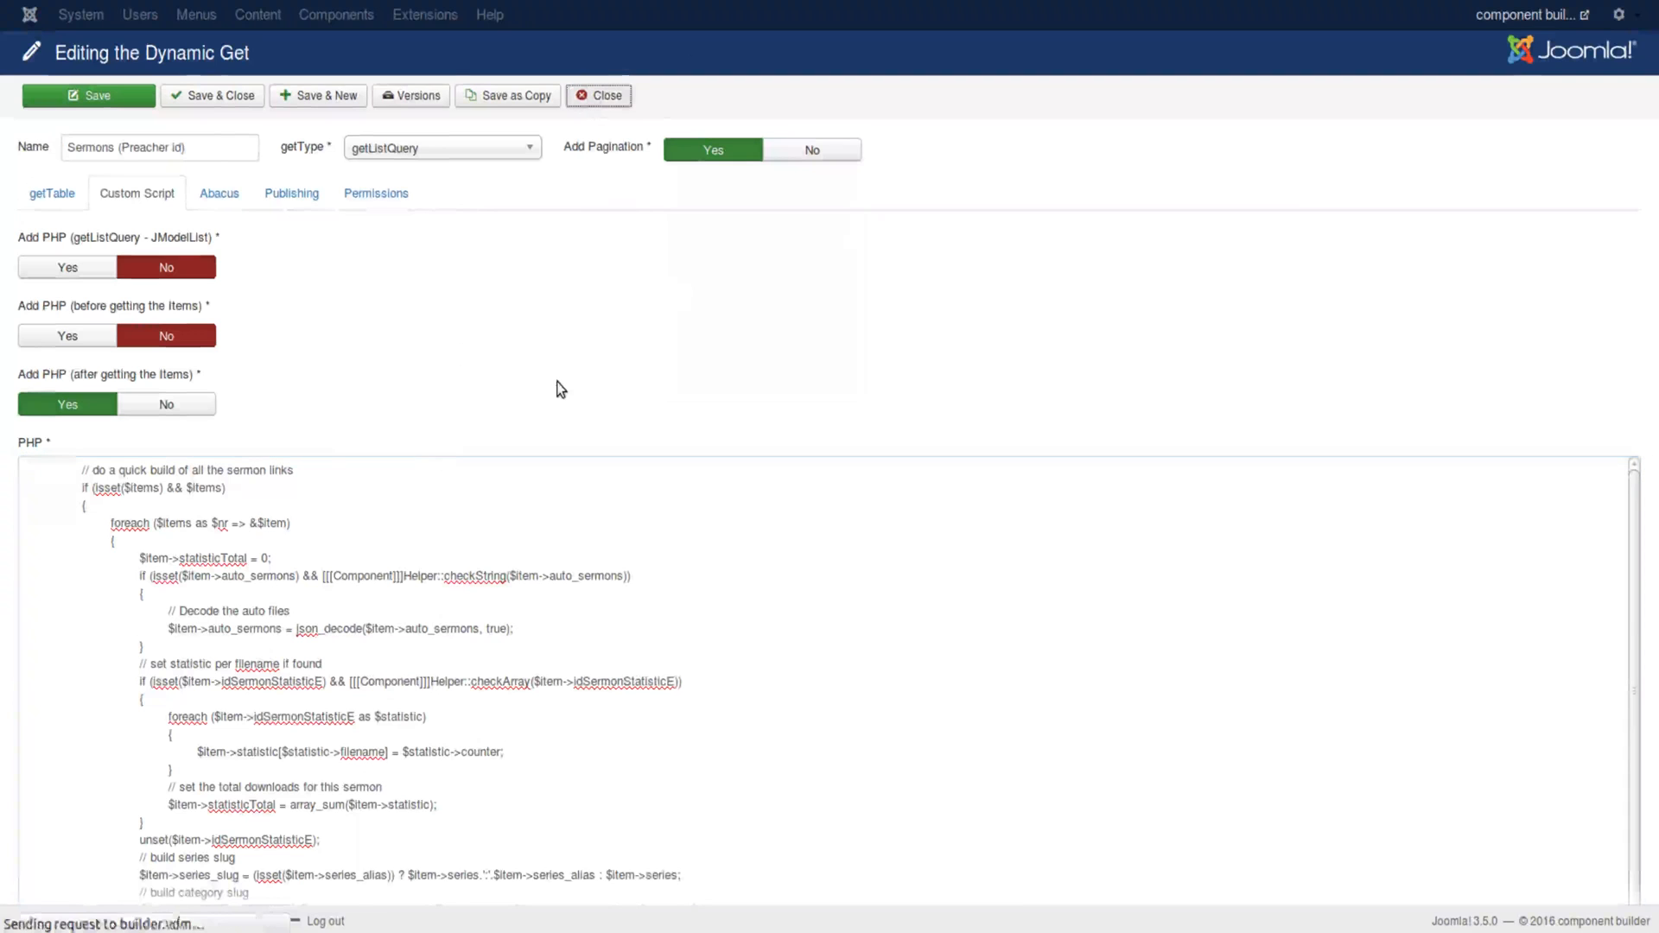
{"action": "left_click", "coordinate": [599, 95]}
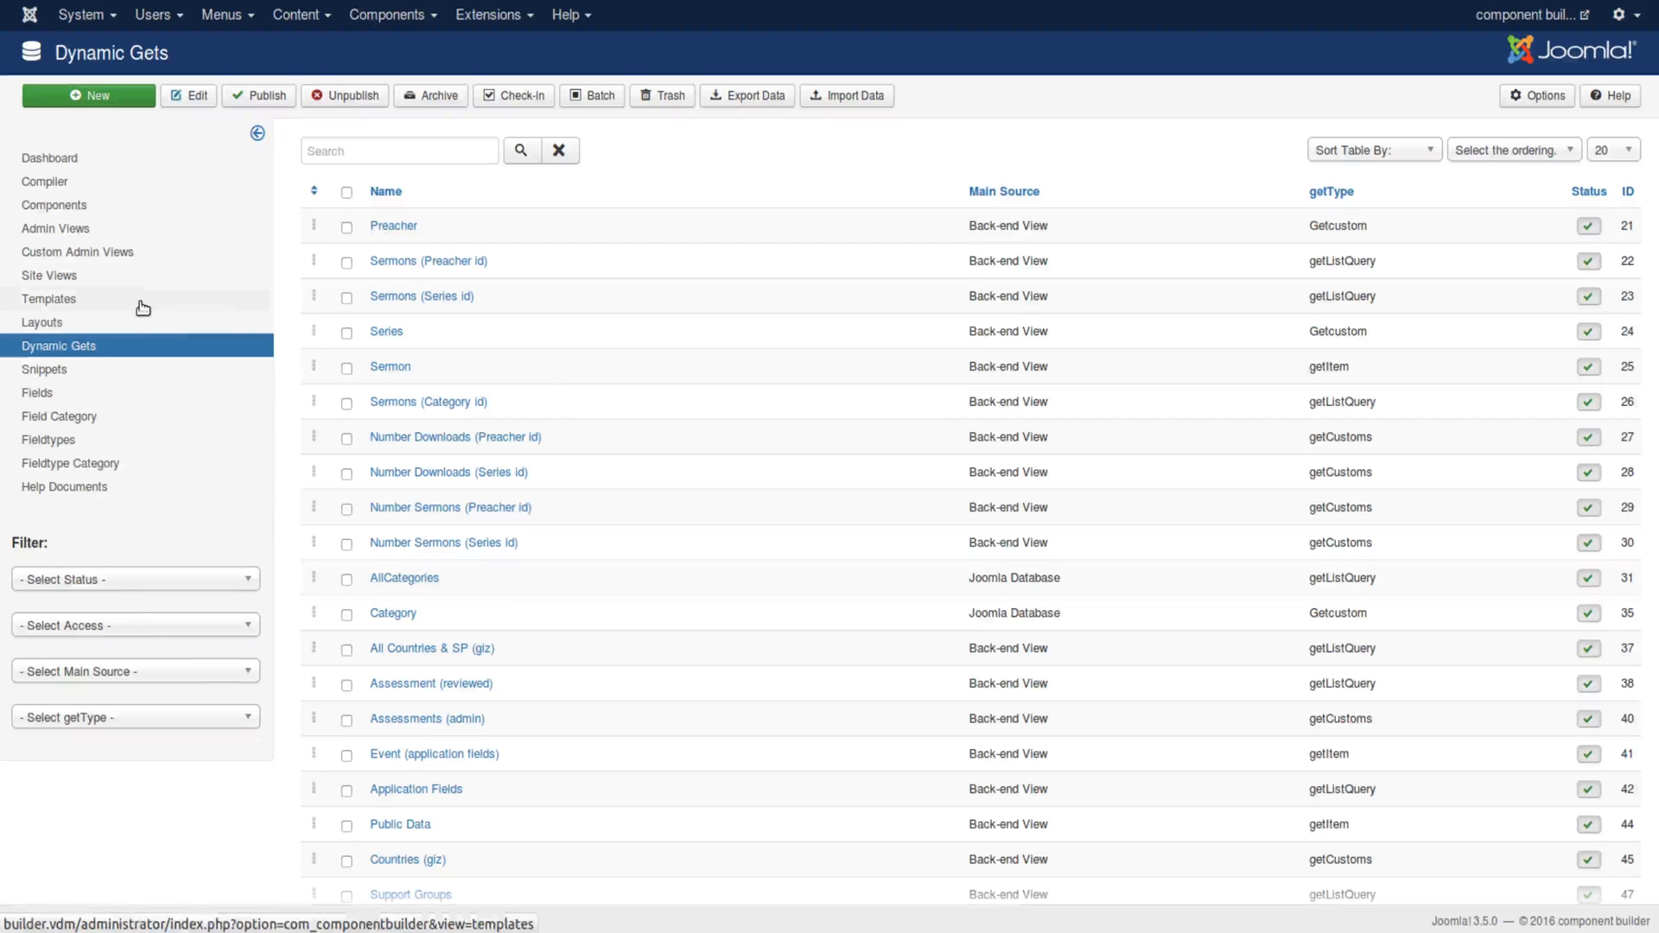
{"action": "left_click", "coordinate": [49, 299]}
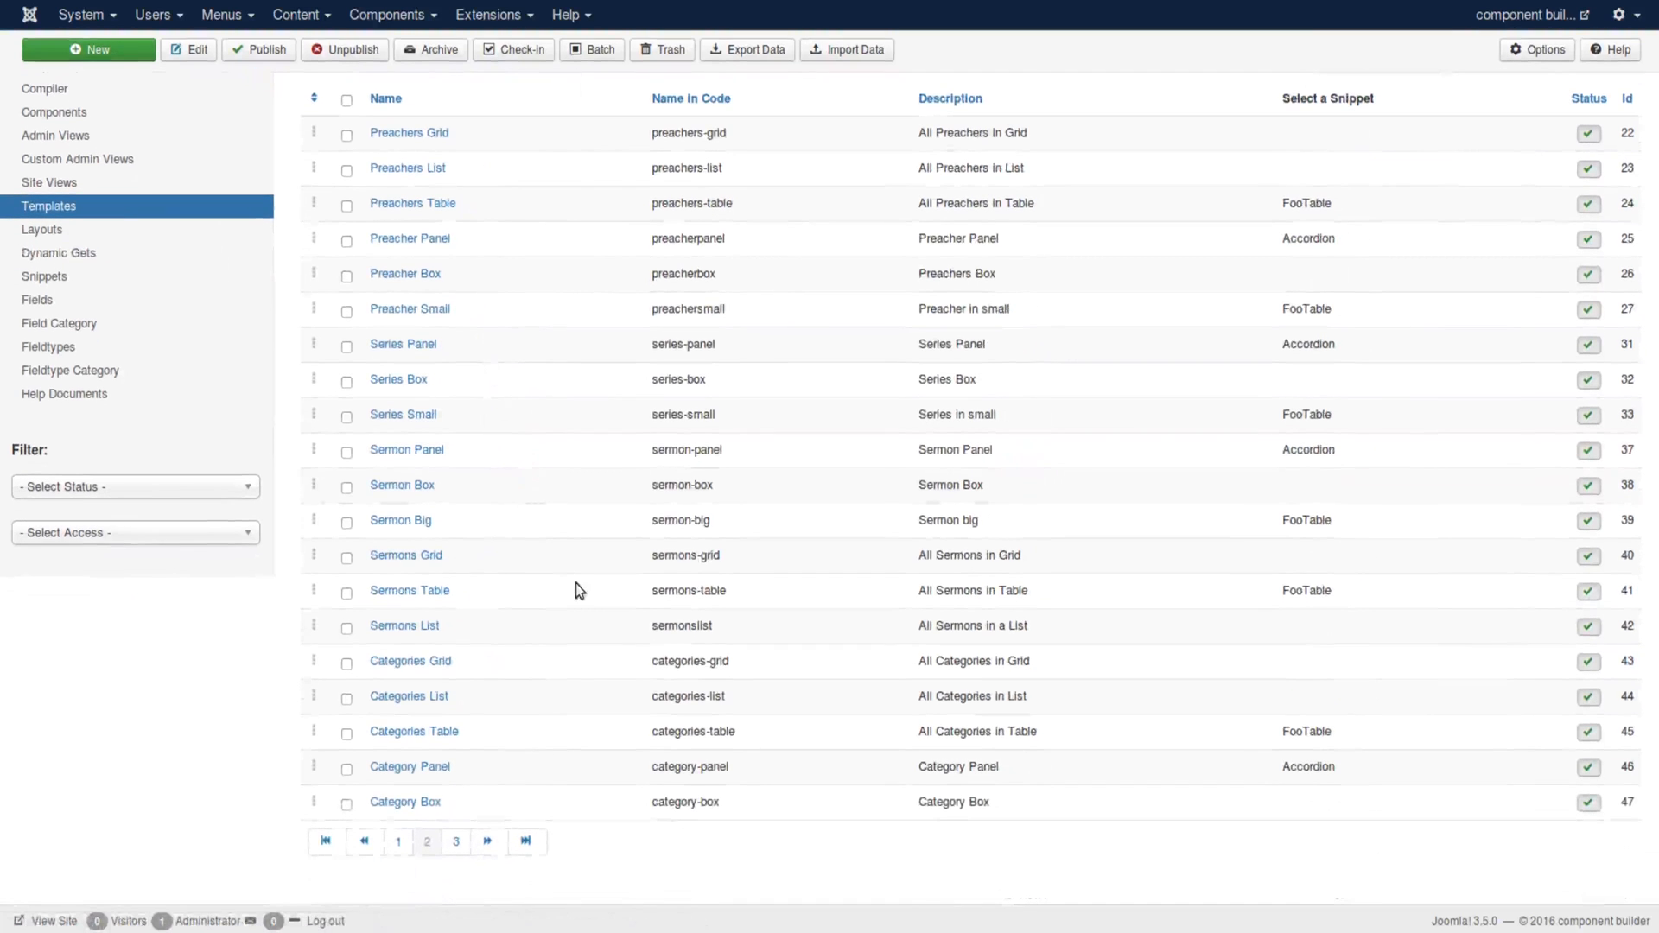
{"action": "mouse_move", "coordinate": [528, 482]}
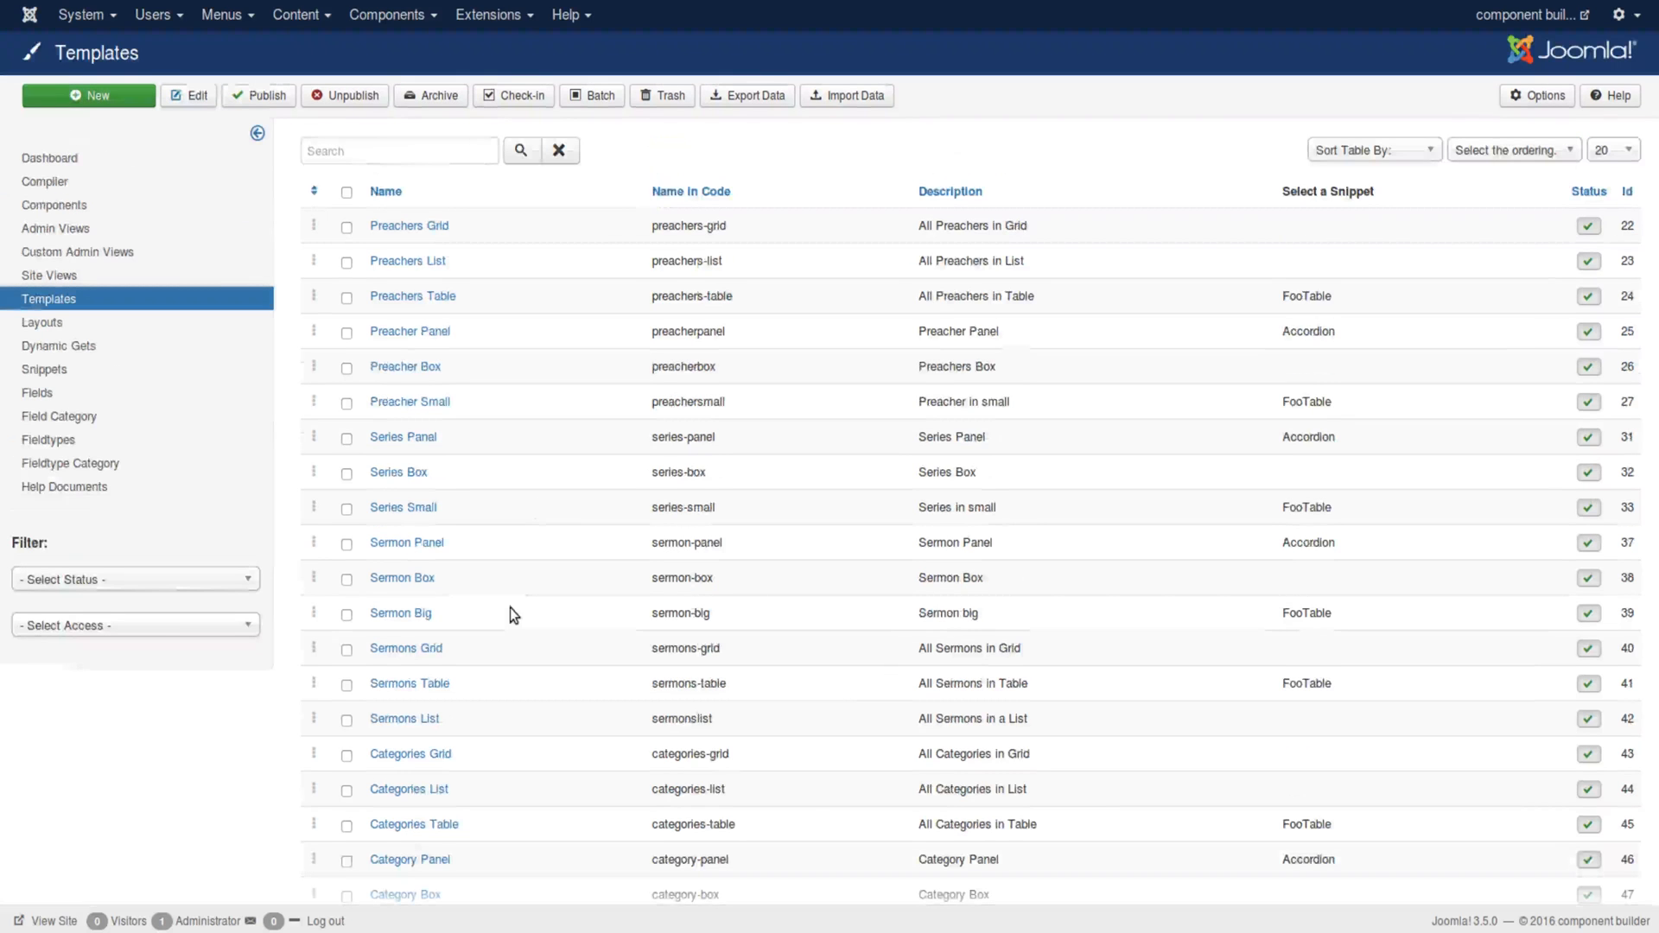
{"action": "mouse_move", "coordinate": [484, 712]}
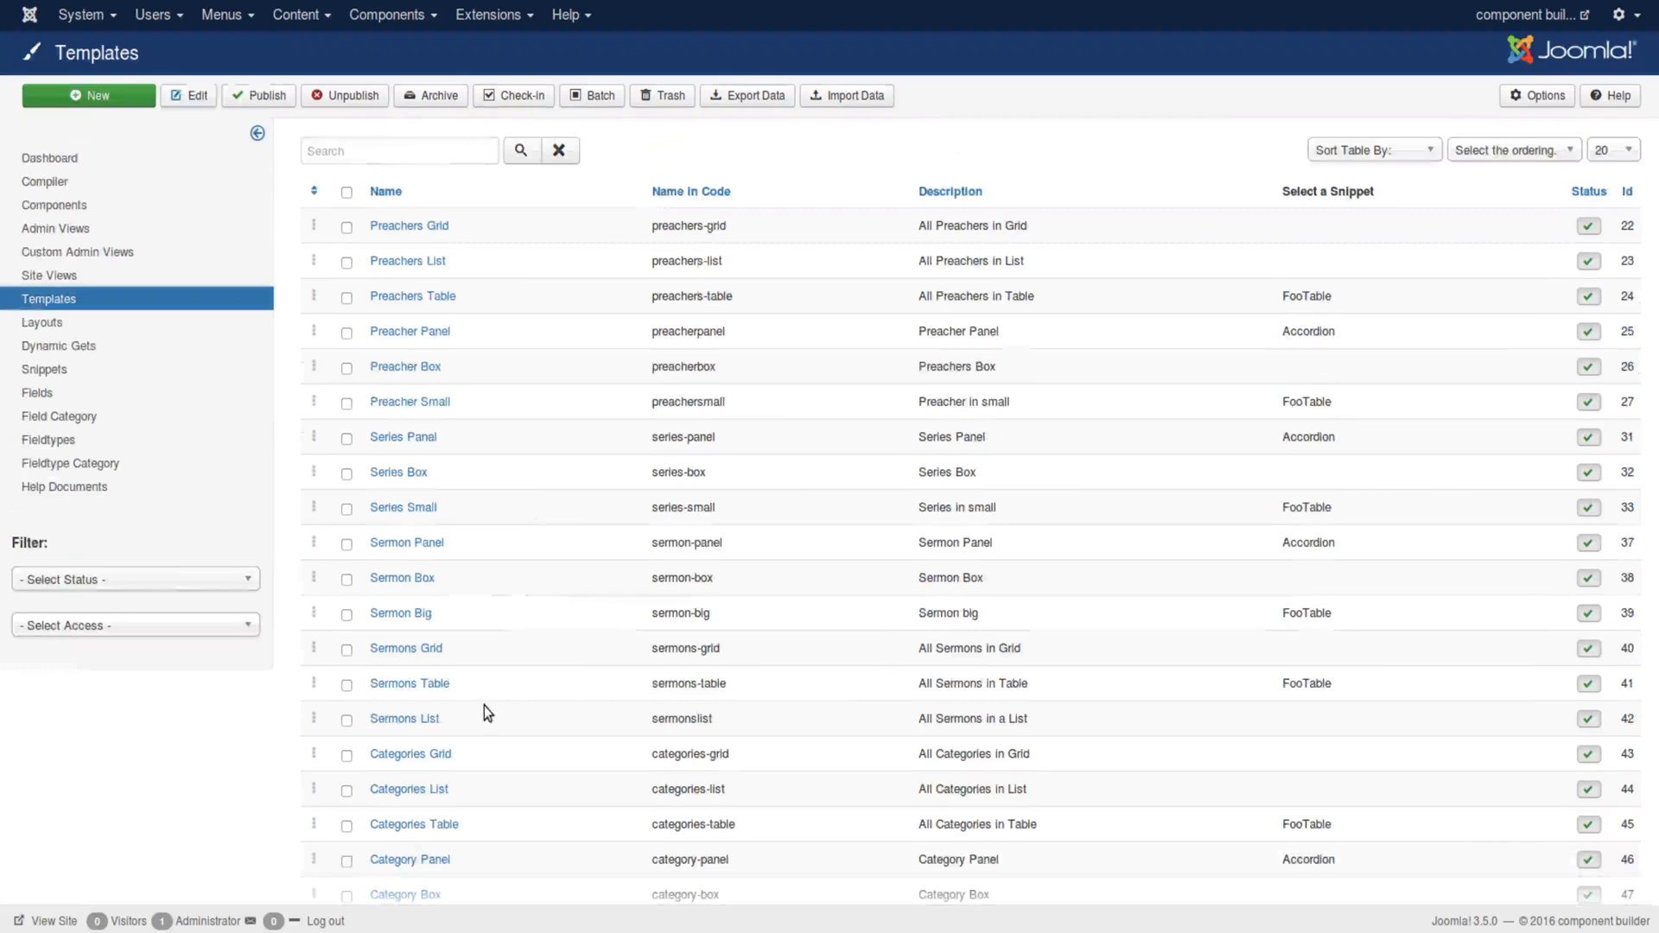
{"action": "mouse_move", "coordinate": [373, 717]}
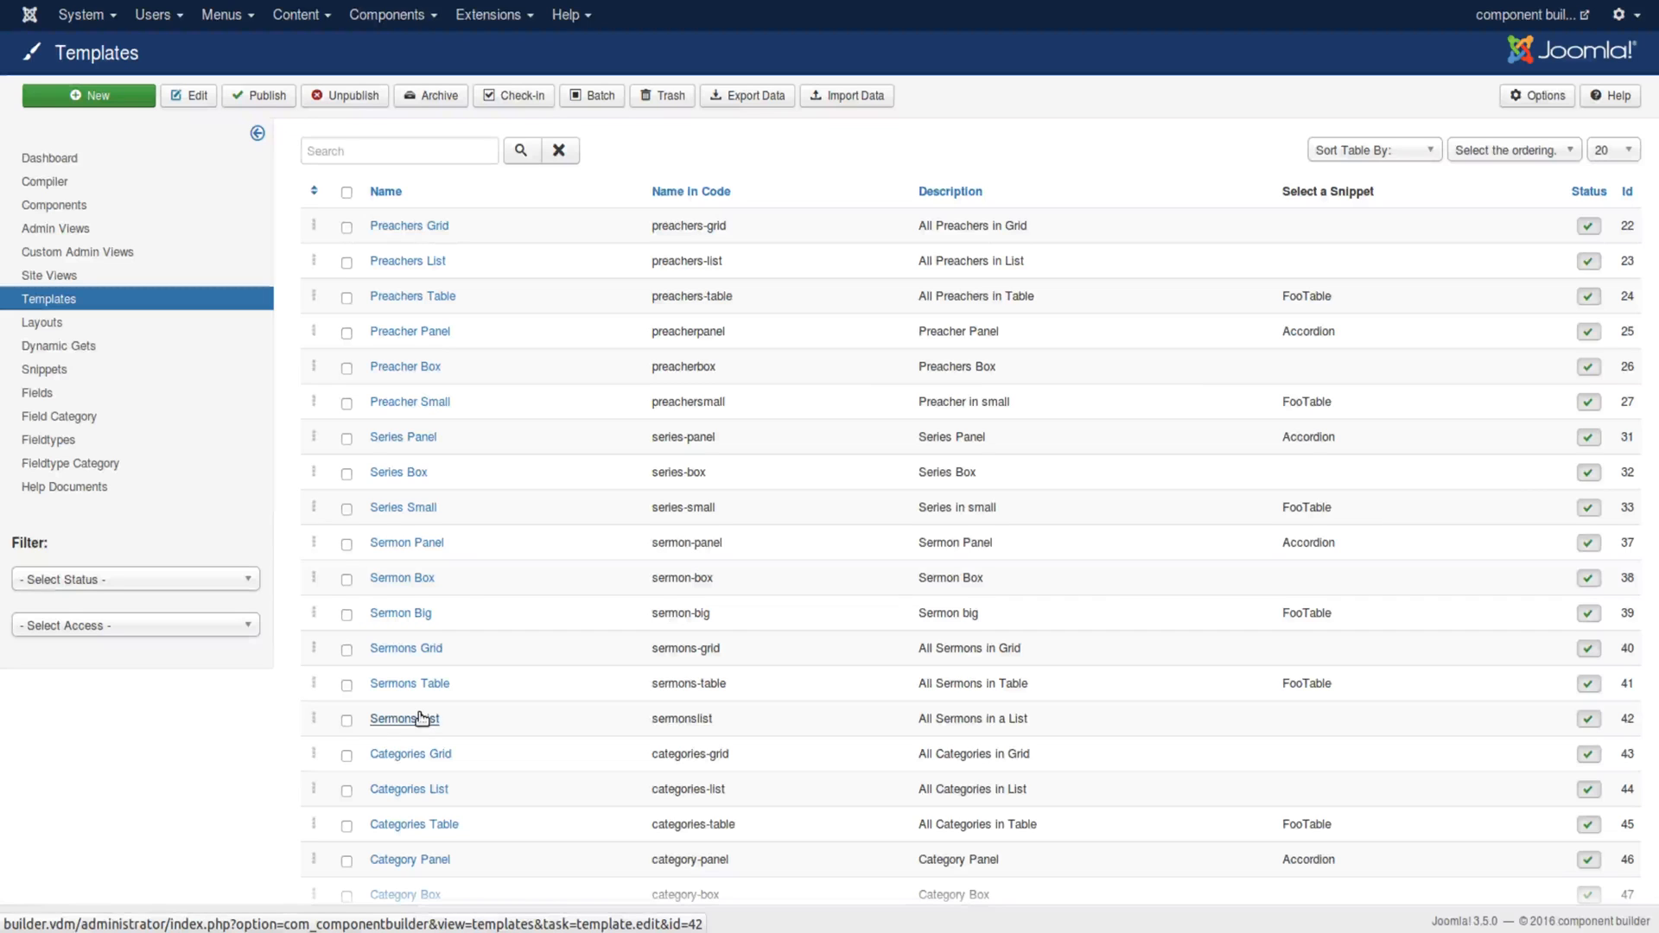
Step: Review the Sermons List template code, highlighting the sermonslistitem layout name and list item tags
{"action": "left_click", "coordinate": [404, 719]}
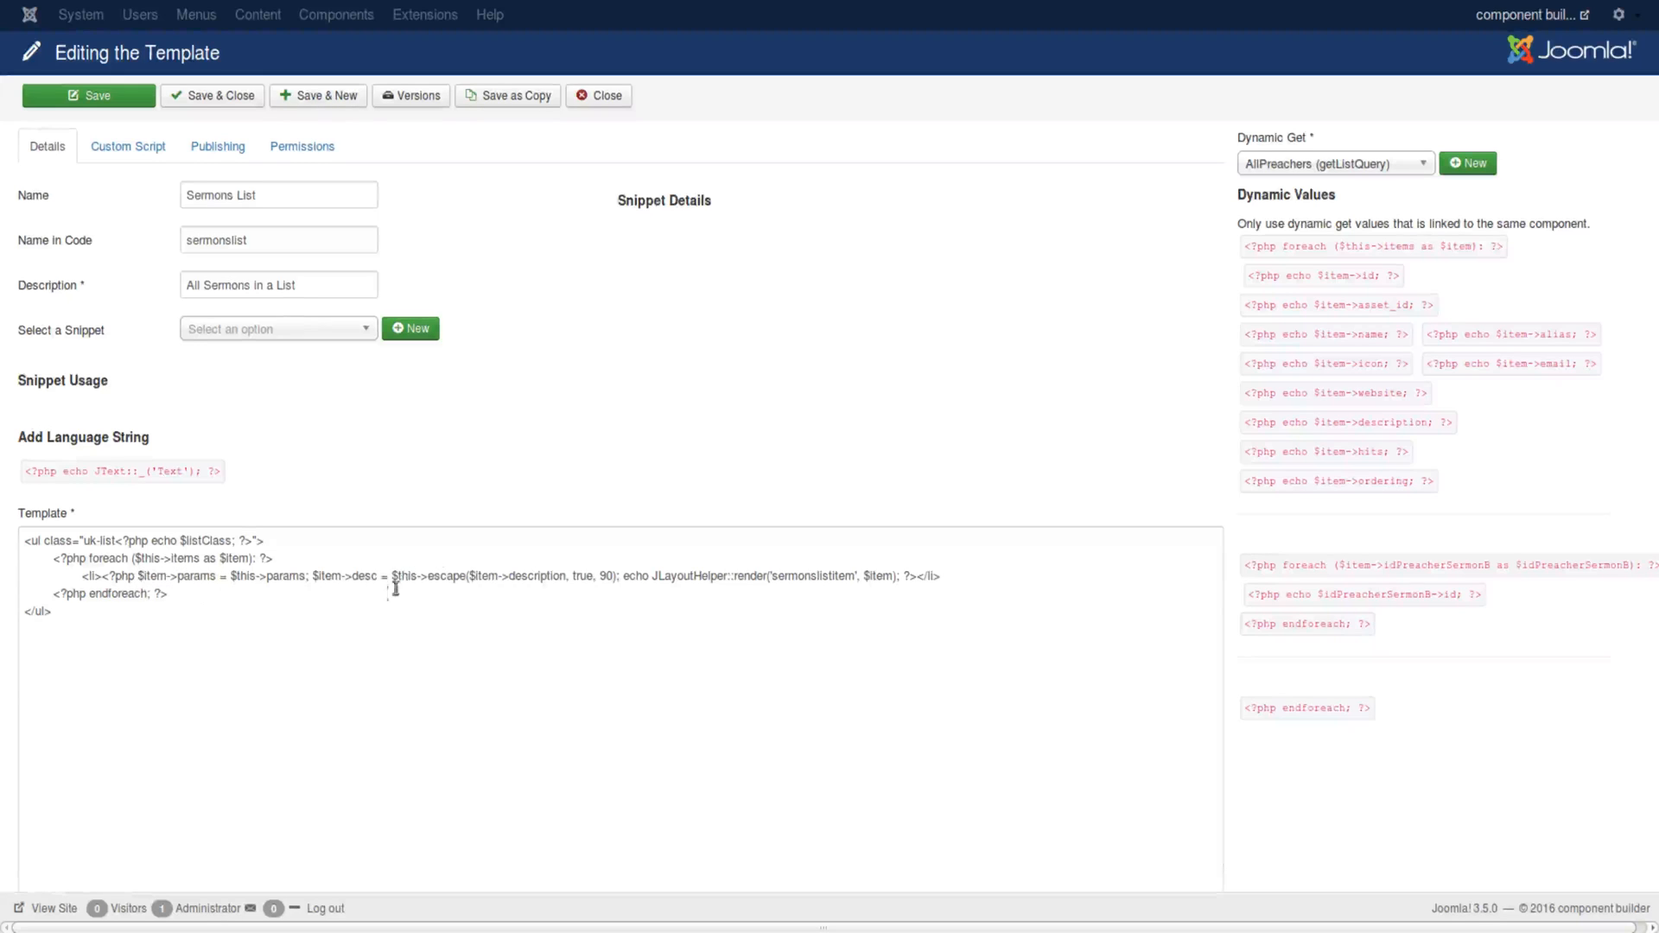
{"action": "left_click", "coordinate": [608, 577]}
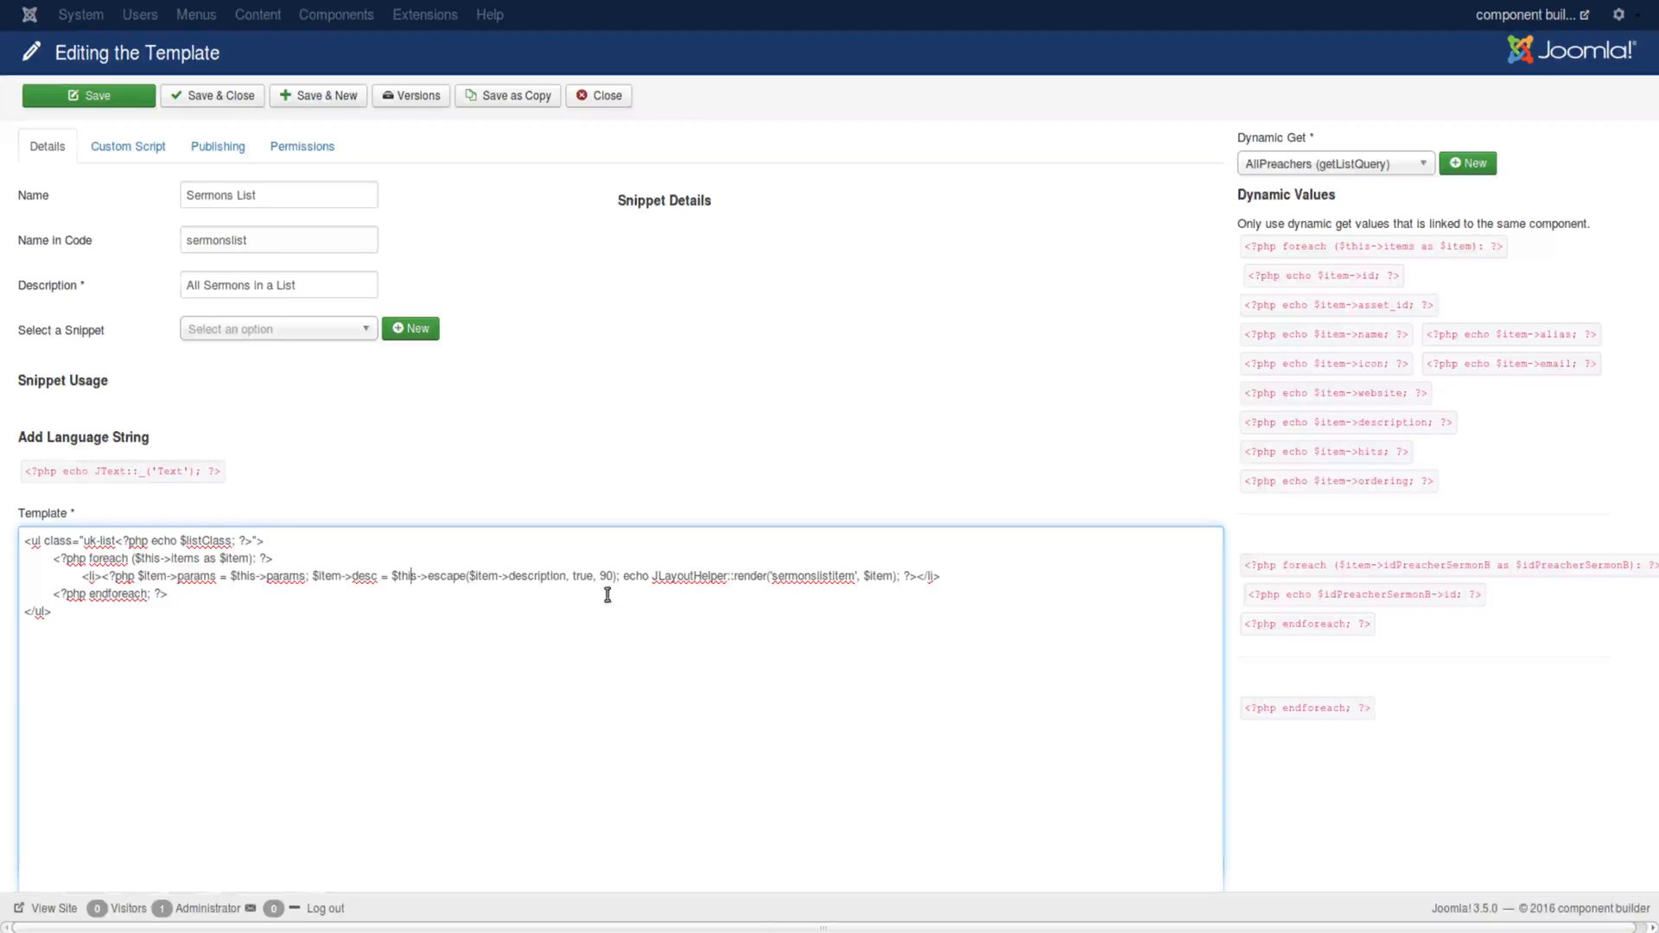
{"action": "mouse_move", "coordinate": [760, 587]}
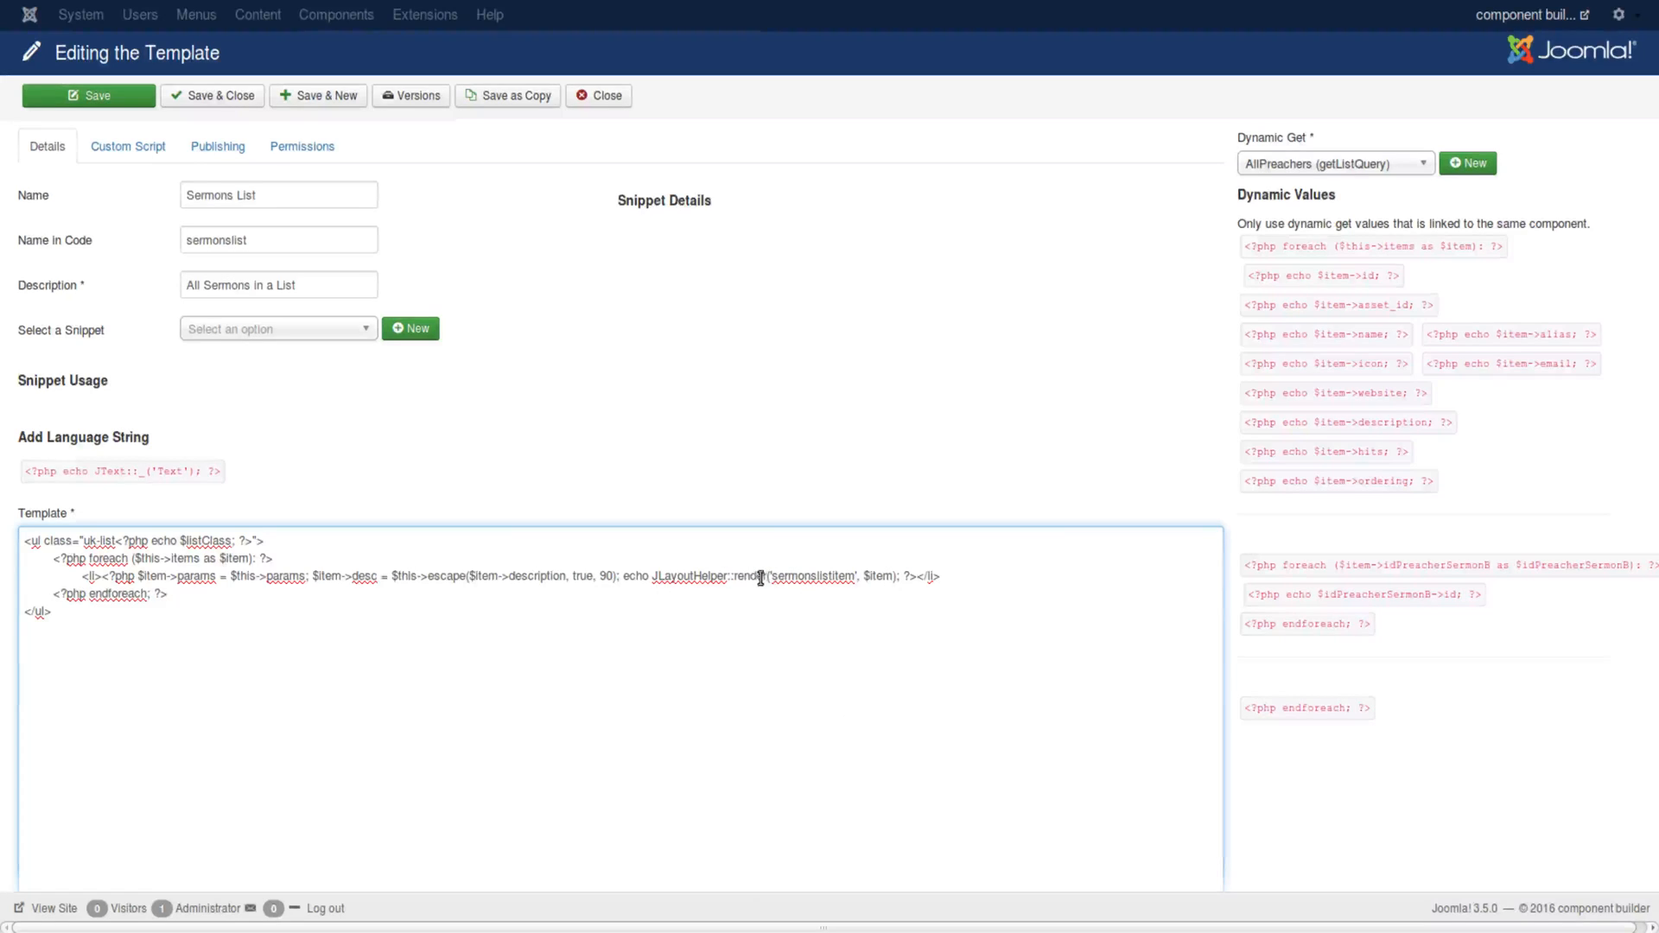
{"action": "mouse_move", "coordinate": [764, 592]}
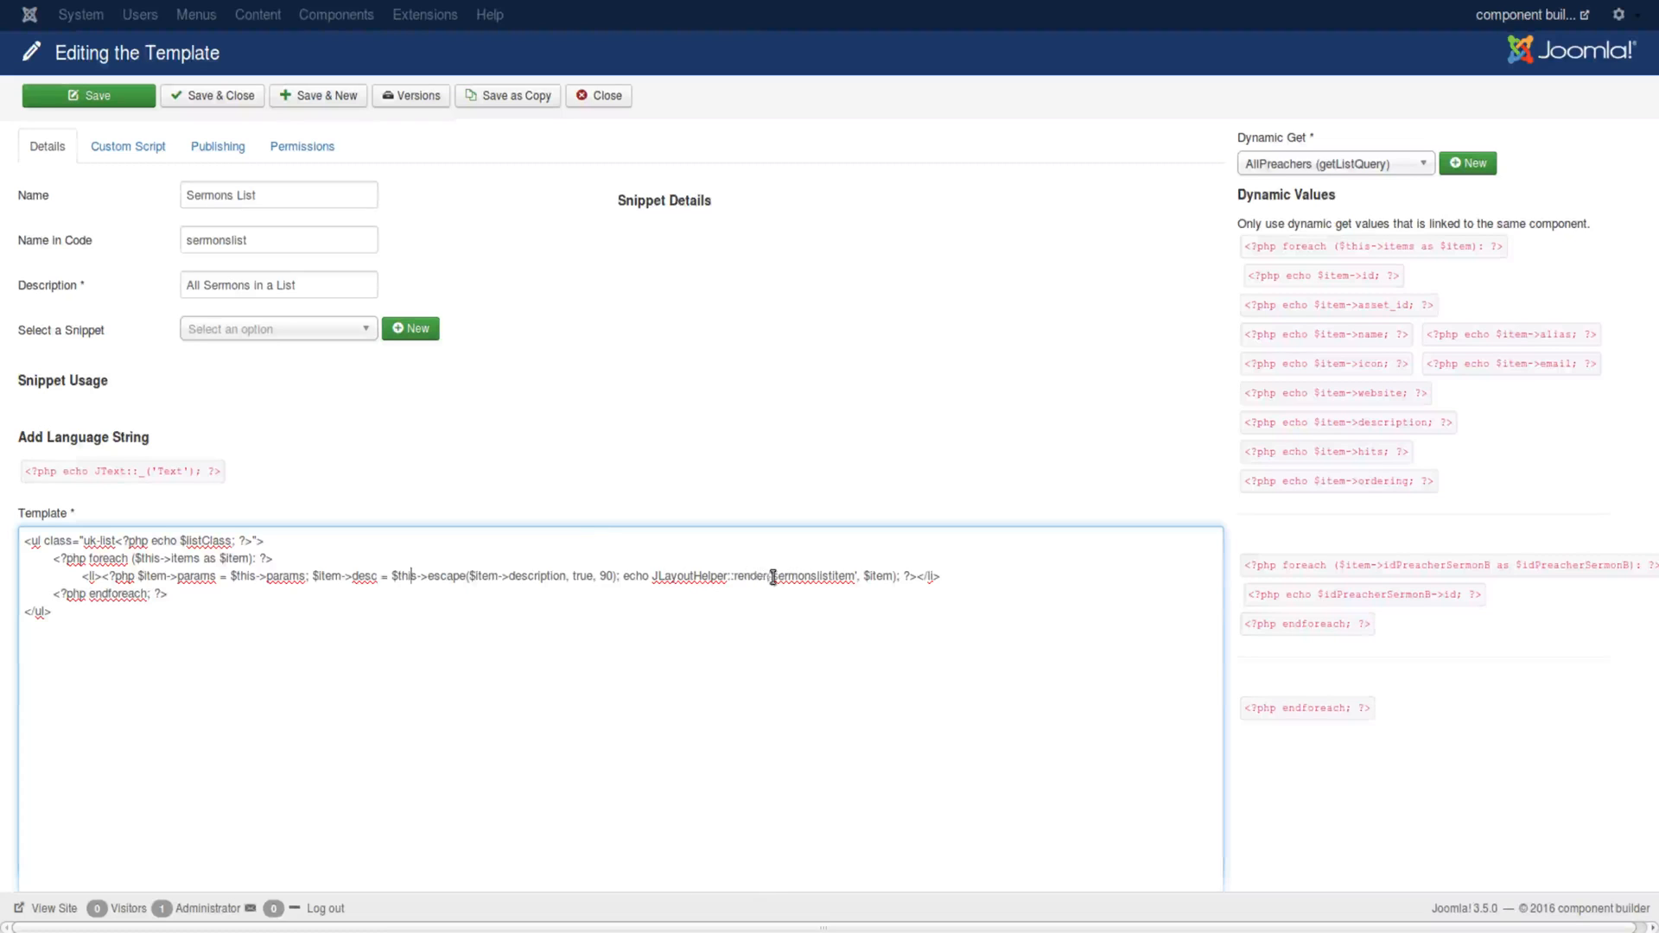
{"action": "double_click", "coordinate": [814, 575]}
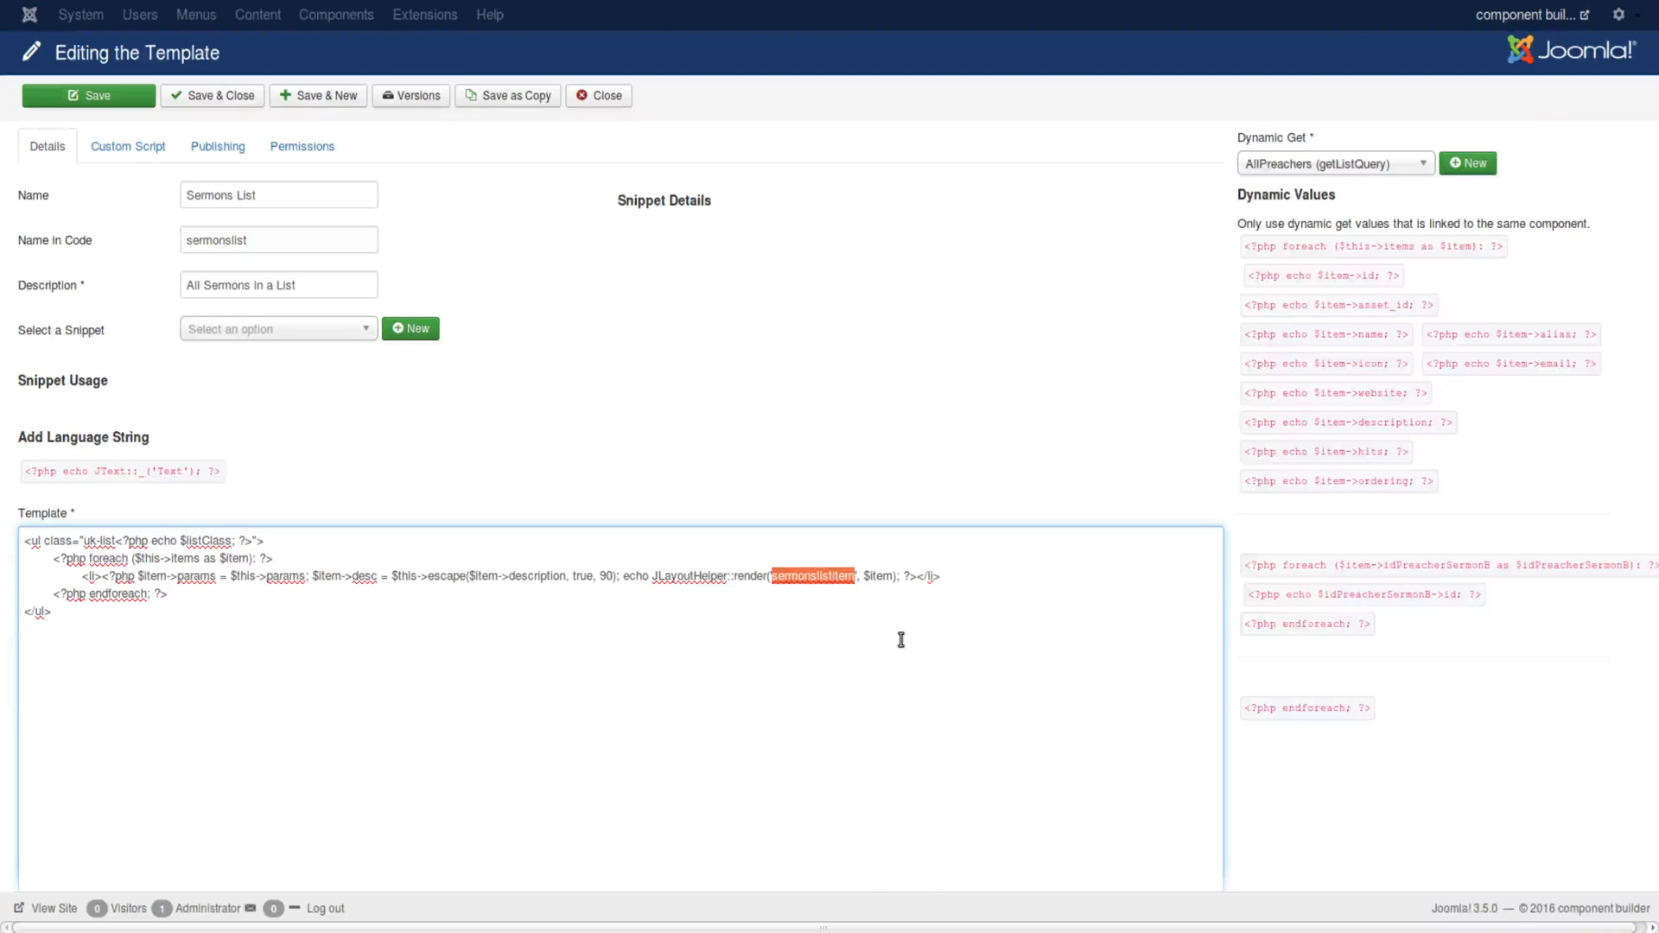
{"action": "mouse_move", "coordinate": [826, 589]}
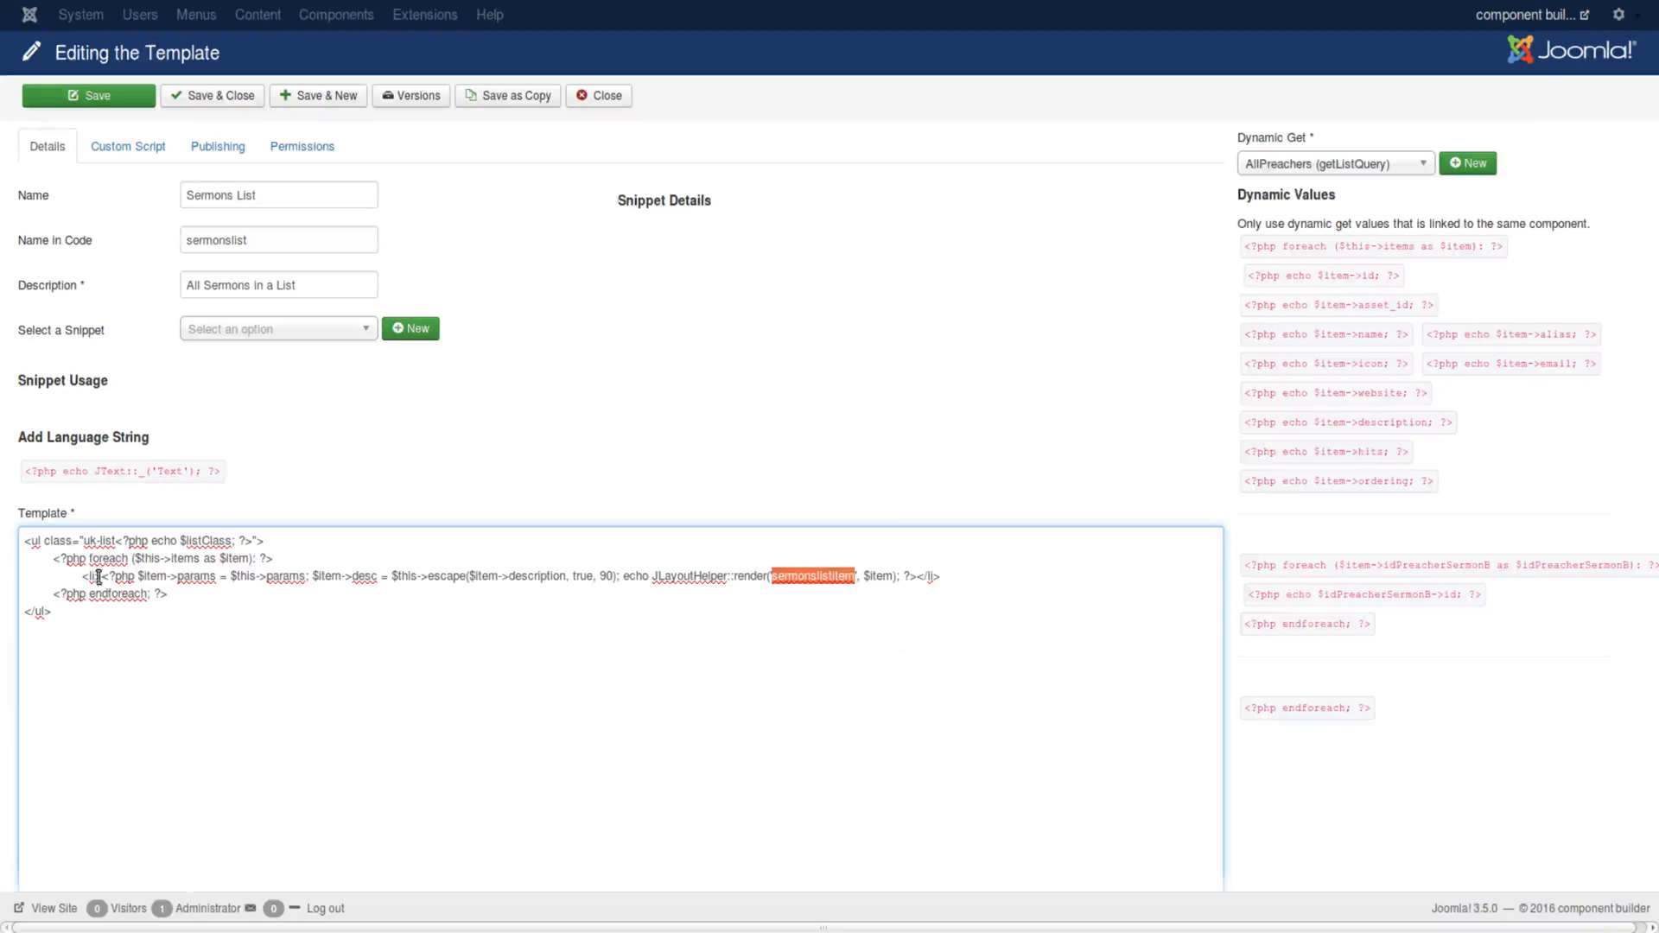
{"action": "left_click_drag", "start_coordinate": [103, 575], "coordinate": [888, 575]}
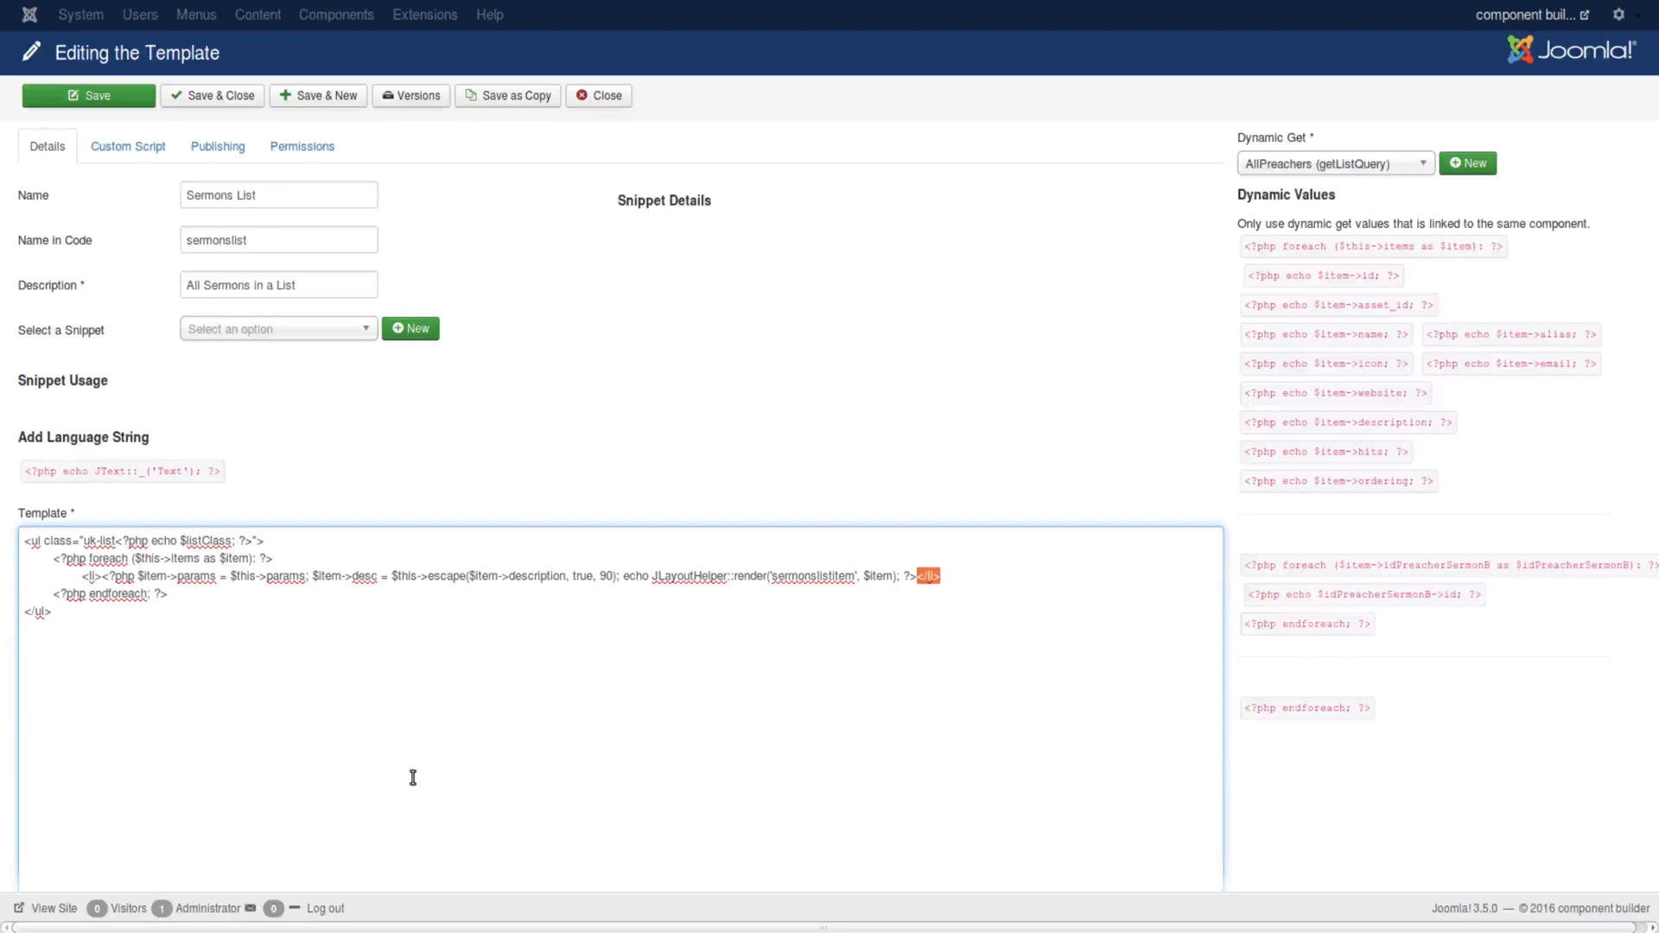
{"action": "mouse_move", "coordinate": [878, 561]}
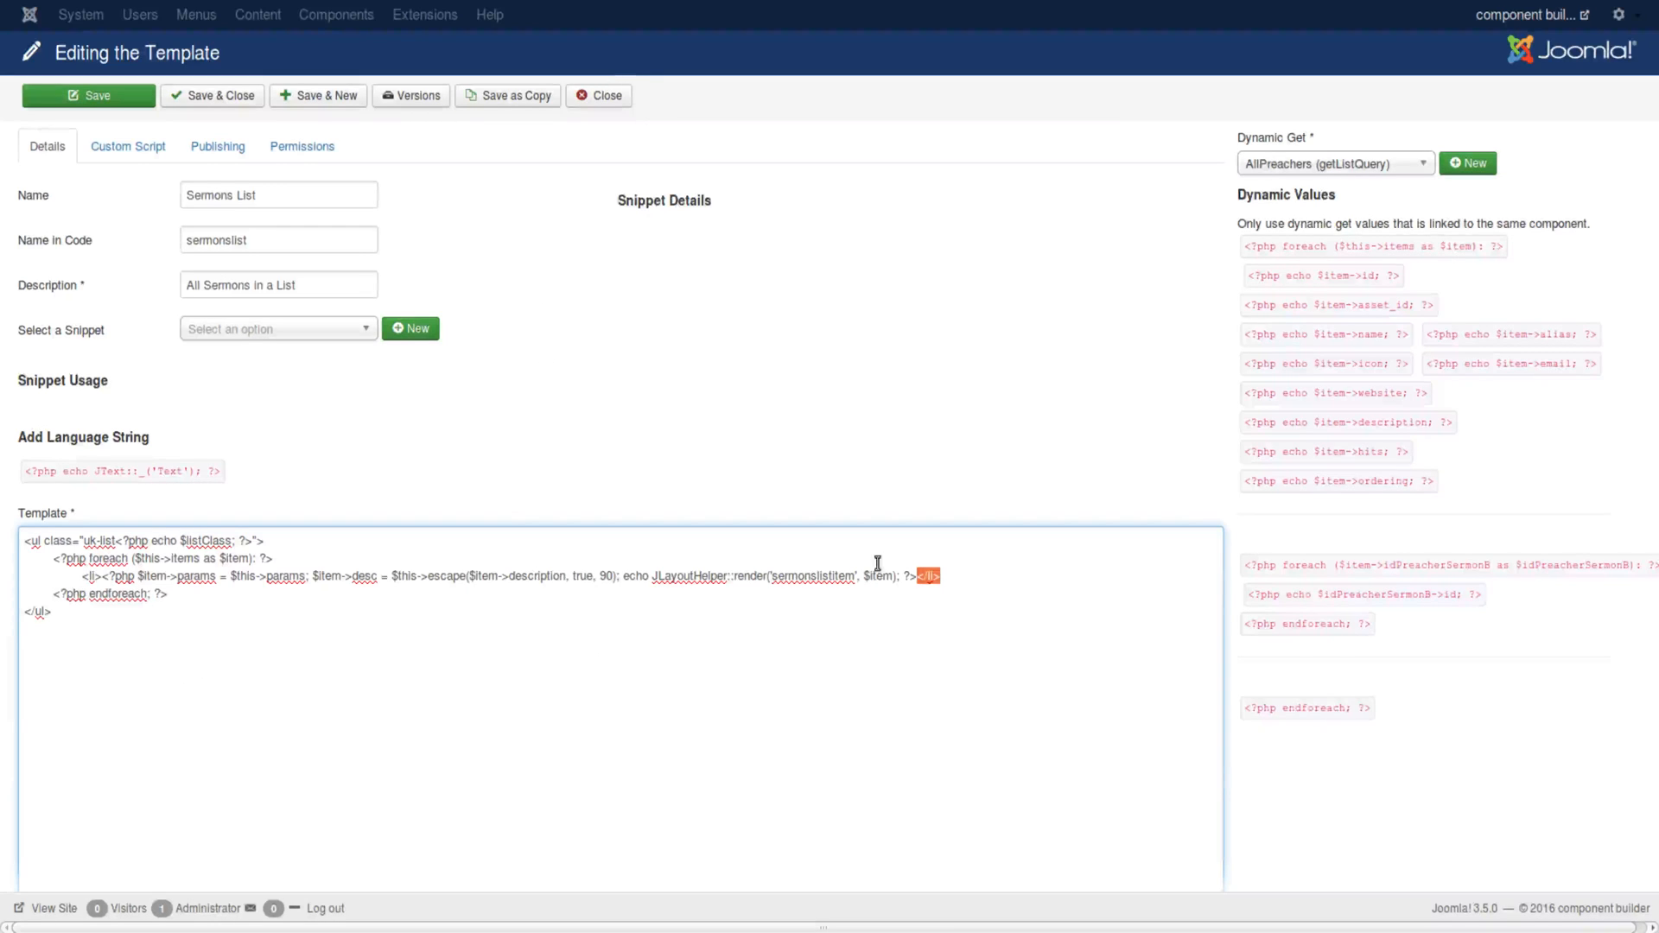
{"action": "mouse_move", "coordinate": [761, 587]}
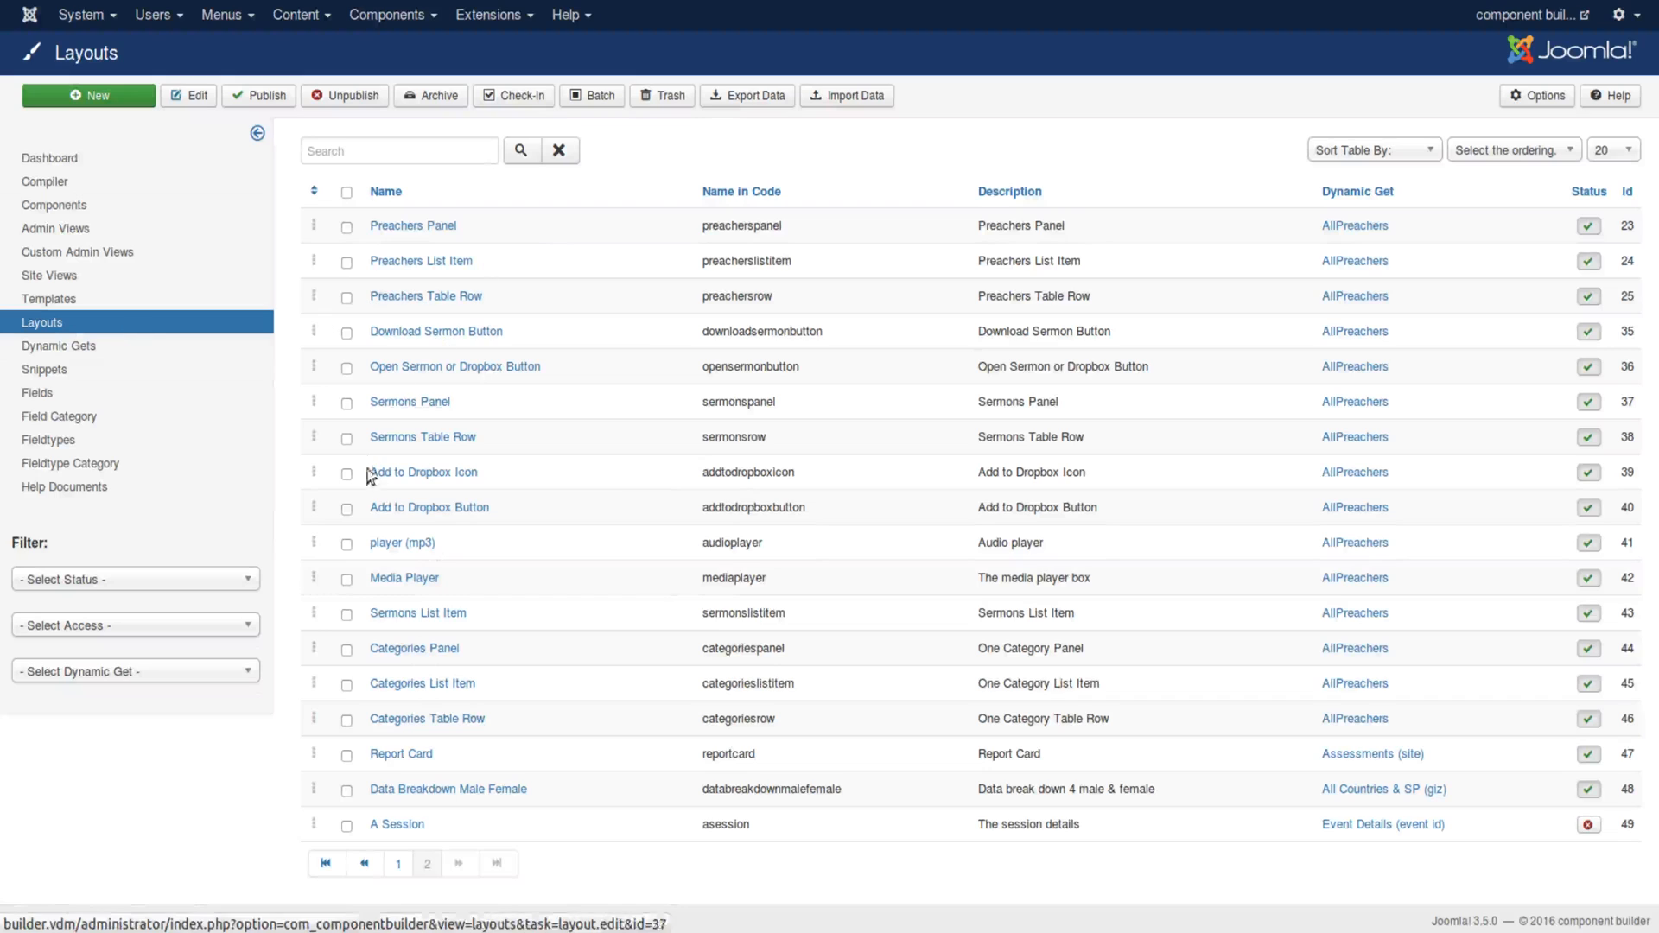
{"action": "mouse_move", "coordinate": [418, 676]}
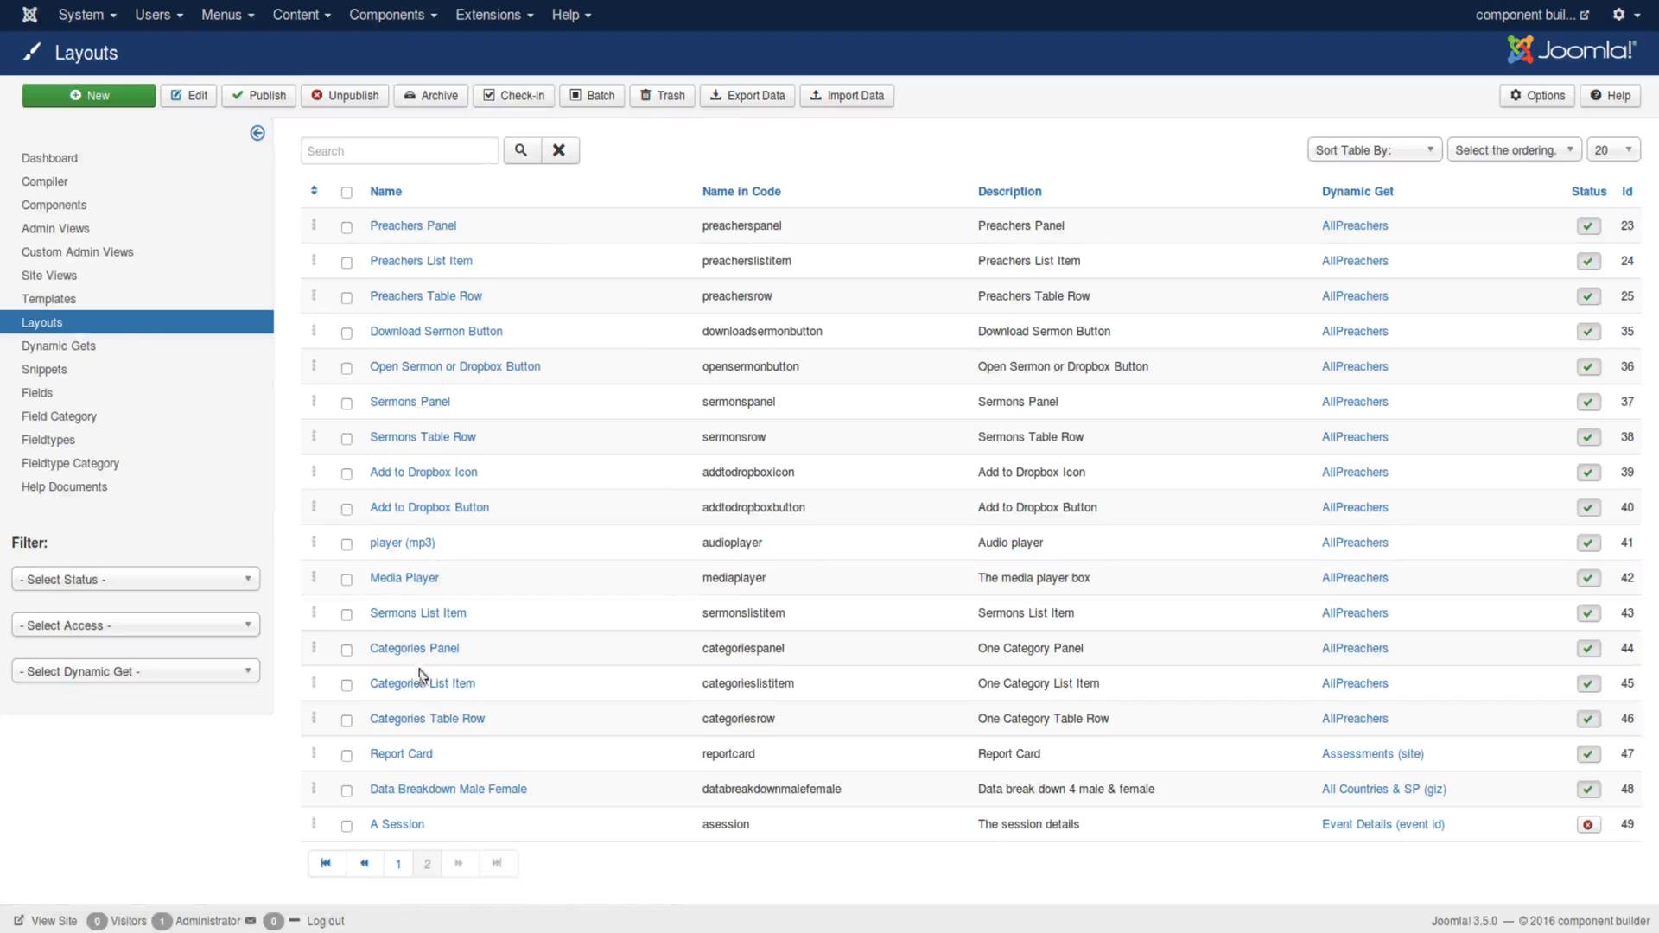
{"action": "mouse_move", "coordinate": [416, 612]}
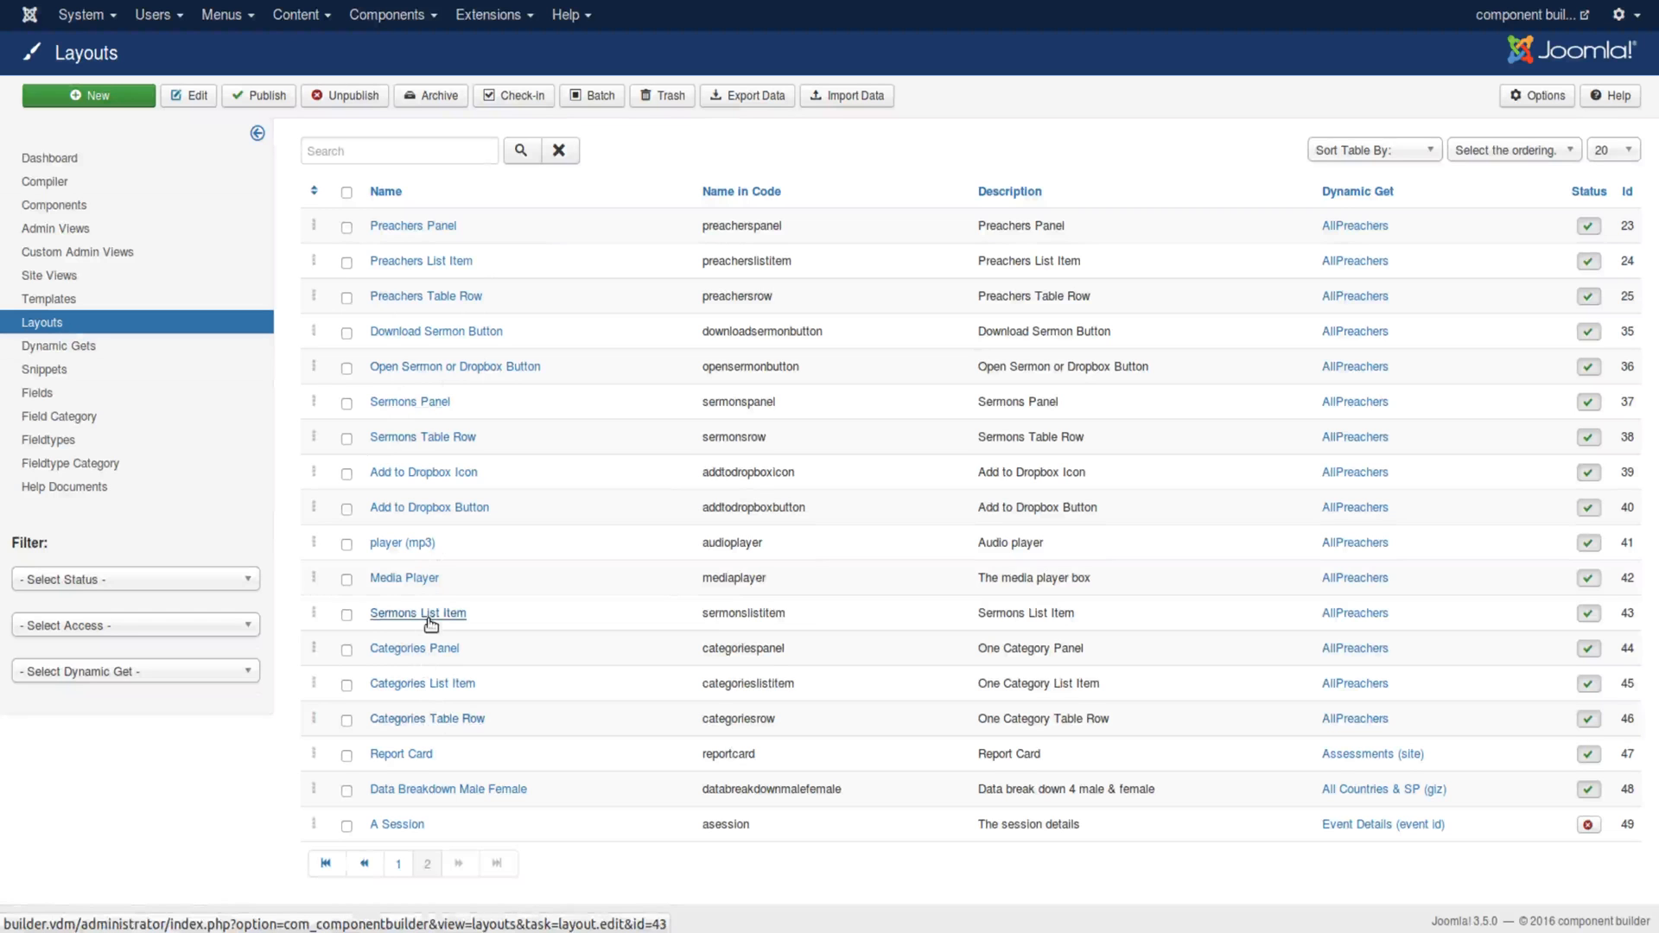
Step: Bring up the Sermons List Item layout code and highlight its params lookup line
{"action": "left_click", "coordinate": [417, 611]}
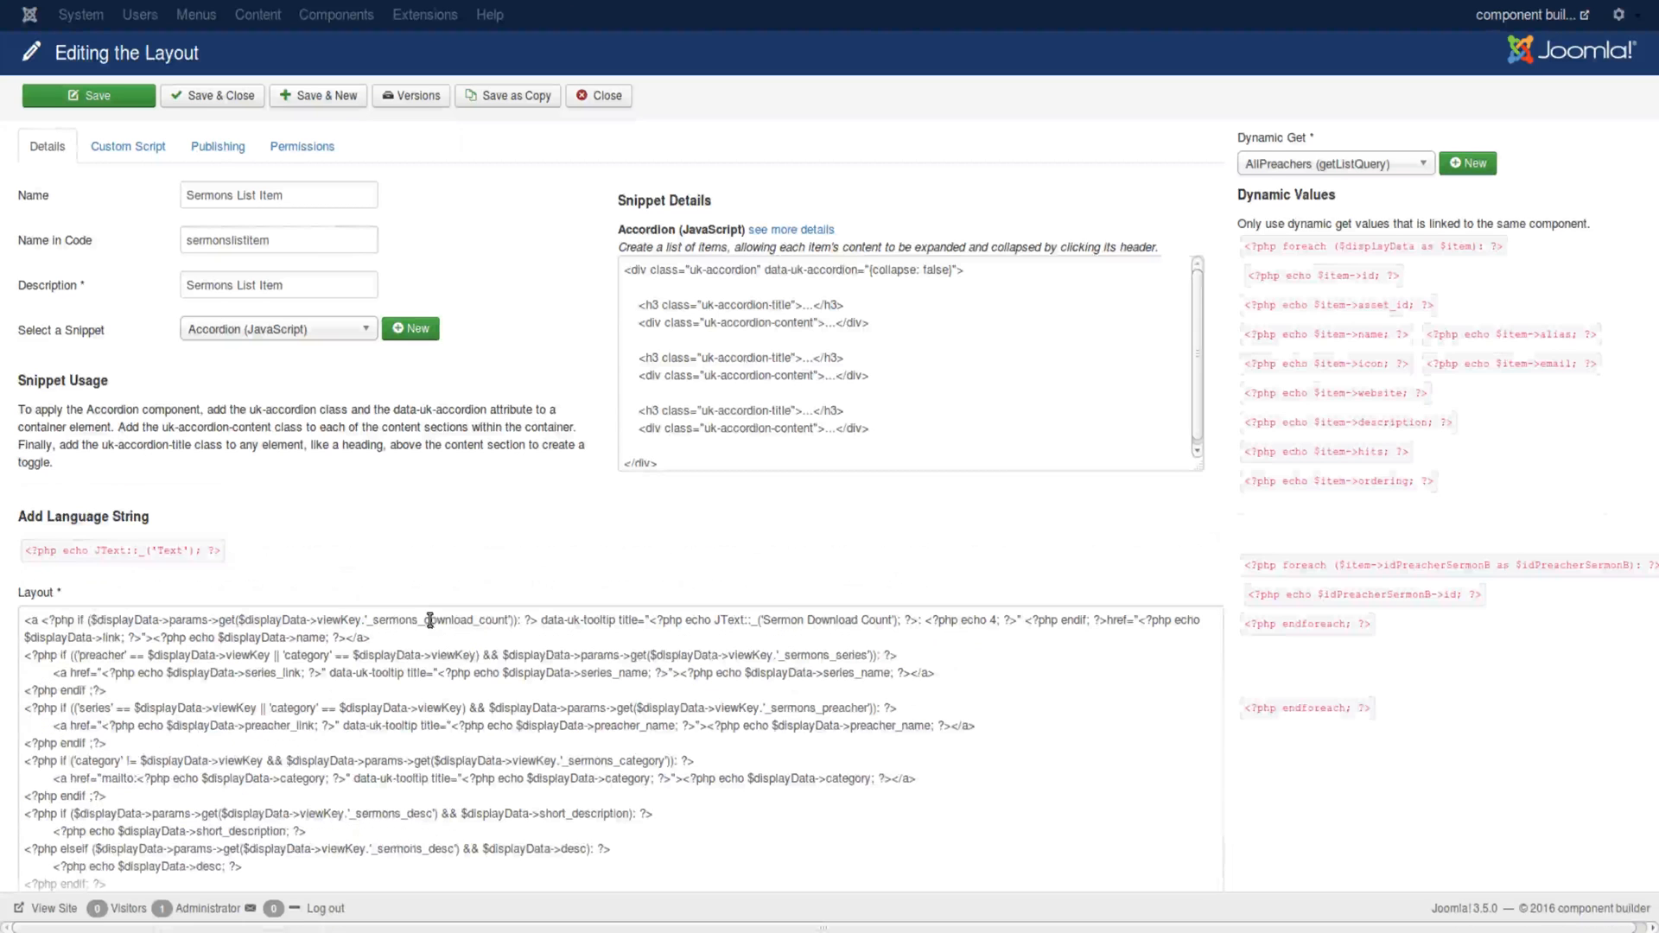
{"action": "scroll", "scroll_direction": "down", "scroll_amount": 3}
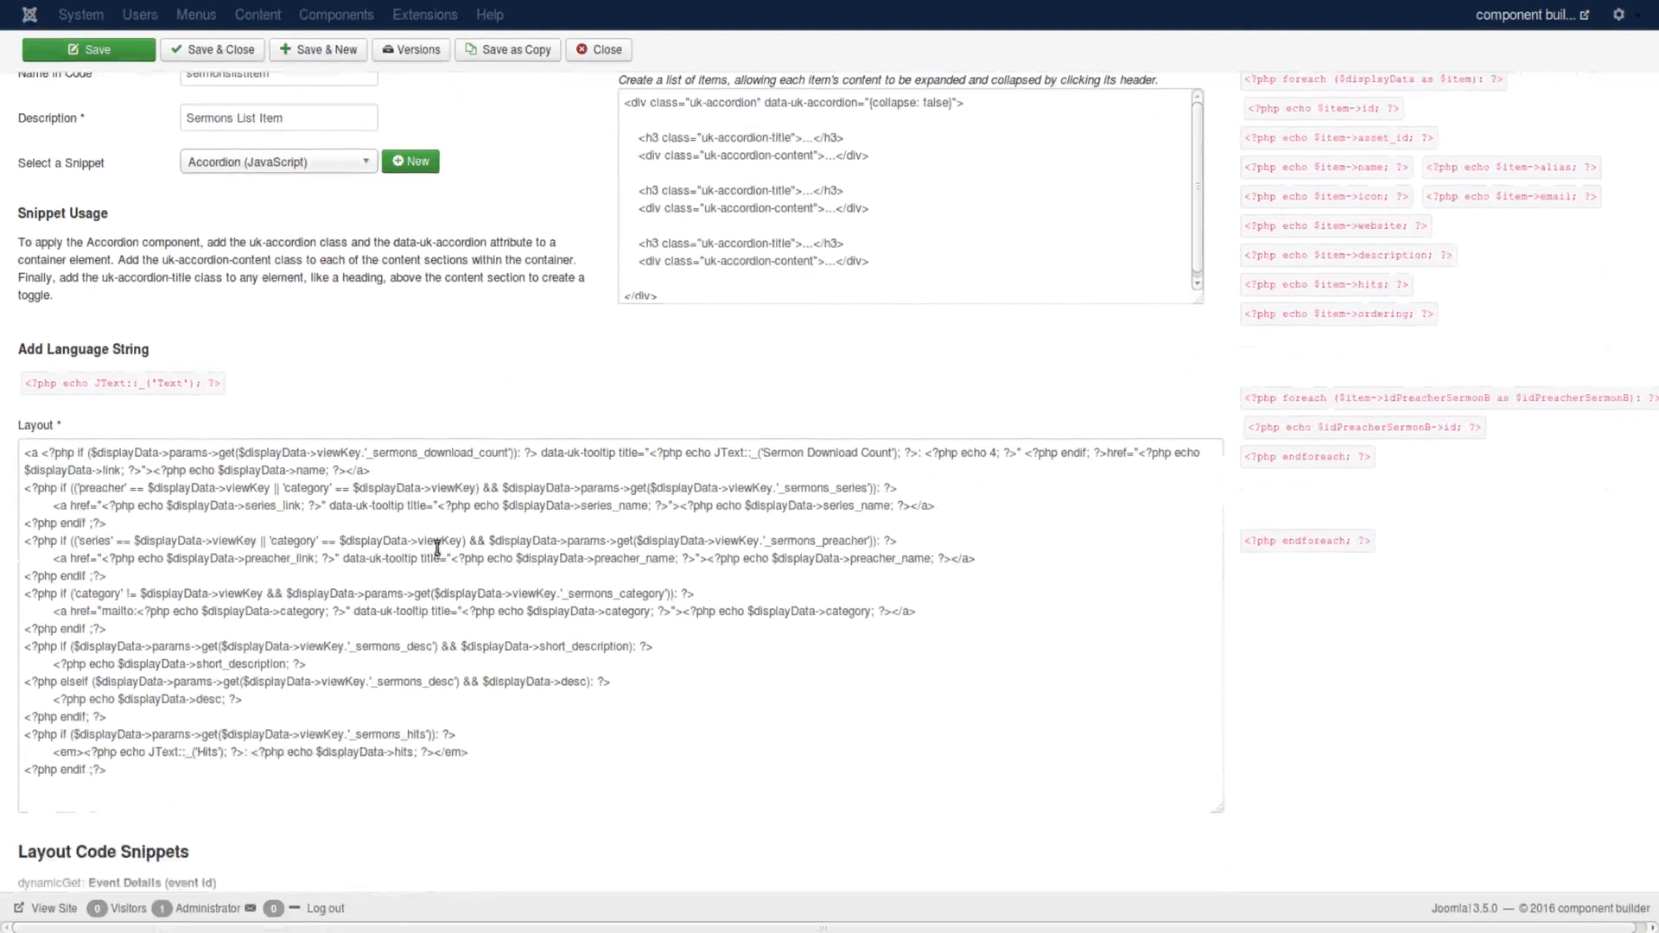
{"action": "mouse_move", "coordinate": [341, 461]}
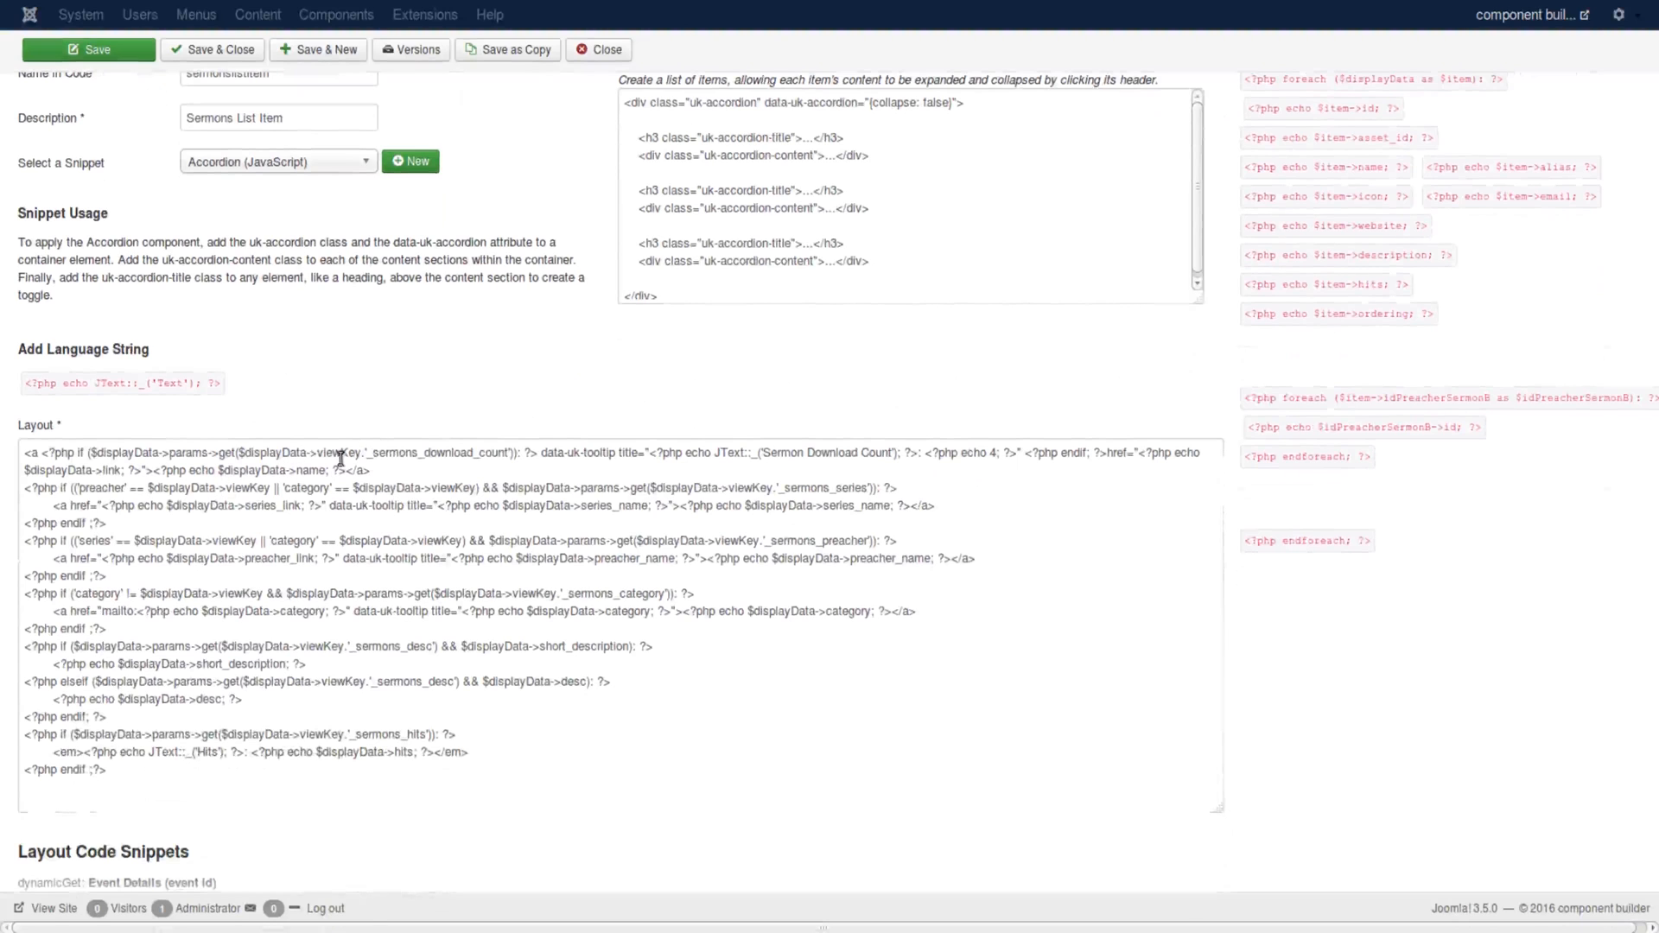
{"action": "double_click", "coordinate": [266, 451]}
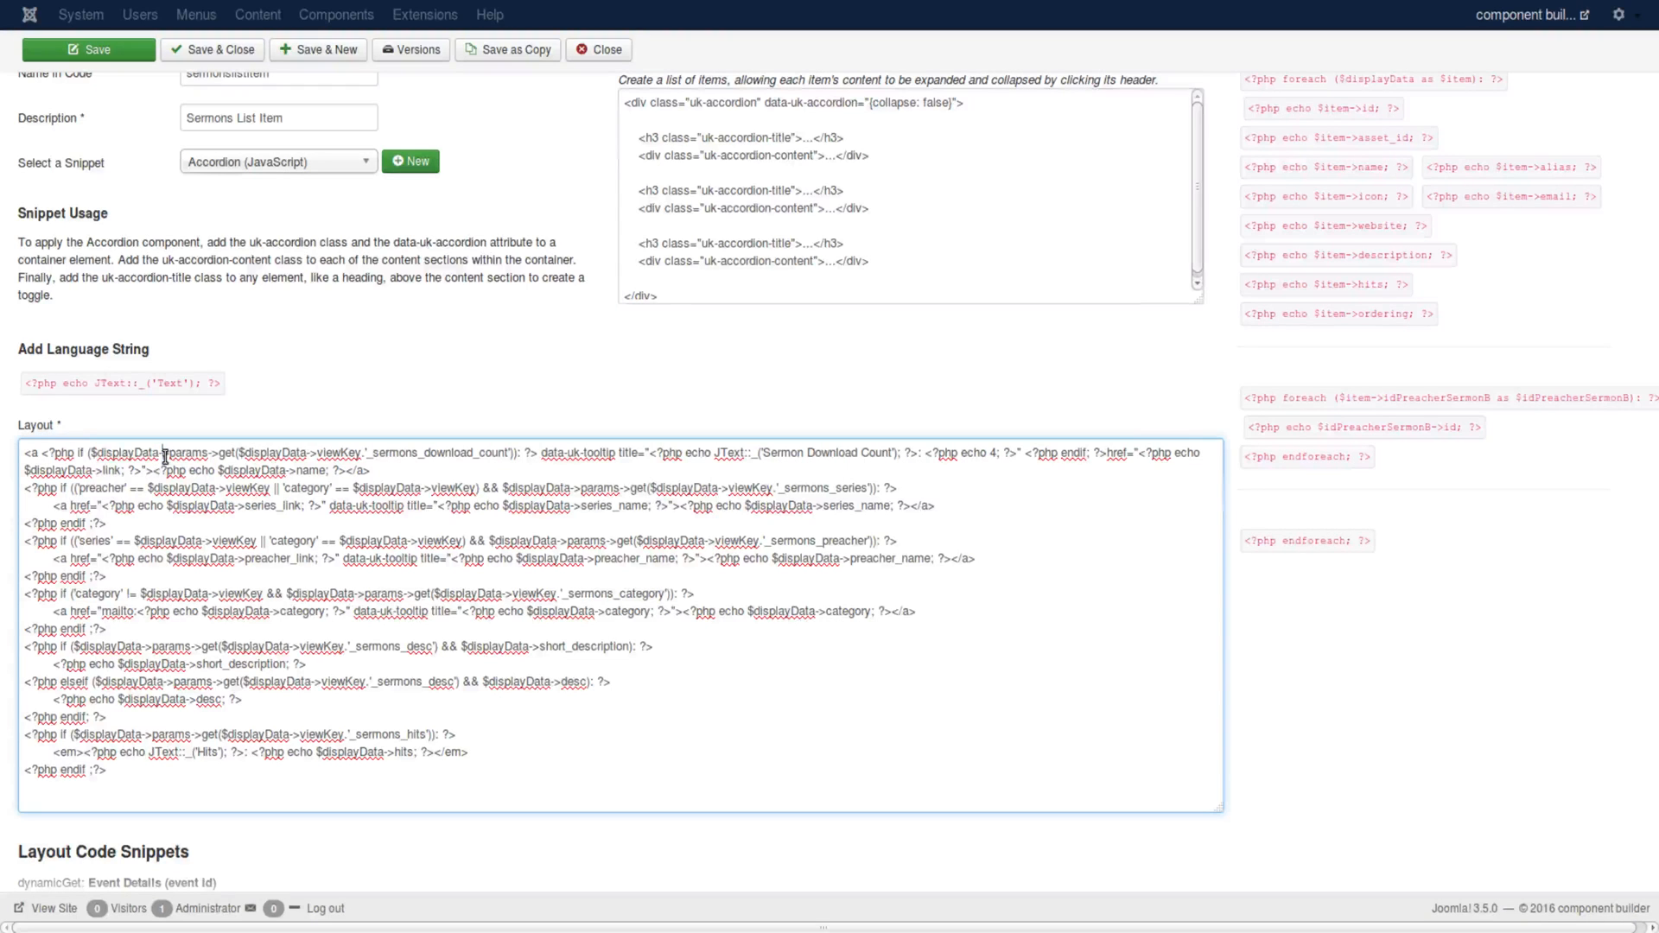
{"action": "double_click", "coordinate": [188, 453]}
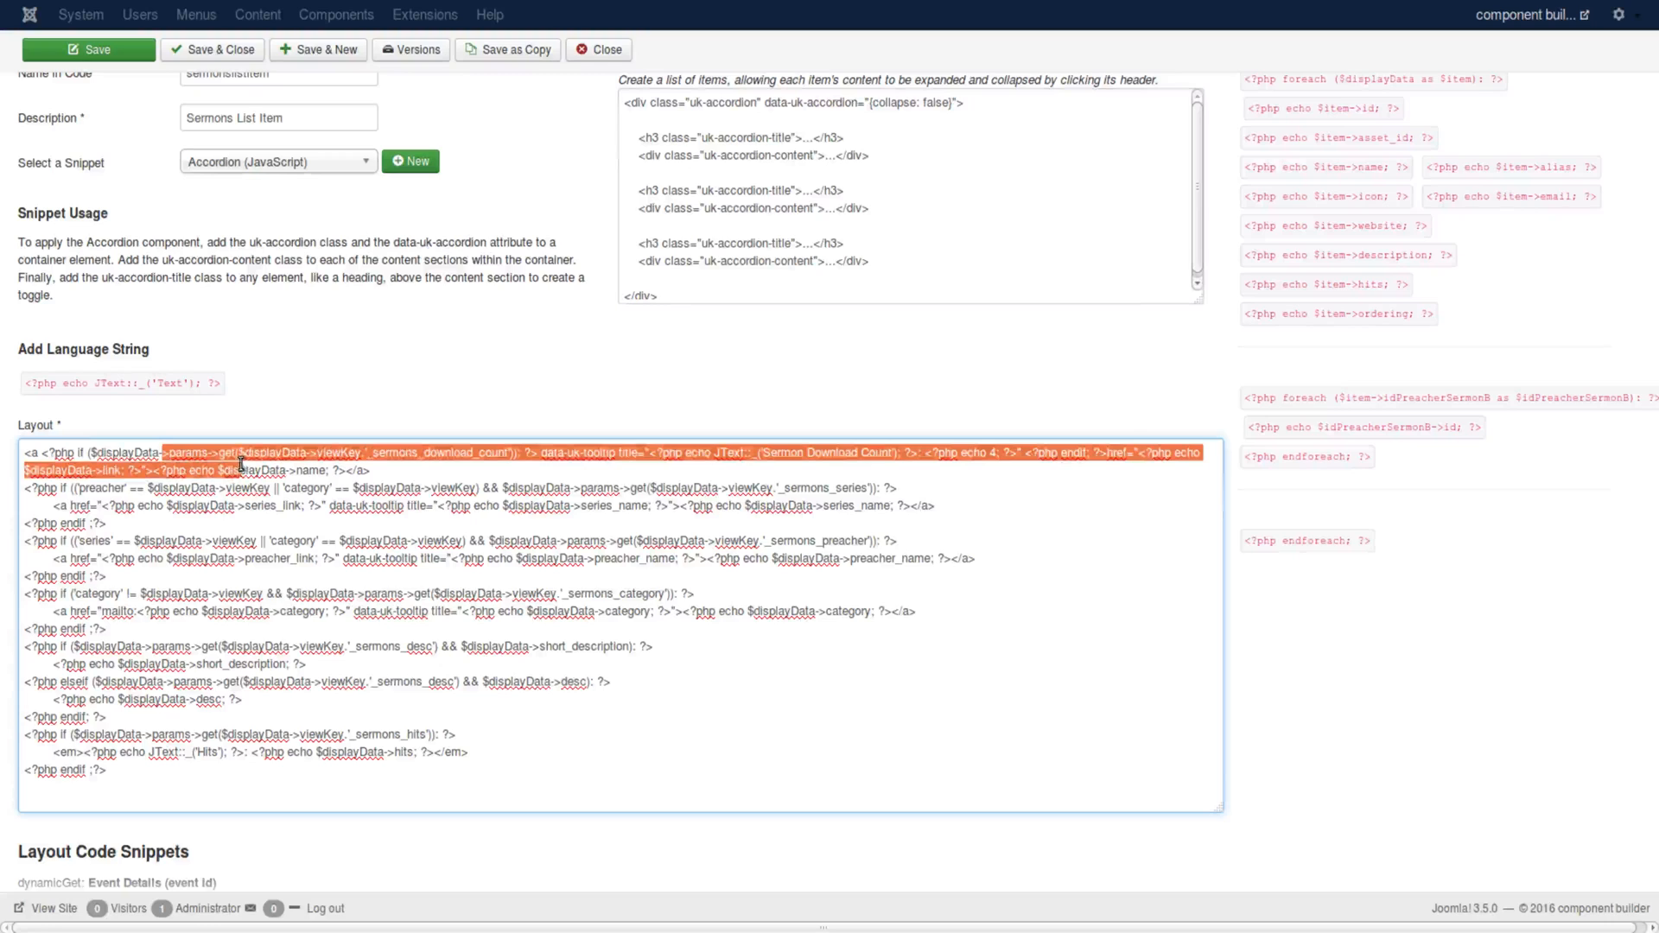
Step: Highlight the viewKey part of the params lookup and read the rest of the layout markup
{"action": "left_click", "coordinate": [506, 453]}
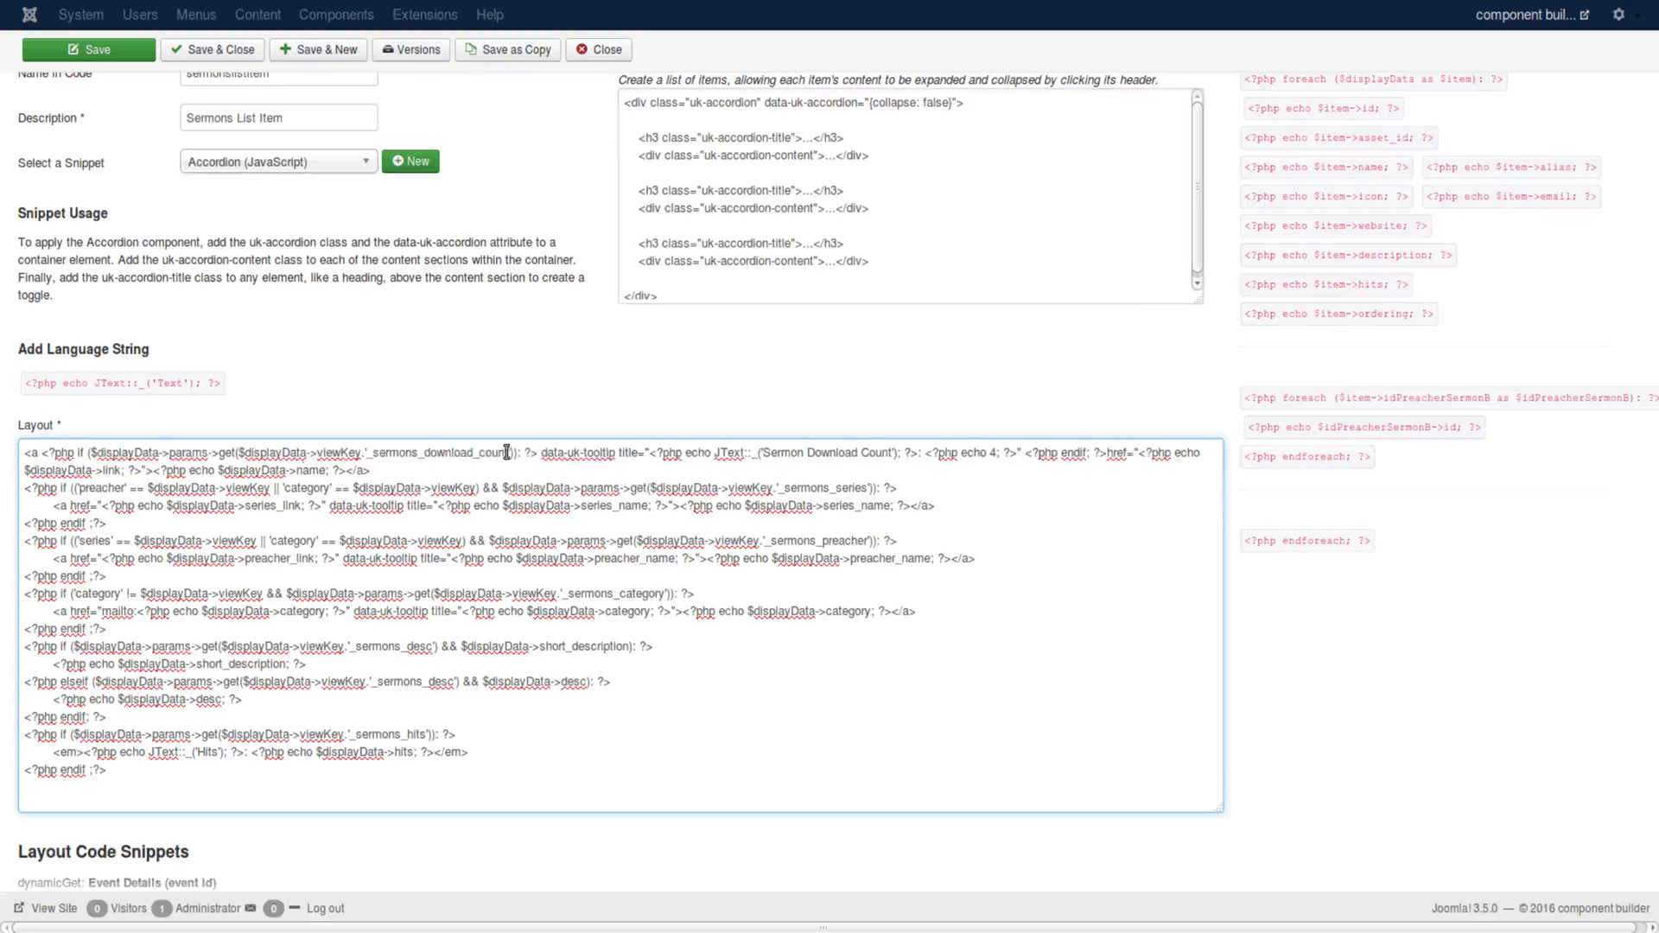
{"action": "double_click", "coordinate": [437, 453]}
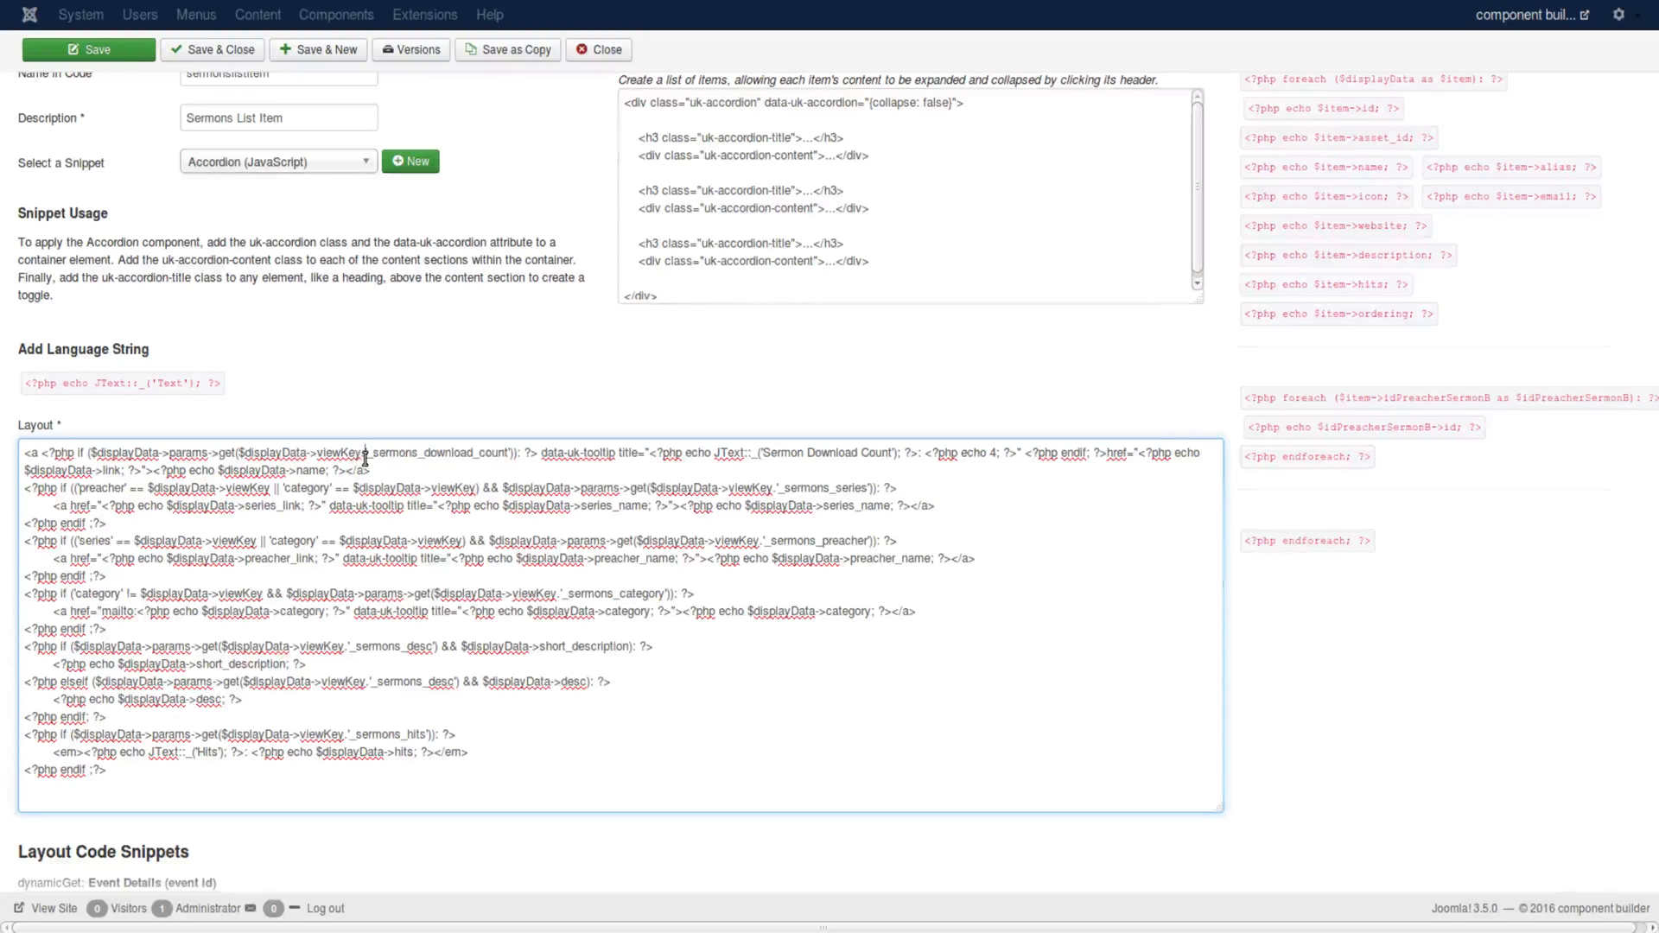
{"action": "double_click", "coordinate": [303, 453]}
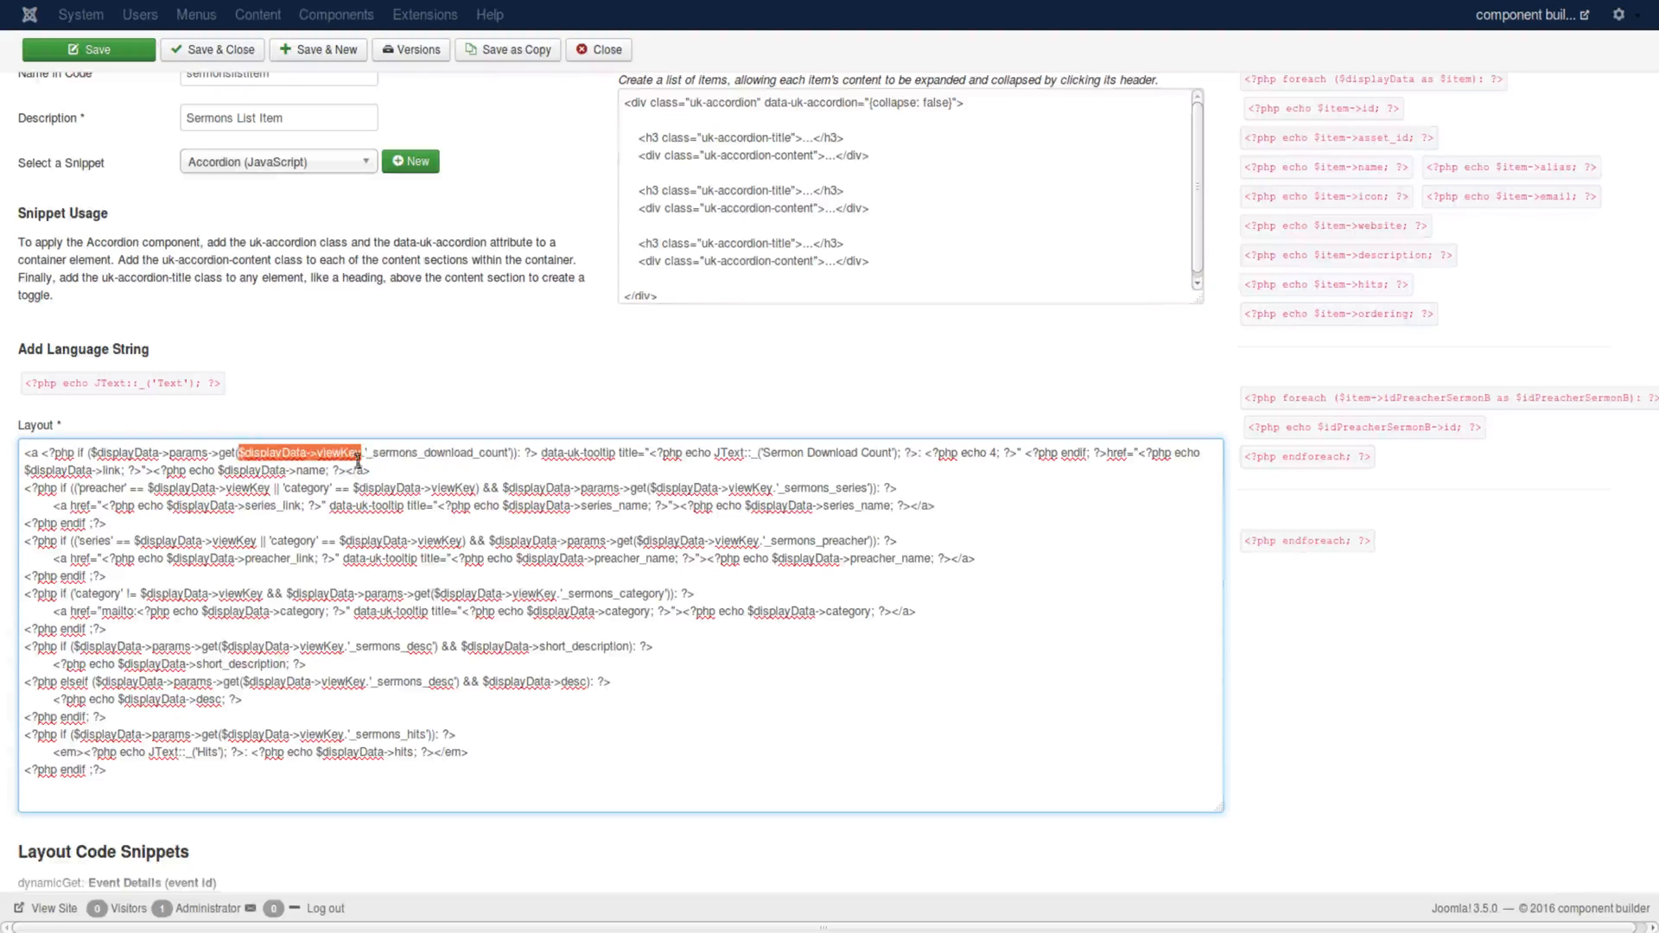
{"action": "mouse_move", "coordinate": [482, 460]}
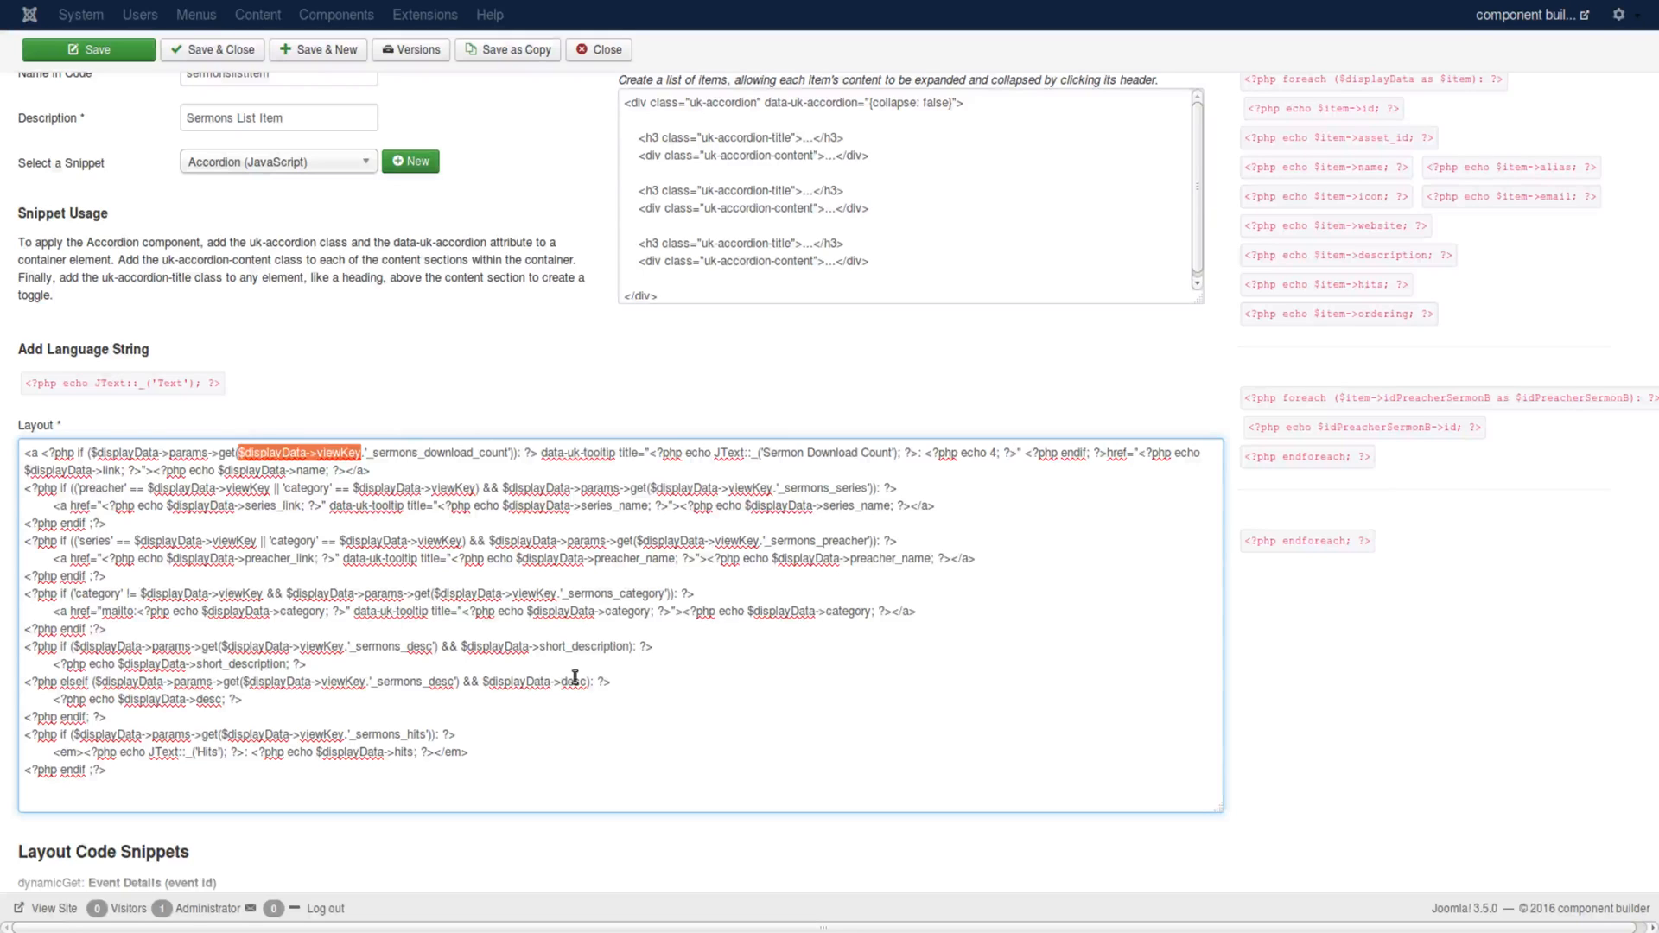
{"action": "mouse_move", "coordinate": [278, 589]}
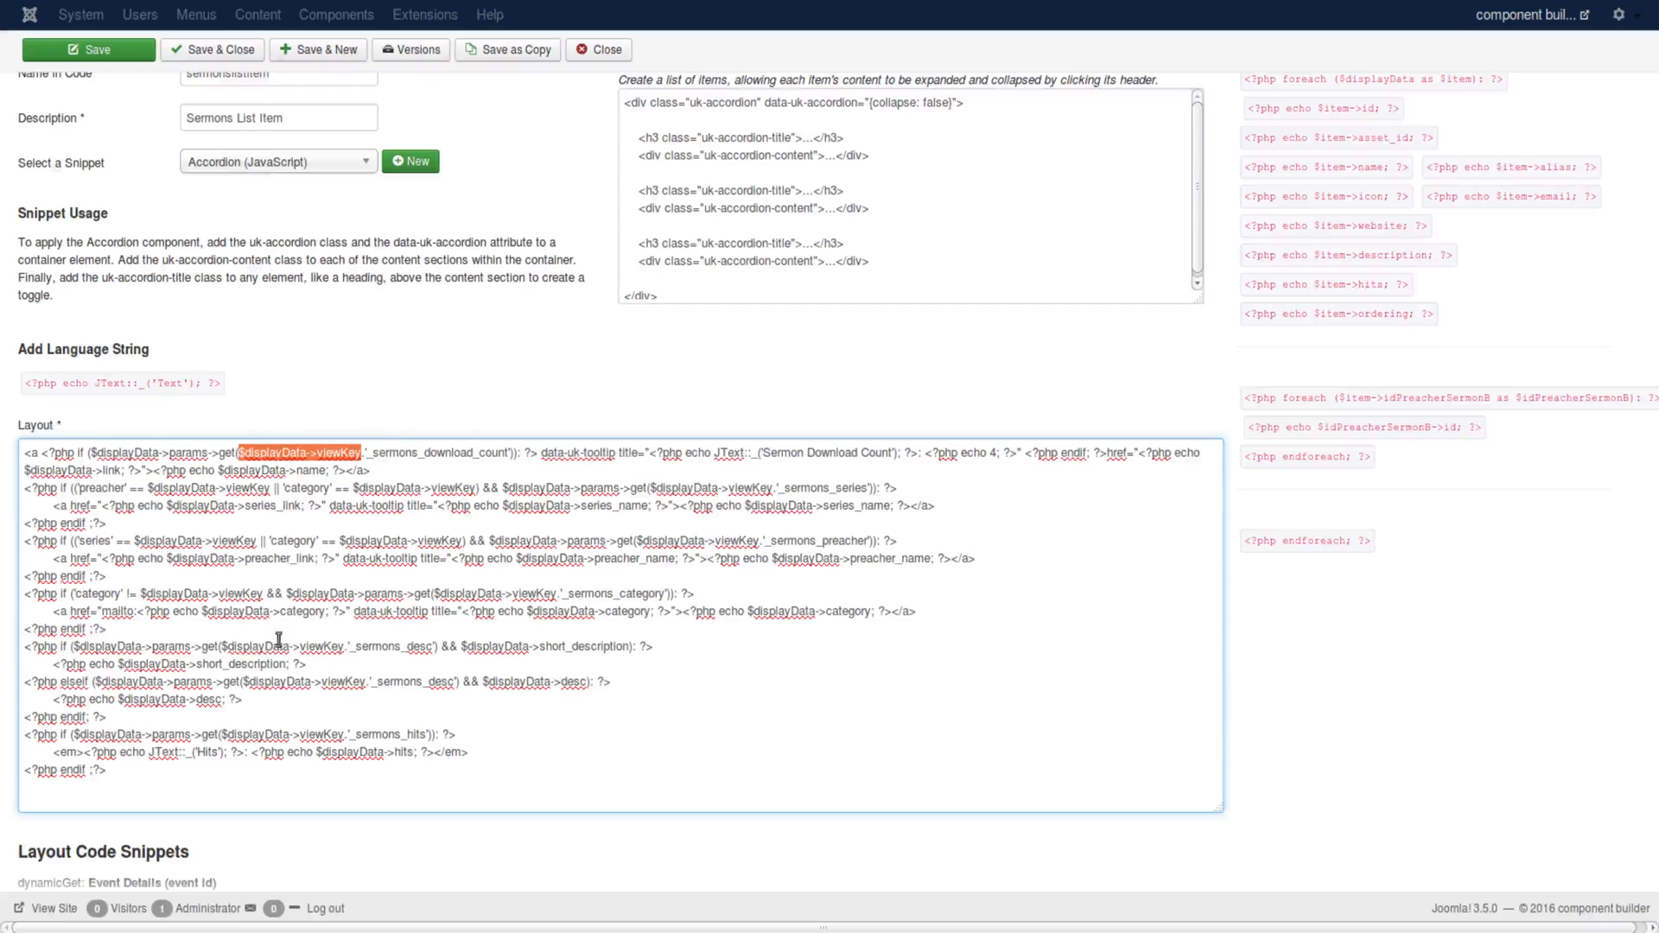
{"action": "scroll", "scroll_direction": "down", "scroll_amount": 3}
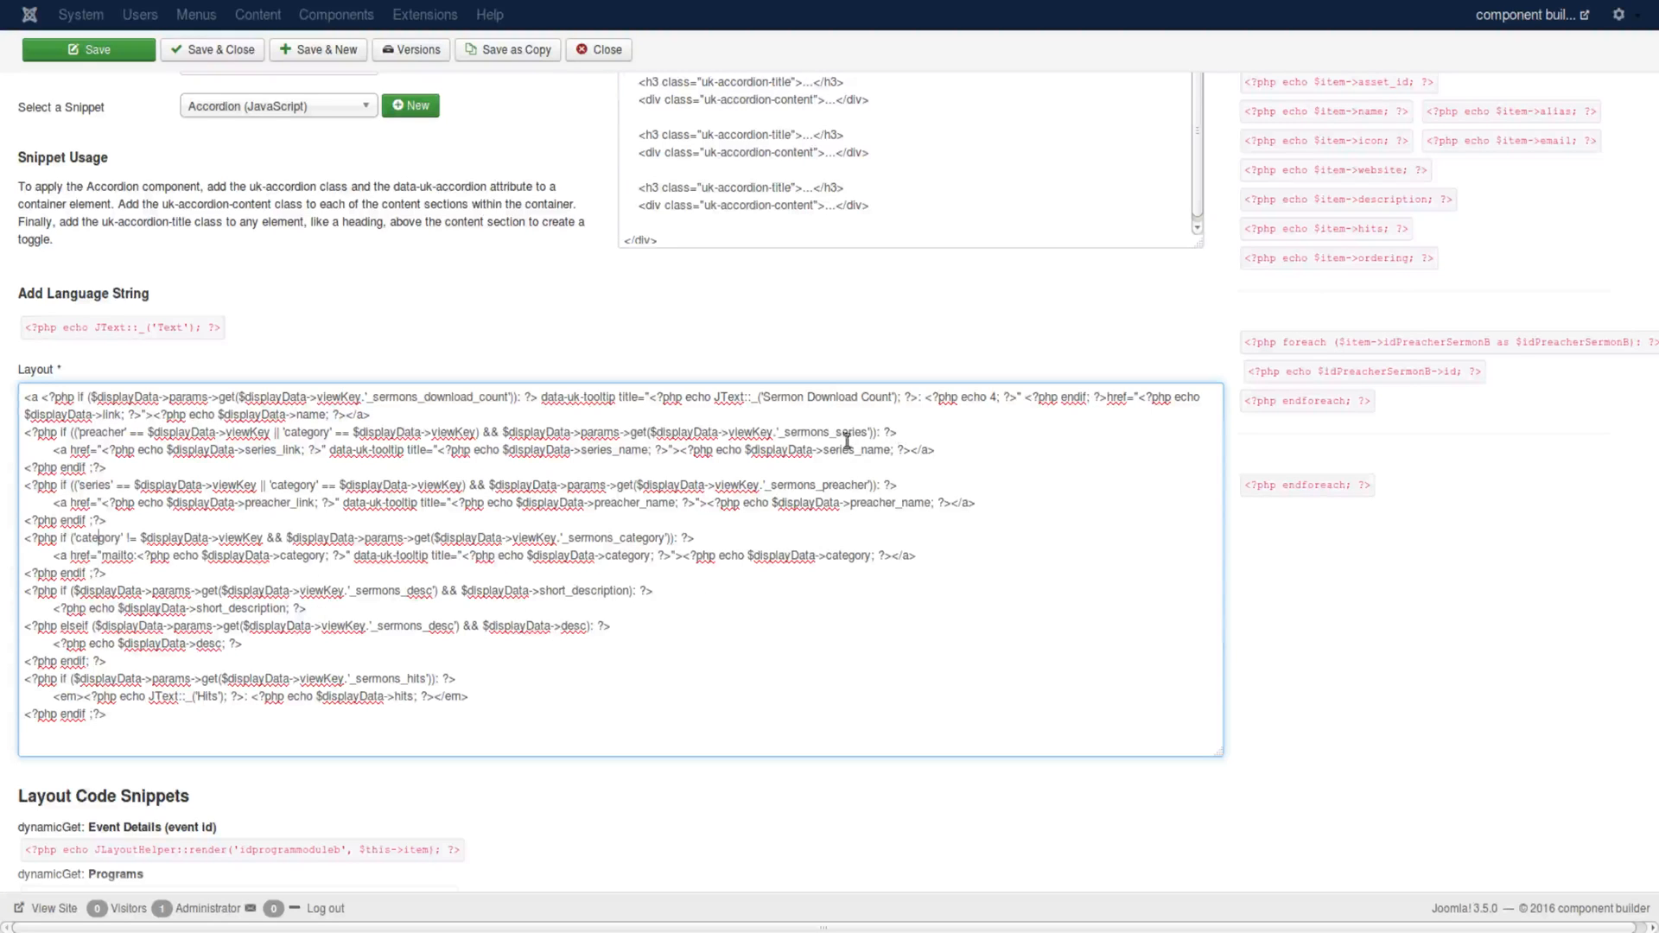
{"action": "mouse_move", "coordinate": [793, 605]}
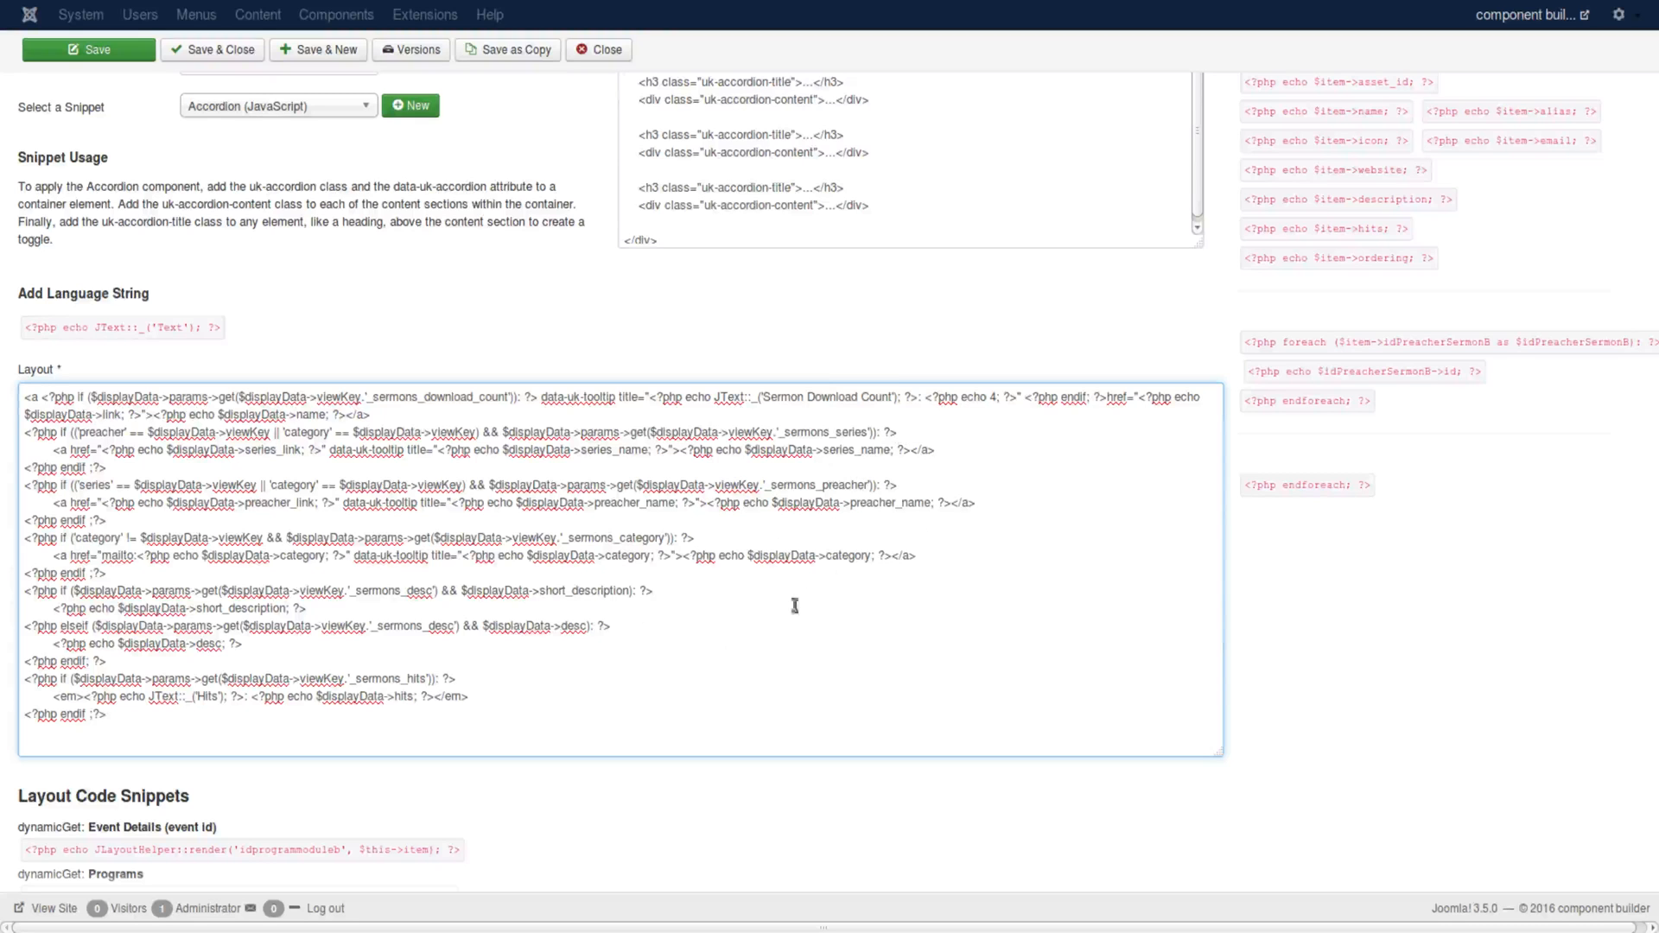
{"action": "scroll", "scroll_direction": "down", "scroll_amount": 3}
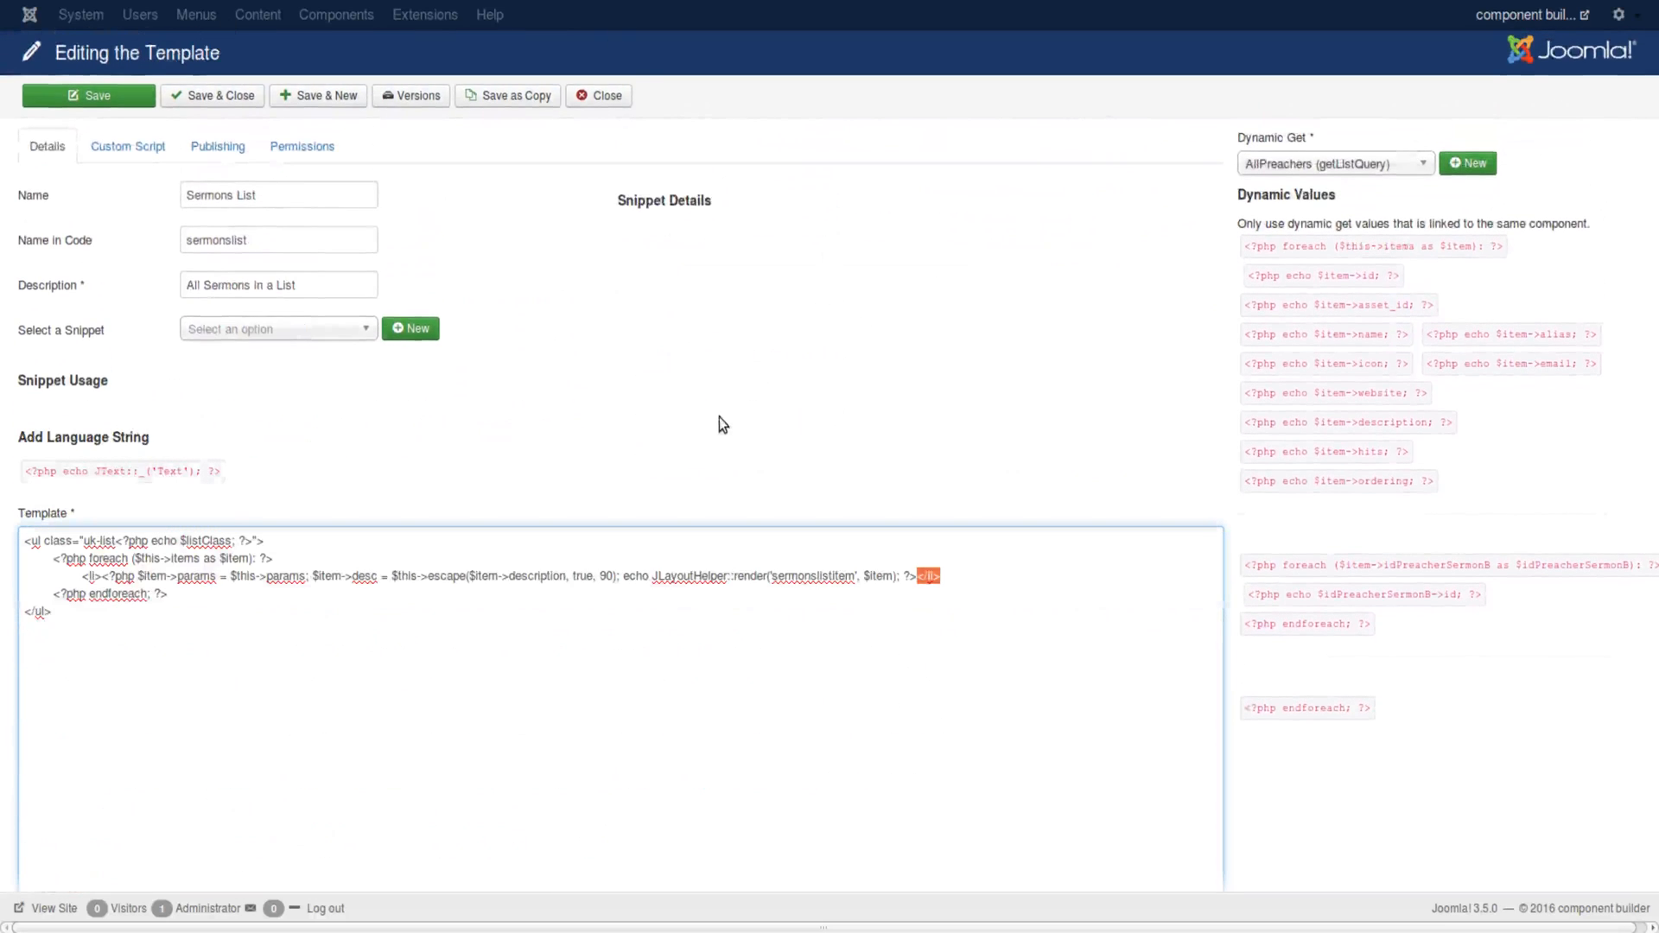
{"action": "left_click", "coordinate": [128, 146]}
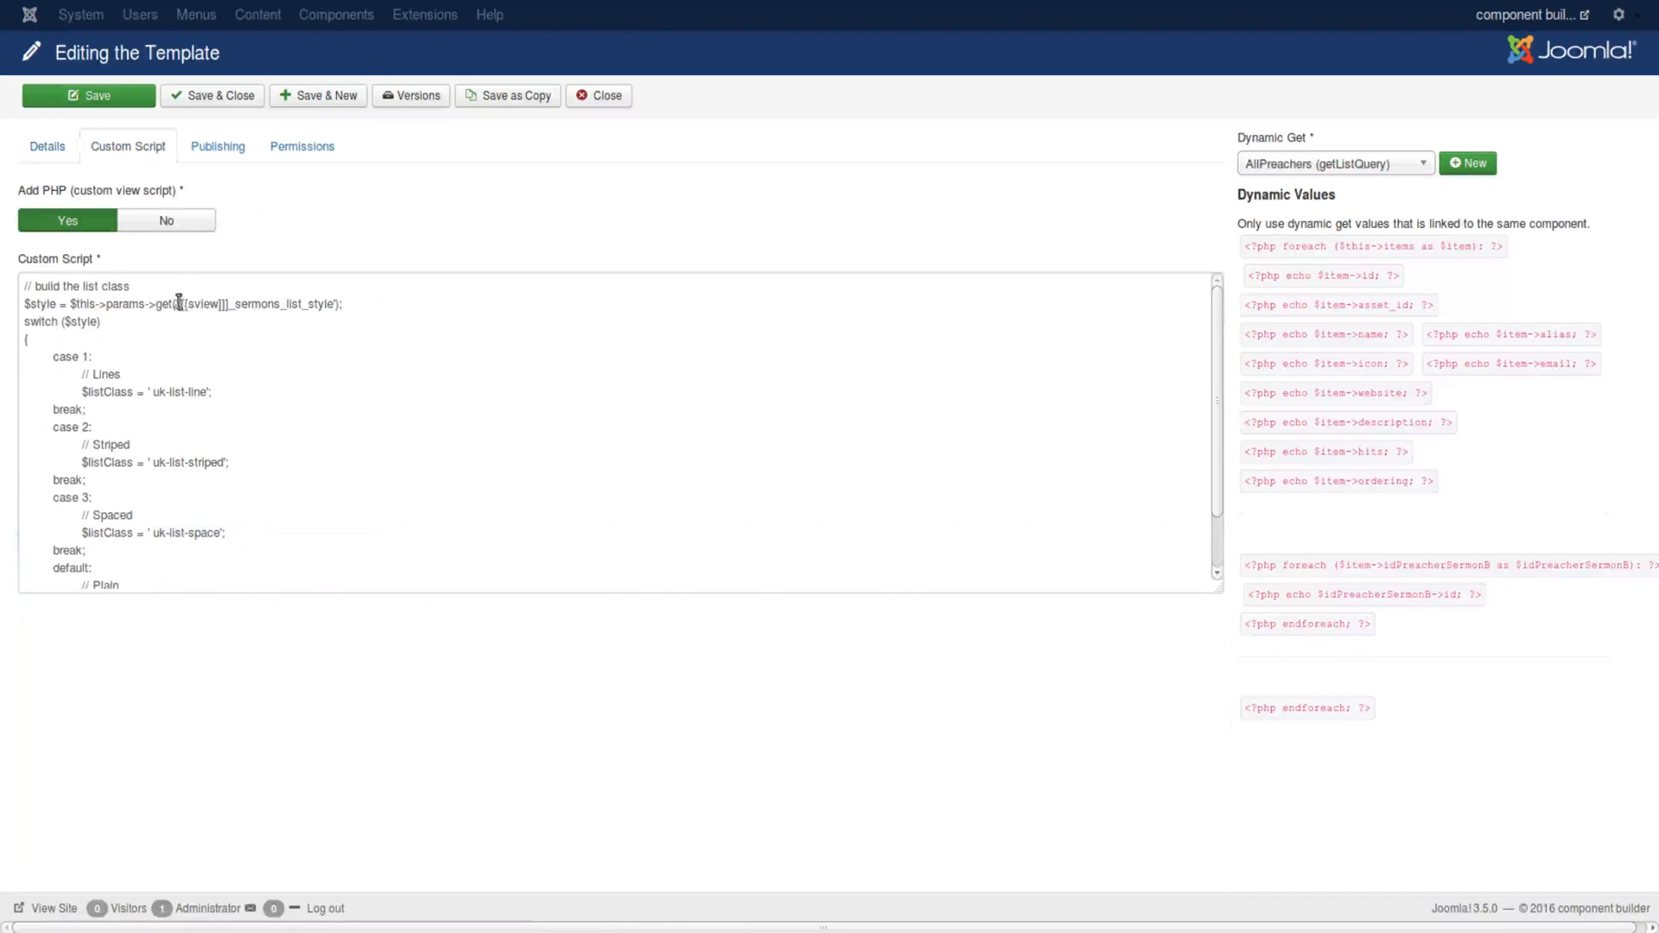
{"action": "left_click", "coordinate": [185, 304]}
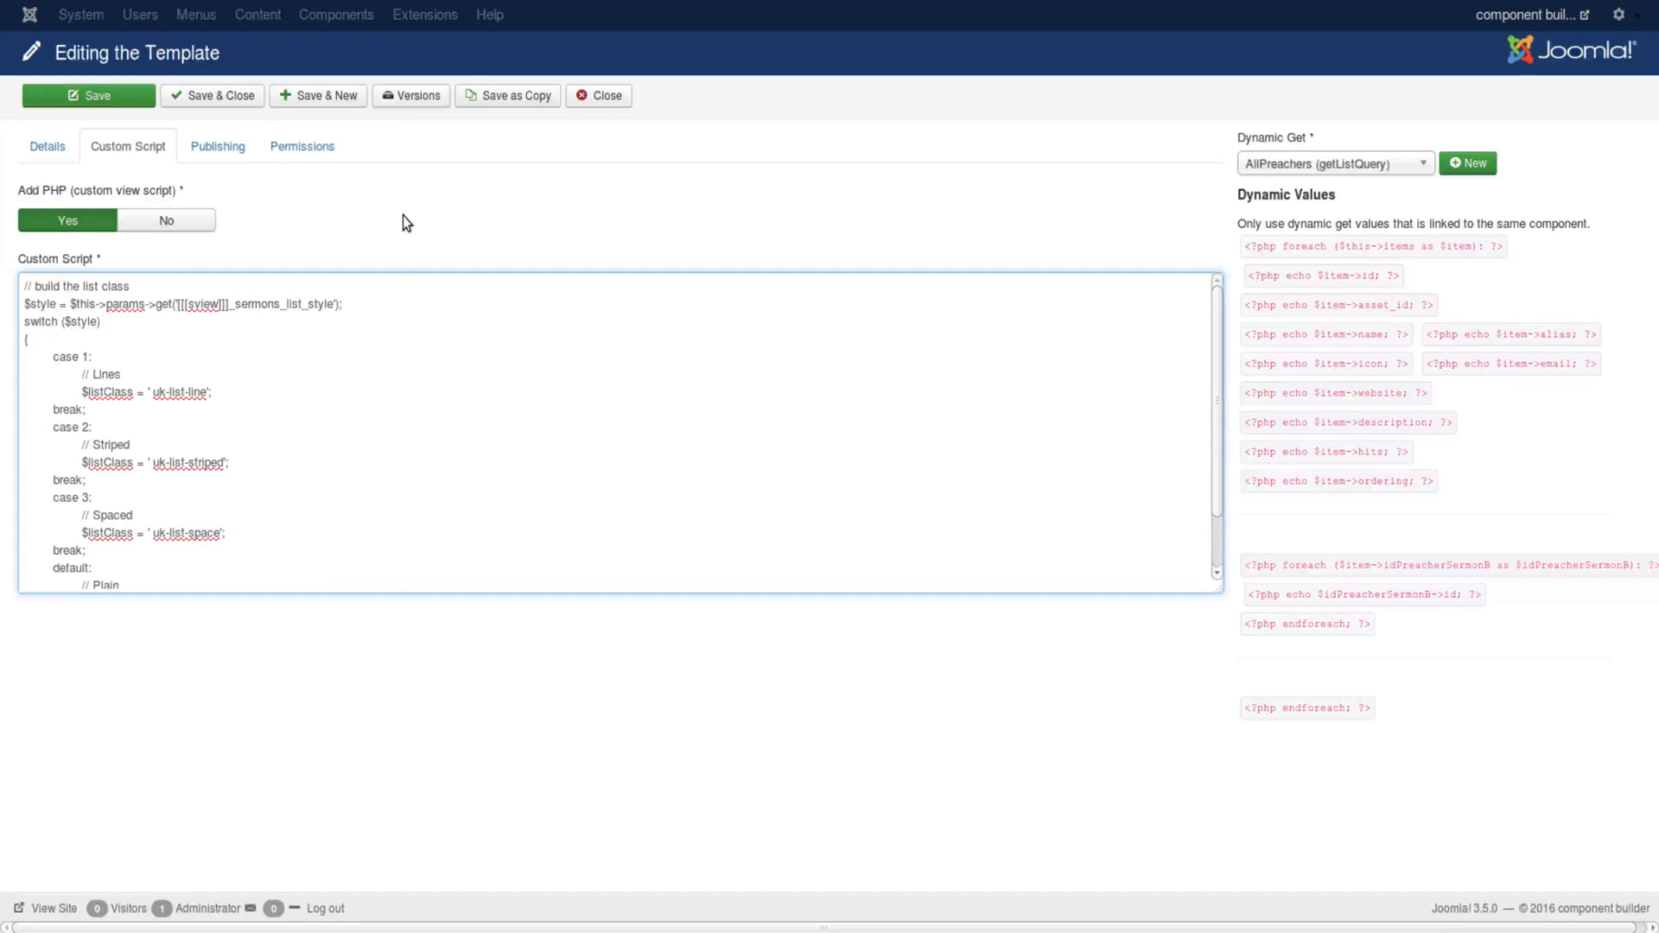
{"action": "left_click", "coordinate": [47, 145]}
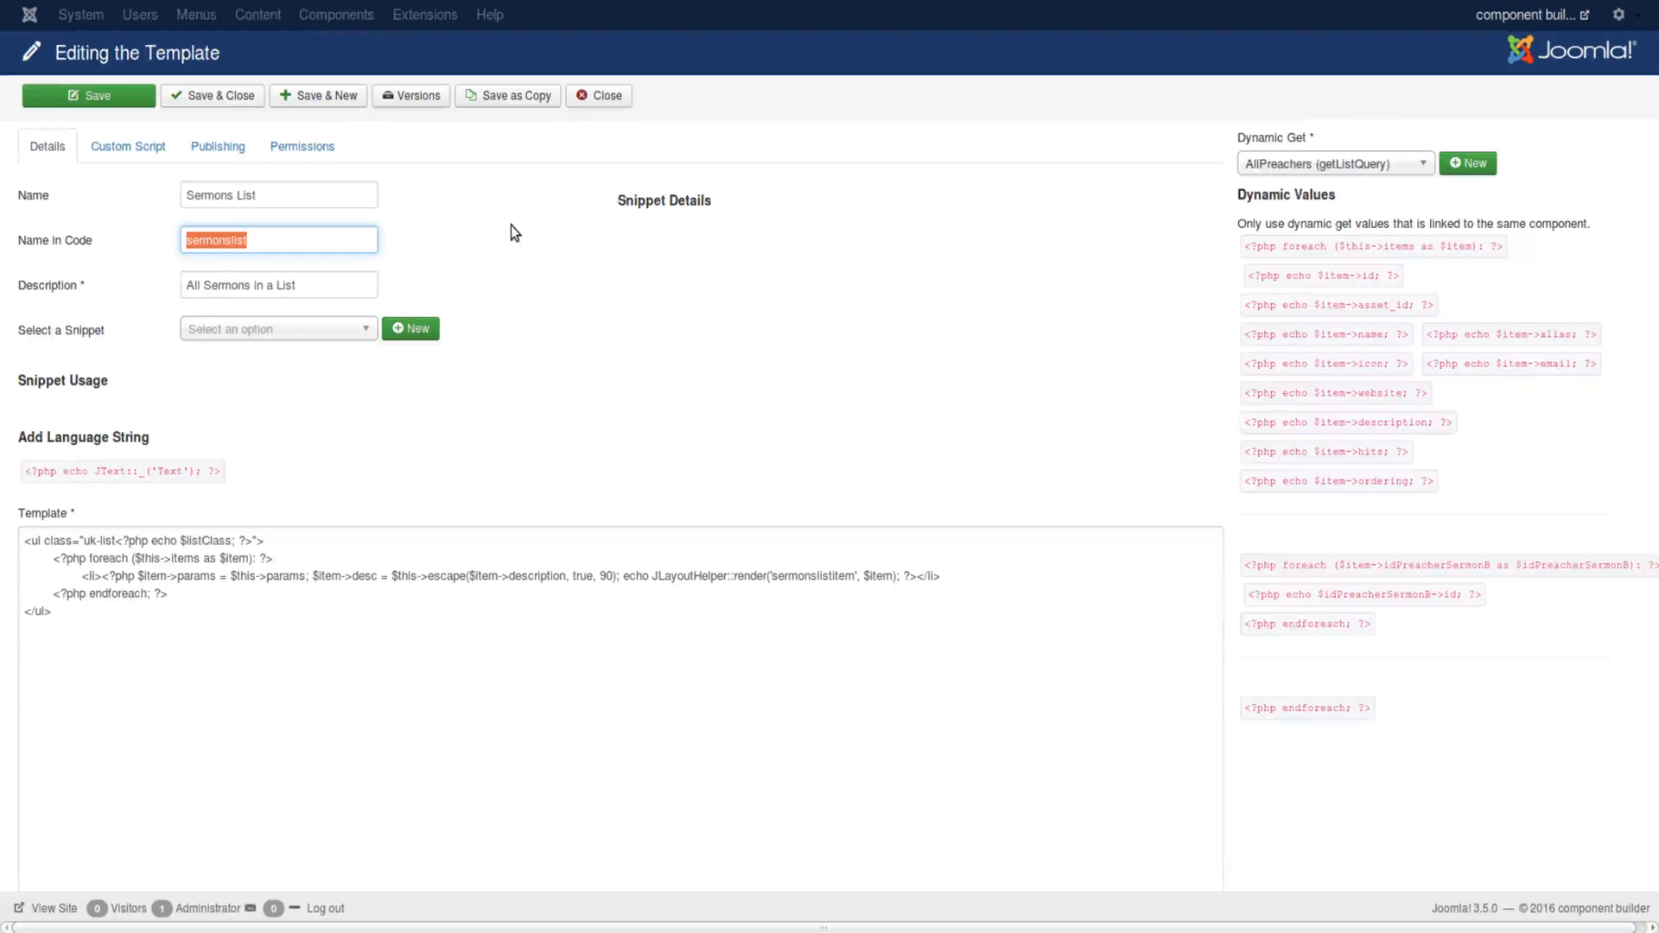
{"action": "mouse_move", "coordinate": [385, 198]}
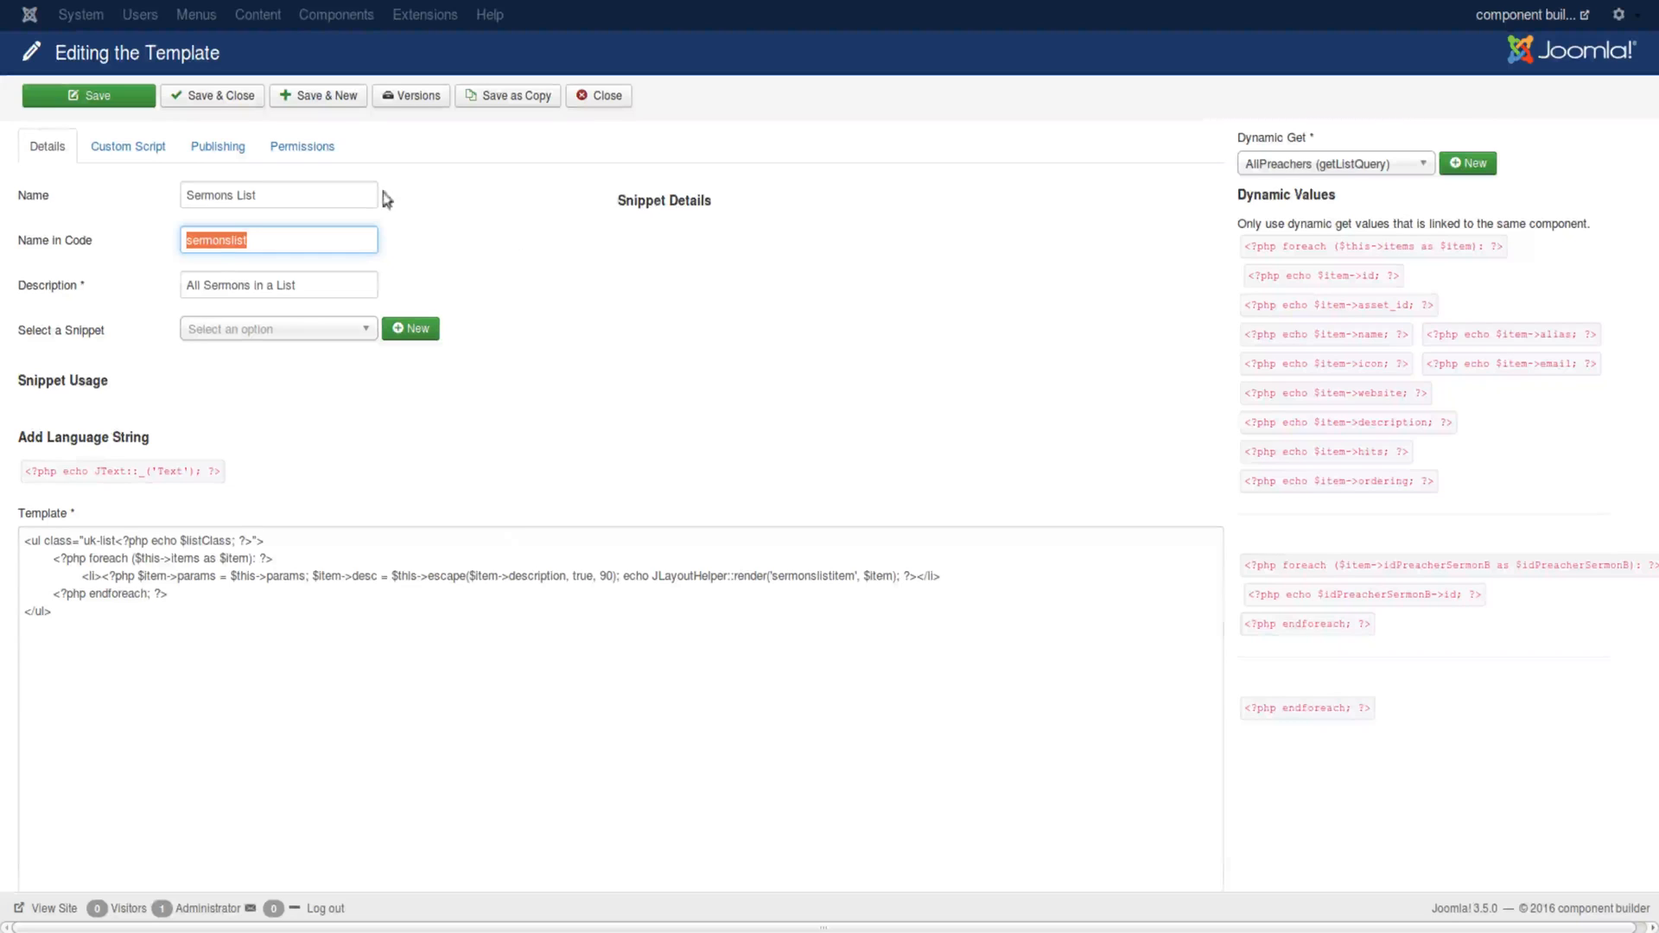
{"action": "left_click", "coordinate": [126, 145]}
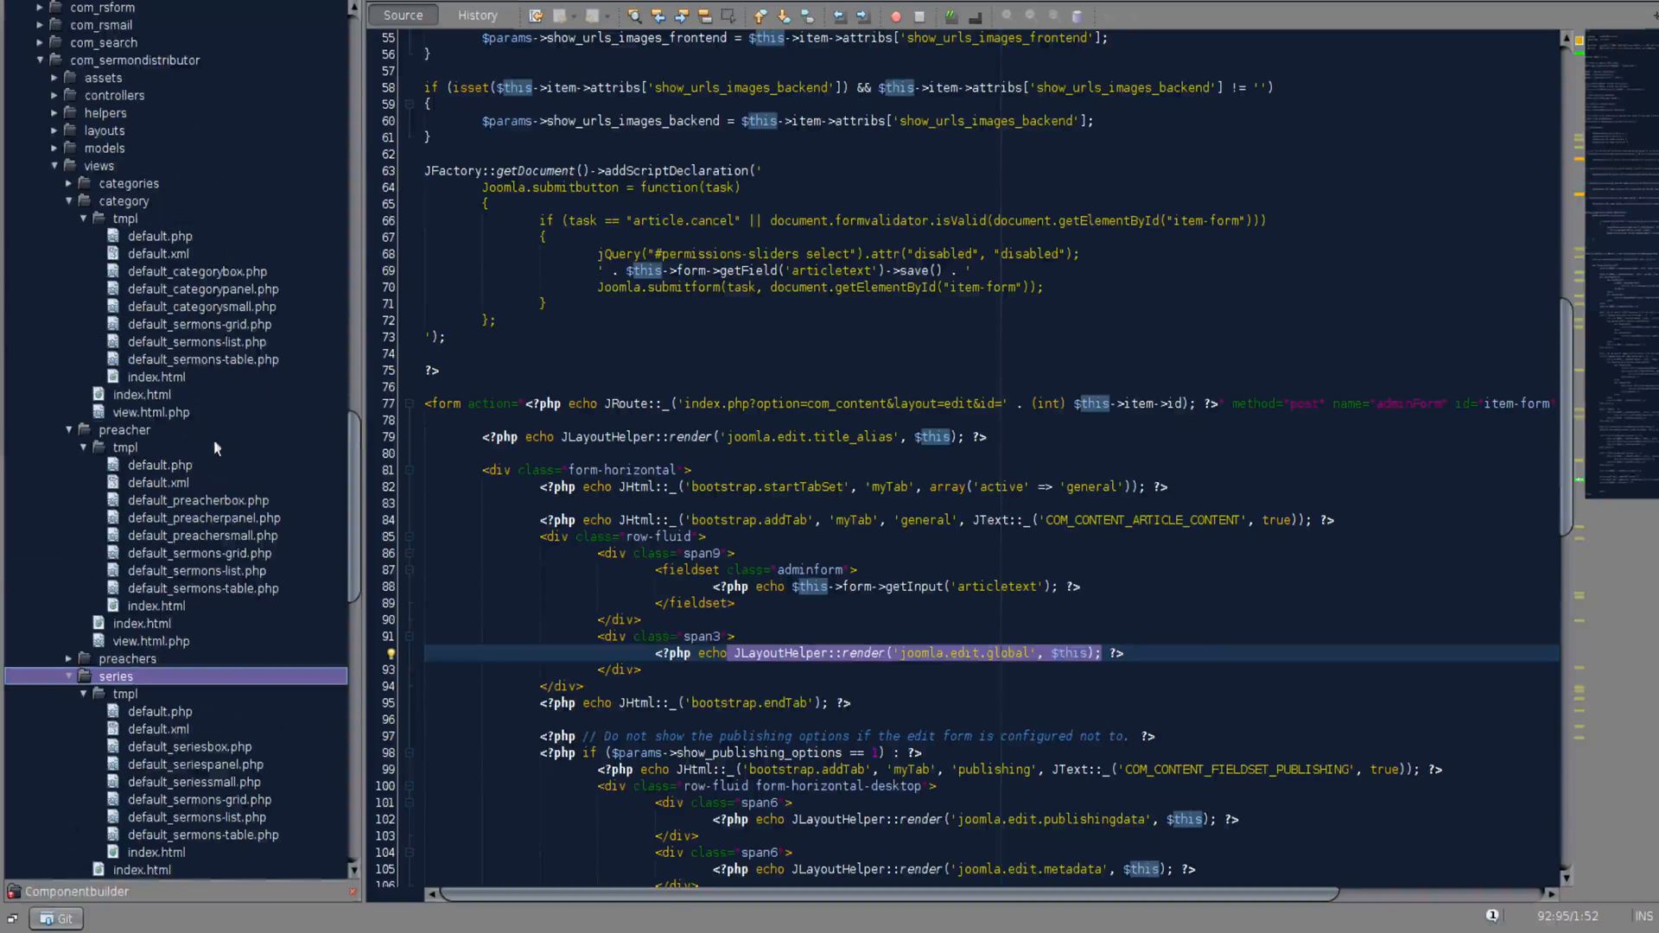
{"action": "mouse_move", "coordinate": [224, 323]}
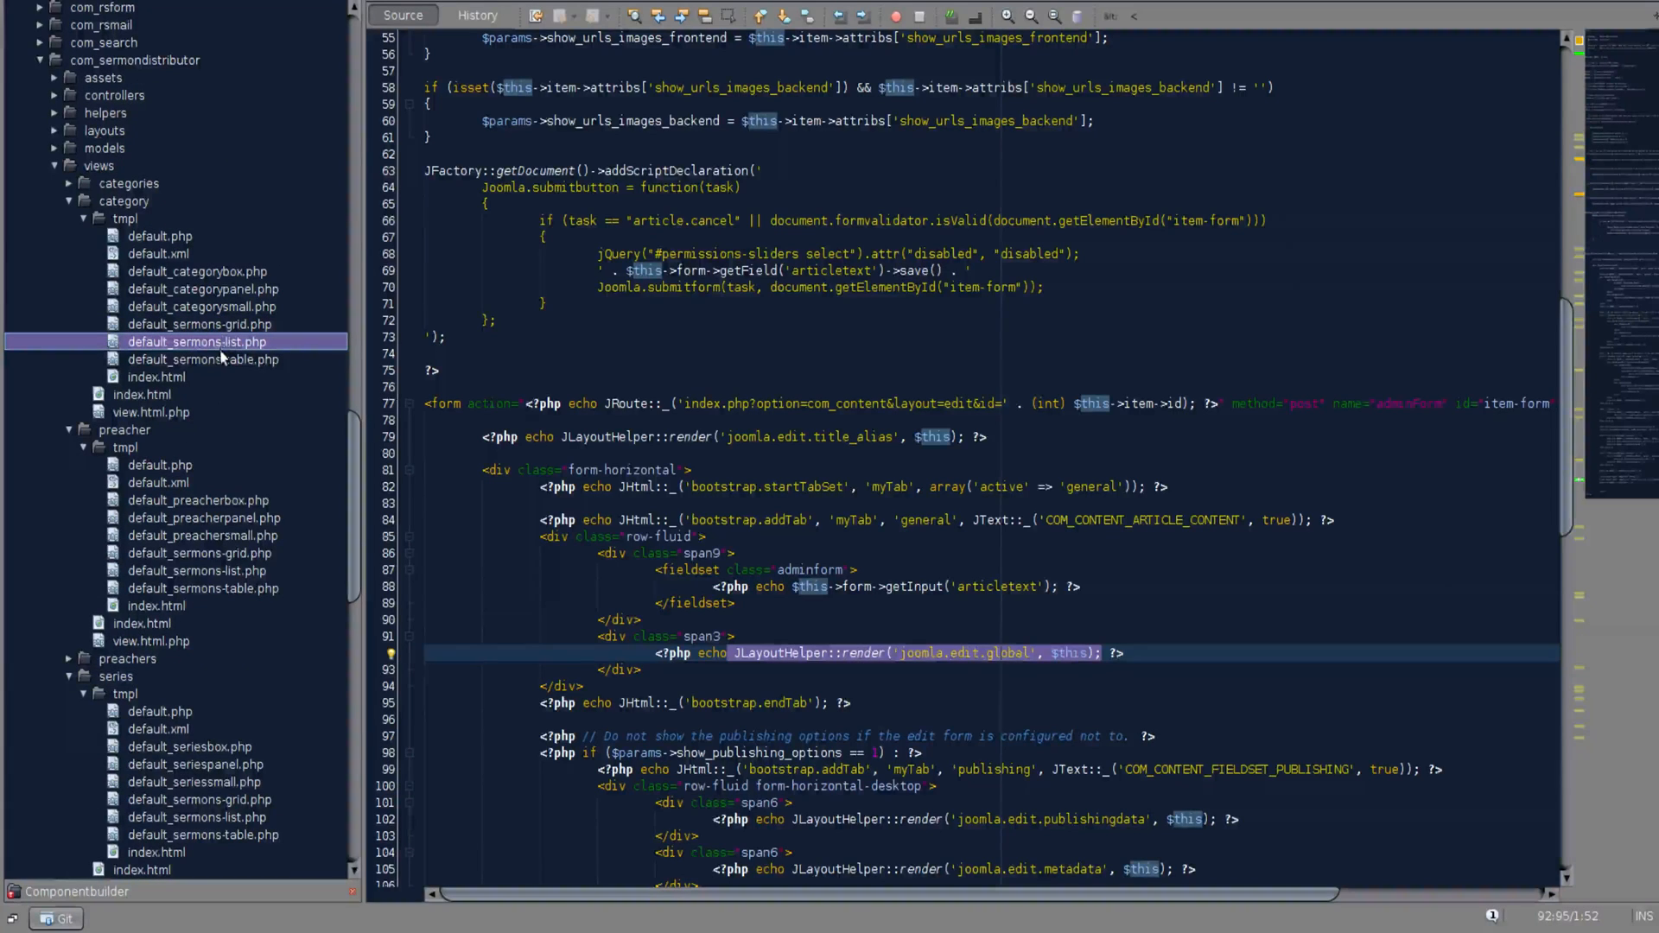
Step: Compare the category and series sermons-list files, highlighting the series prefix of the style parameter
{"action": "left_click", "coordinate": [202, 360]}
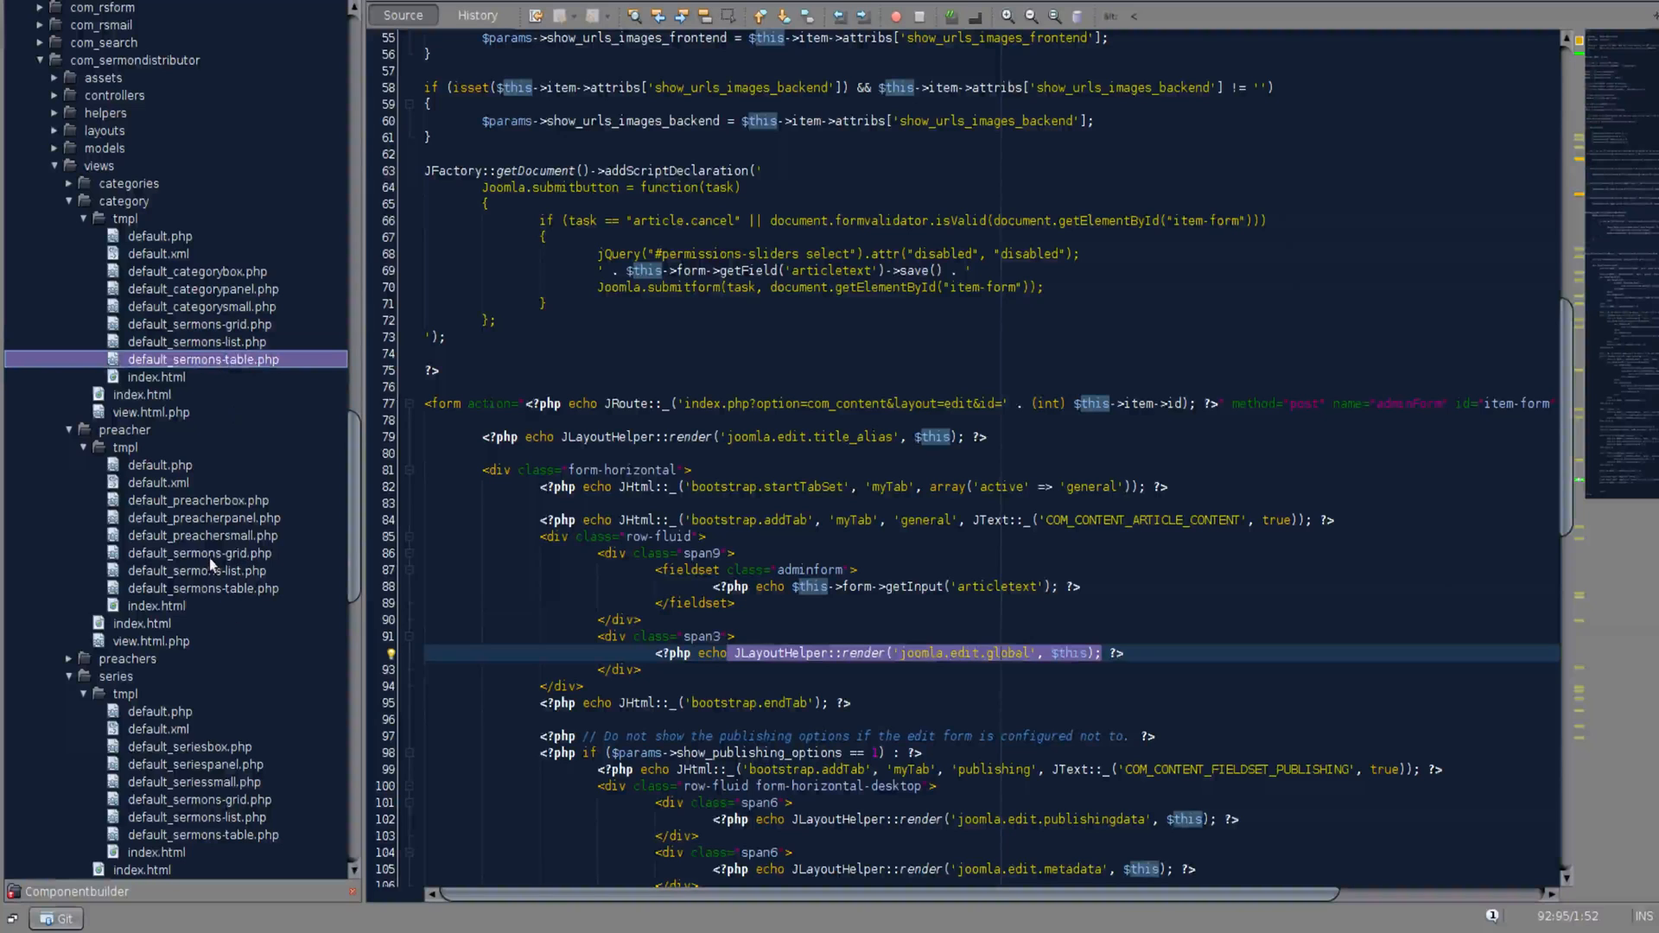
{"action": "scroll", "scroll_direction": "down", "scroll_amount": 3}
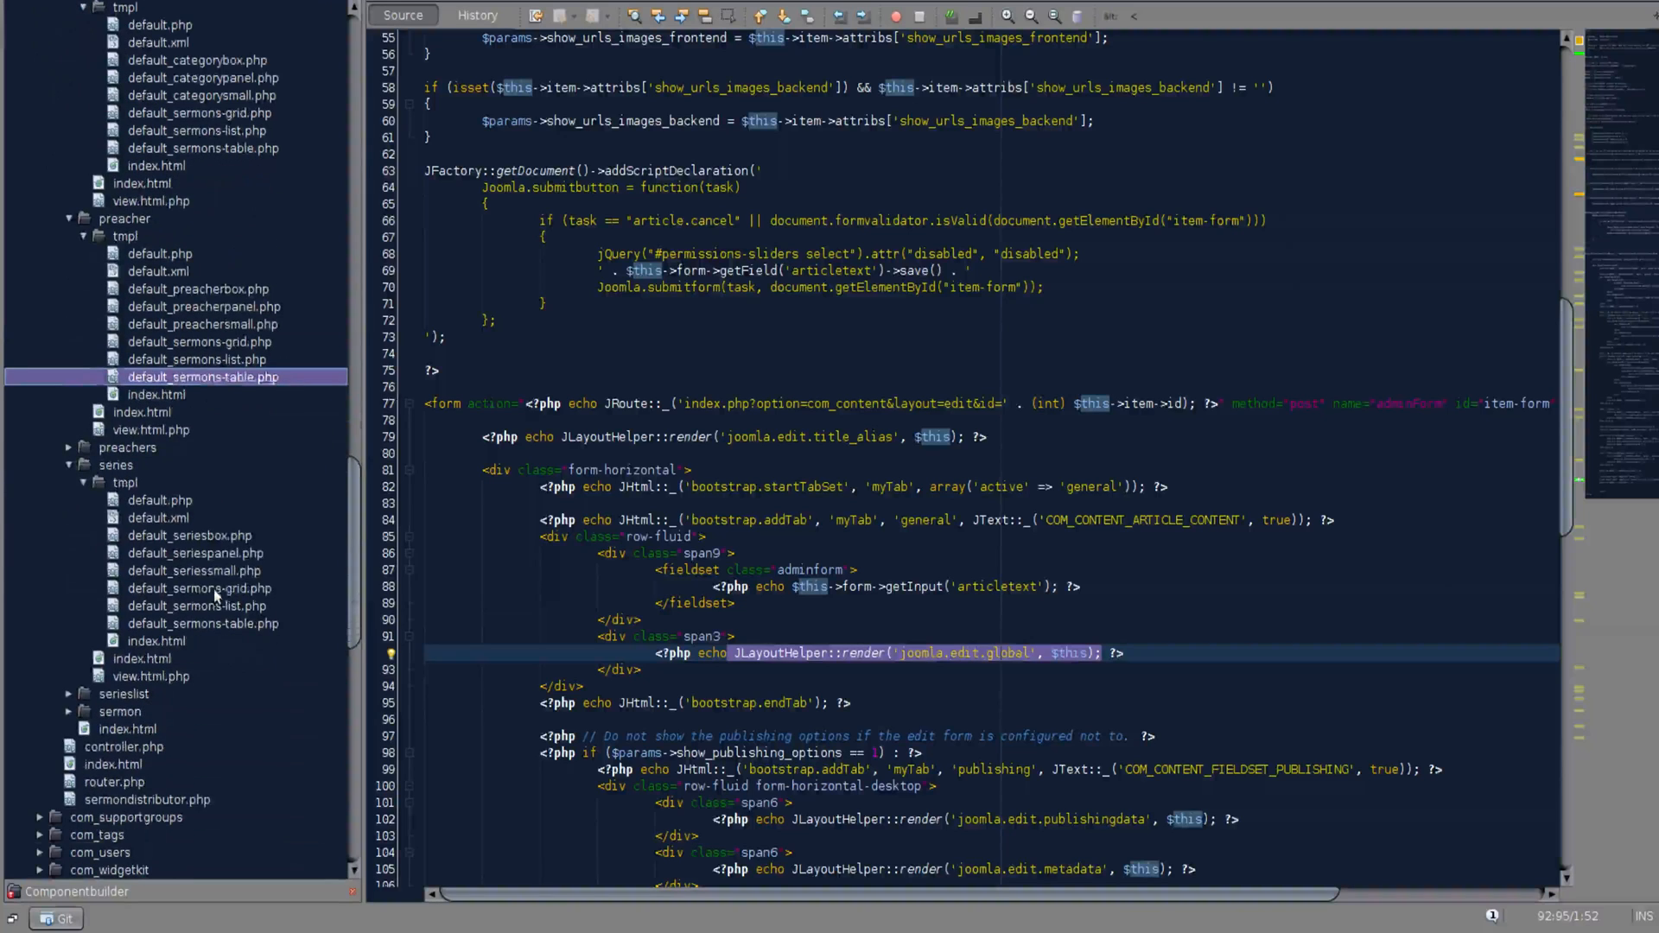
{"action": "left_click", "coordinate": [202, 624]}
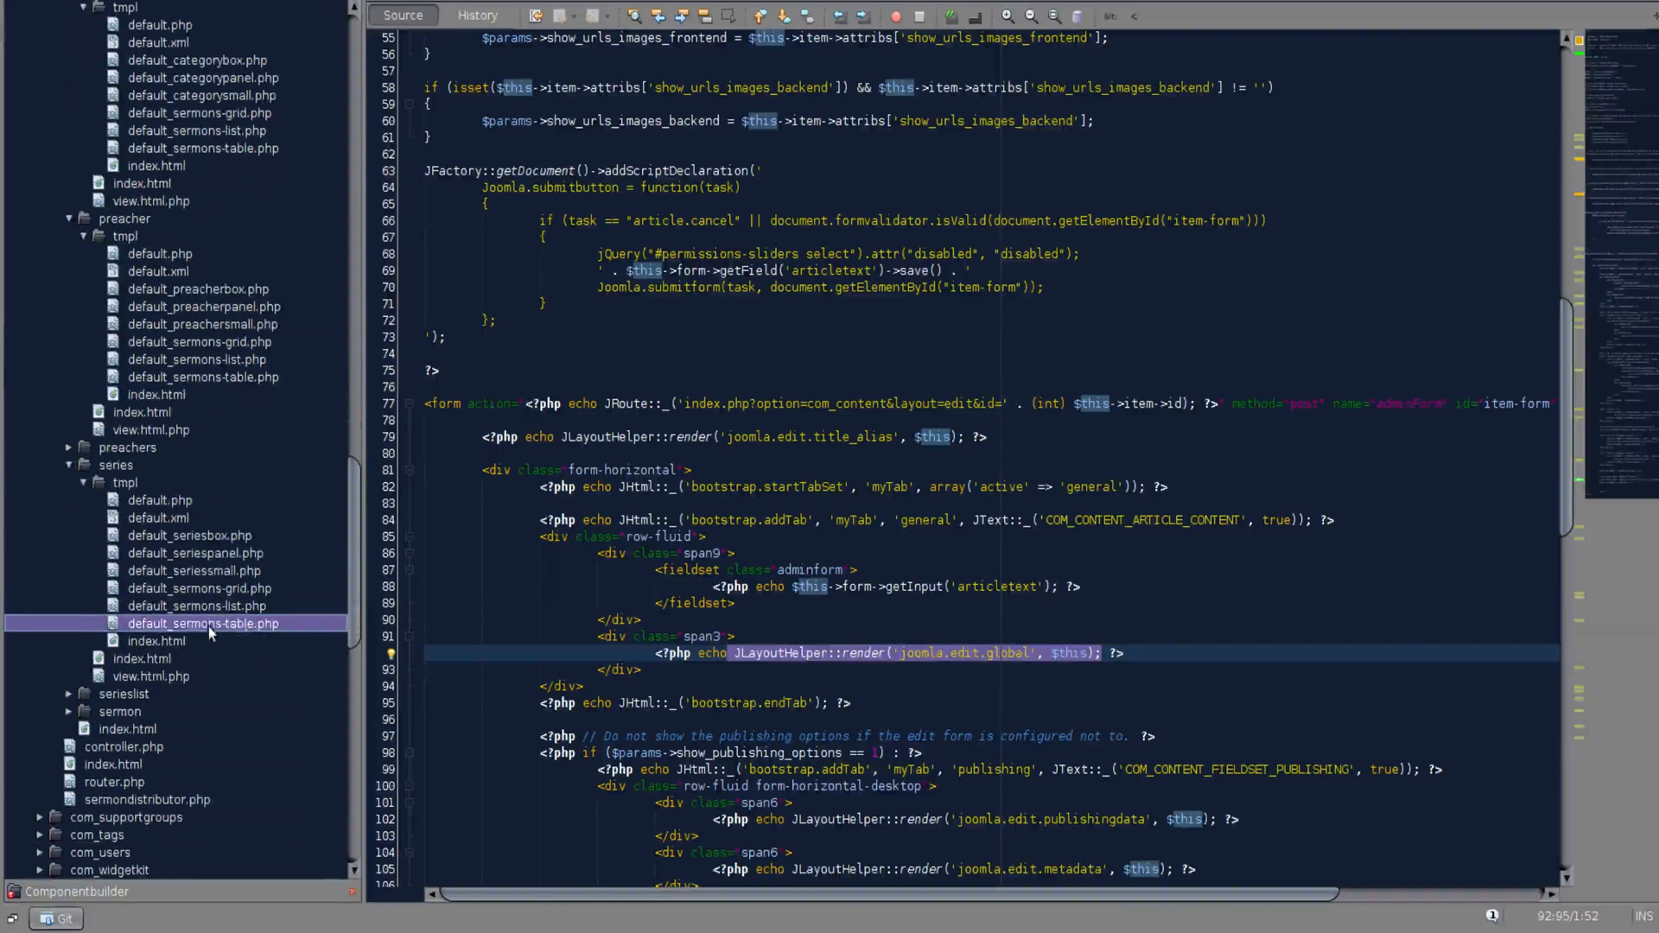
{"action": "left_click", "coordinate": [195, 604]}
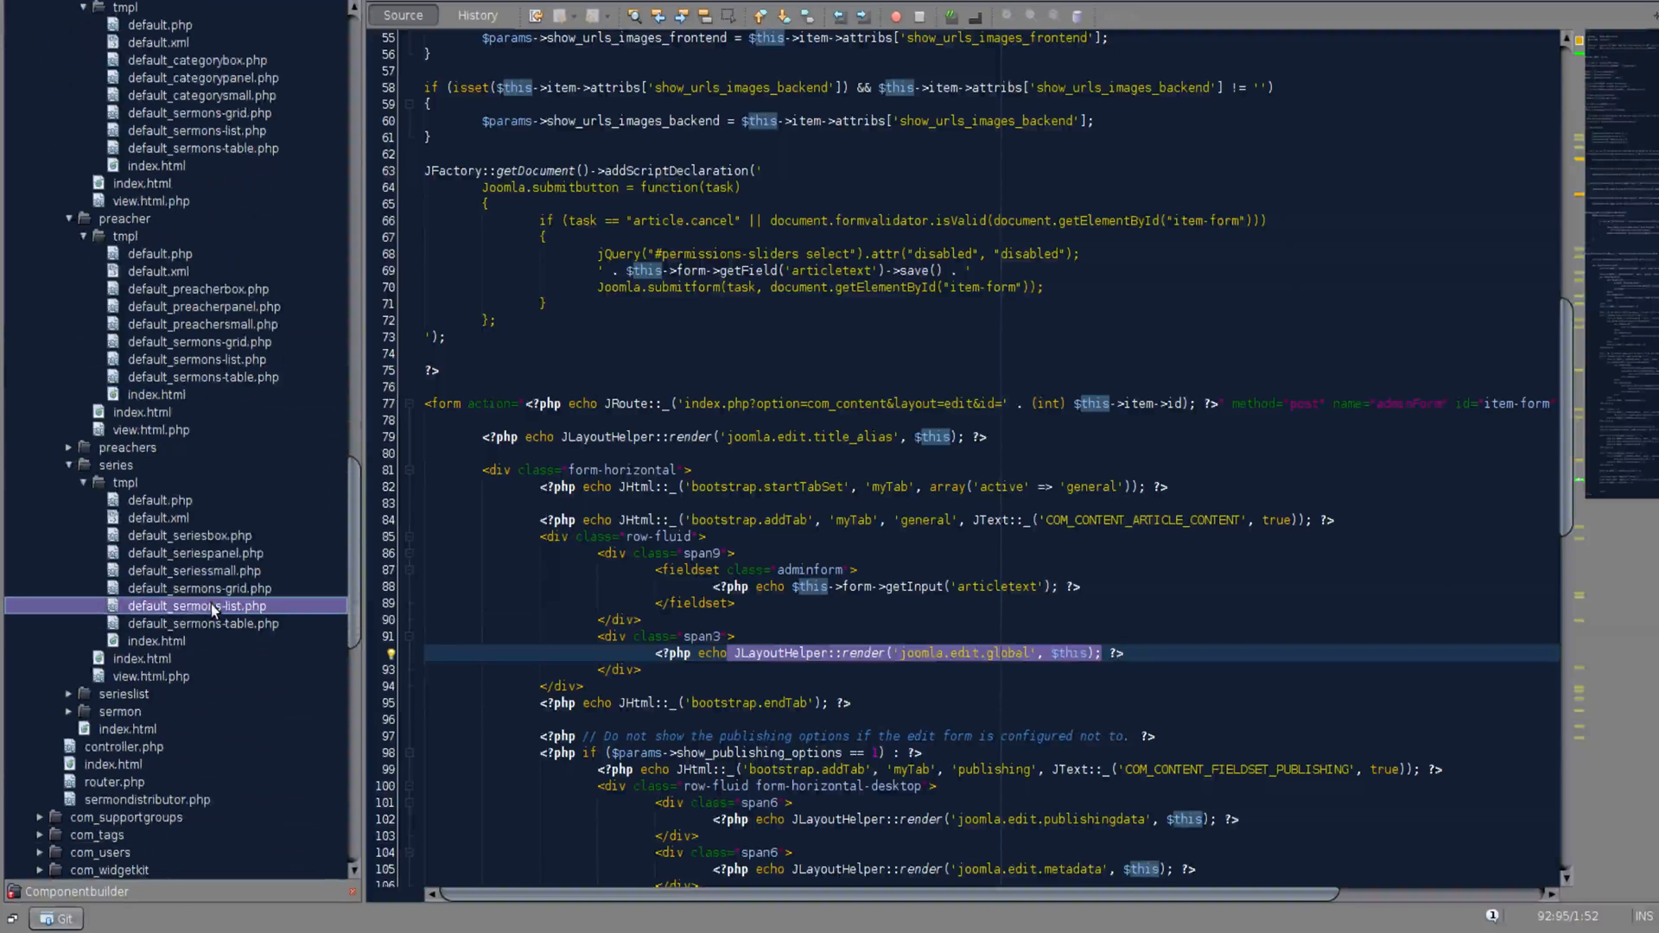
{"action": "left_click", "coordinate": [197, 605]}
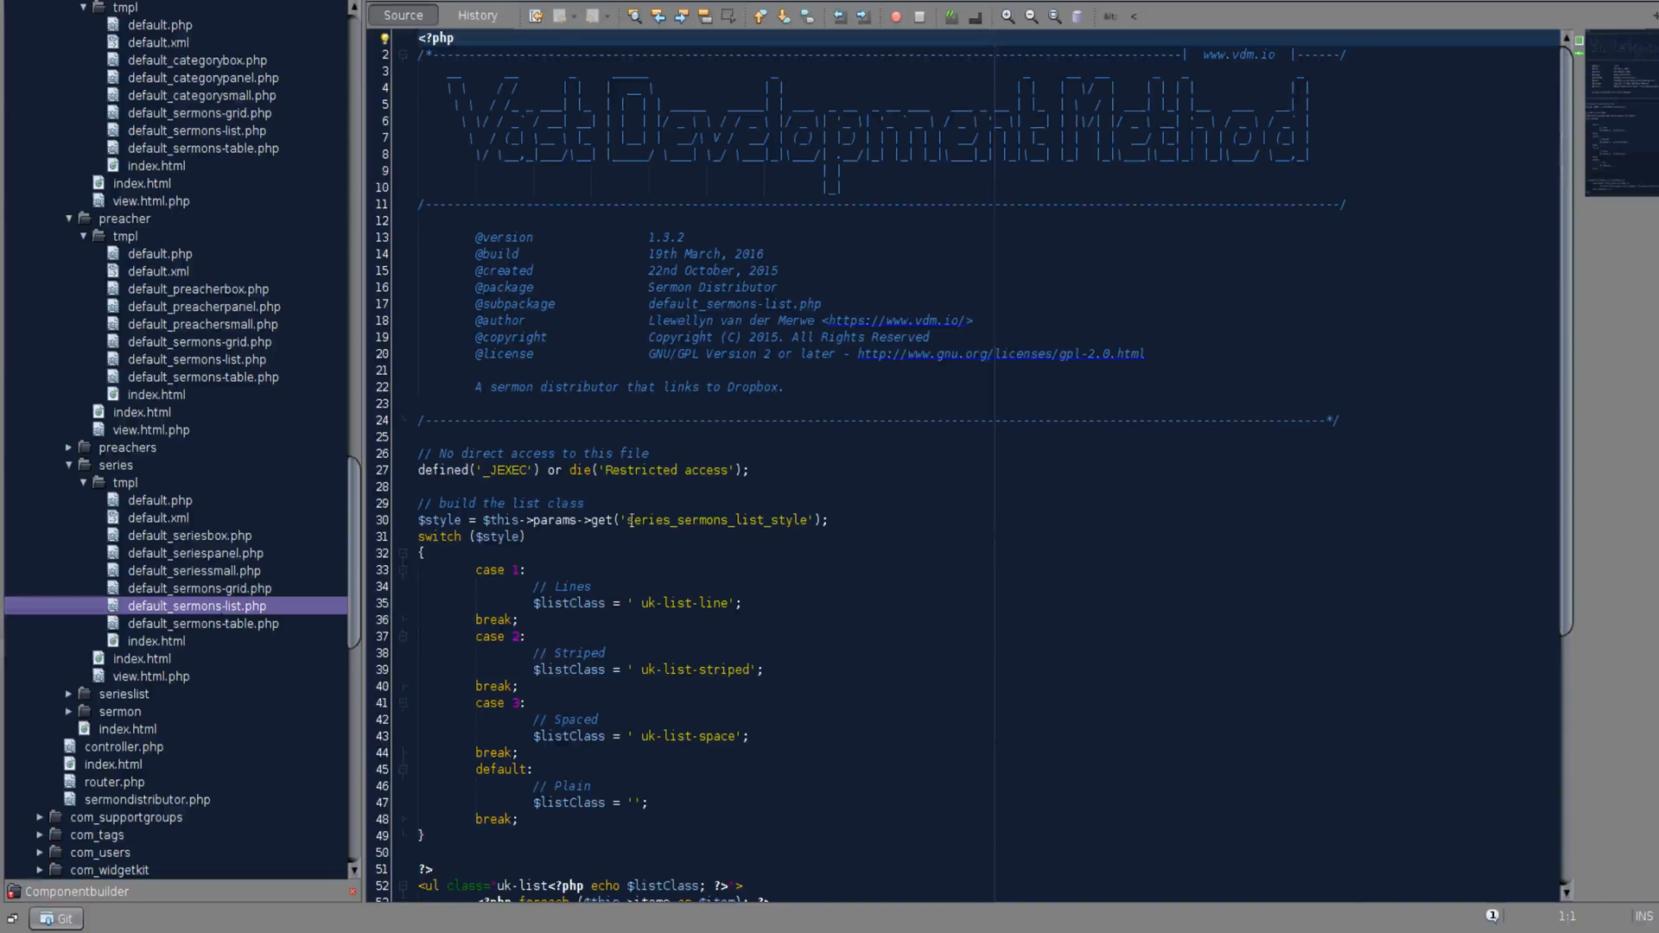
{"action": "double_click", "coordinate": [645, 520]}
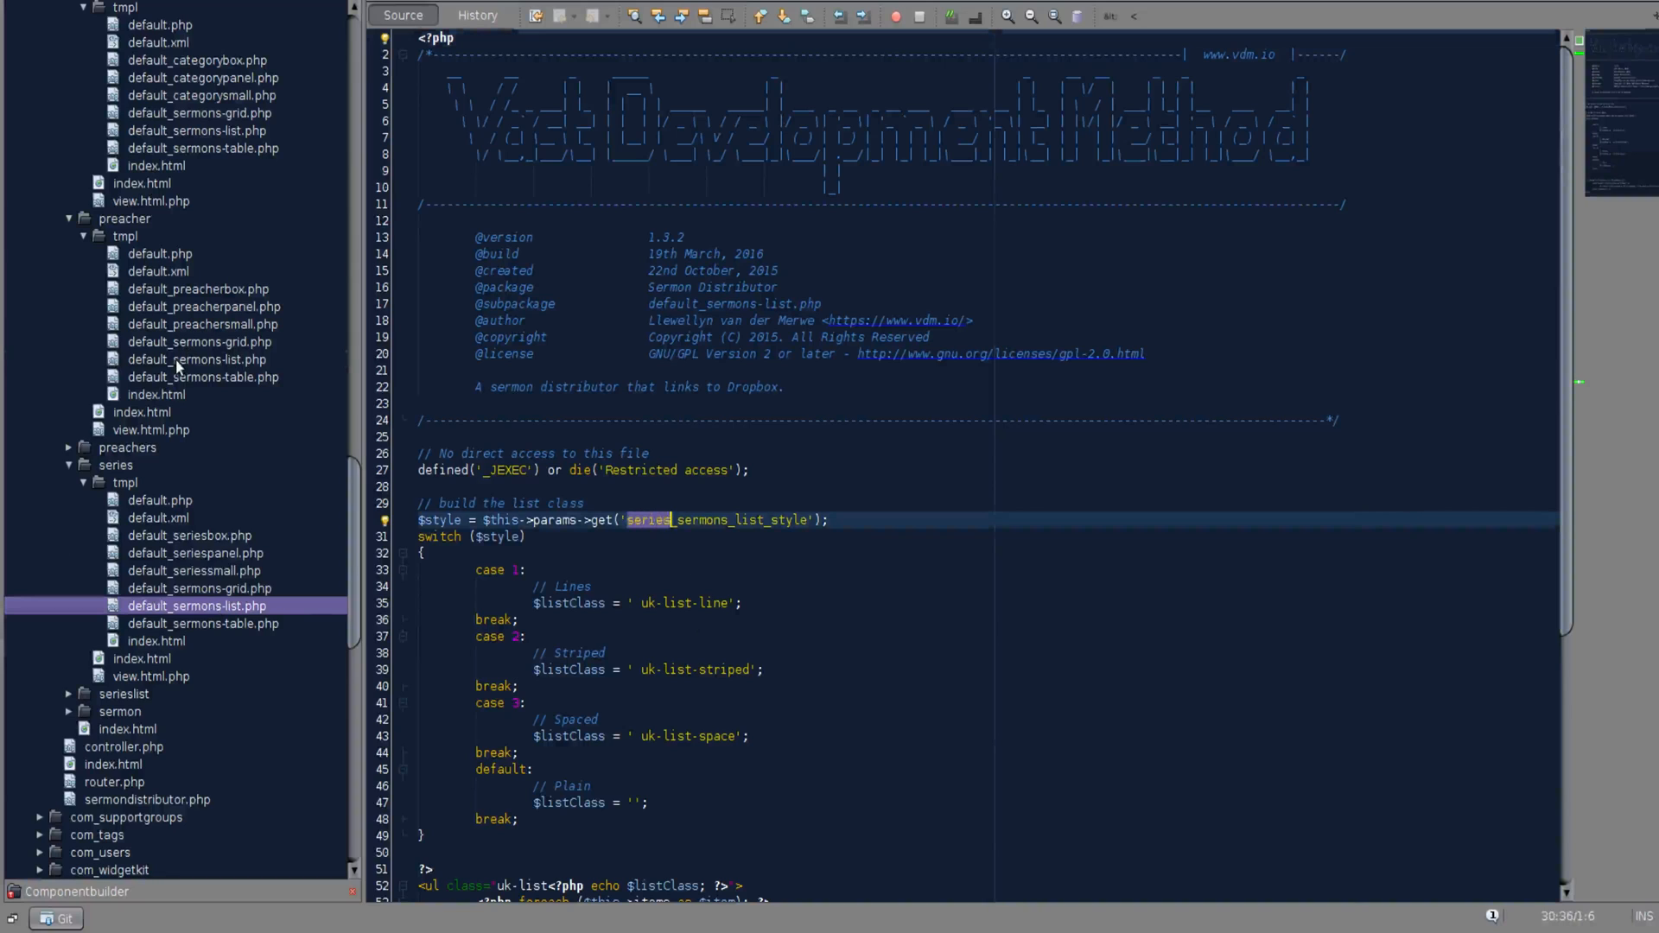
Step: Compare the preacher and category sermons-list templates, highlighting each view's prefix in the parameter name
{"action": "left_click", "coordinate": [196, 359]}
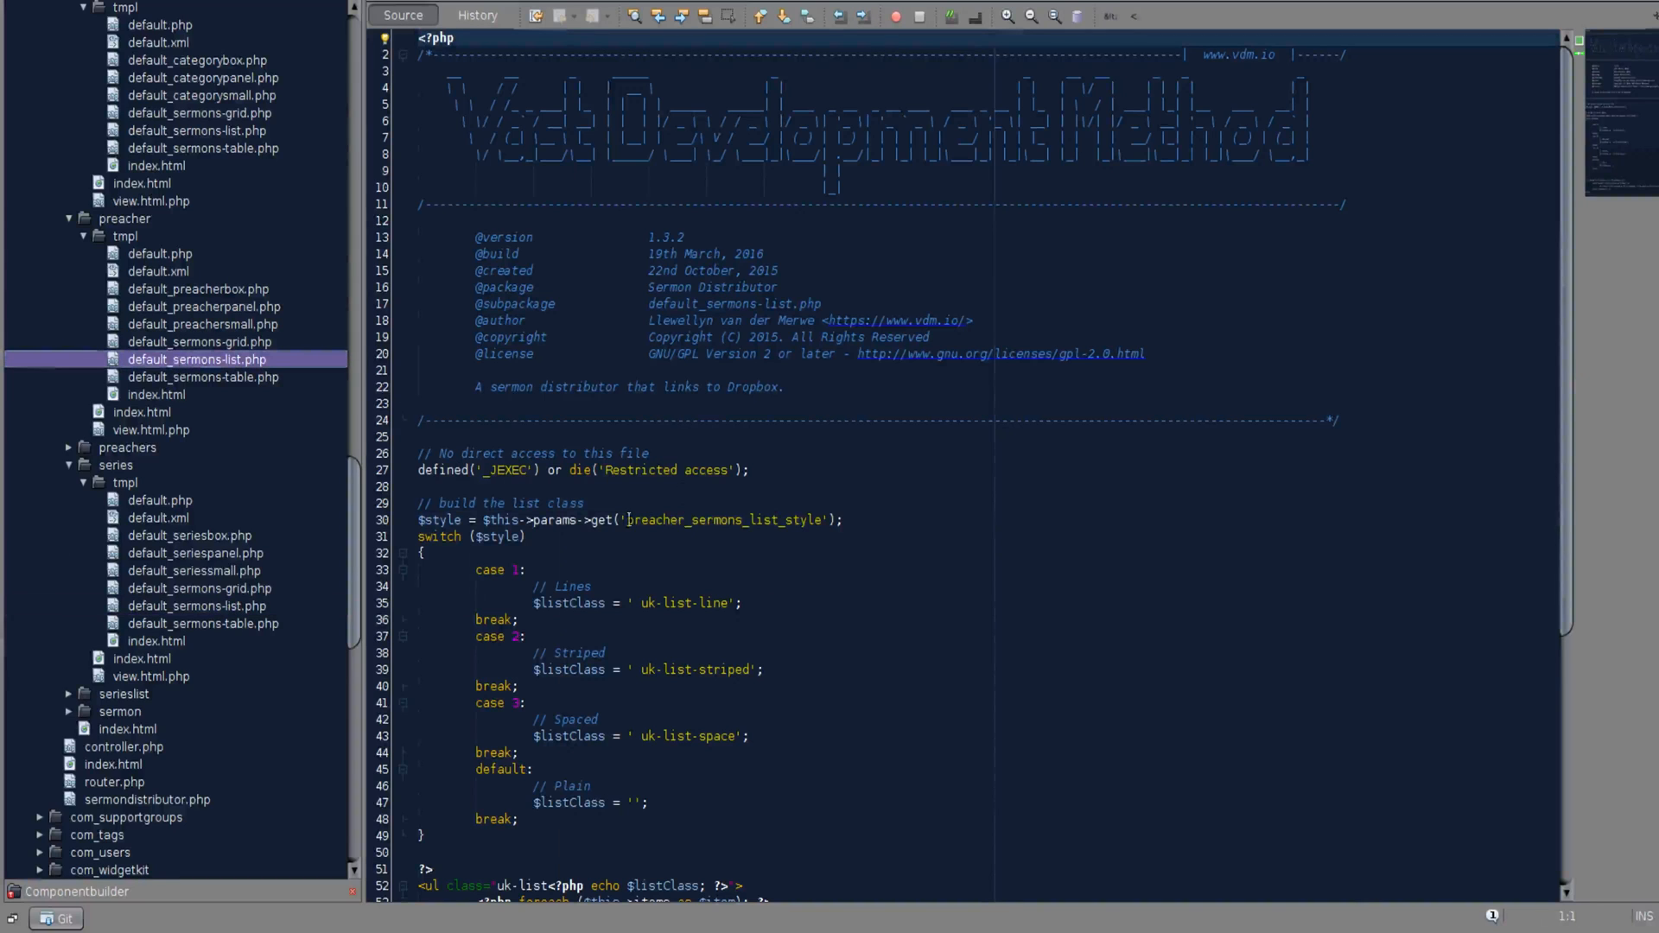
{"action": "double_click", "coordinate": [653, 520]}
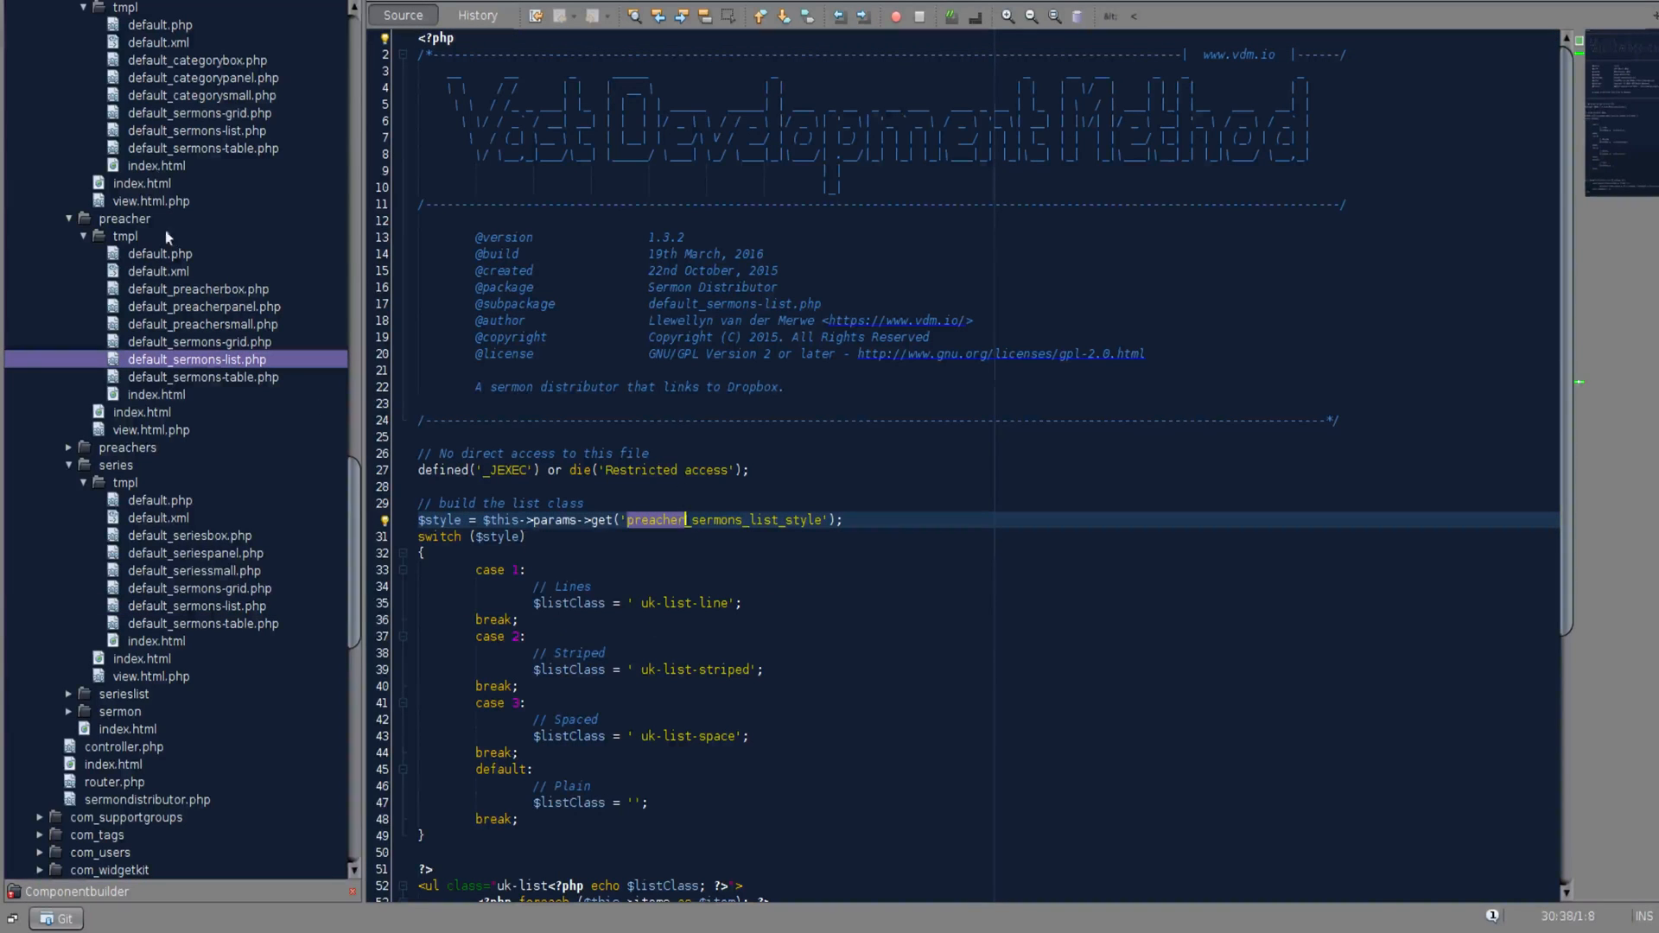
{"action": "scroll", "scroll_direction": "down", "scroll_amount": 3}
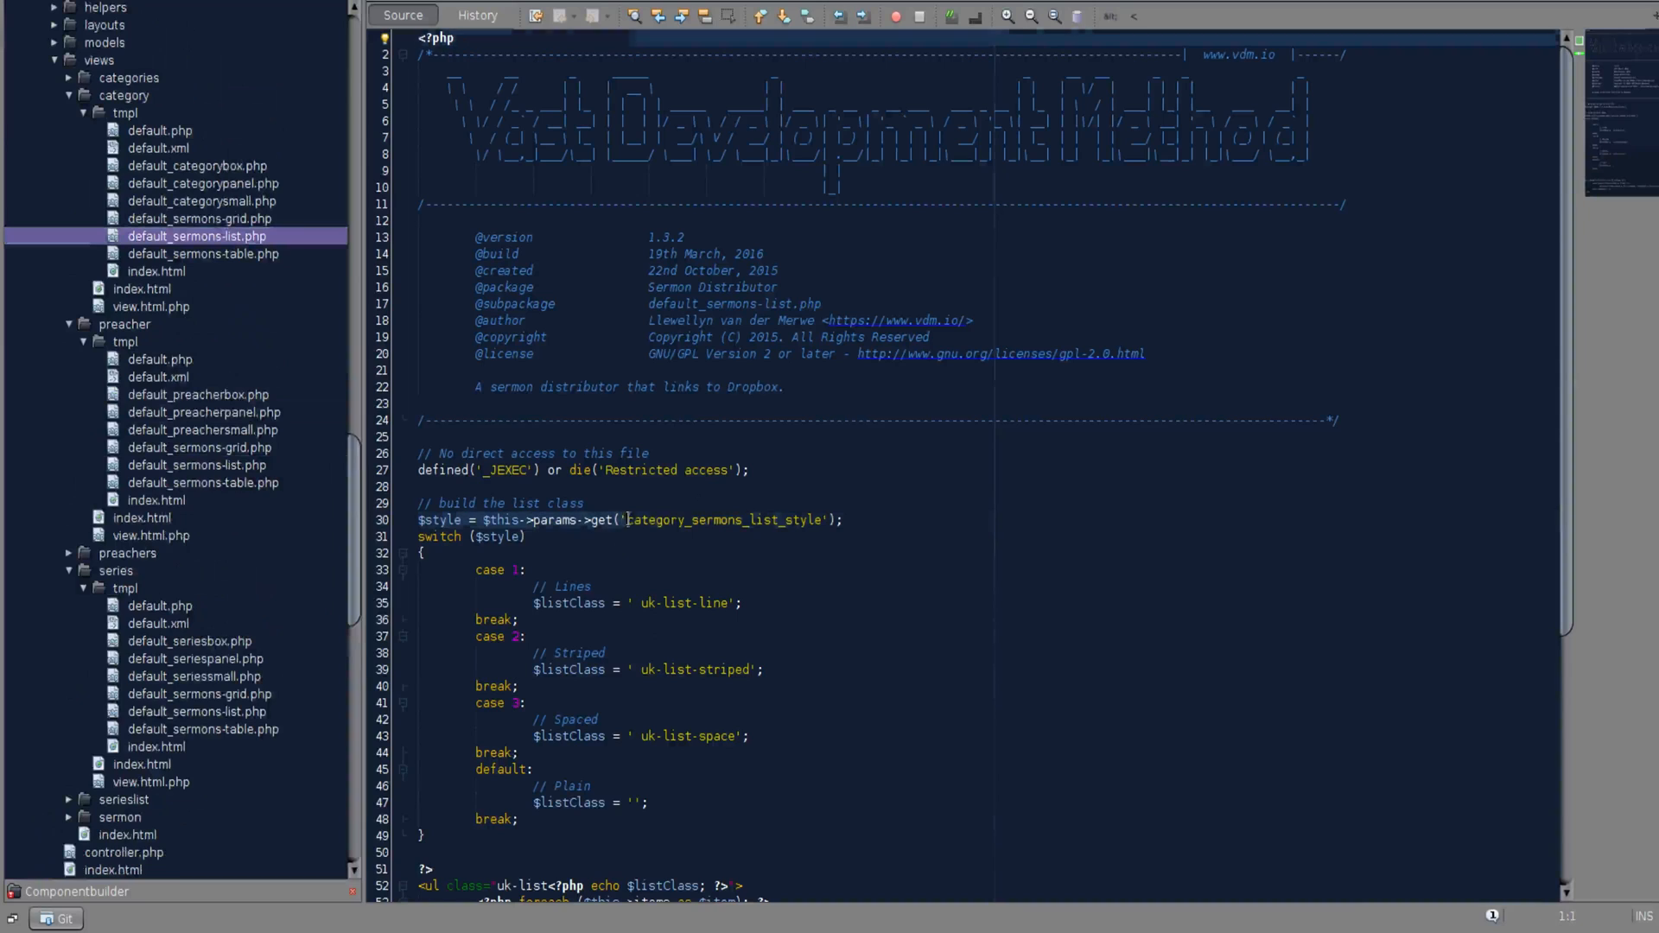
{"action": "double_click", "coordinate": [654, 521]}
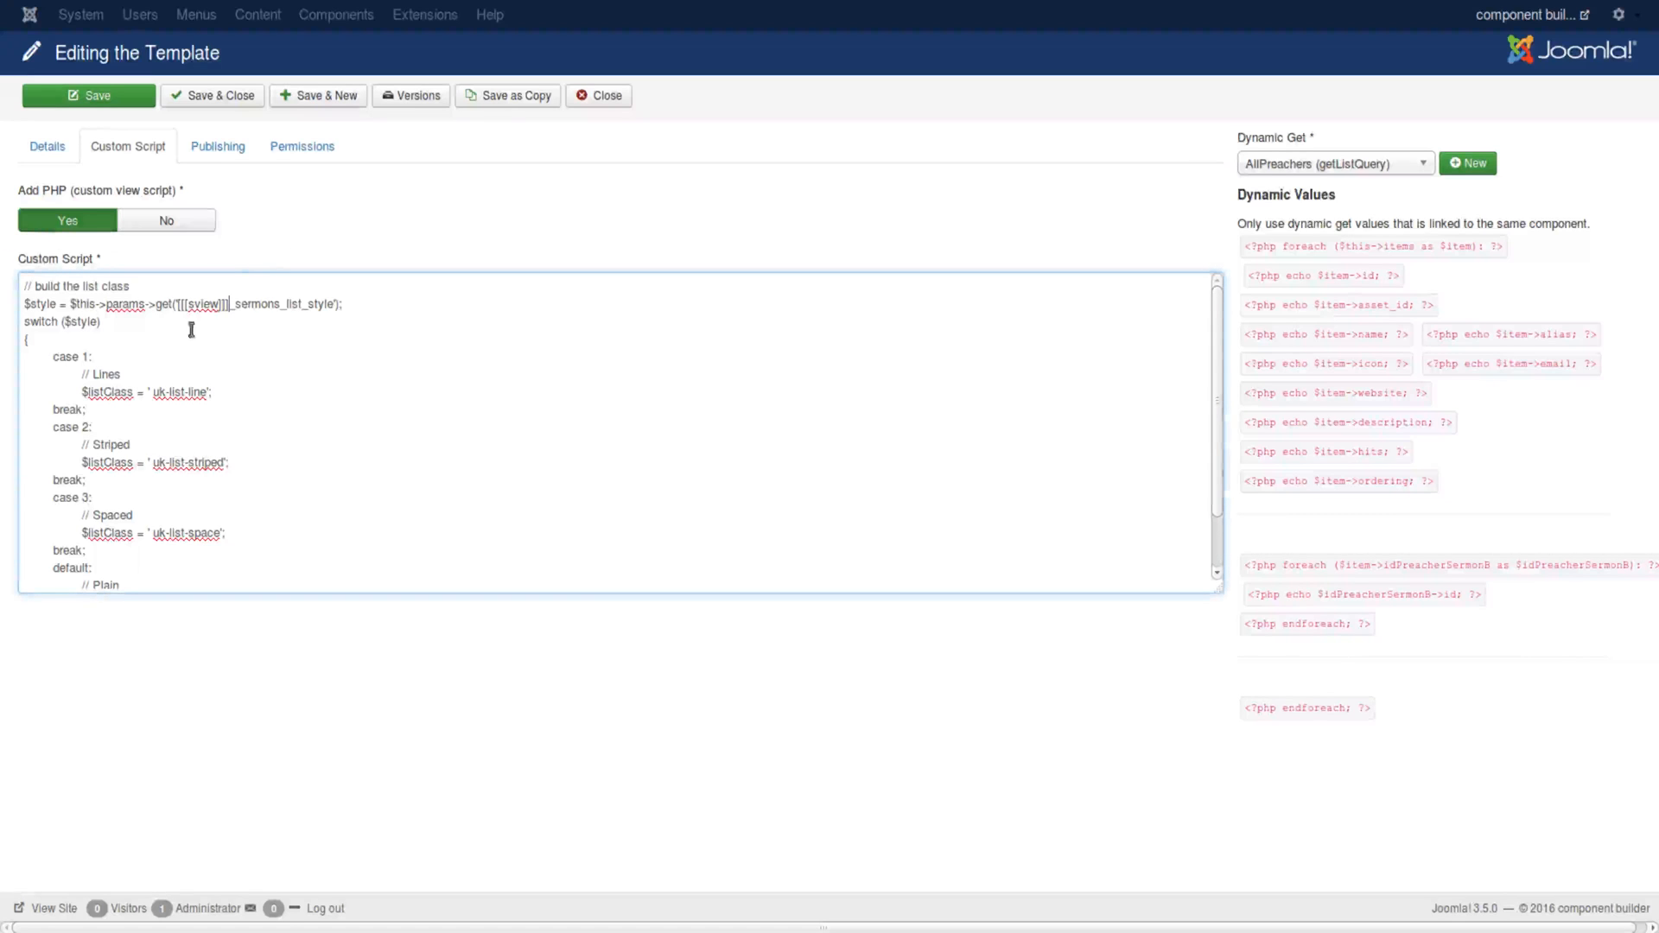
{"action": "mouse_move", "coordinate": [360, 451]}
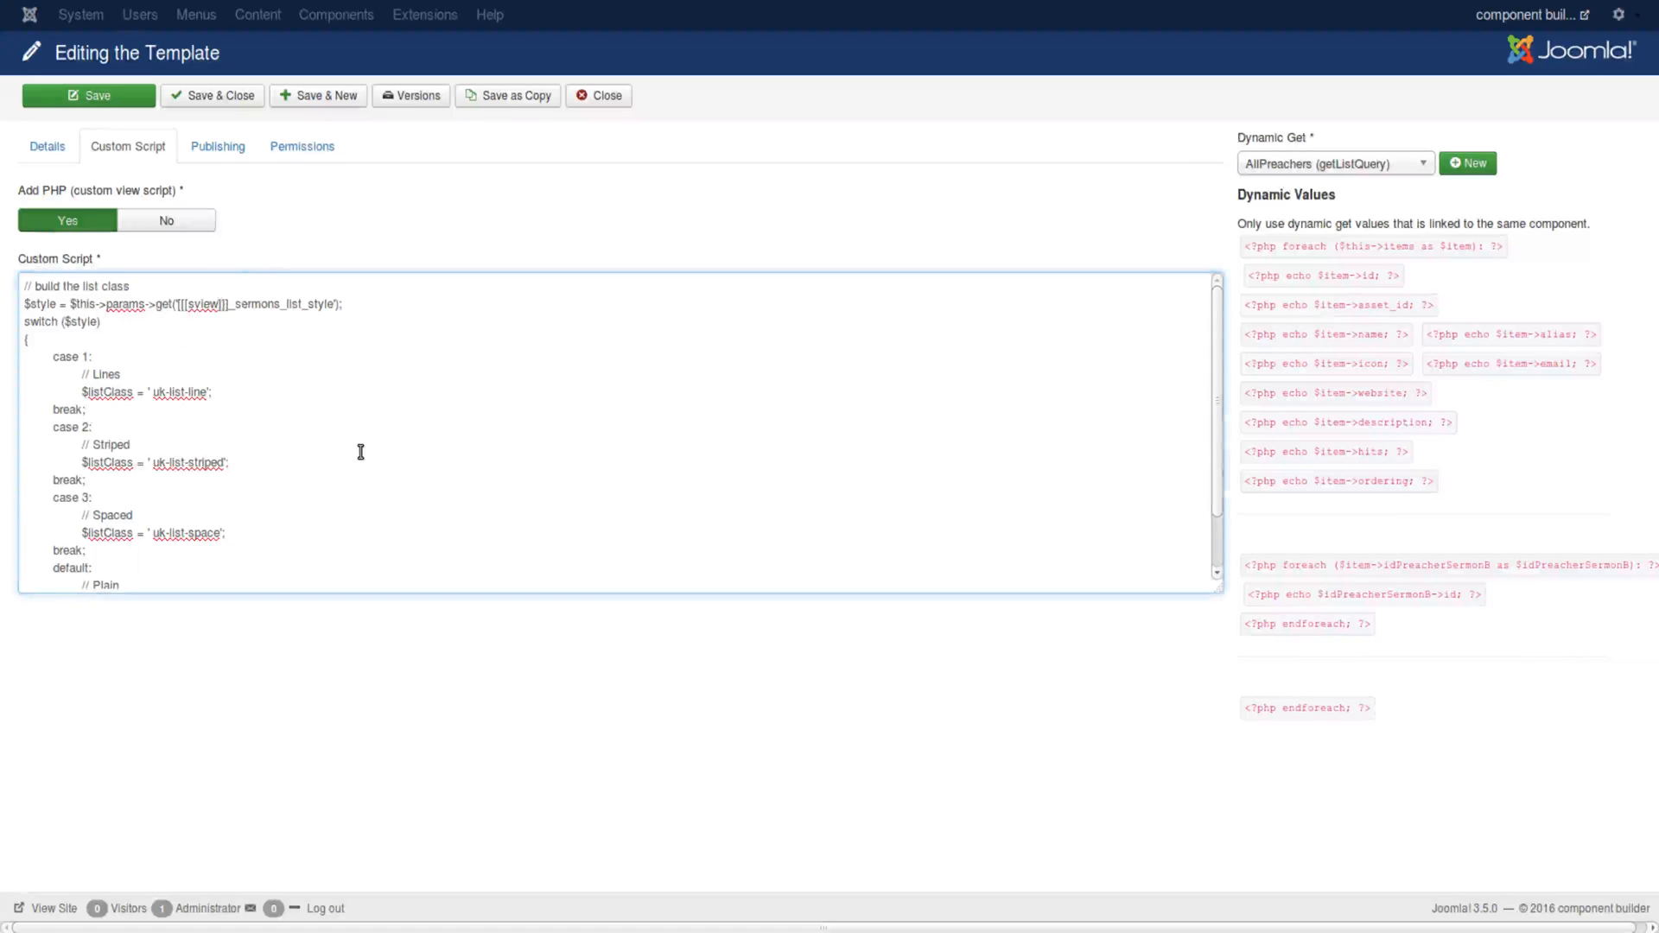
{"action": "mouse_move", "coordinate": [166, 394]}
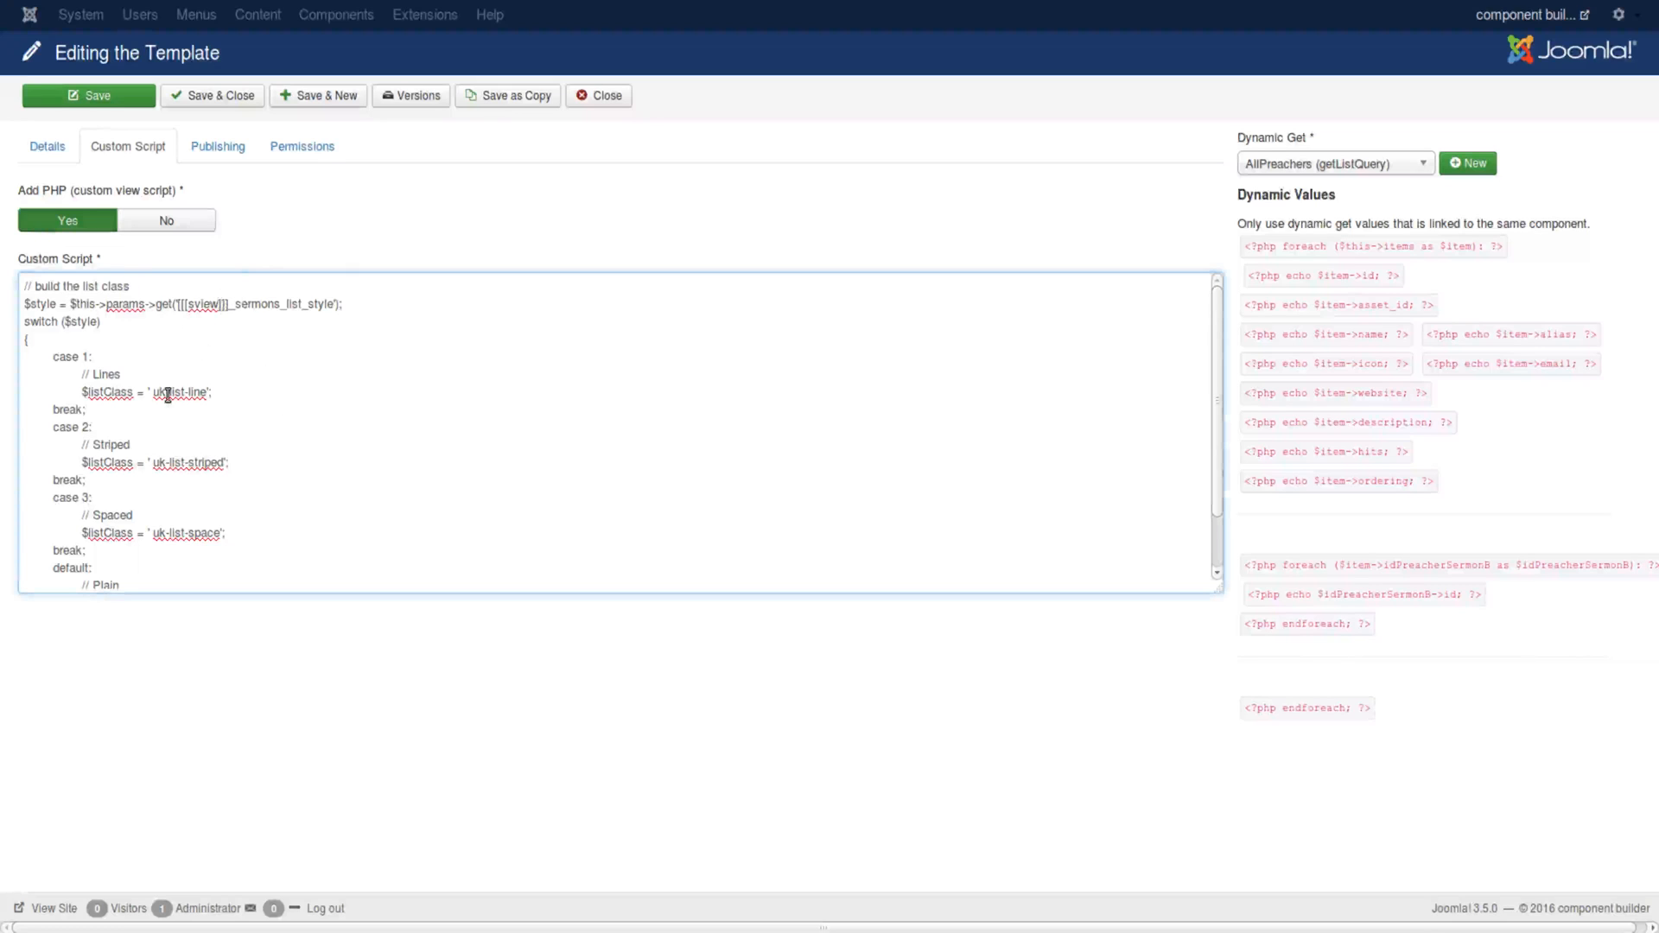
{"action": "mouse_move", "coordinate": [180, 361]}
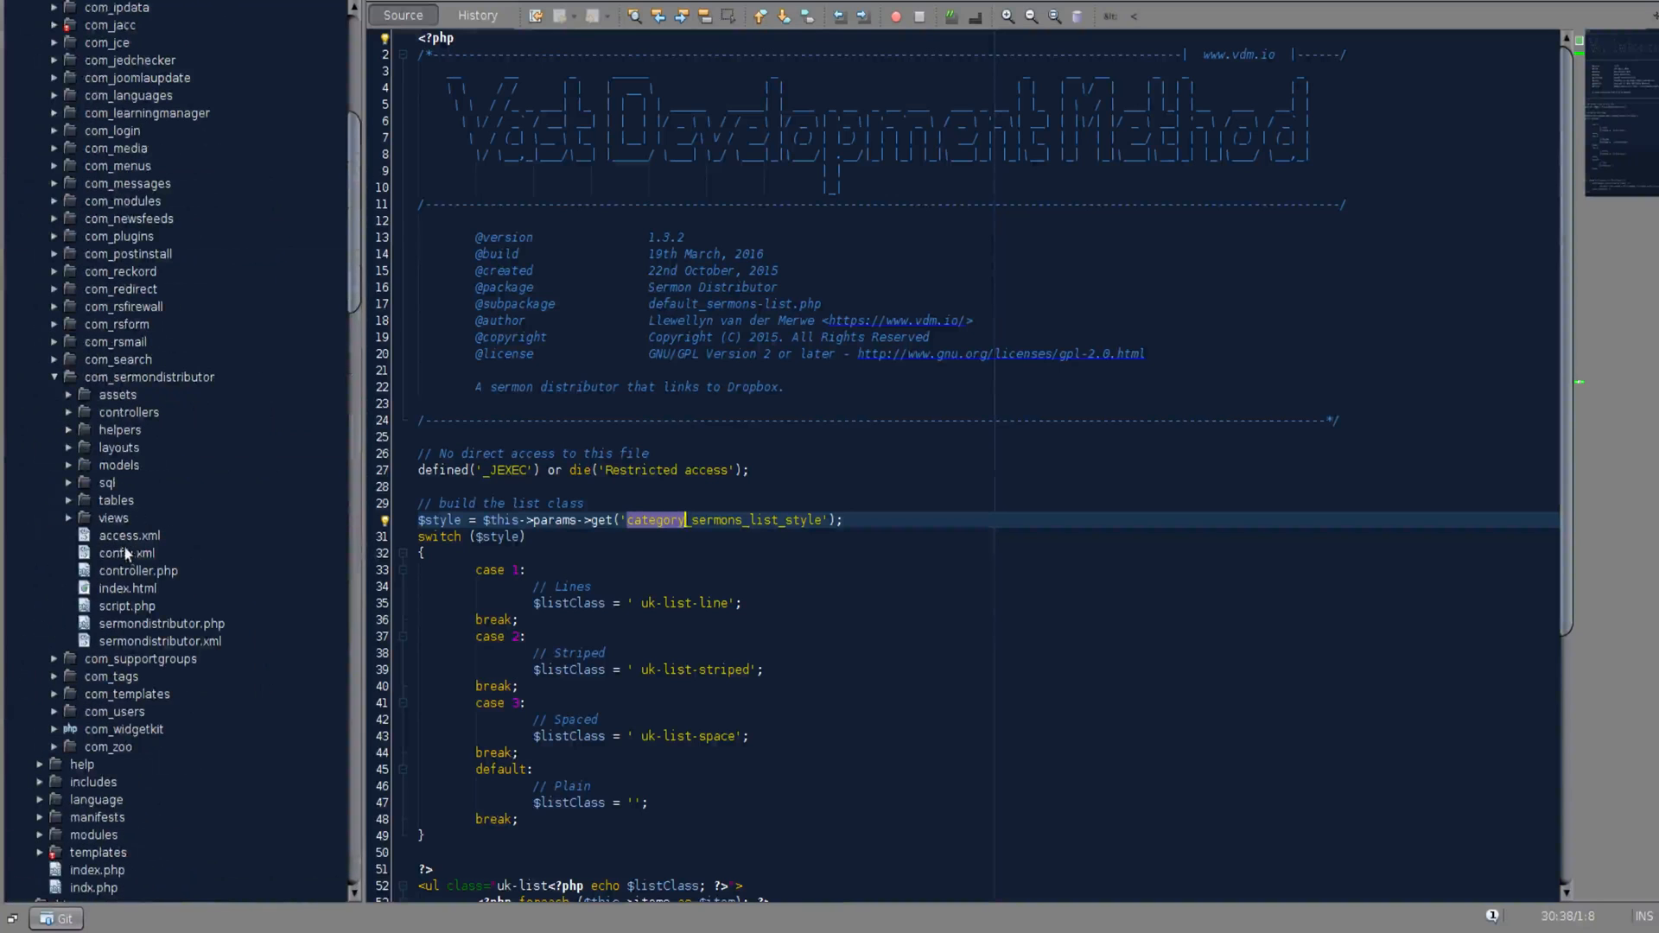
Step: Bring up the generated config.xml and locate the PREACHER fieldset label
{"action": "left_click", "coordinate": [126, 553]}
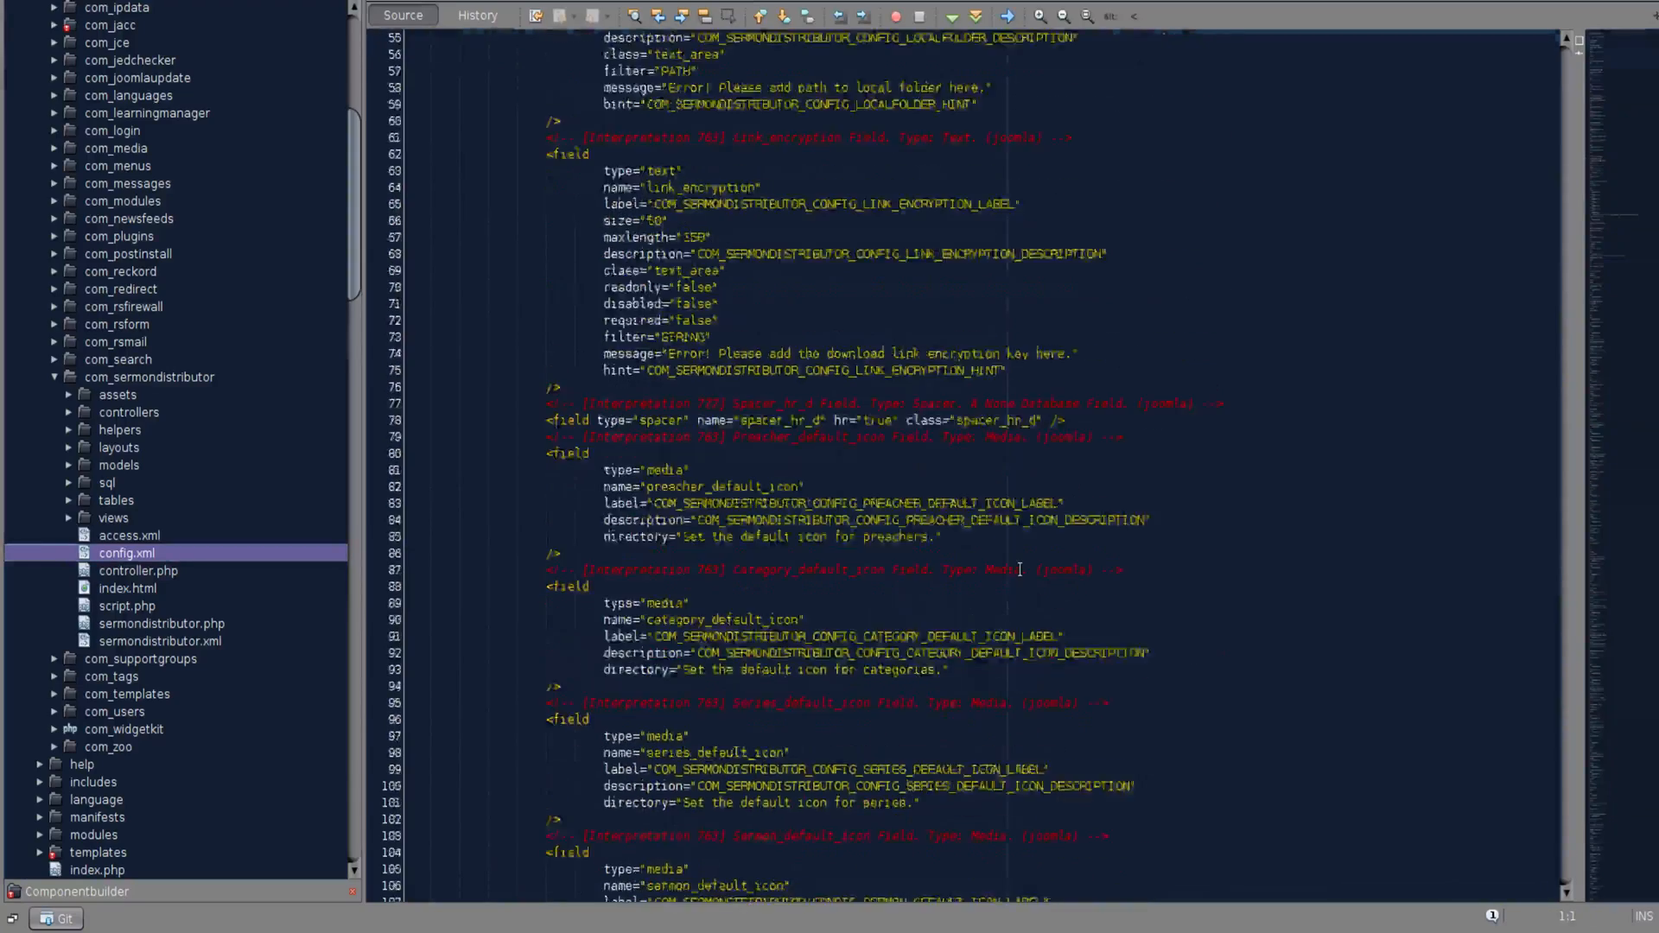
{"action": "scroll", "scroll_direction": "down", "scroll_amount": 3}
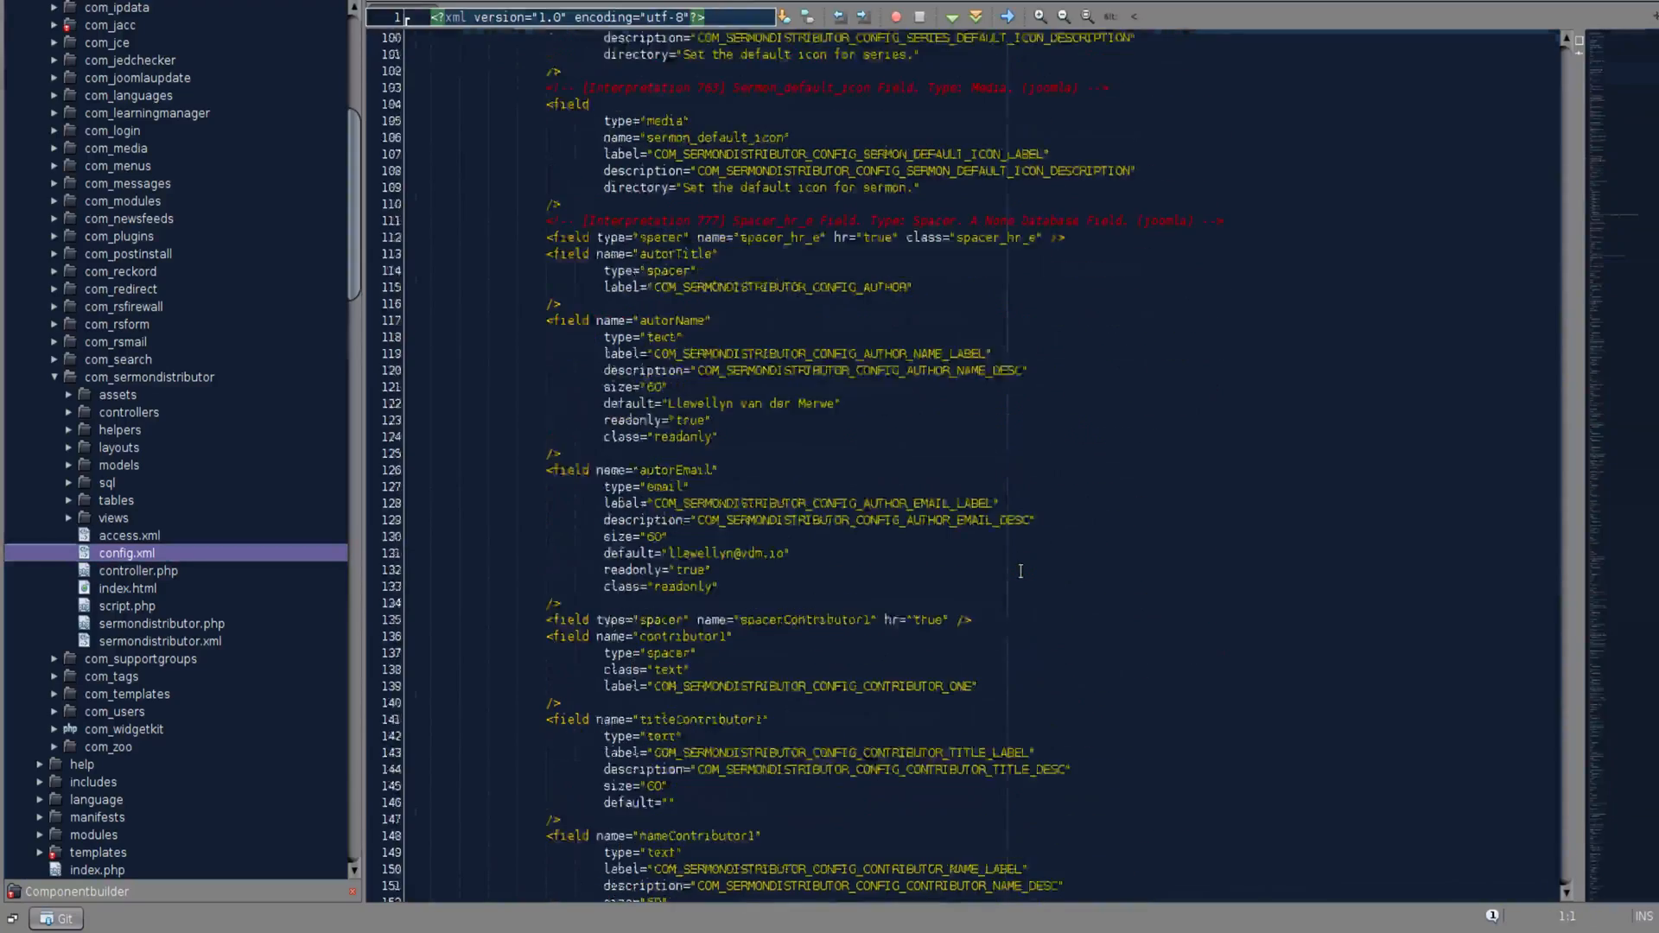
{"action": "scroll", "scroll_direction": "down", "scroll_amount": 3}
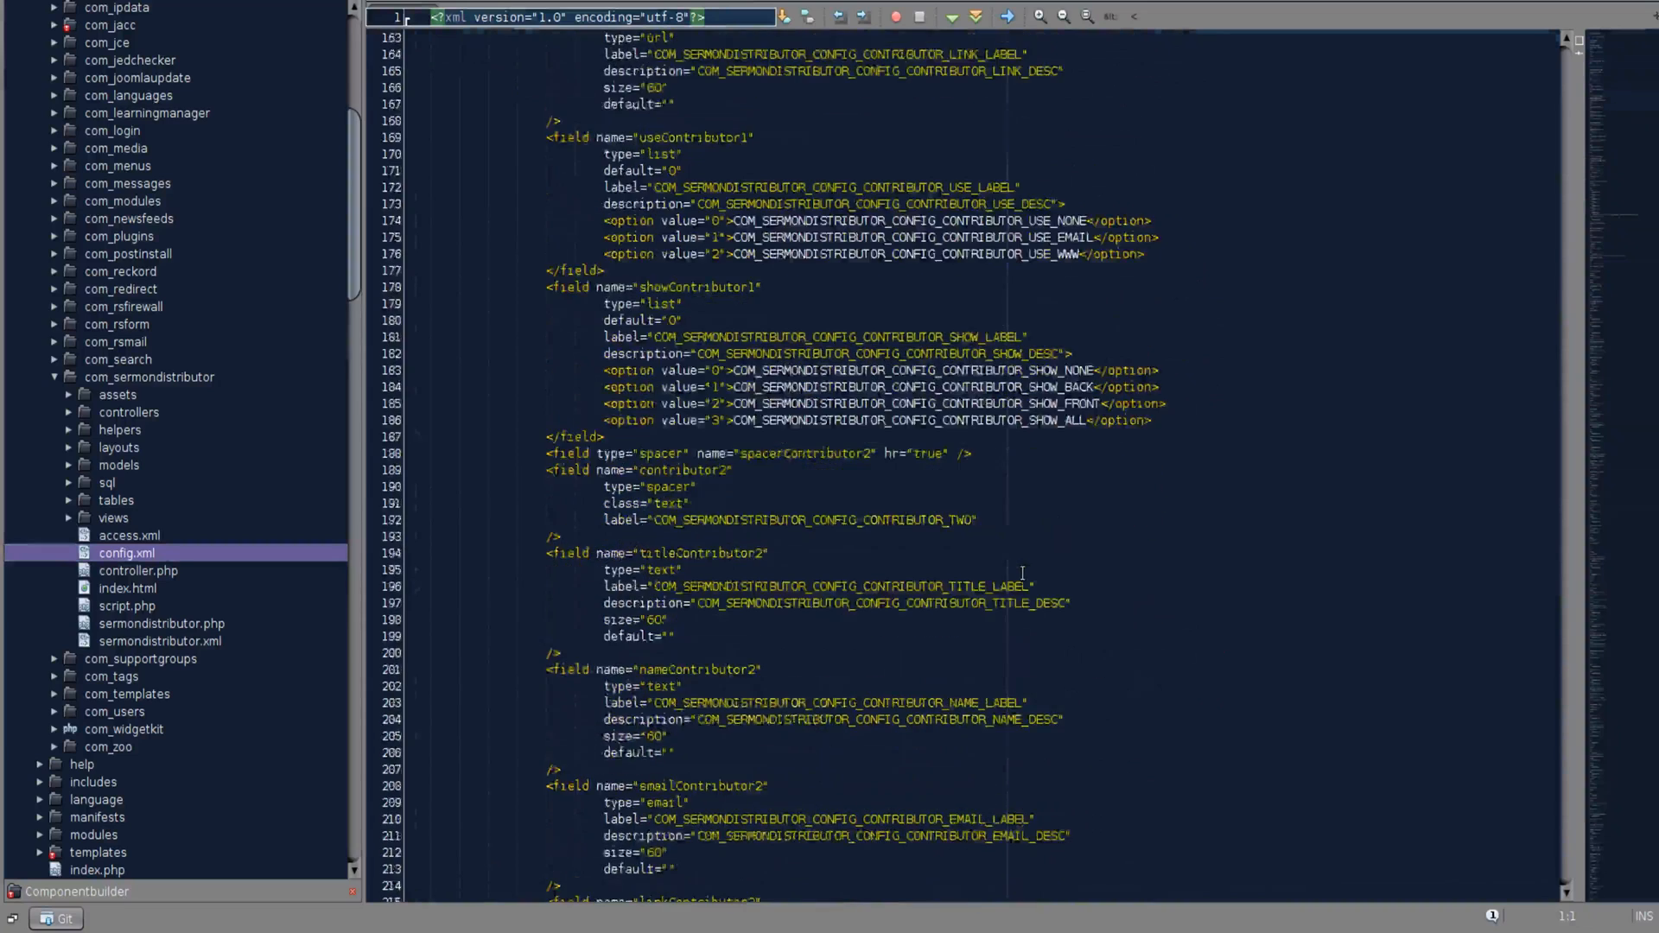
{"action": "scroll", "scroll_direction": "down", "scroll_amount": 3}
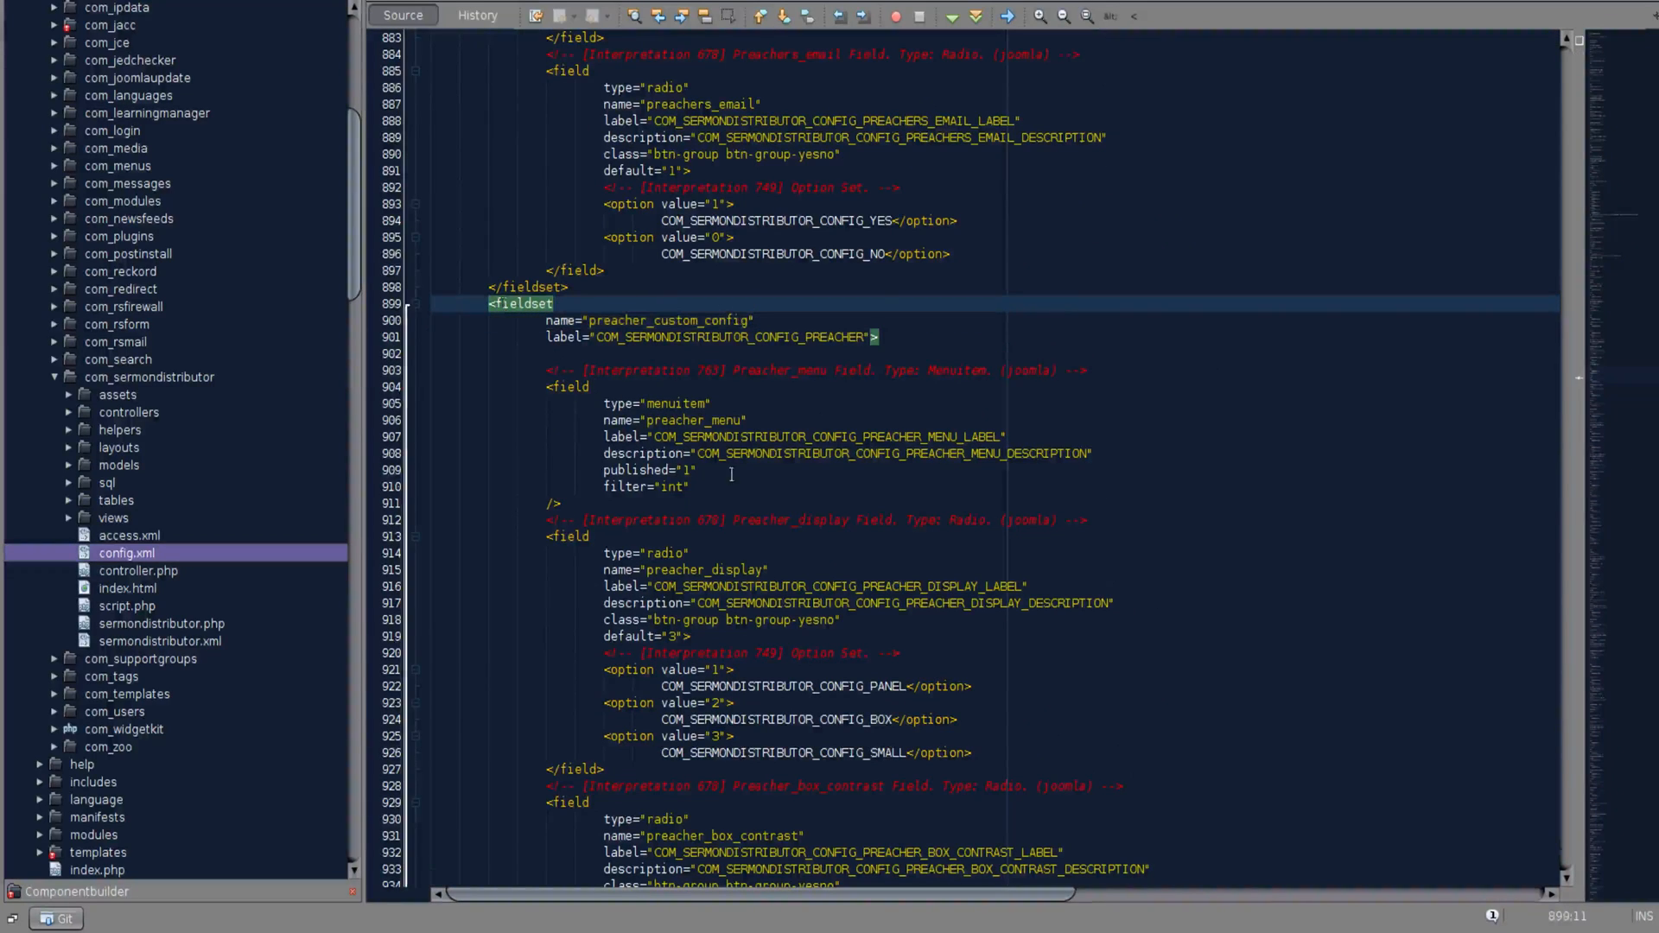
{"action": "double_click", "coordinate": [835, 337]}
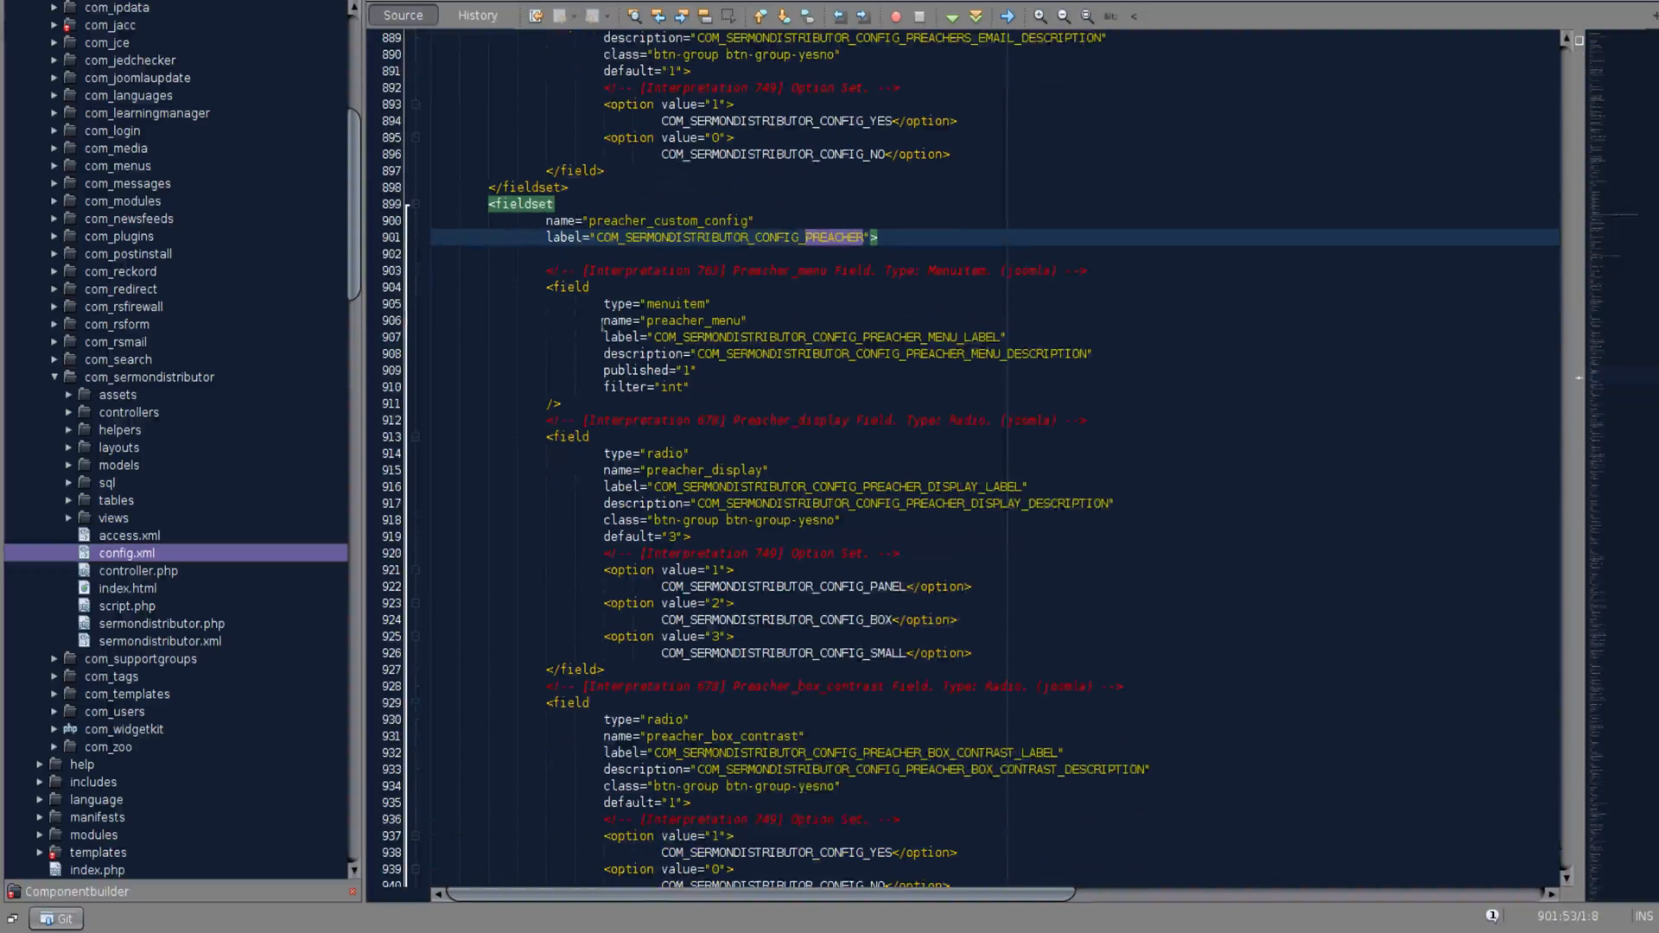
Step: Scroll down to the preacher_sermons_list_style list field and its style options
{"action": "scroll", "scroll_direction": "down", "scroll_amount": 3}
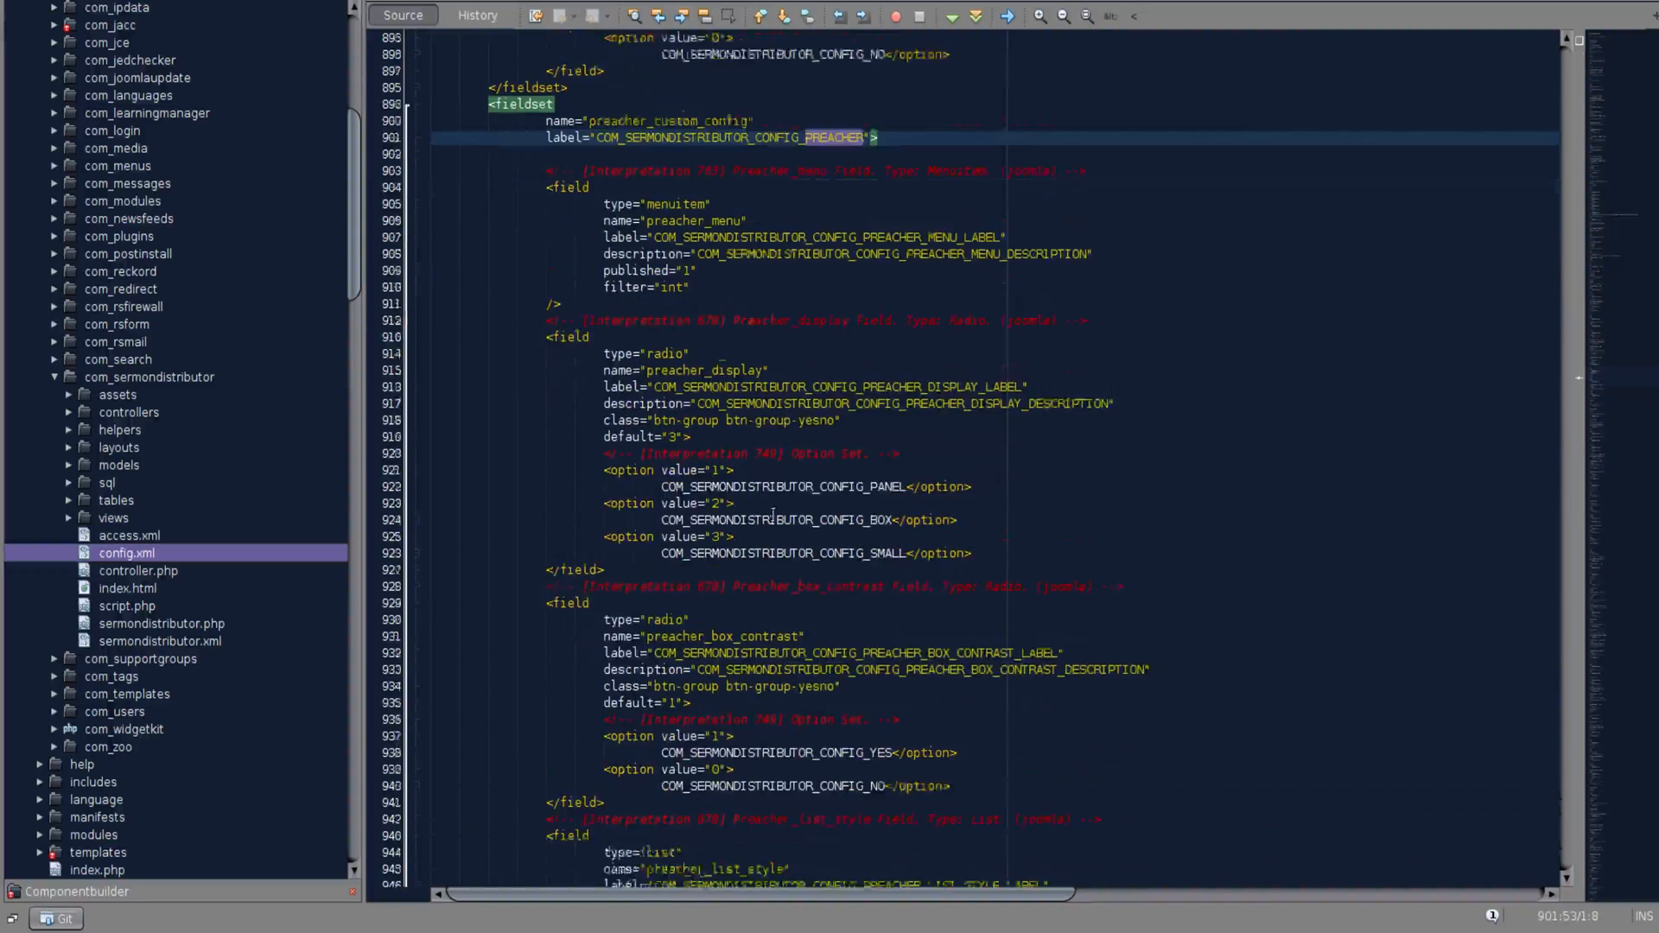
{"action": "scroll", "scroll_direction": "down", "scroll_amount": 3}
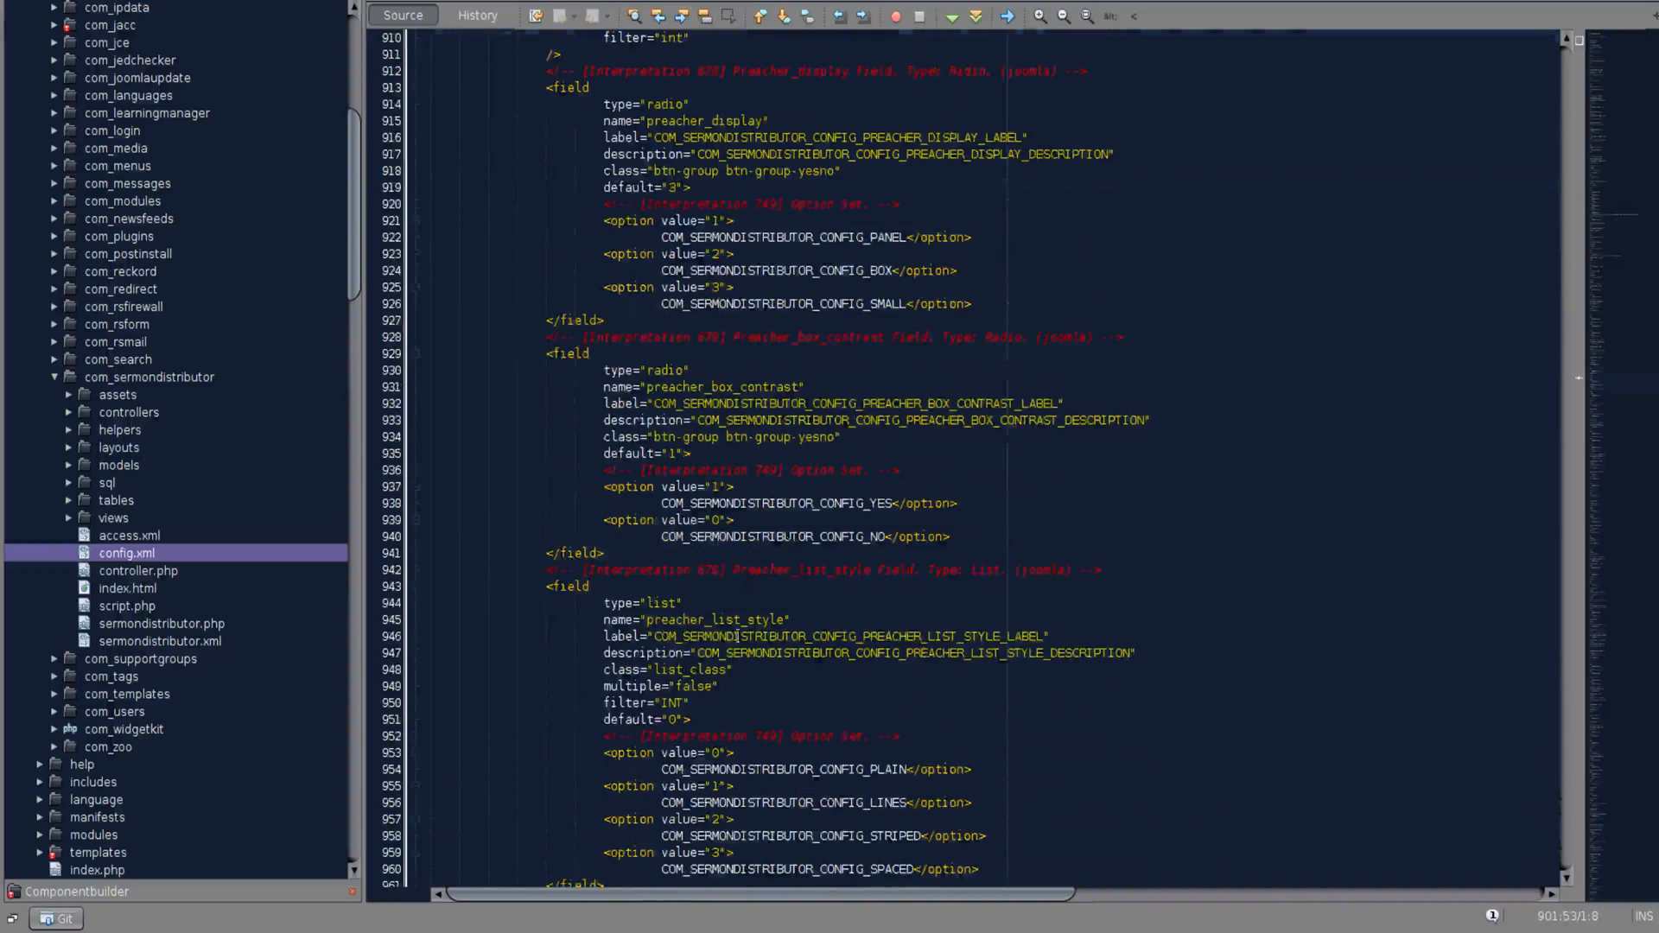
{"action": "scroll", "scroll_direction": "down", "scroll_amount": 3}
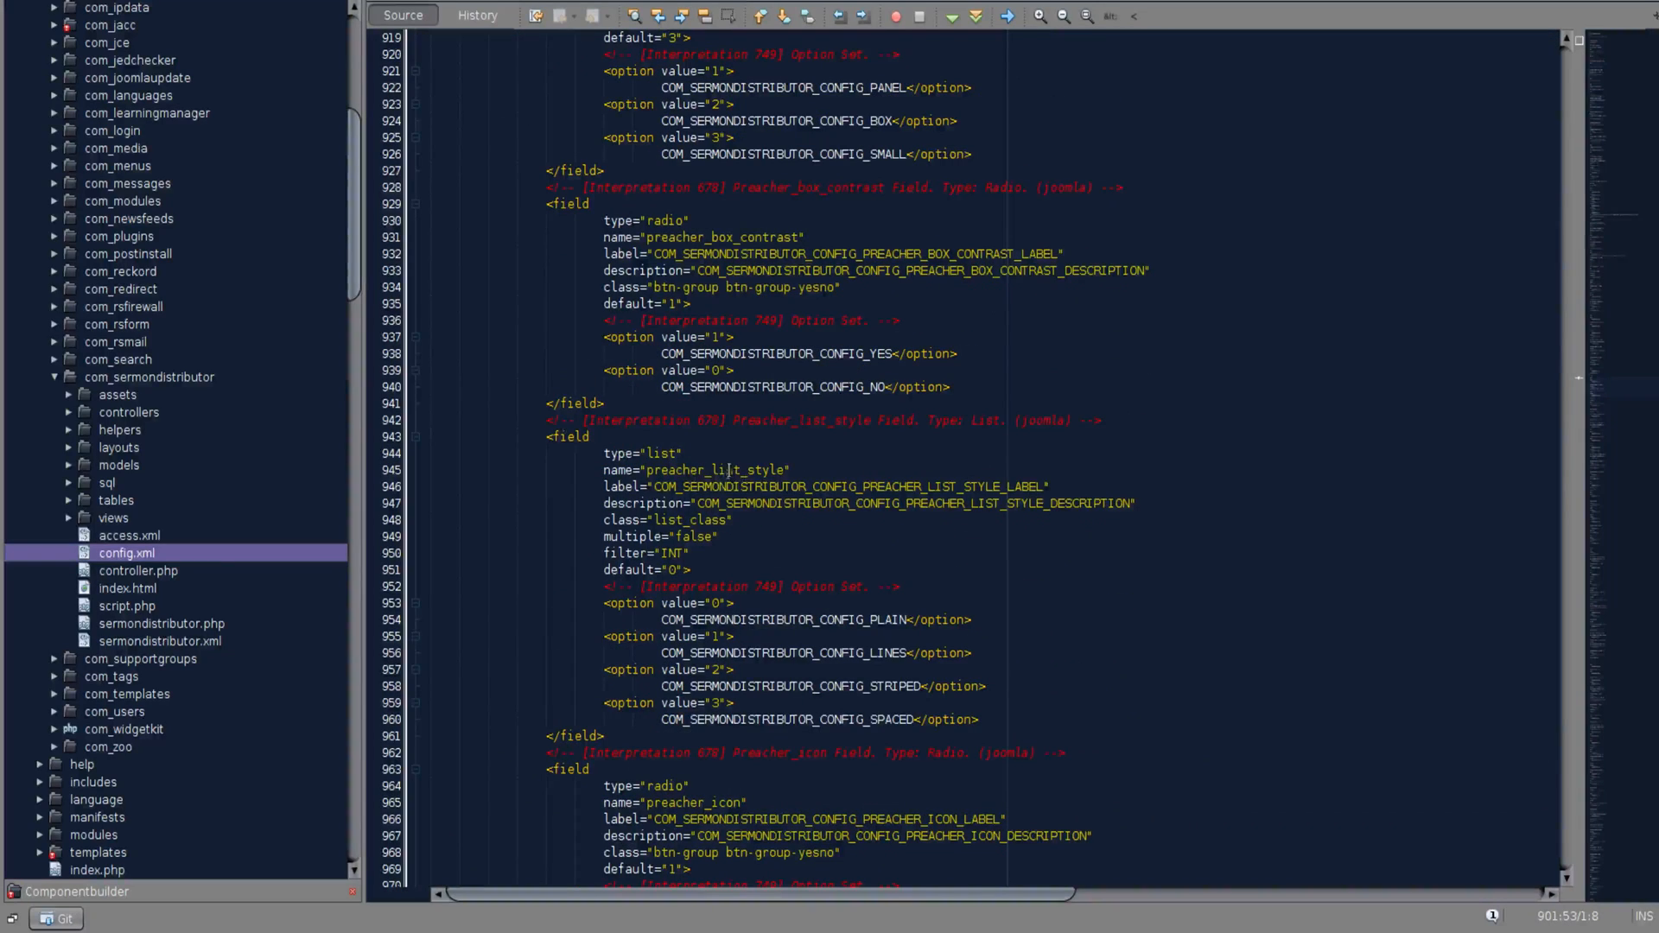
{"action": "scroll", "scroll_direction": "down", "scroll_amount": 3}
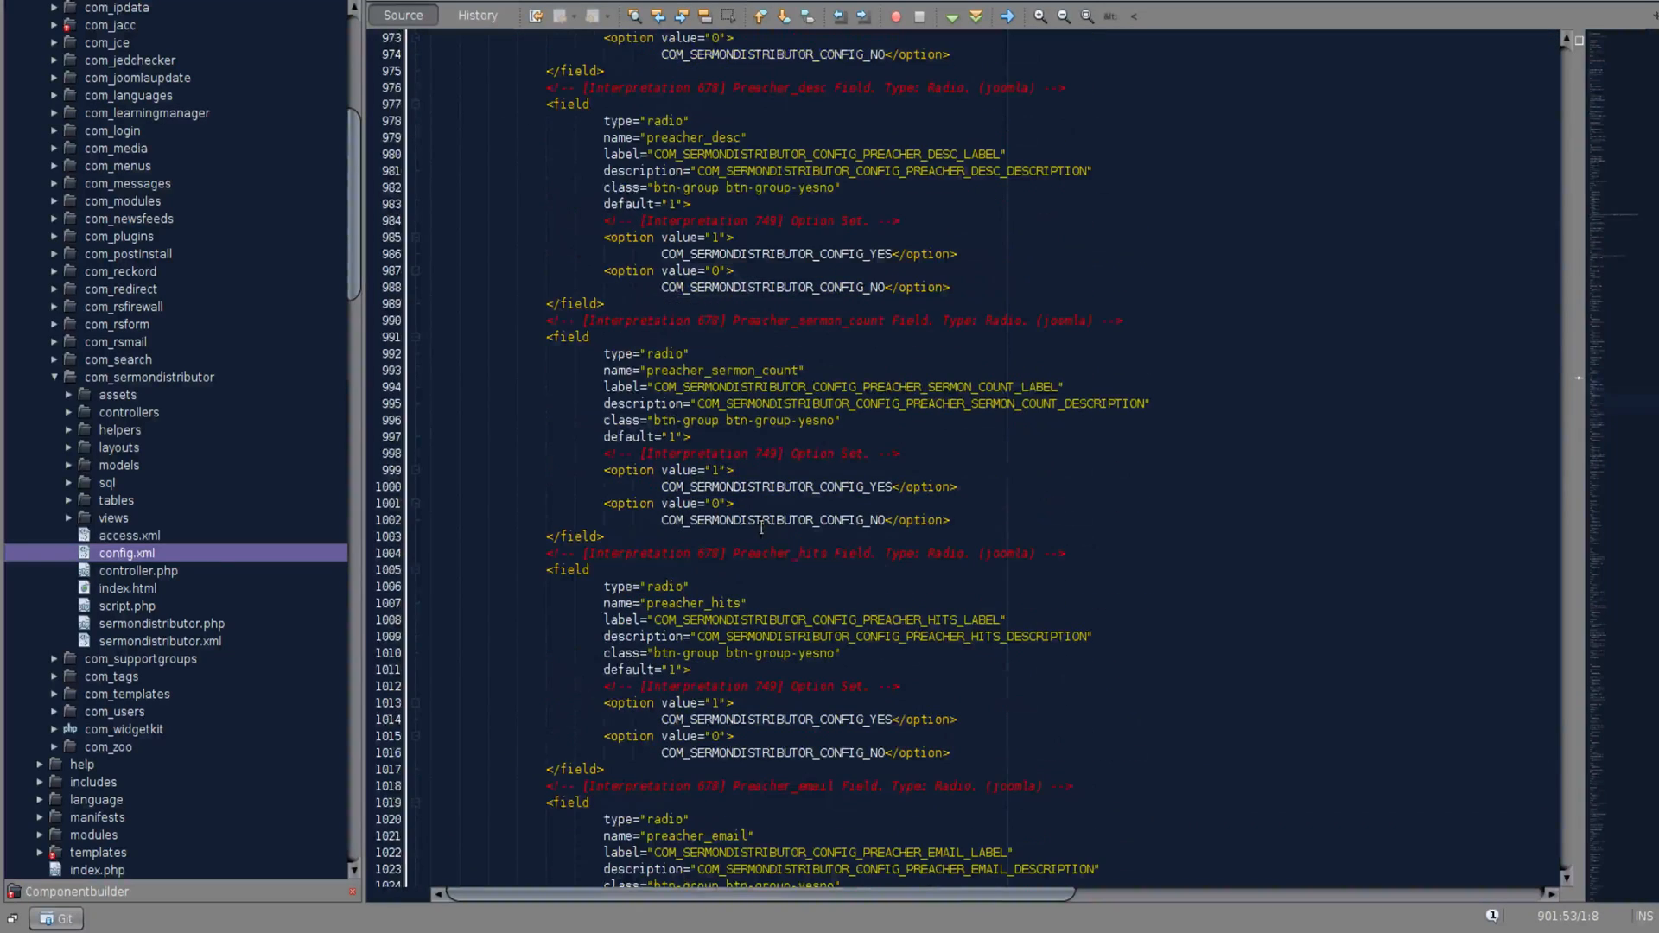
{"action": "scroll", "scroll_direction": "down", "scroll_amount": 3}
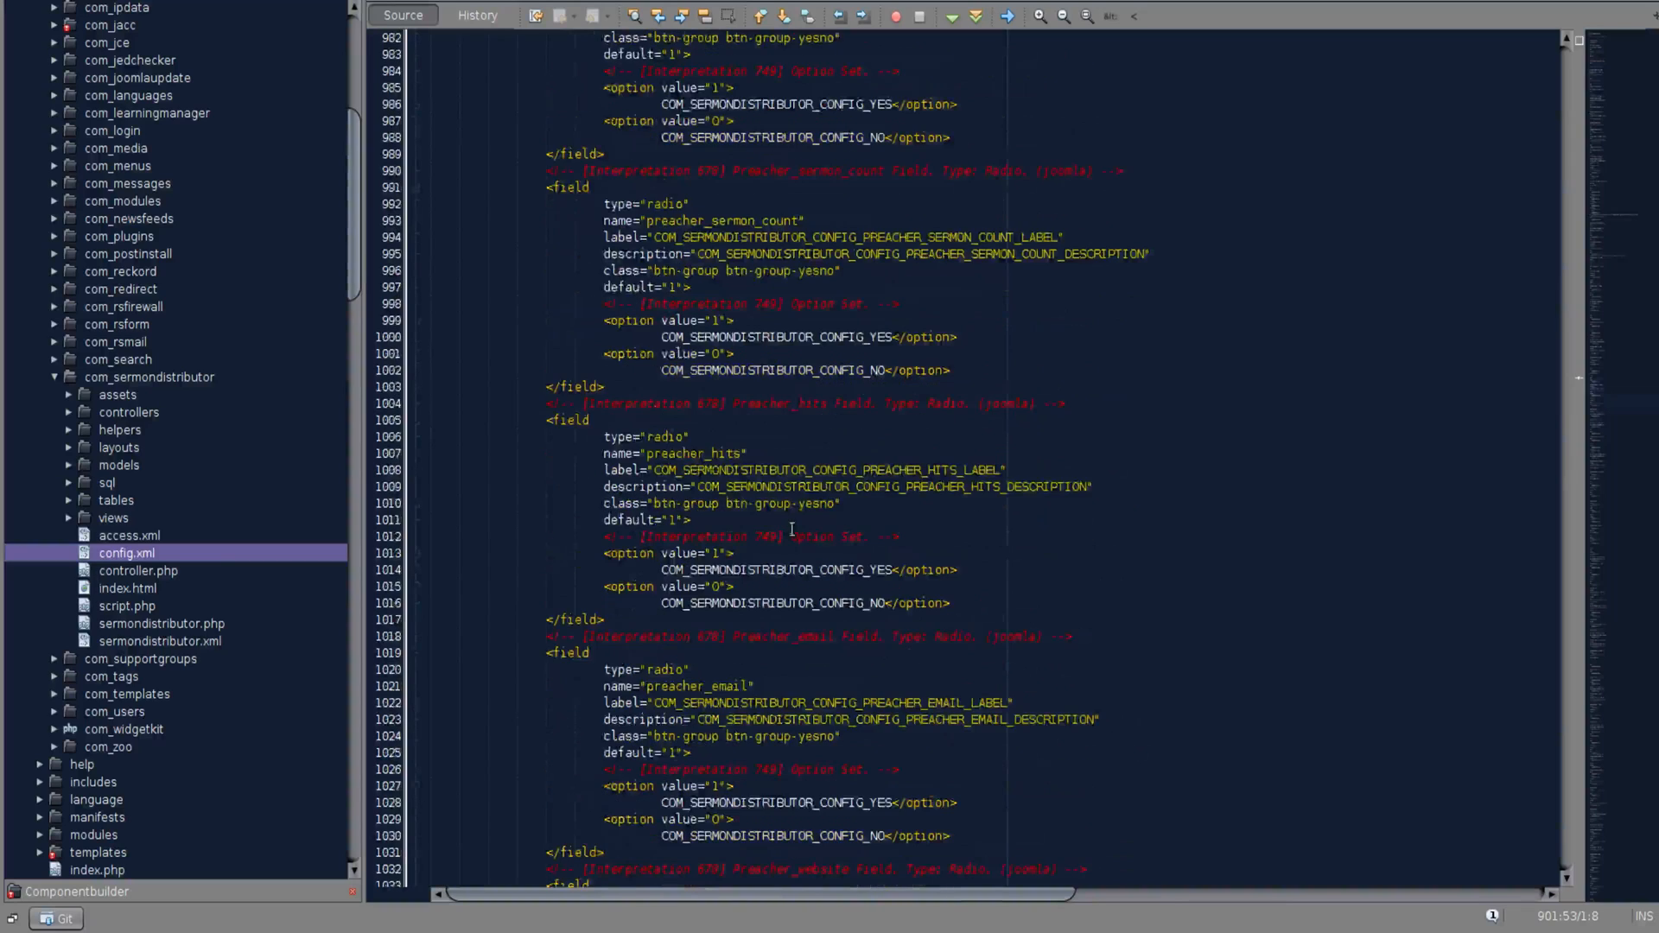
{"action": "scroll", "scroll_direction": "down", "scroll_amount": 3}
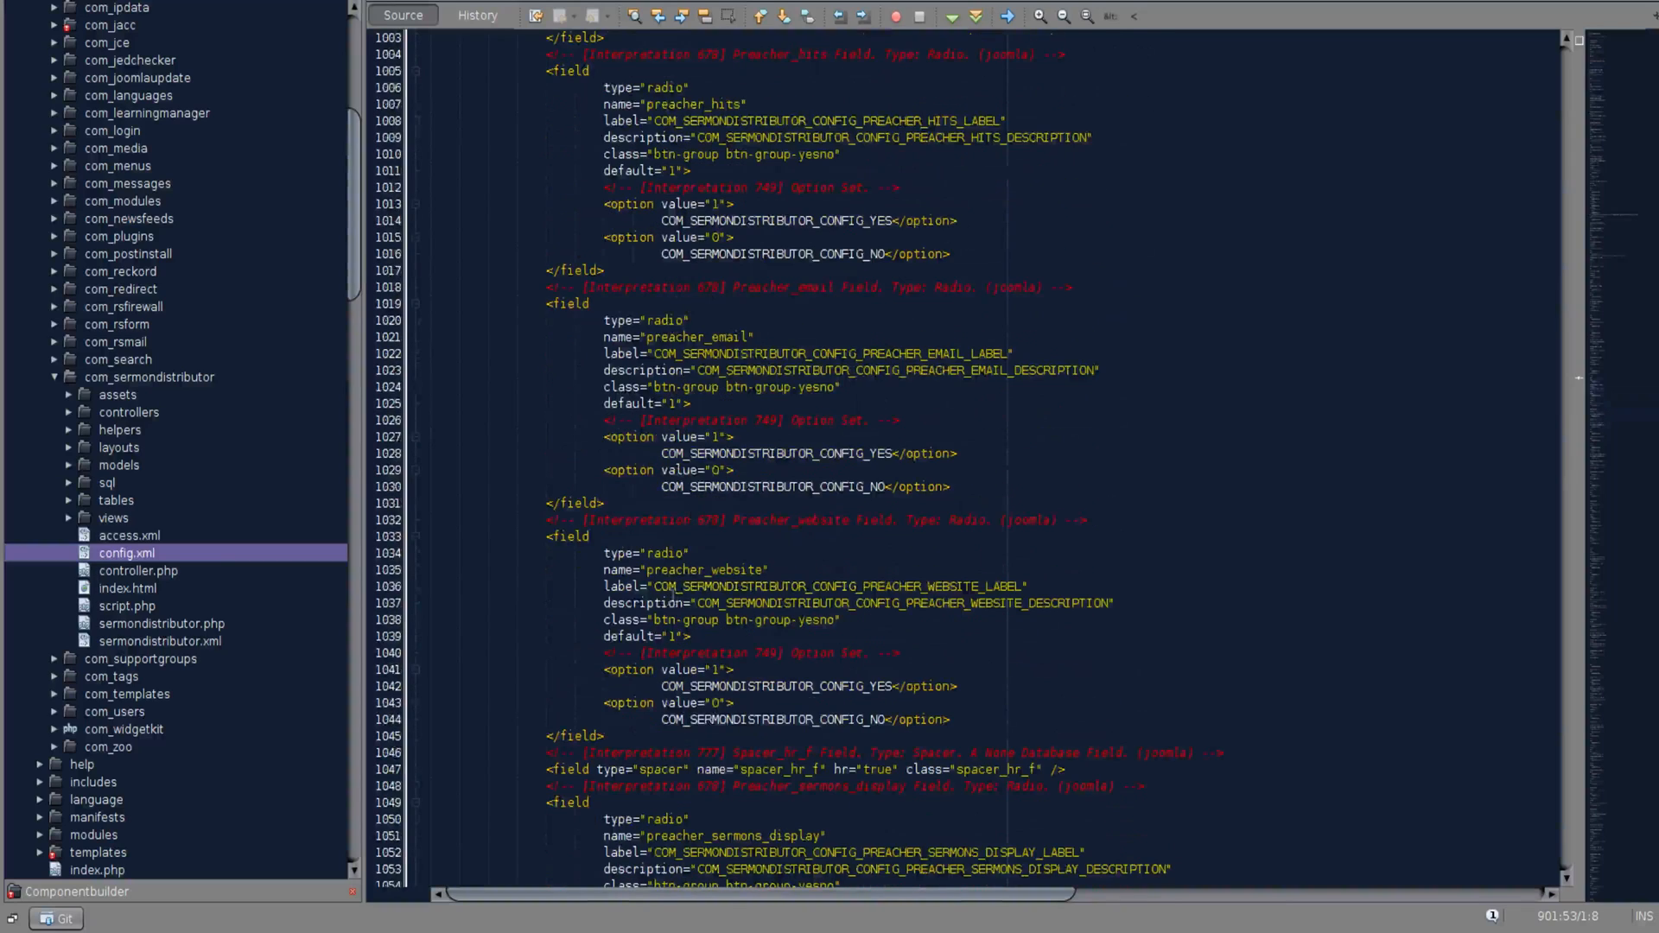
{"action": "scroll", "scroll_direction": "down", "scroll_amount": 3}
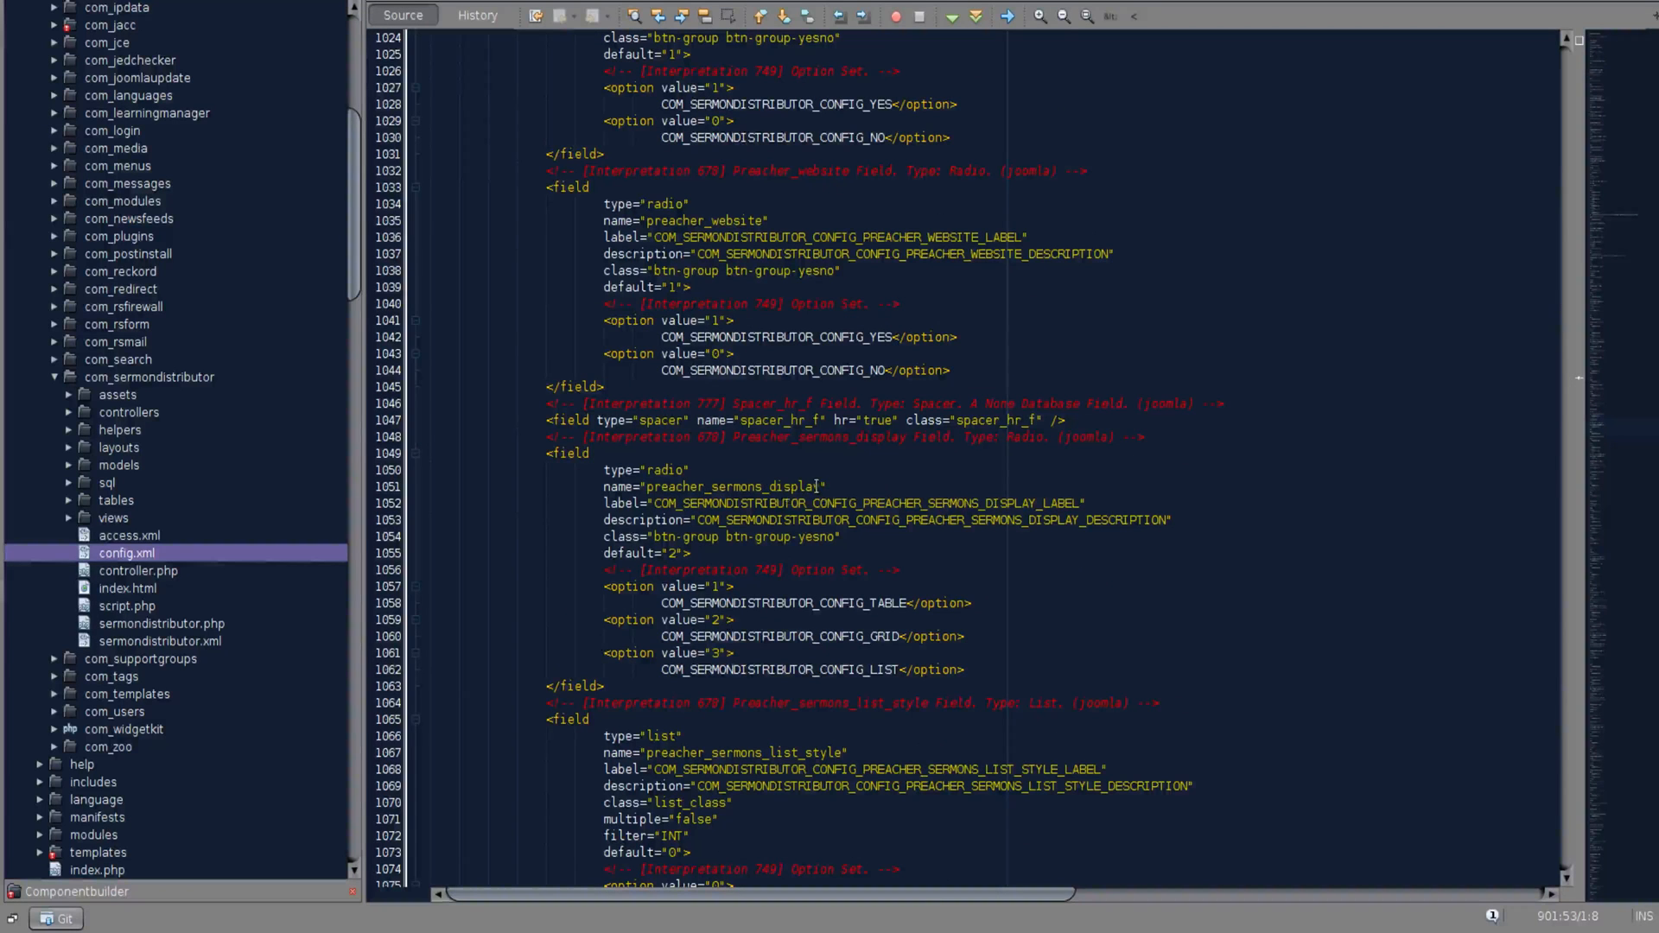
{"action": "scroll", "scroll_direction": "down", "scroll_amount": 3}
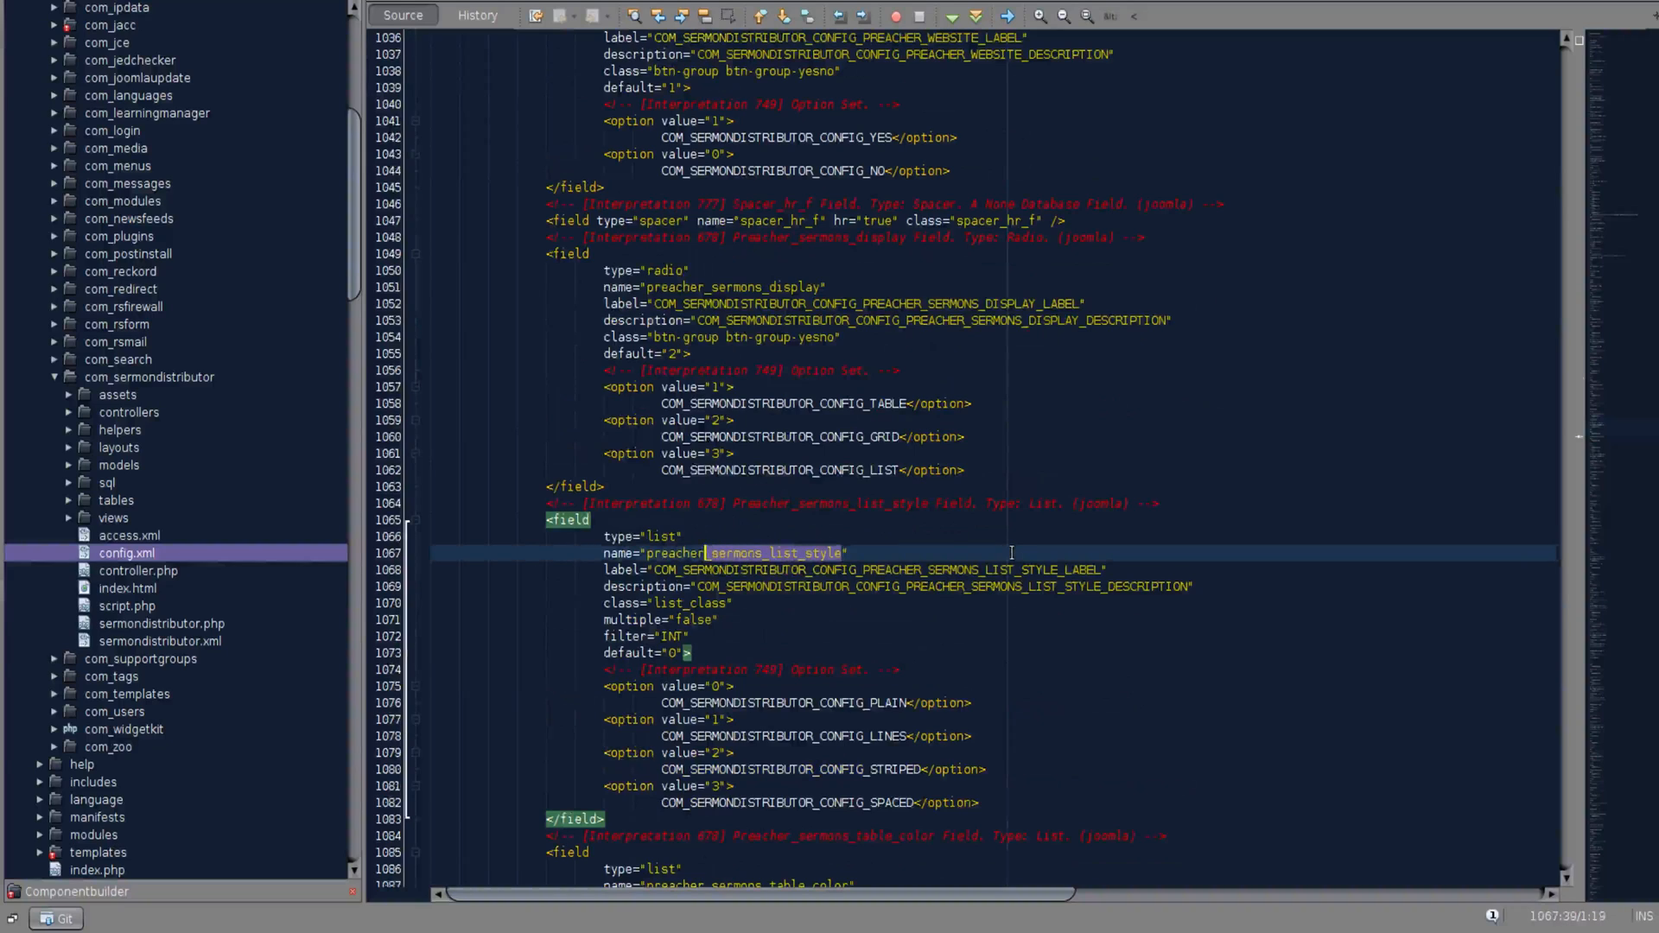
Step: Search config.xml for _sermons_list_style, stepping through the category and series matches
{"action": "key", "text": "ctrl+f"}
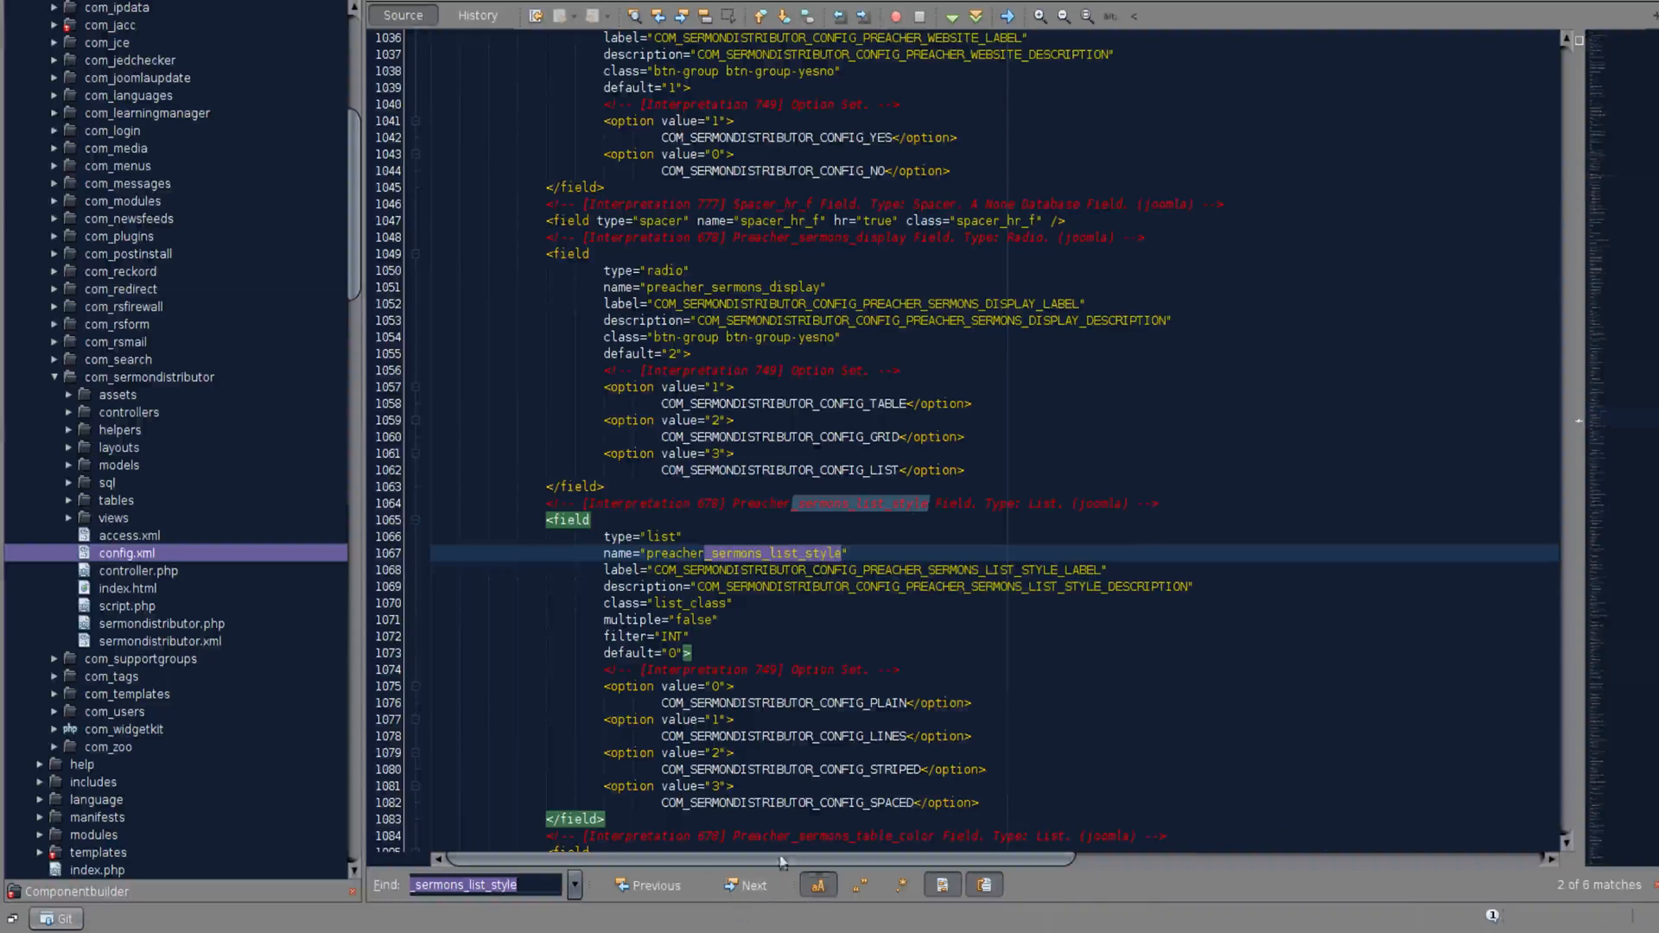
{"action": "left_click", "coordinate": [743, 885]}
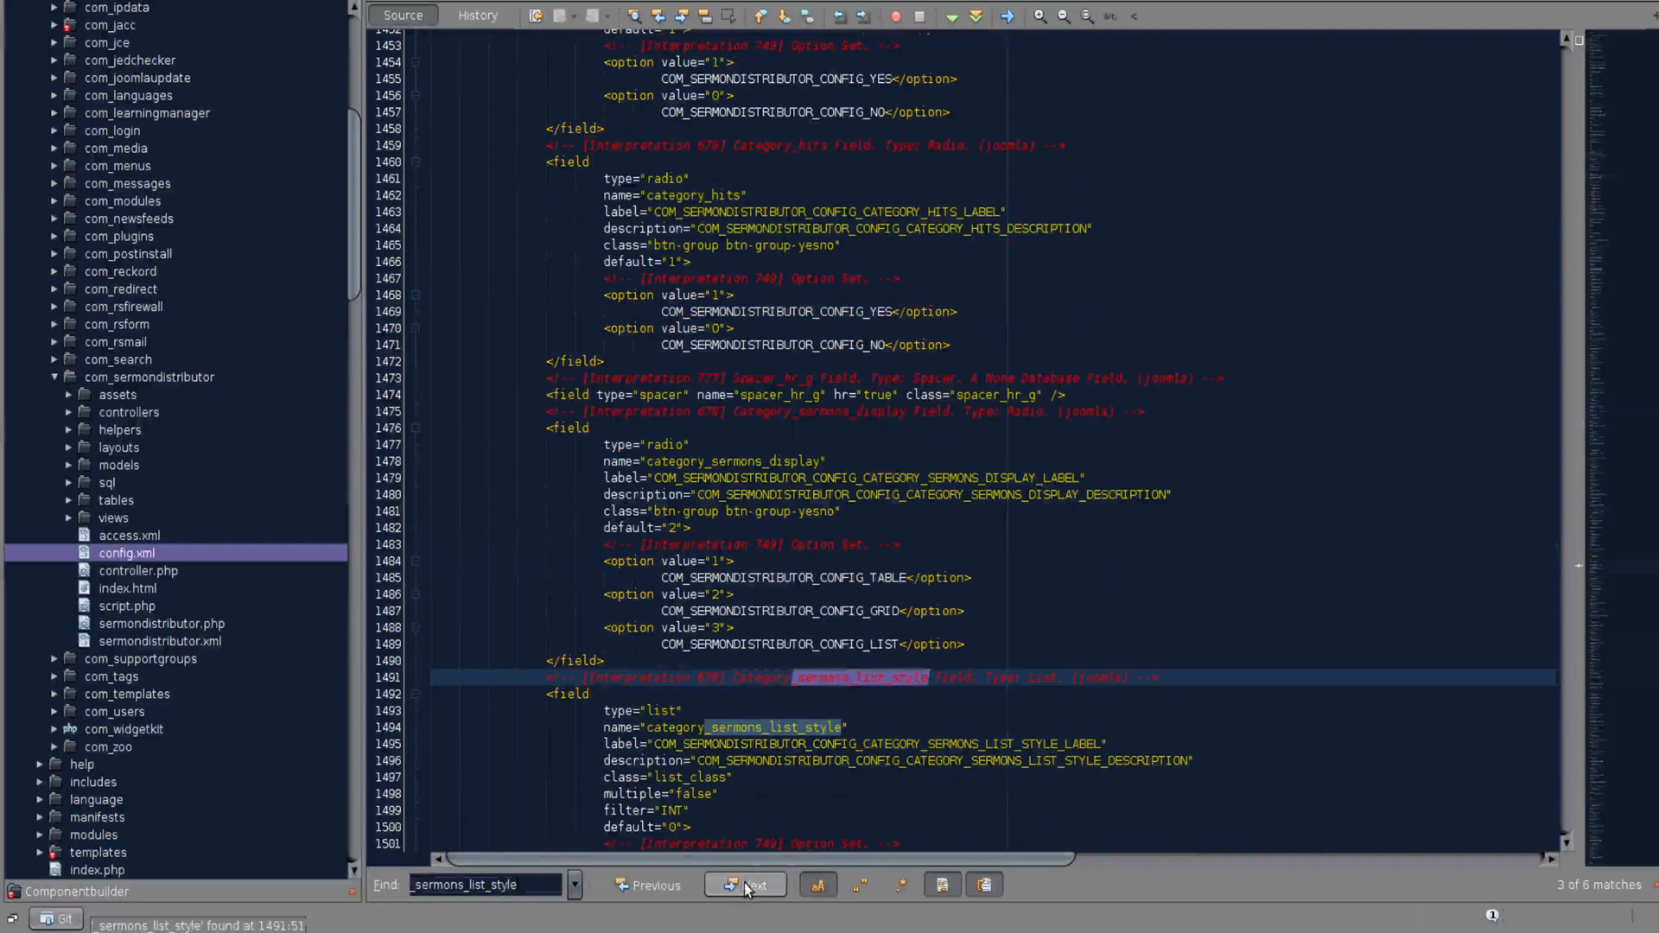
{"action": "left_click", "coordinate": [754, 884]}
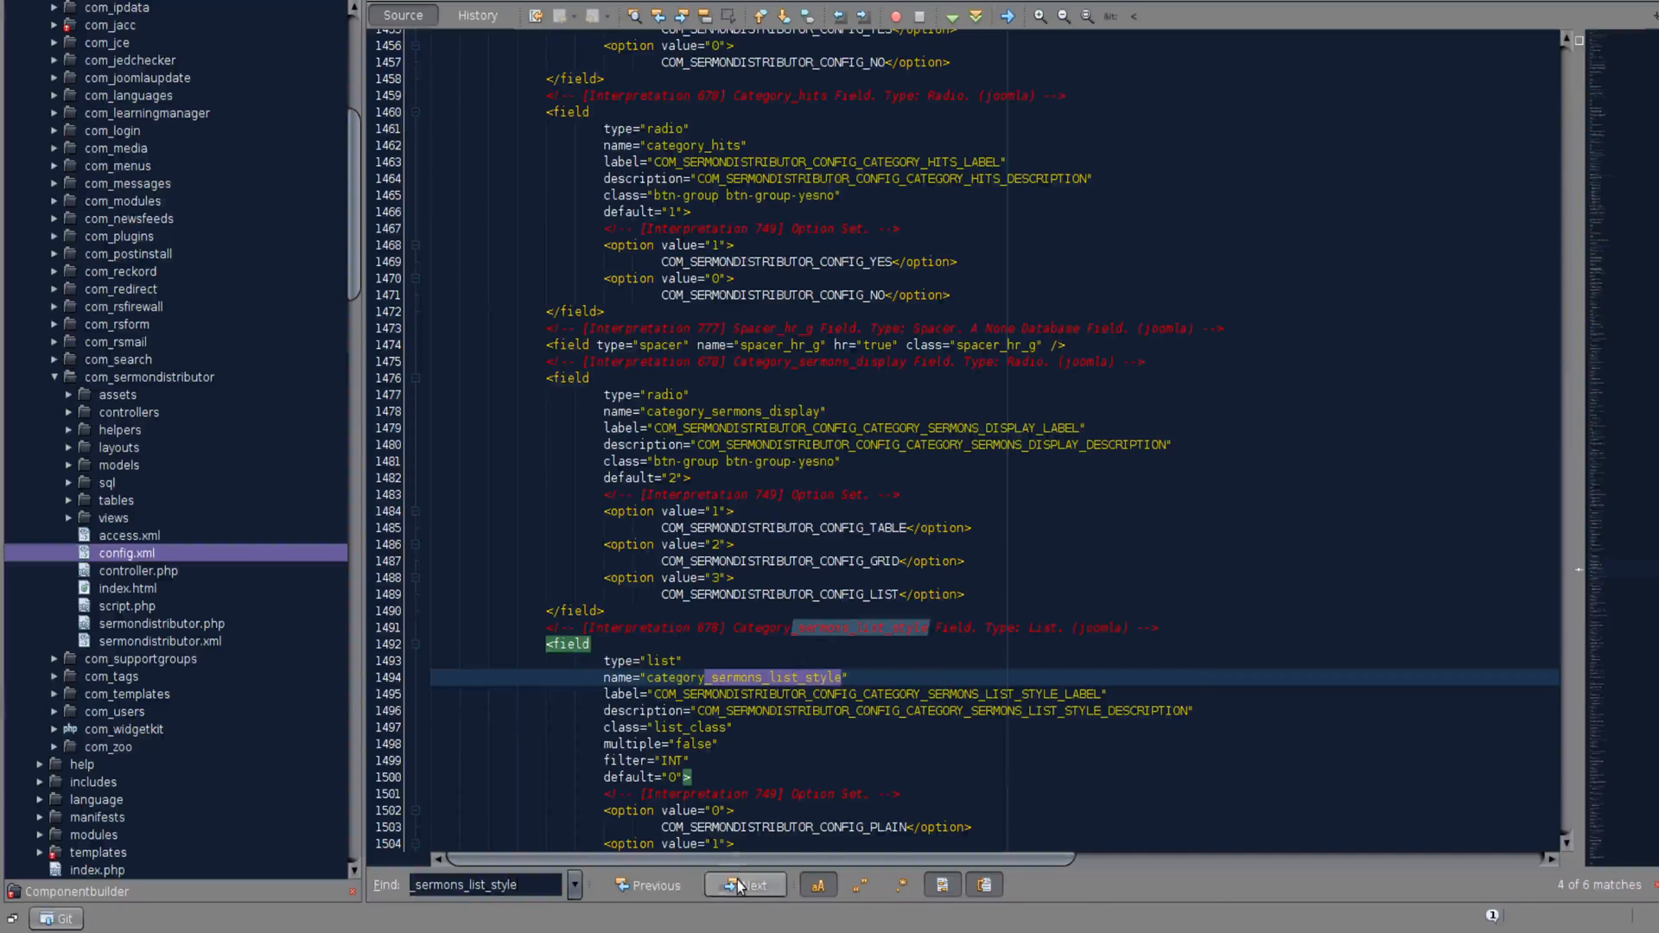
{"action": "left_click", "coordinate": [745, 884]}
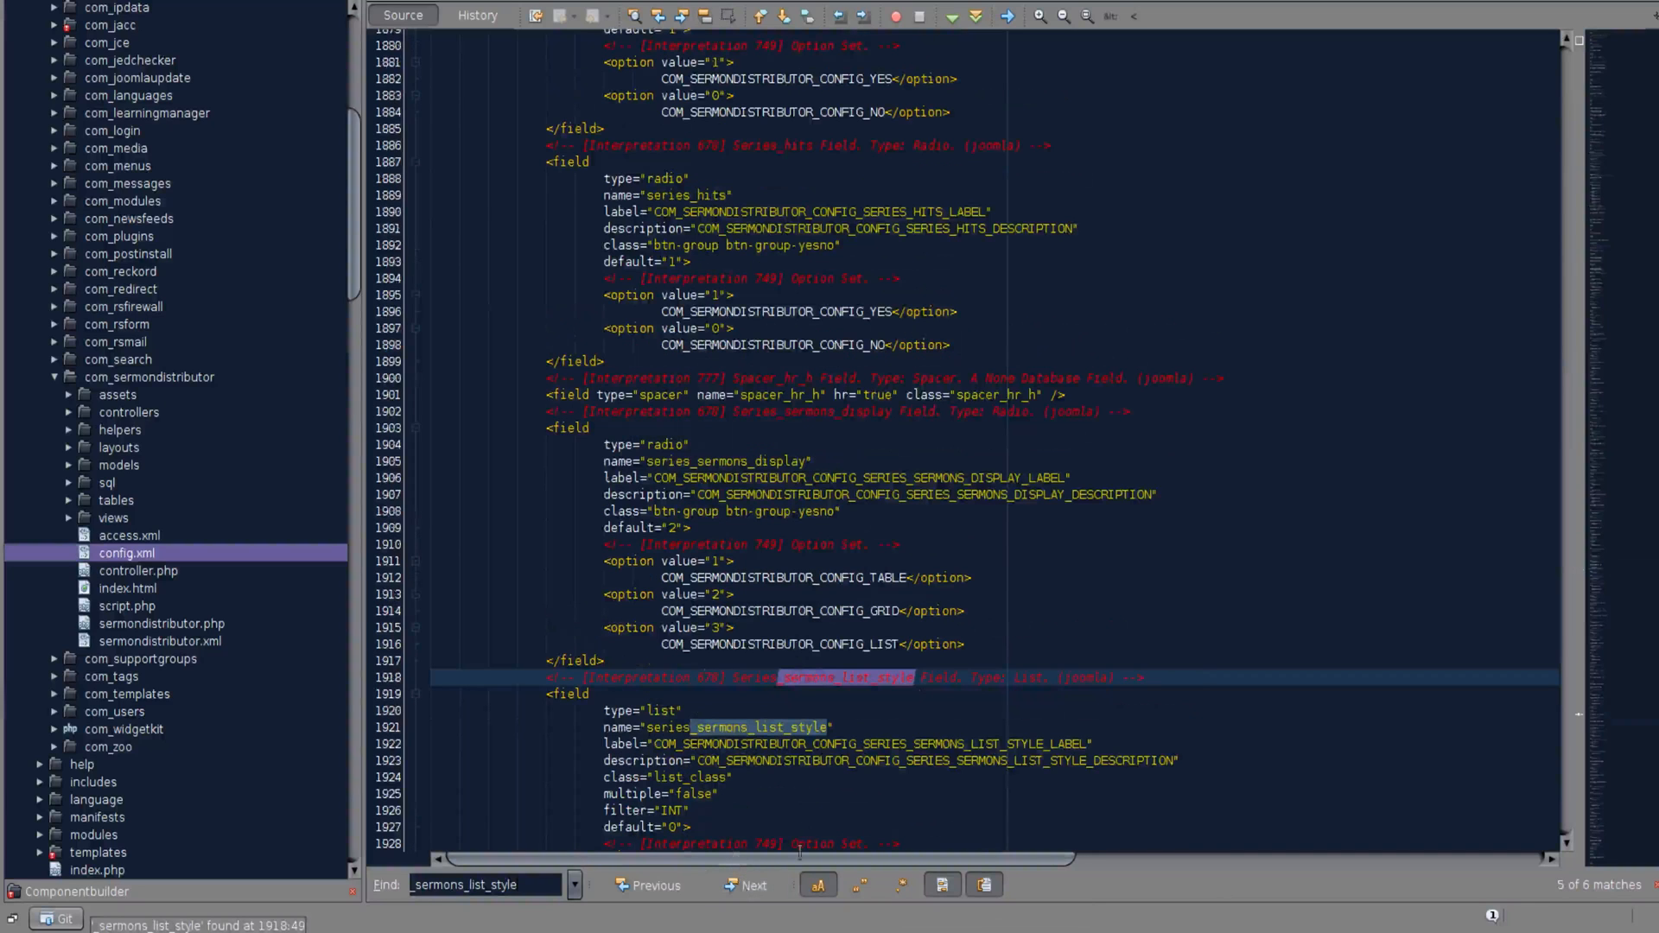
{"action": "left_click", "coordinate": [747, 884]}
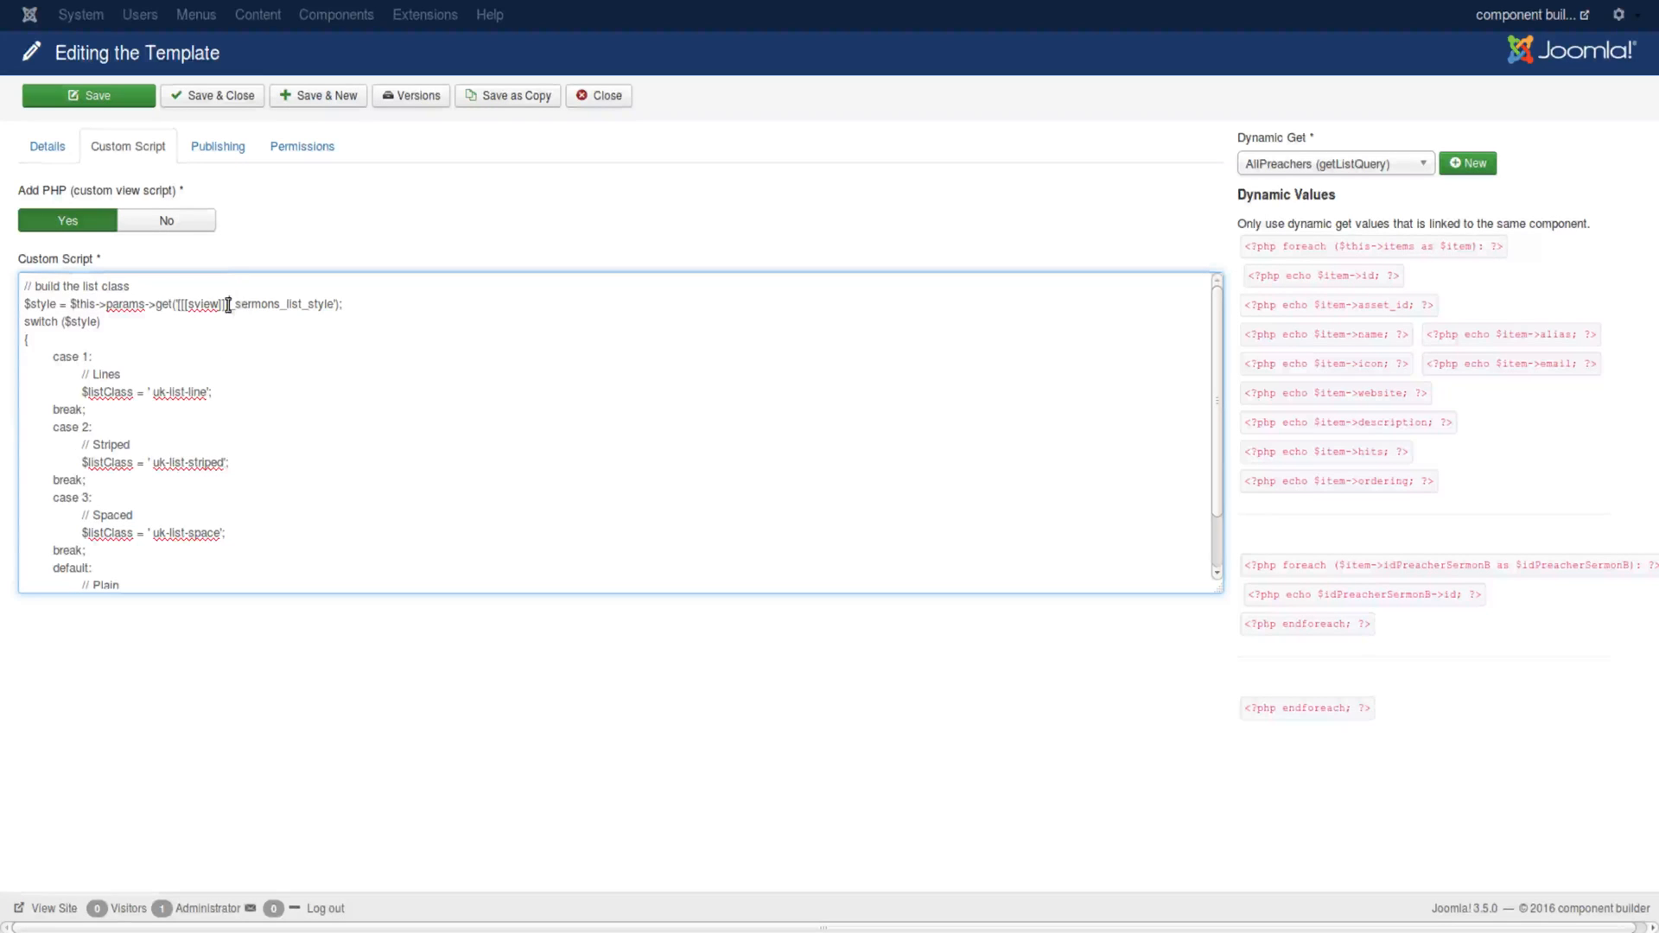
Step: Highlight the view placeholder in the parameter name, then close the sermons template
{"action": "double_click", "coordinate": [197, 304]}
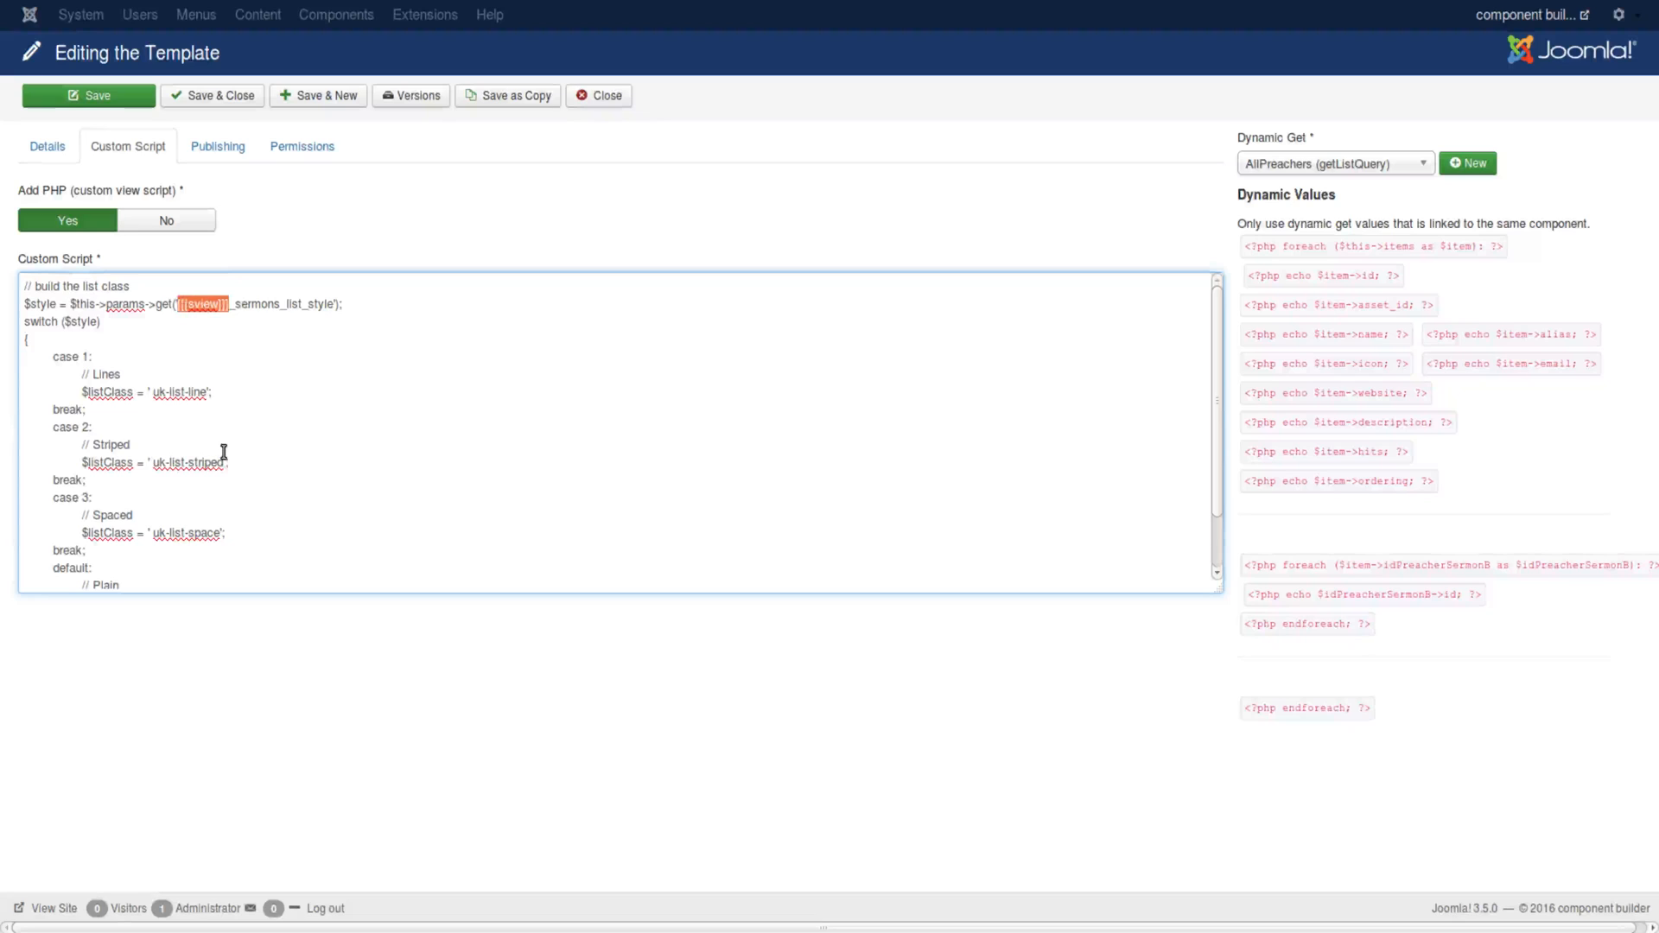
{"action": "mouse_move", "coordinate": [358, 328]}
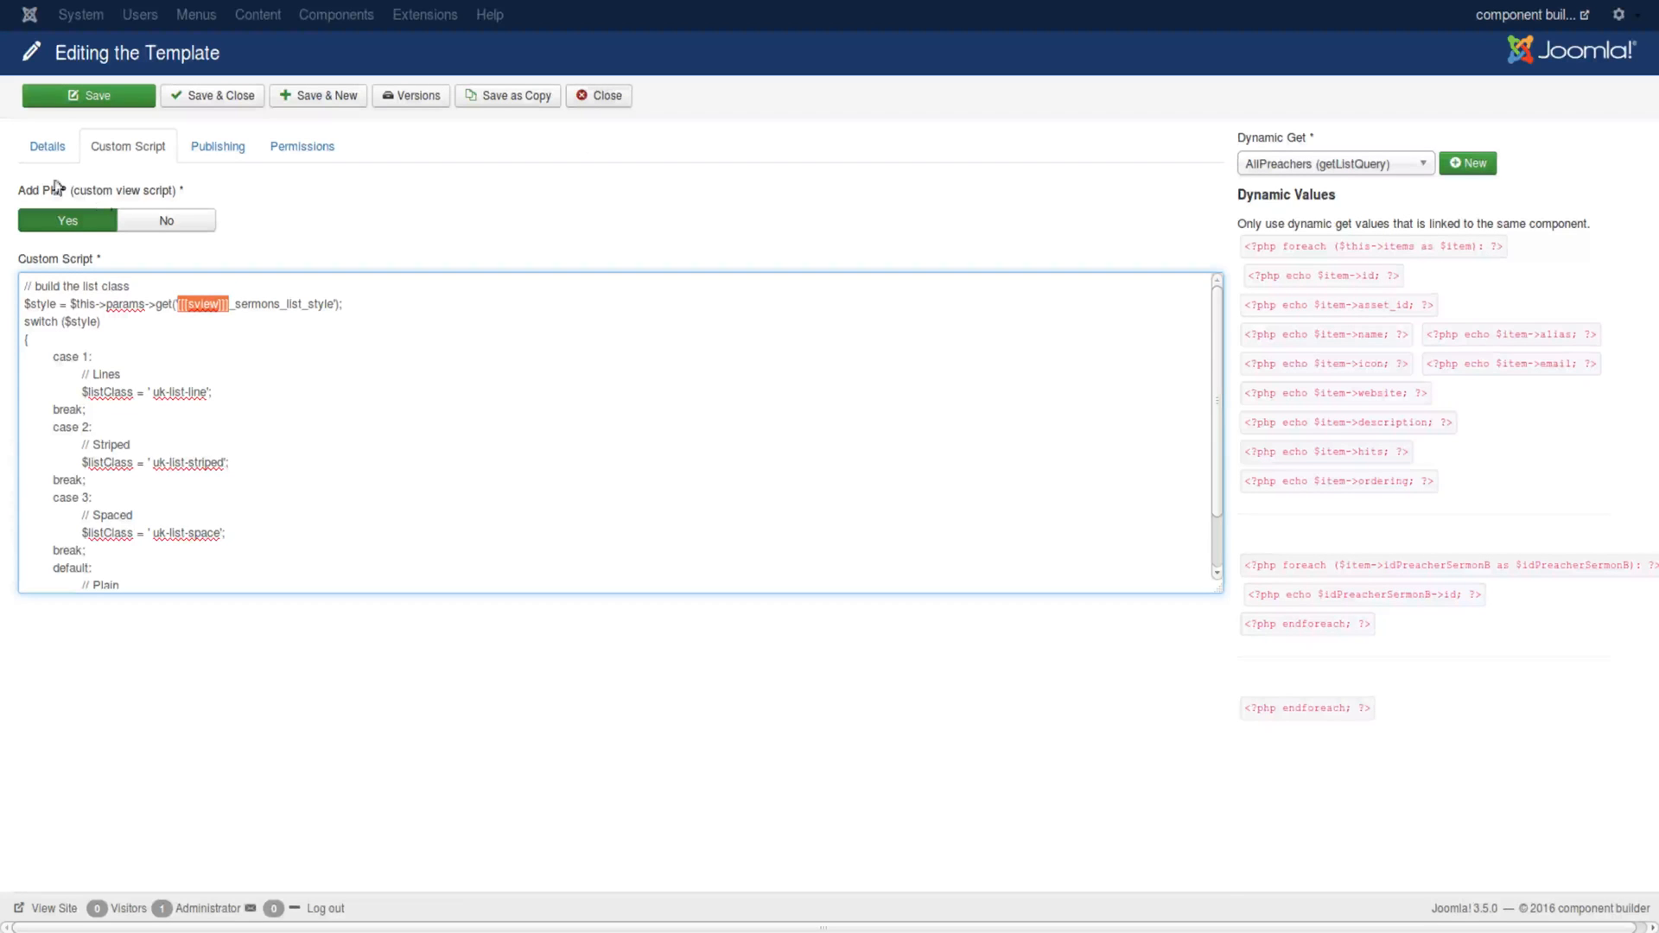
{"action": "left_click", "coordinate": [47, 145]}
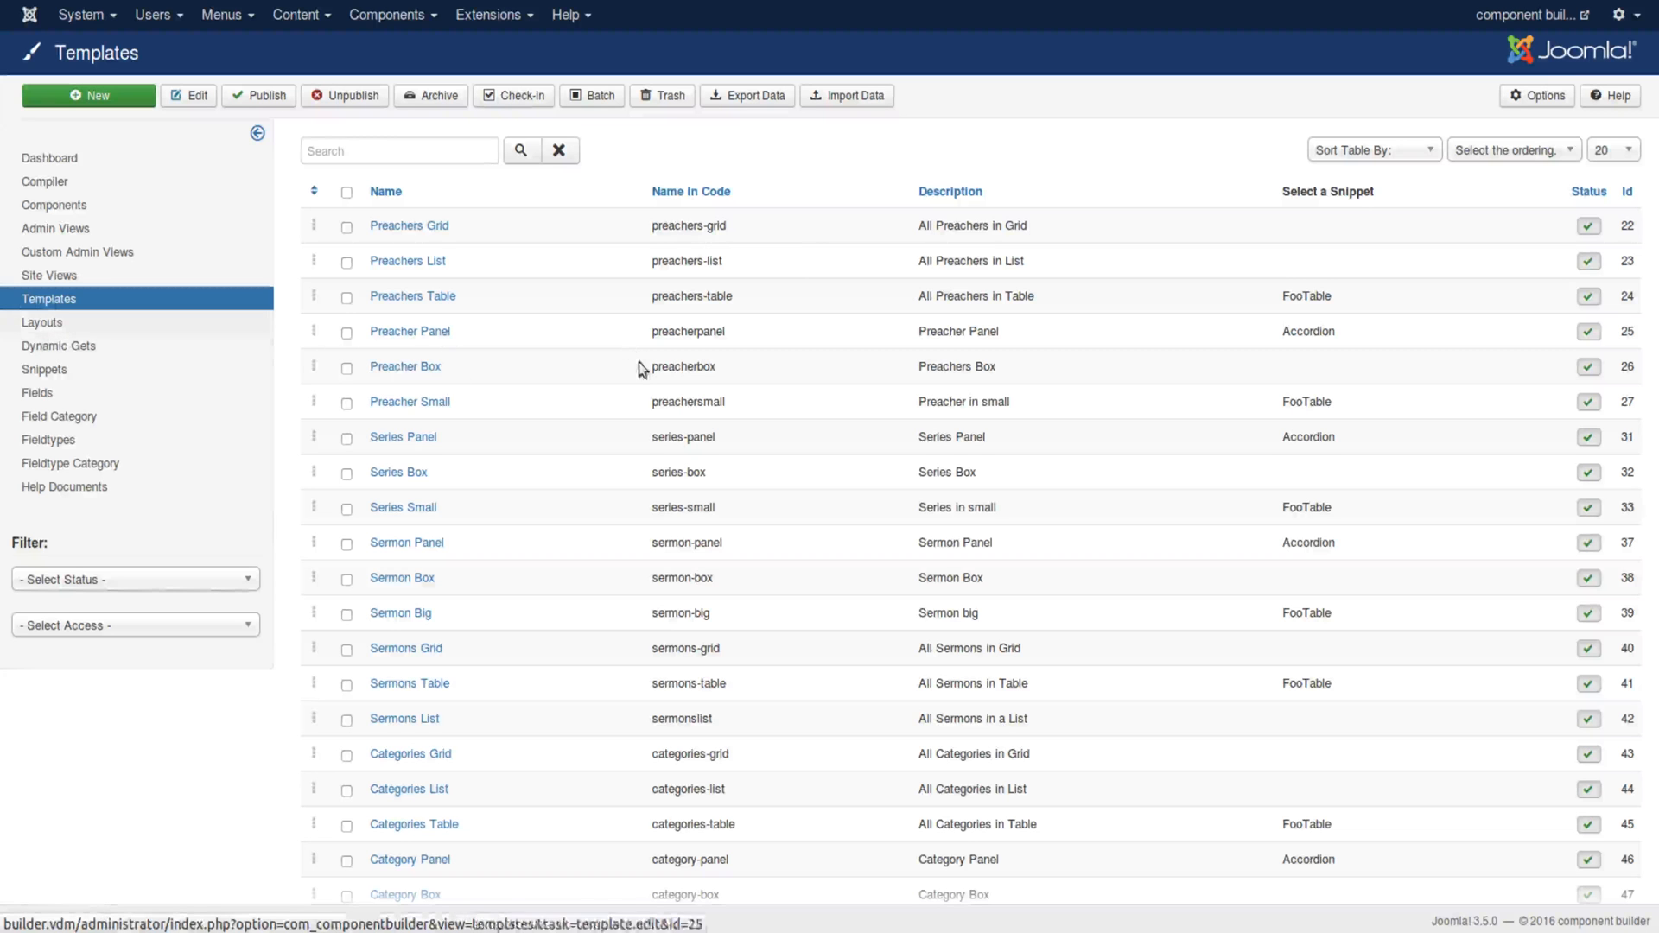
Step: From the Layouts list, bring up the Sermons List Item layout for editing
{"action": "left_click", "coordinate": [42, 322]}
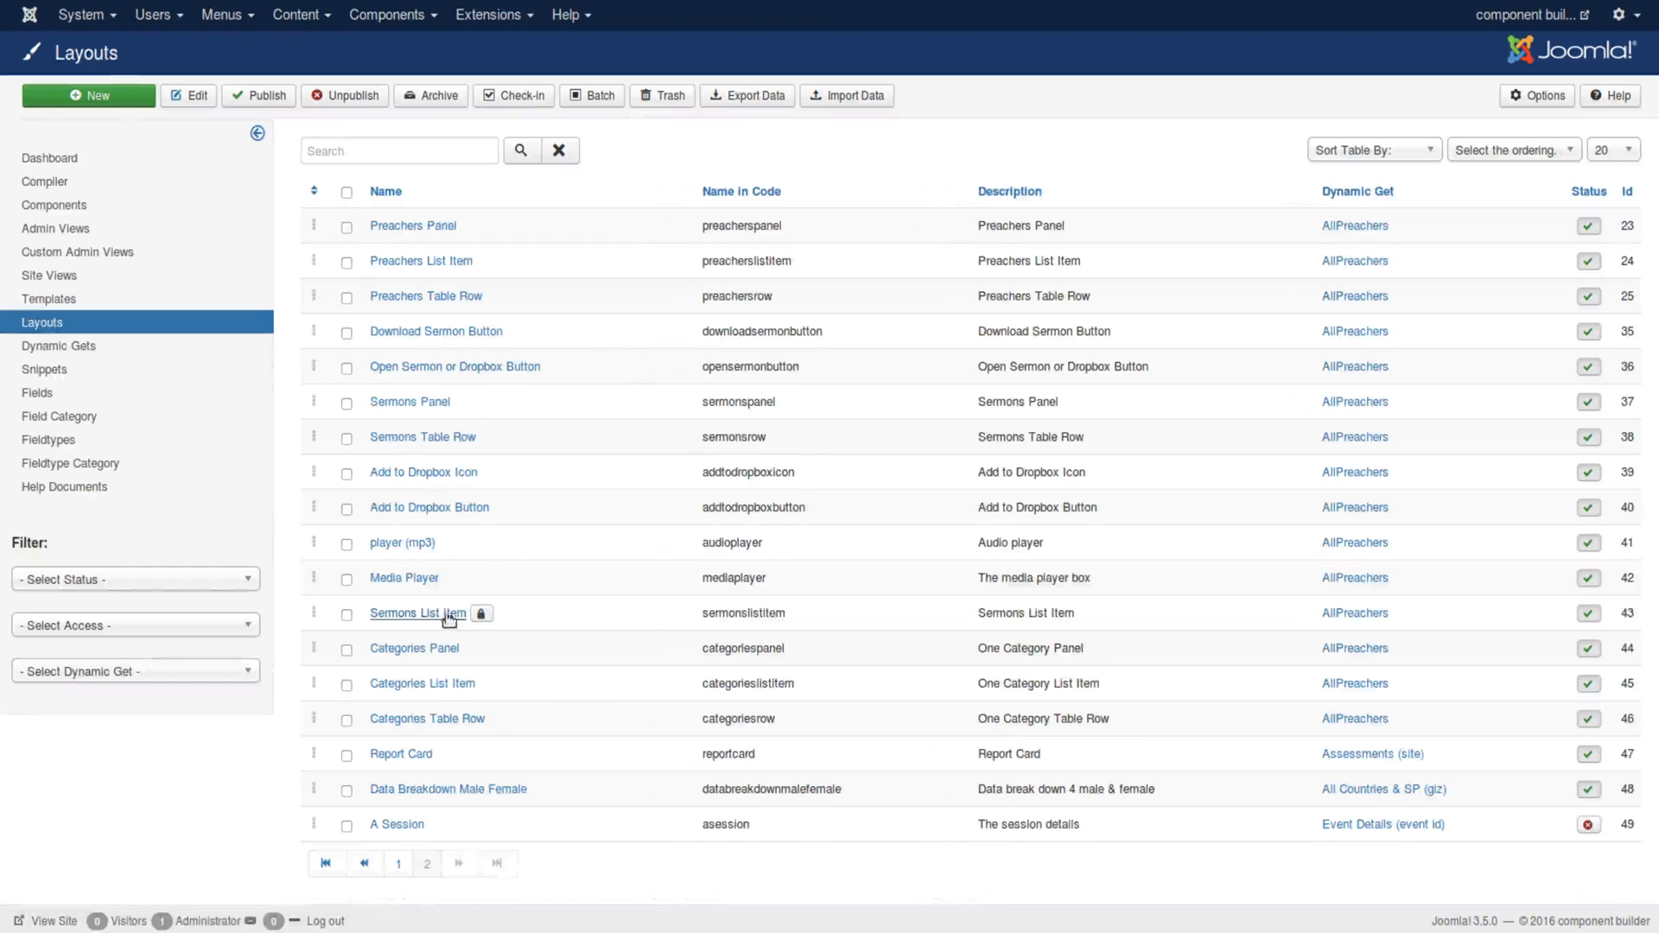
{"action": "left_click", "coordinate": [416, 612]}
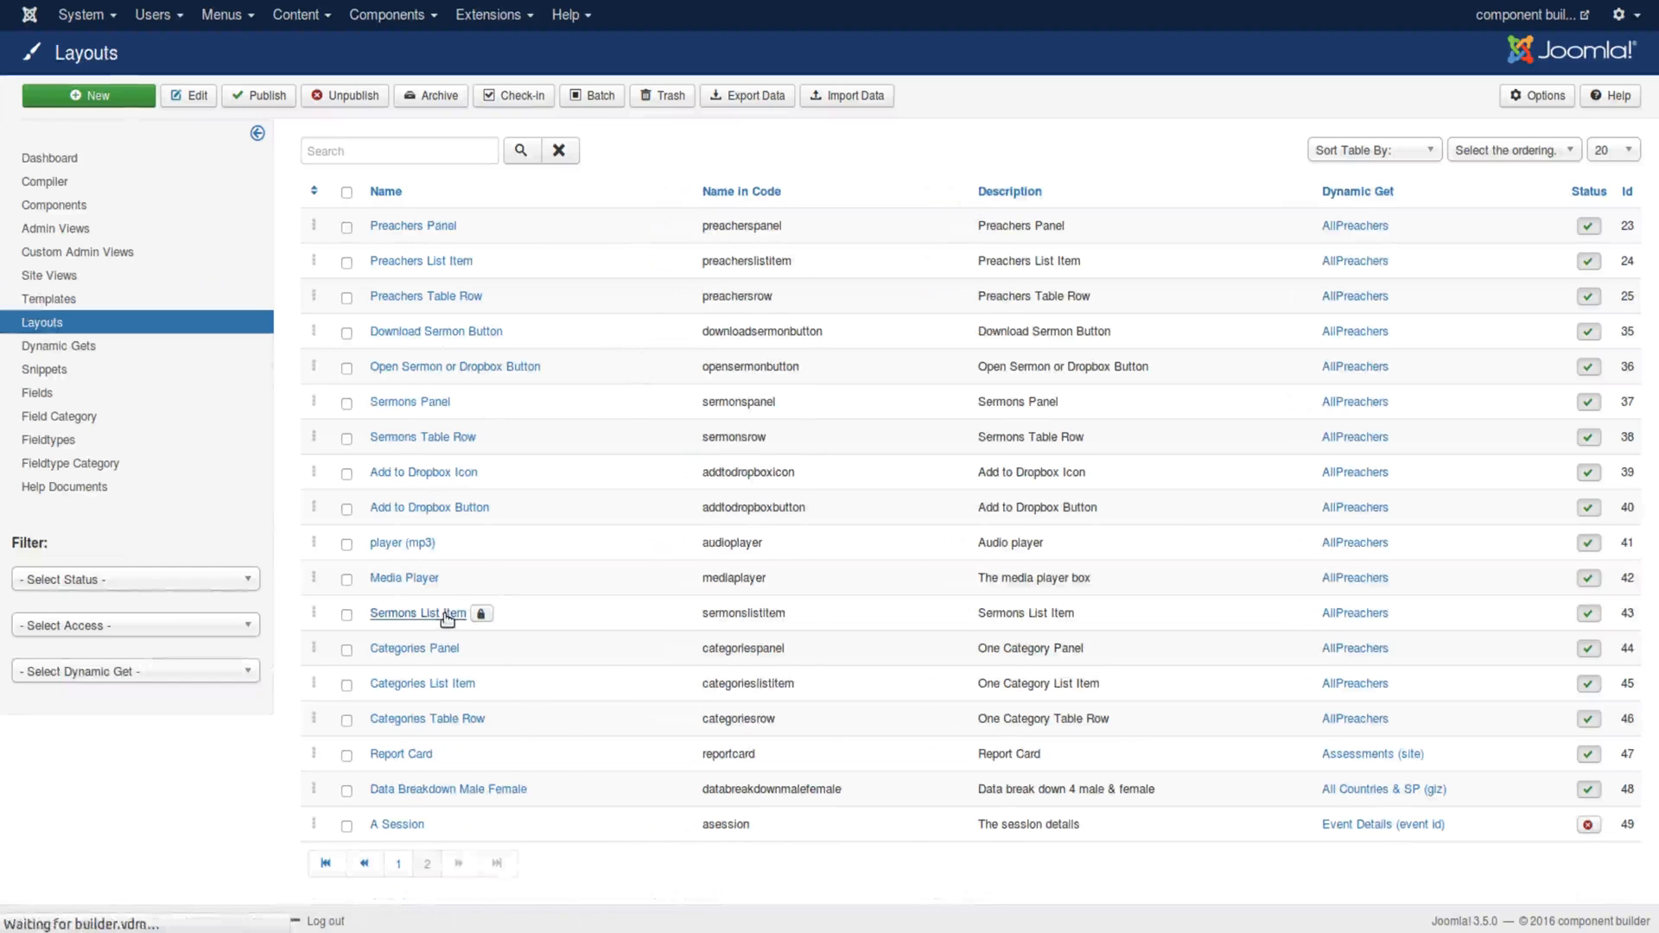
{"action": "left_click", "coordinate": [416, 611]}
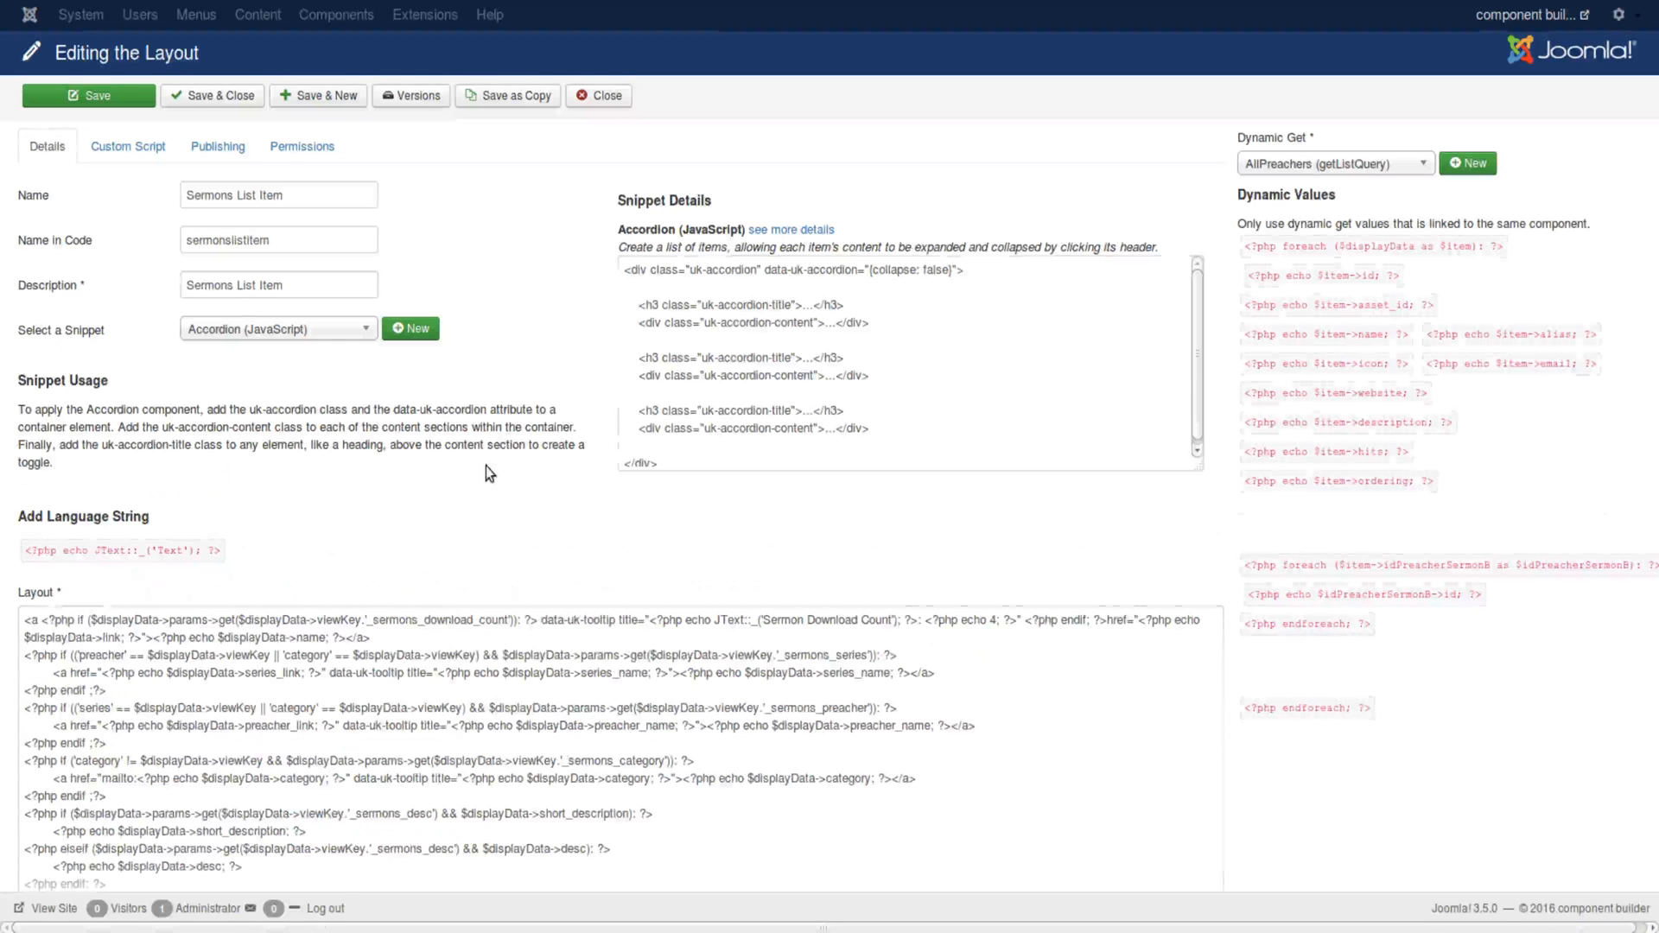
{"action": "scroll", "scroll_direction": "down", "scroll_amount": 3}
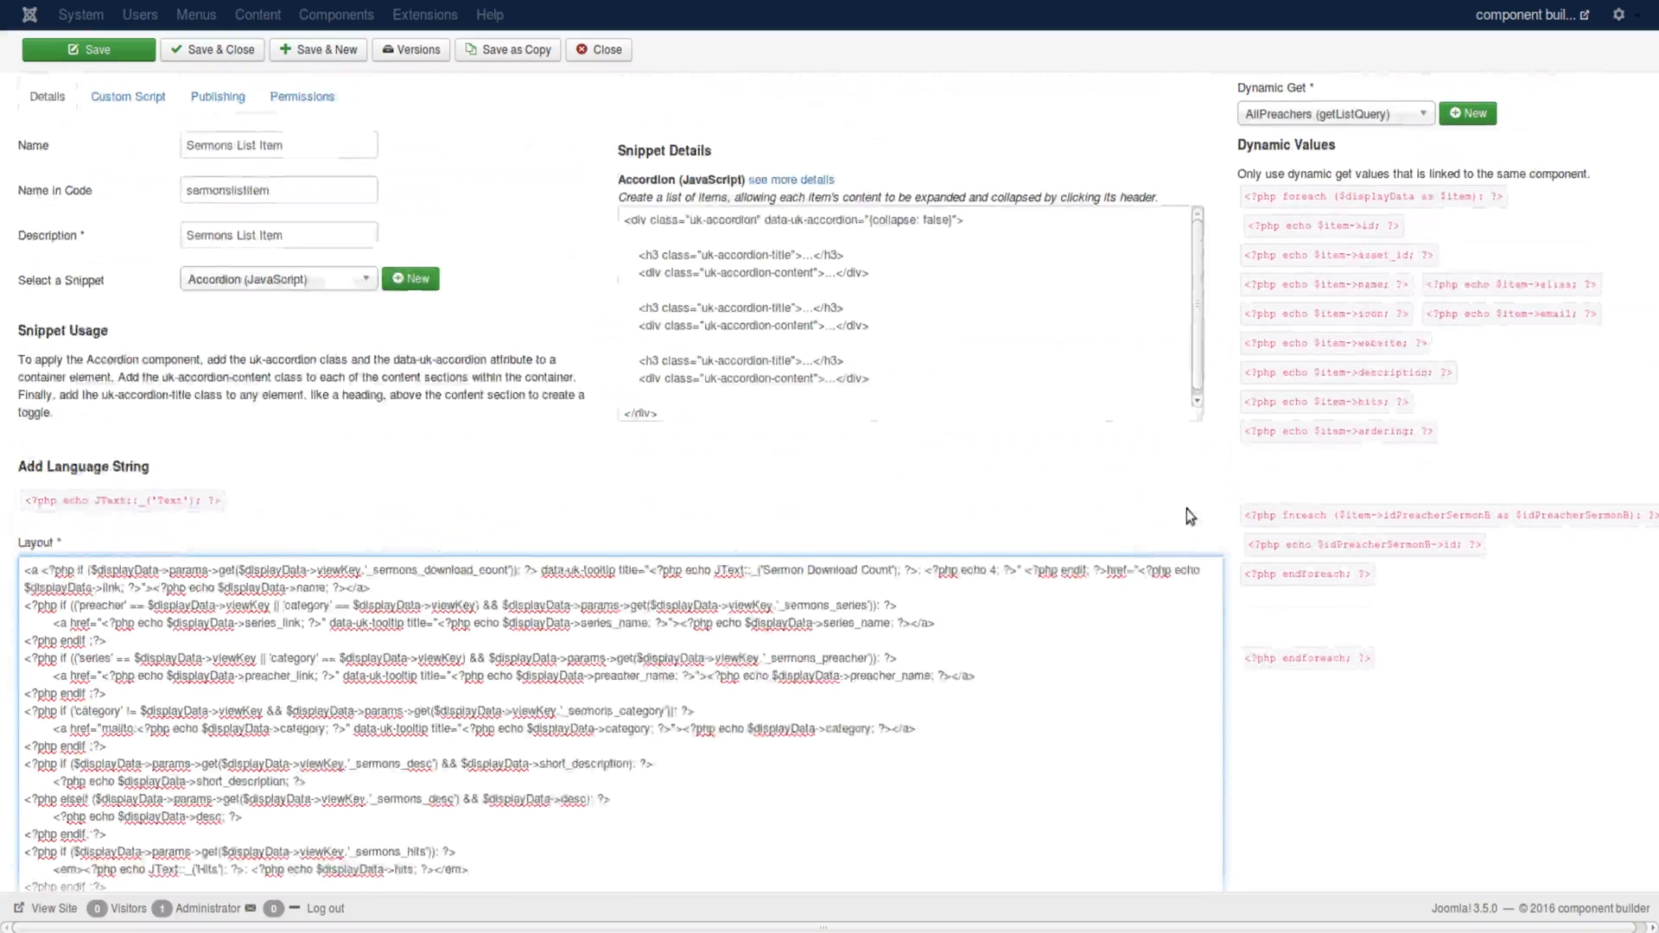
{"action": "left_click", "coordinate": [1330, 114]}
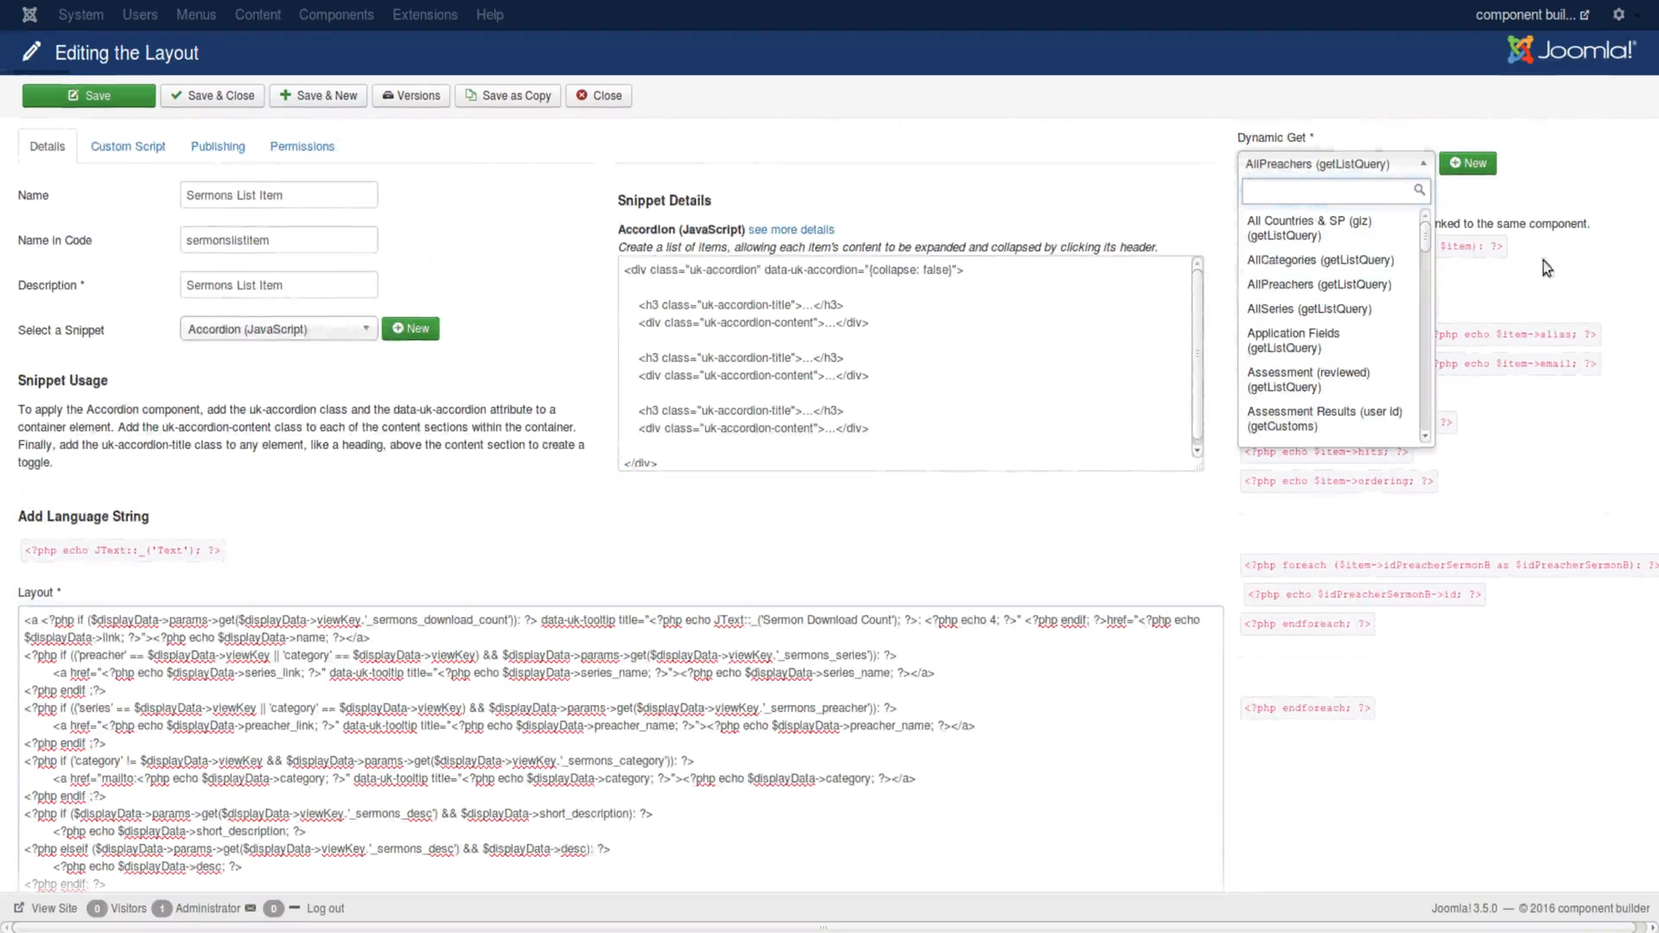
{"action": "left_click", "coordinate": [1318, 283]}
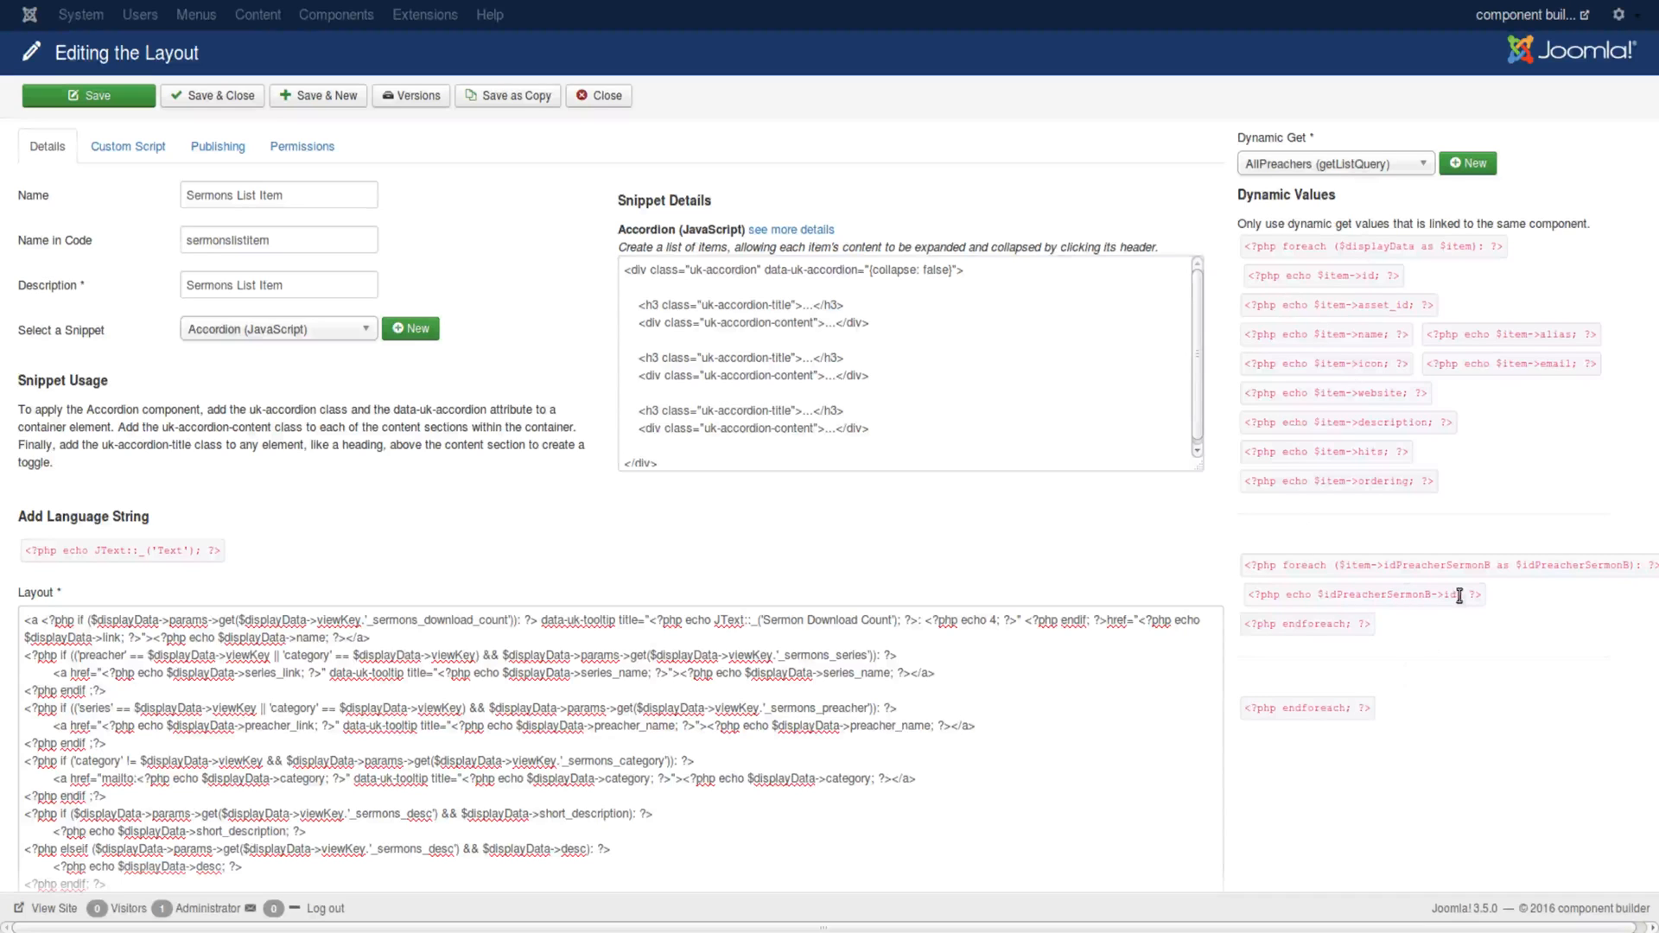
{"action": "mouse_move", "coordinate": [1524, 513]}
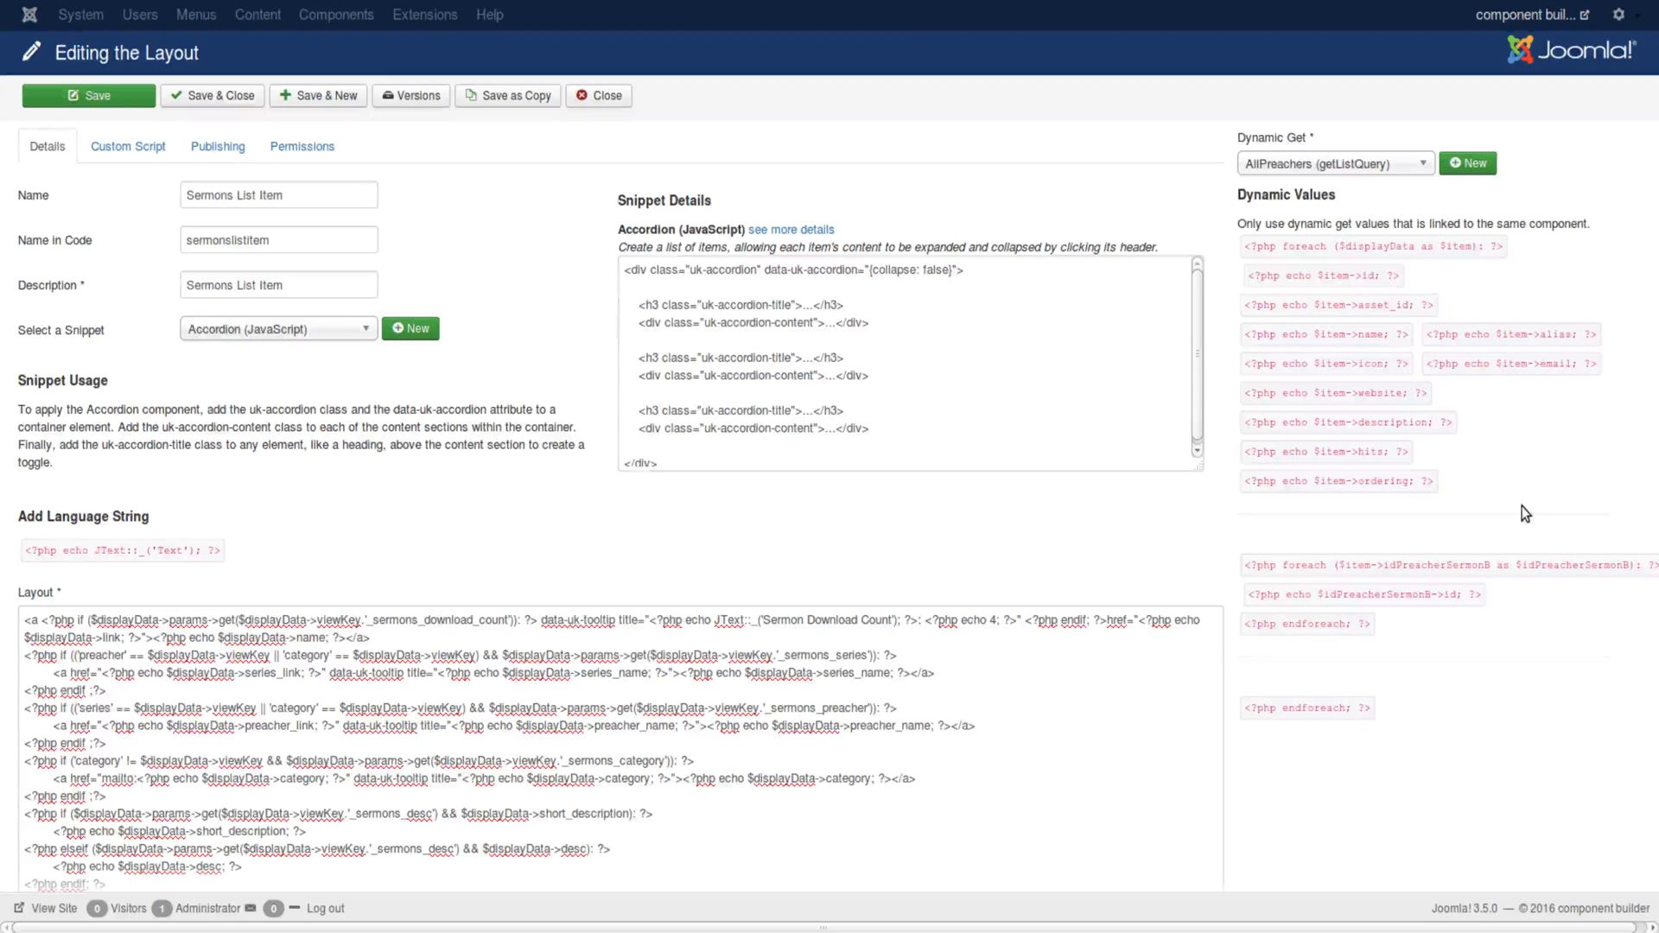
{"action": "left_click", "coordinate": [1331, 163]}
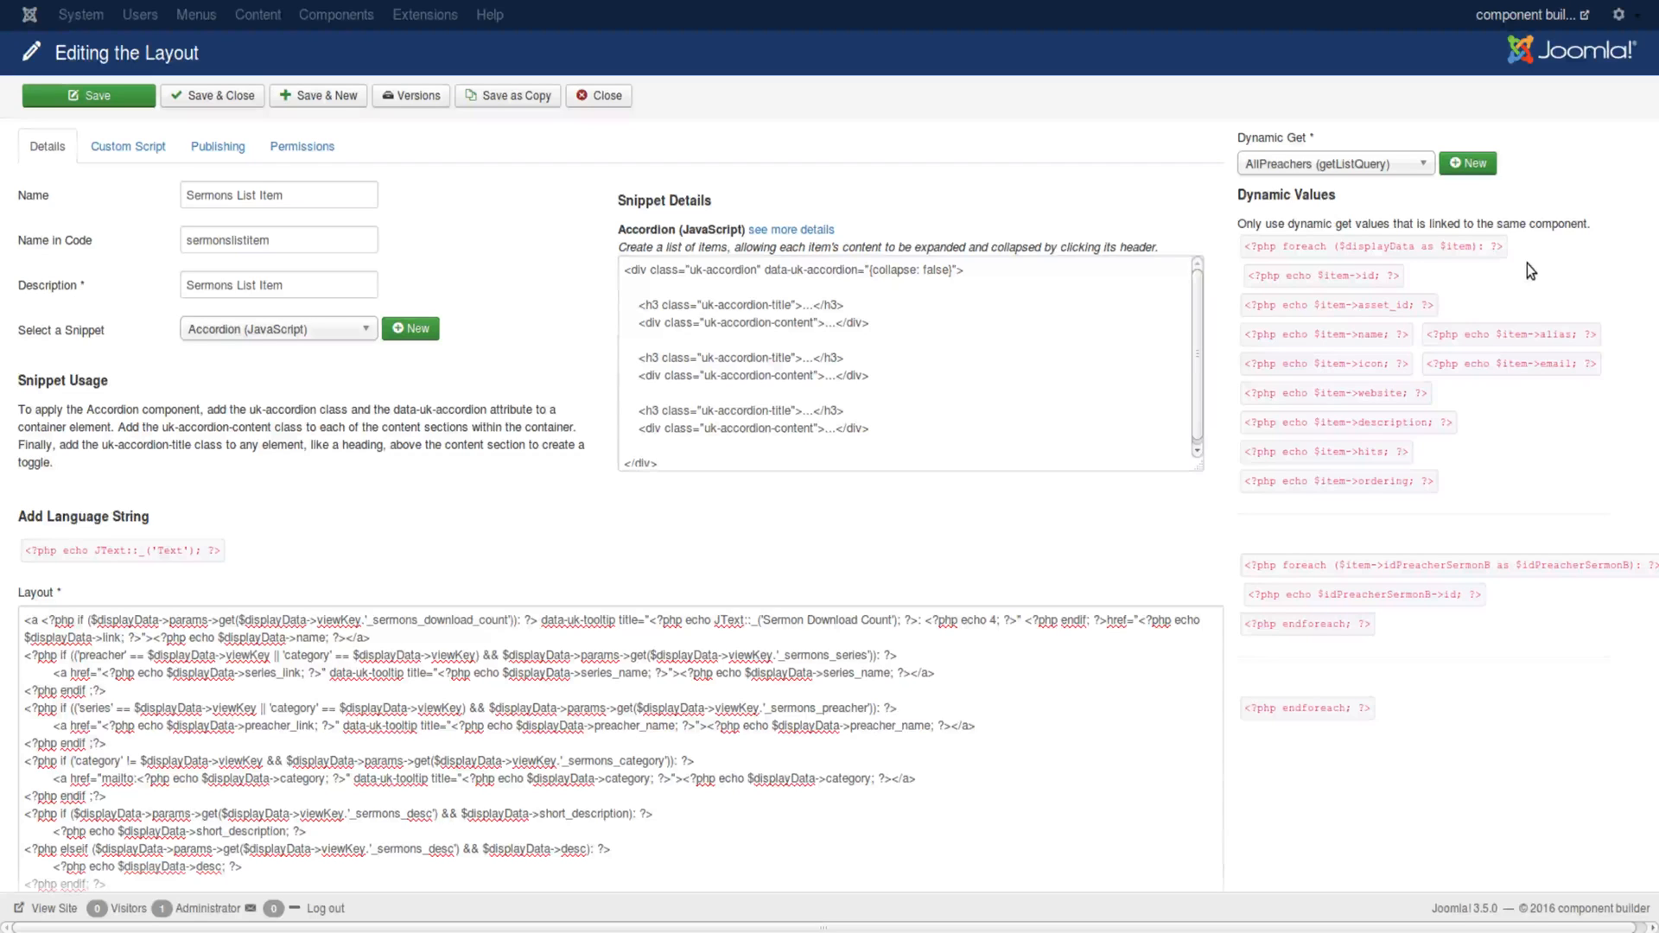
{"action": "mouse_move", "coordinate": [181, 417]}
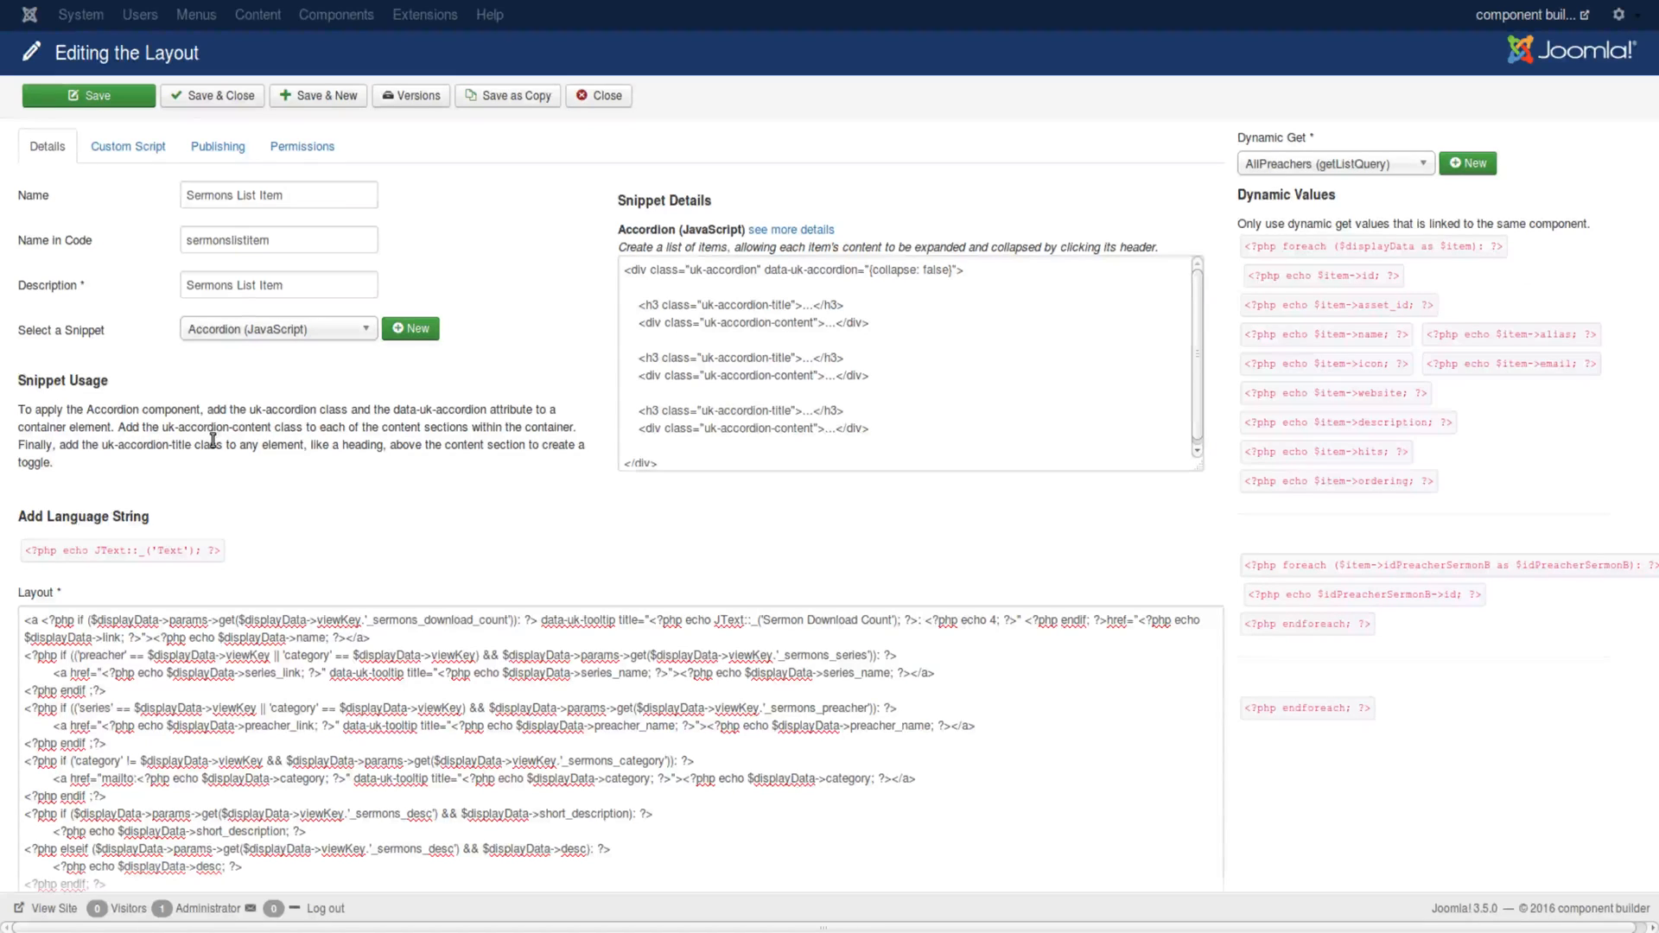
{"action": "left_click", "coordinate": [126, 146]}
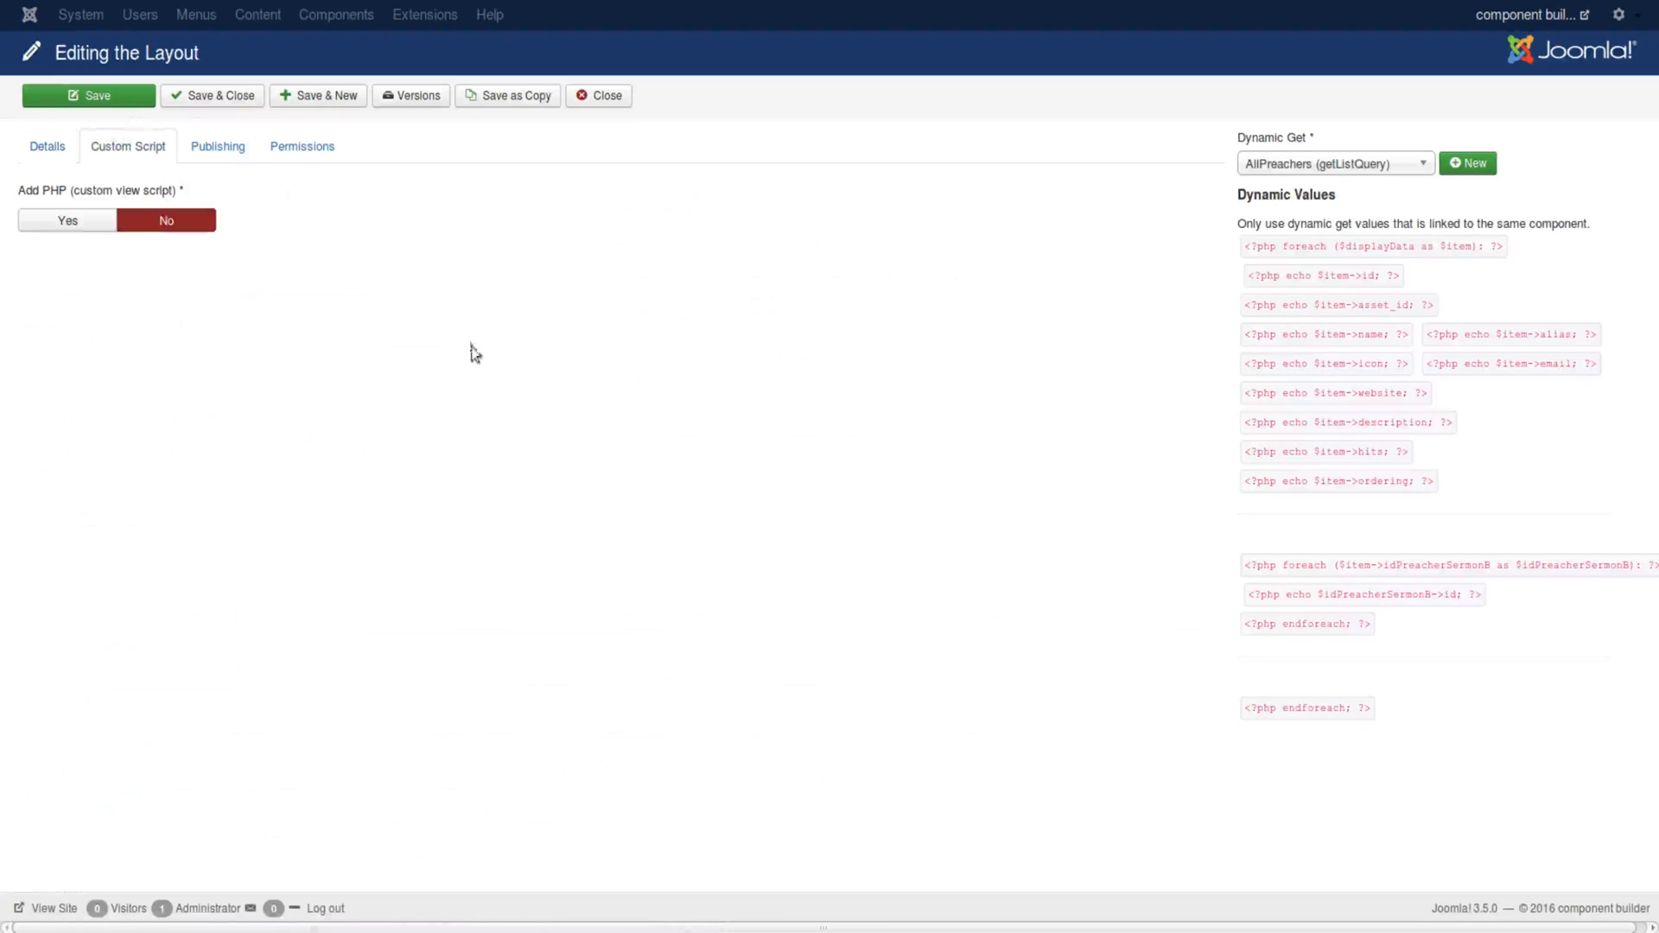
{"action": "left_click", "coordinate": [67, 220]}
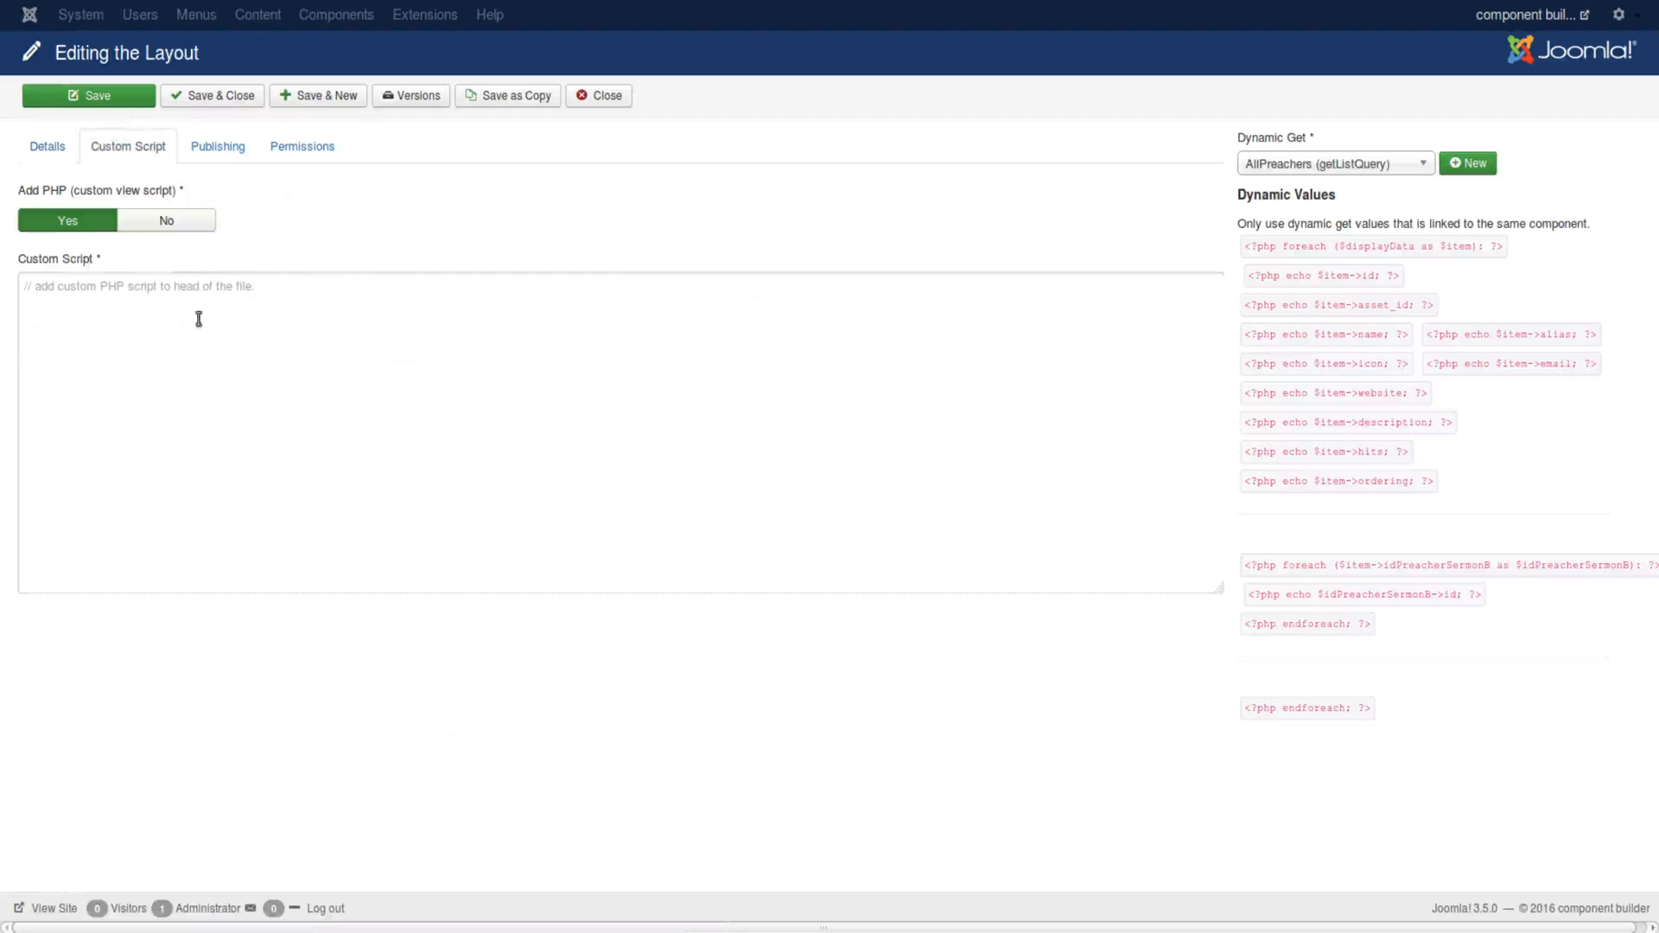
{"action": "left_click", "coordinate": [166, 220]}
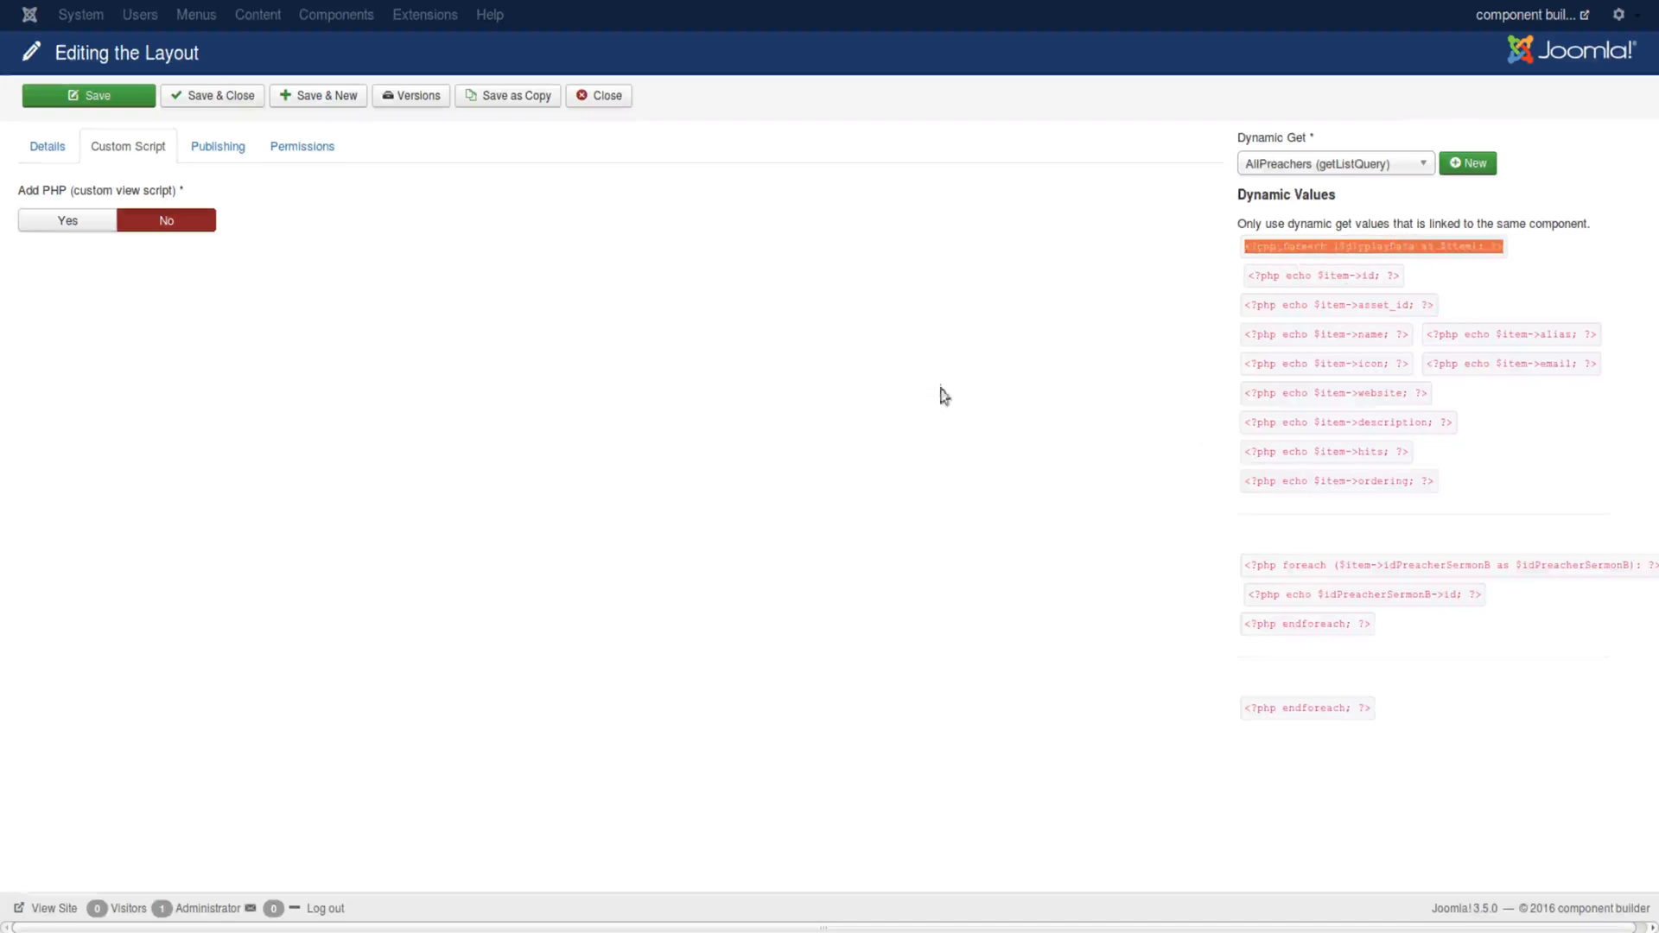
{"action": "left_click", "coordinate": [46, 146]}
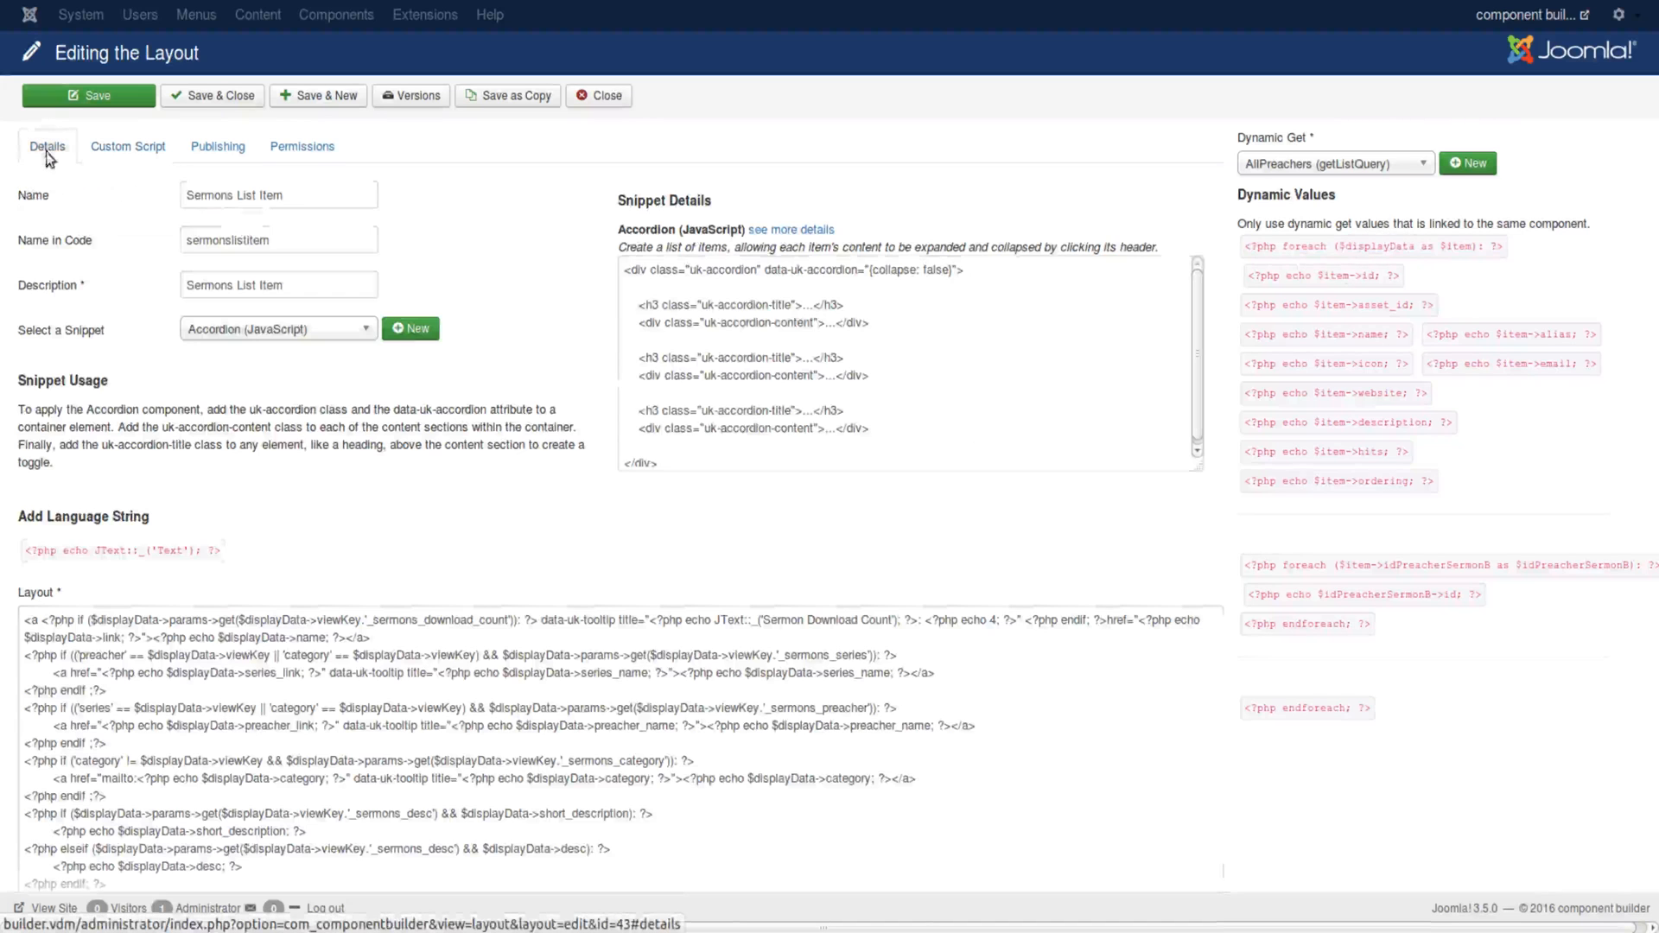
Step: Scroll to the Layout Code Snippets and select the Programs render snippet code
{"action": "scroll", "scroll_direction": "down", "scroll_amount": 3}
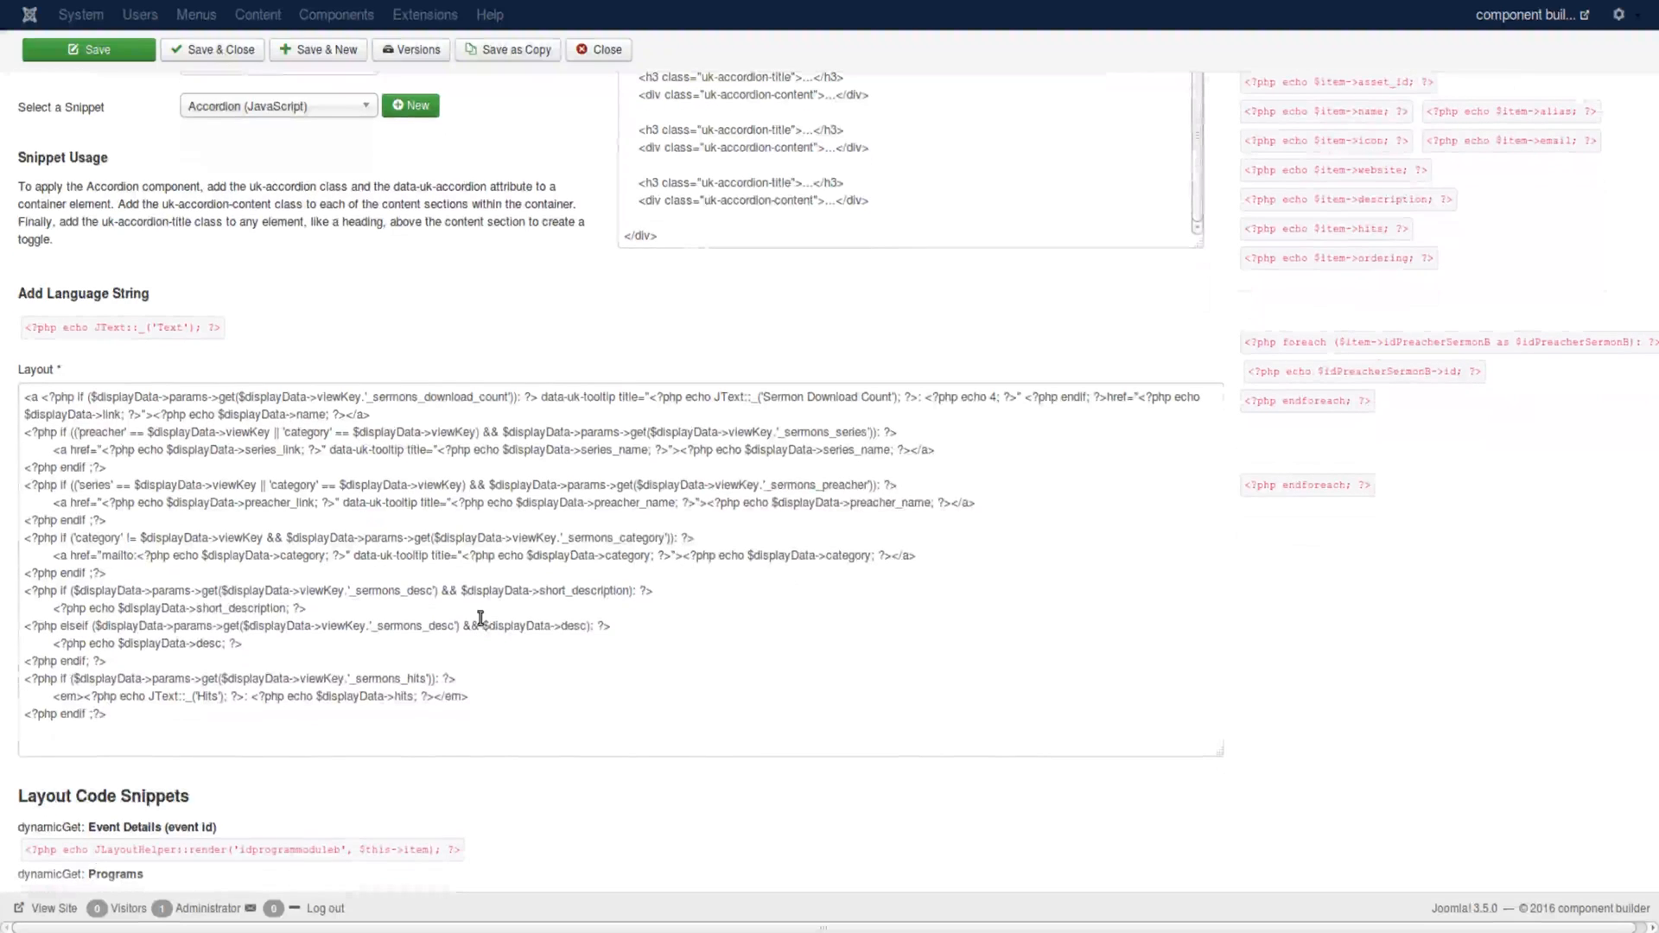
{"action": "mouse_move", "coordinate": [321, 428]}
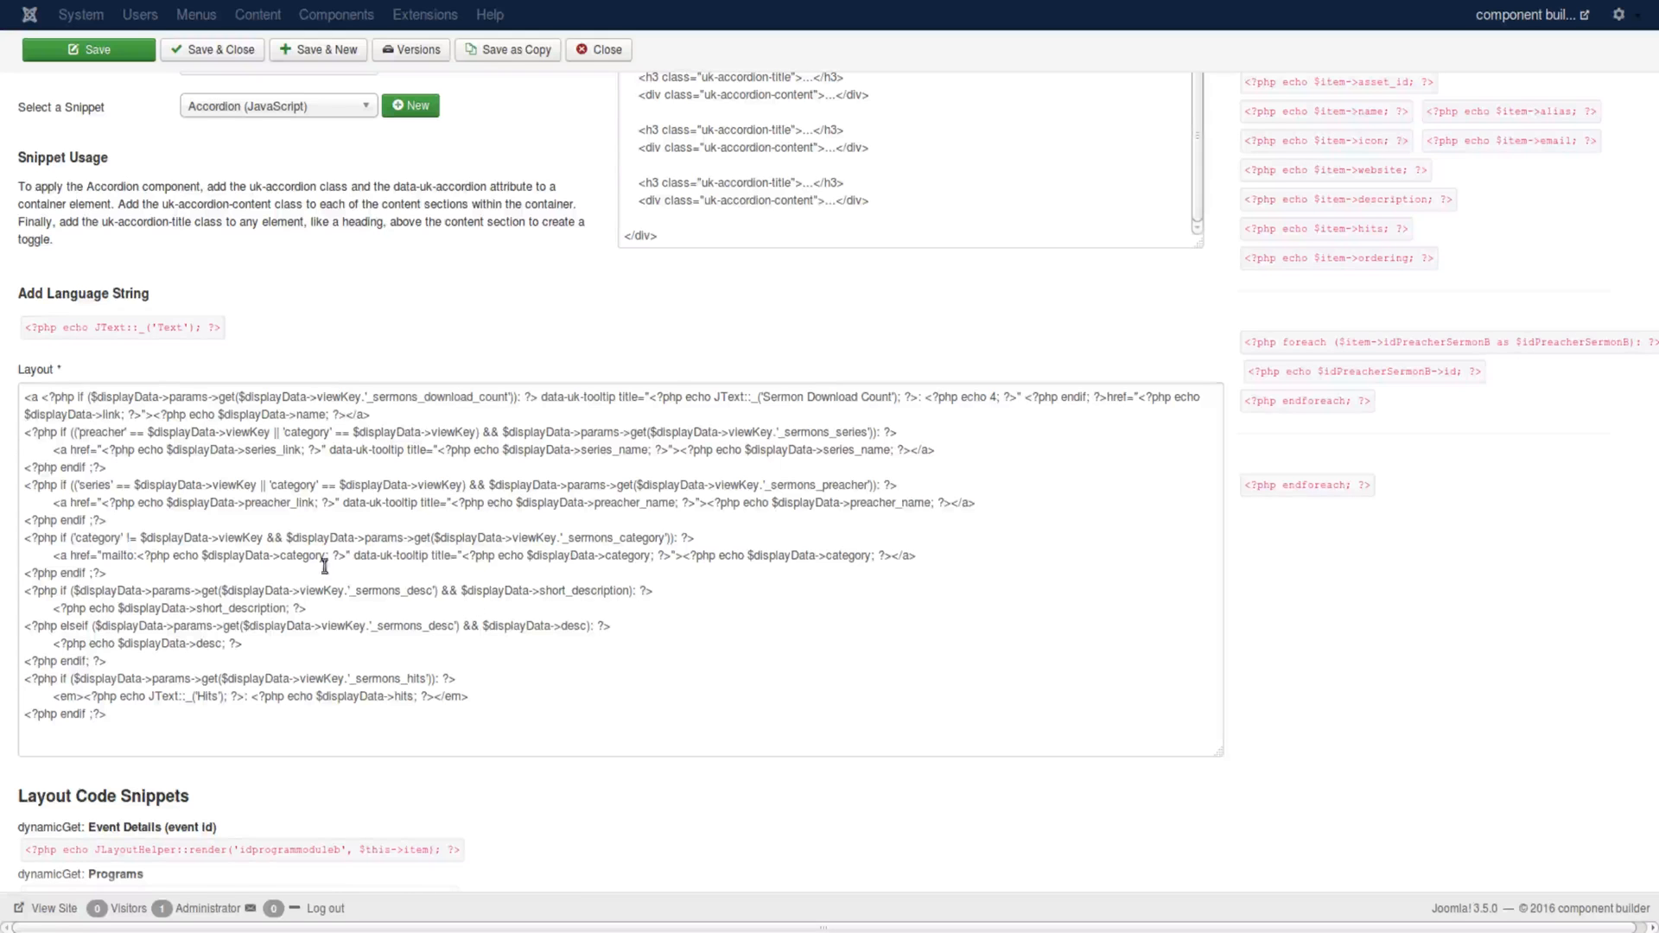
{"action": "scroll", "scroll_direction": "down", "scroll_amount": 3}
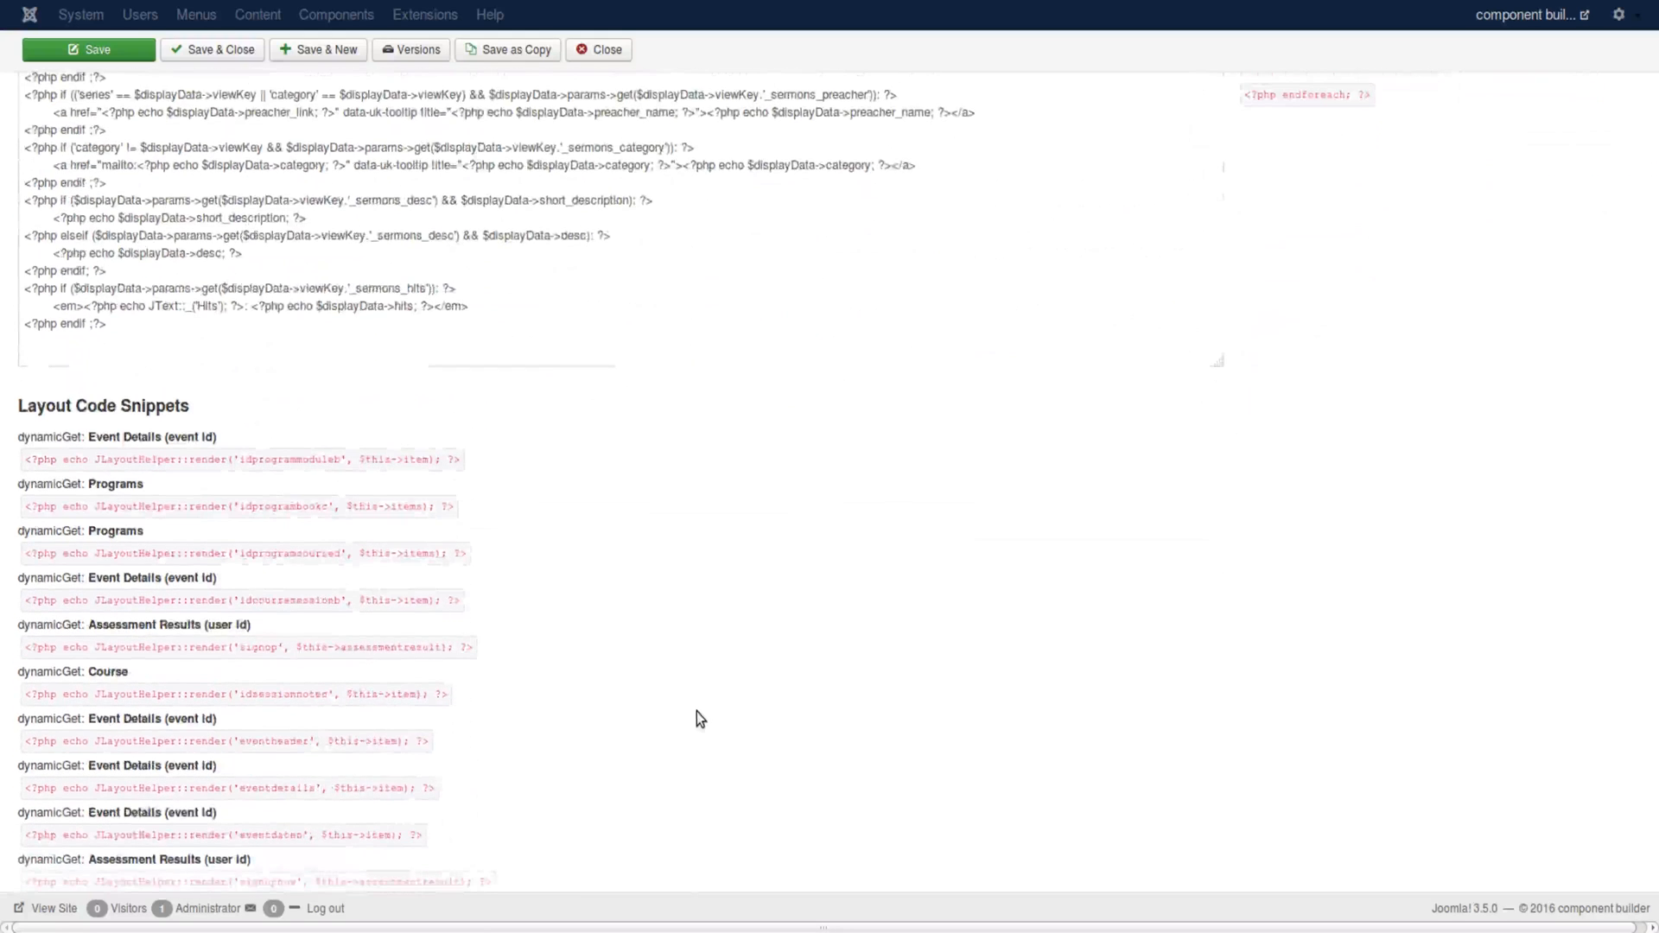
{"action": "scroll", "scroll_direction": "down", "scroll_amount": 3}
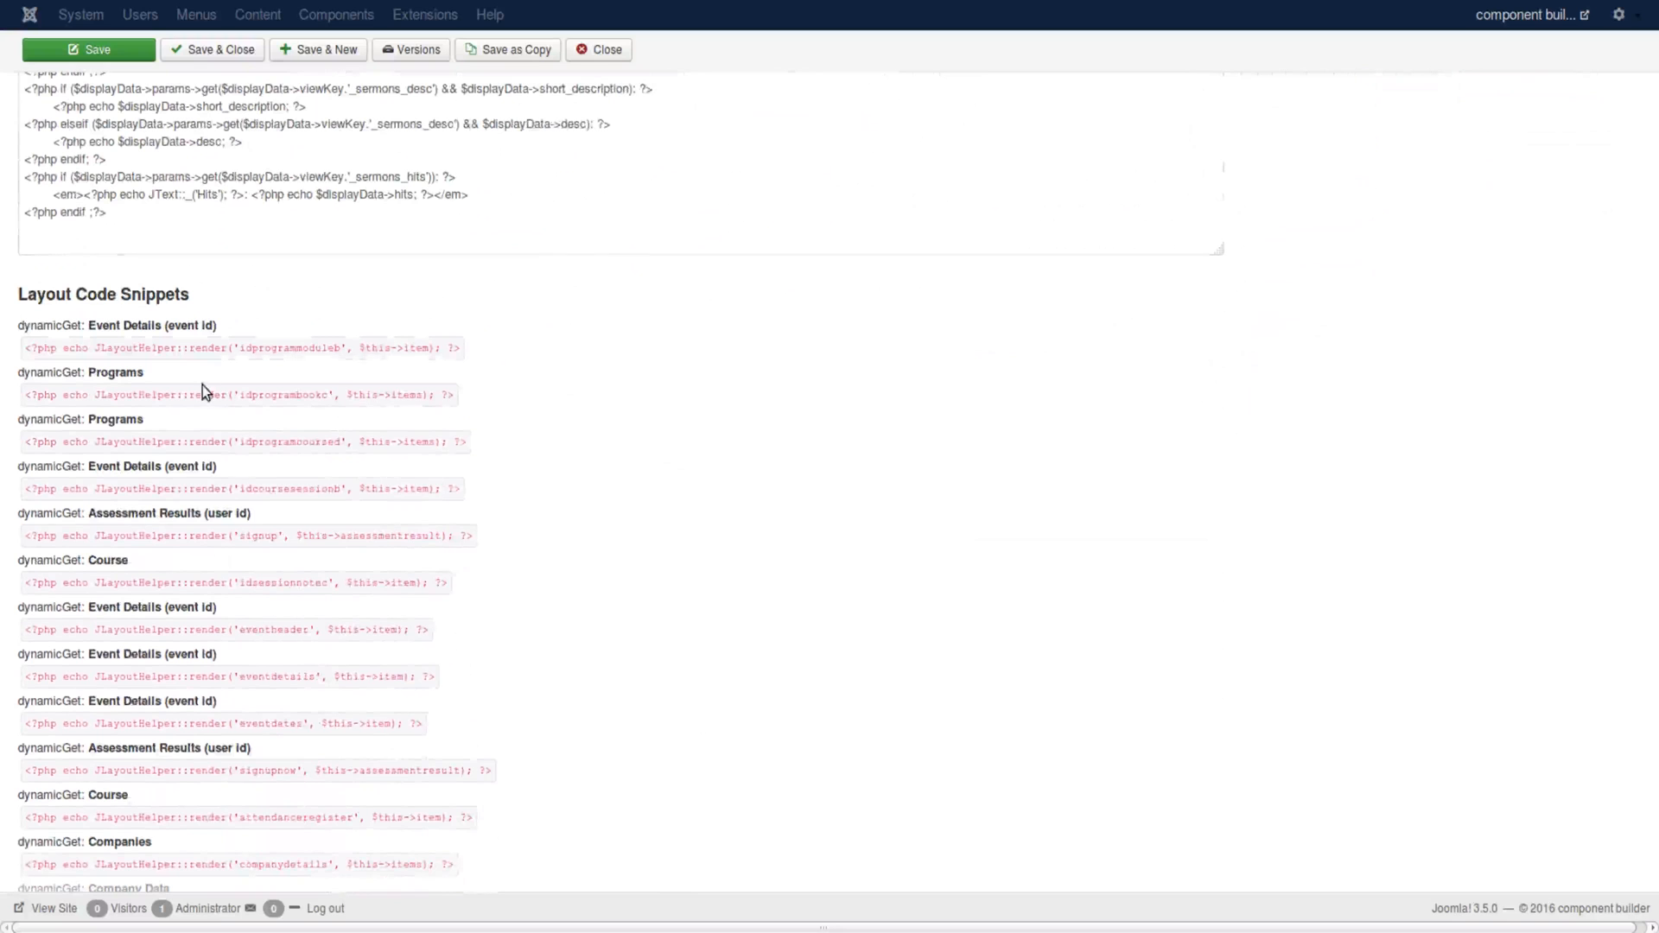
{"action": "double_click", "coordinate": [238, 394]}
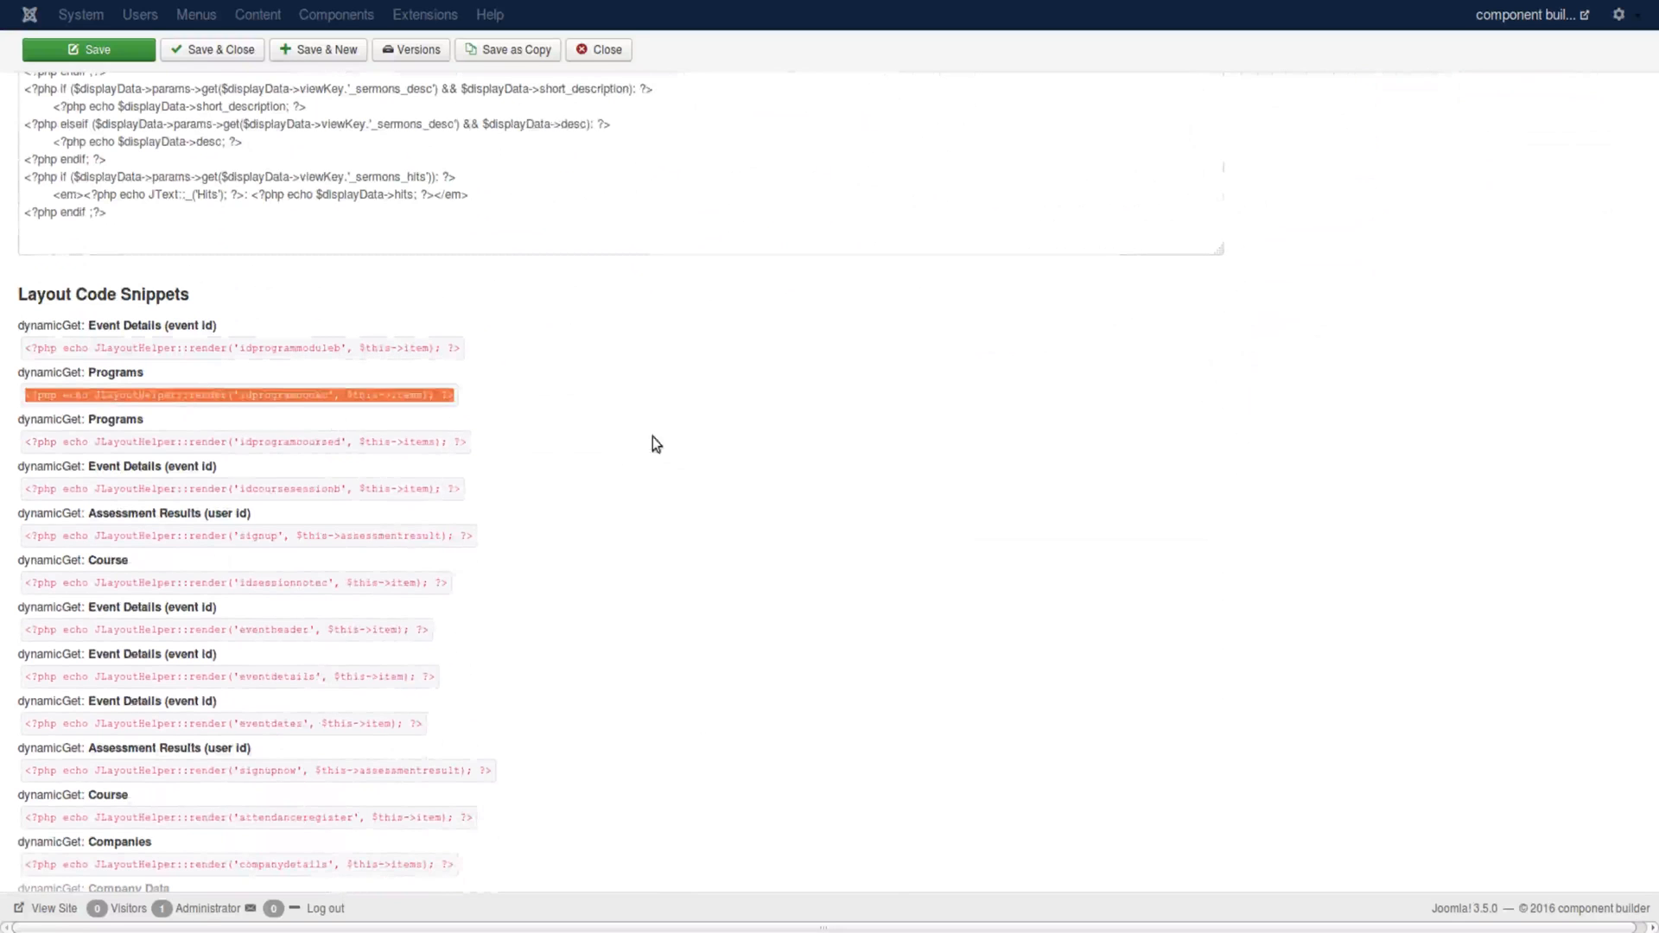
Step: Scroll further and select the Event Details snippet code
{"action": "scroll", "scroll_direction": "down", "scroll_amount": 3}
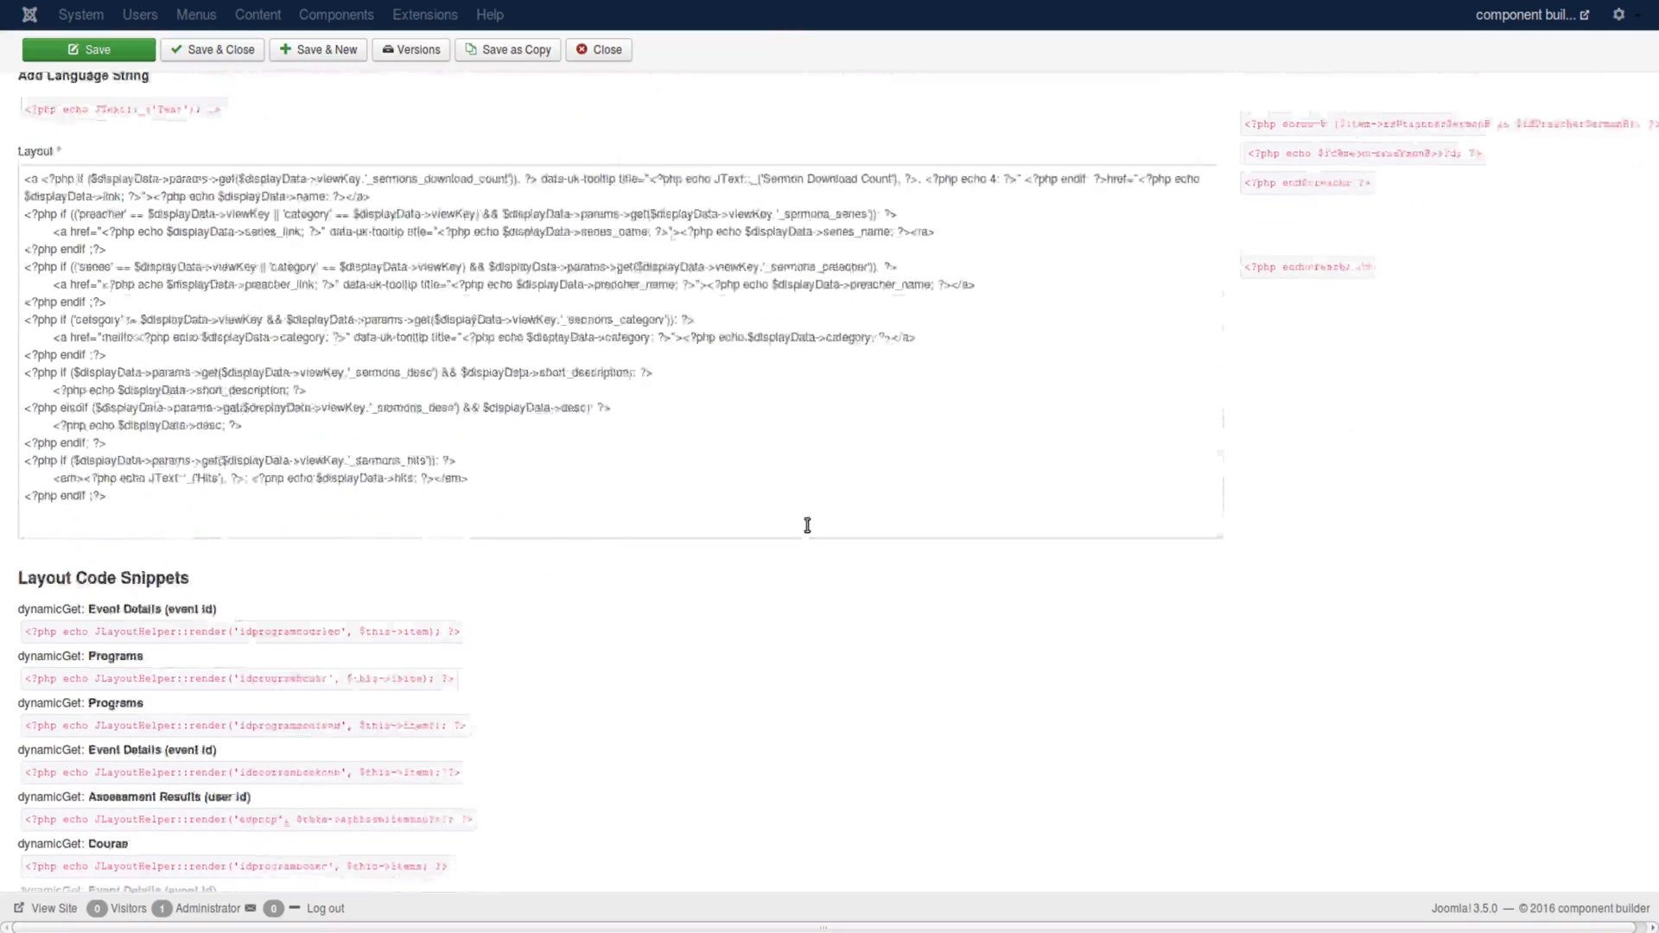
{"action": "scroll", "scroll_direction": "down", "scroll_amount": 3}
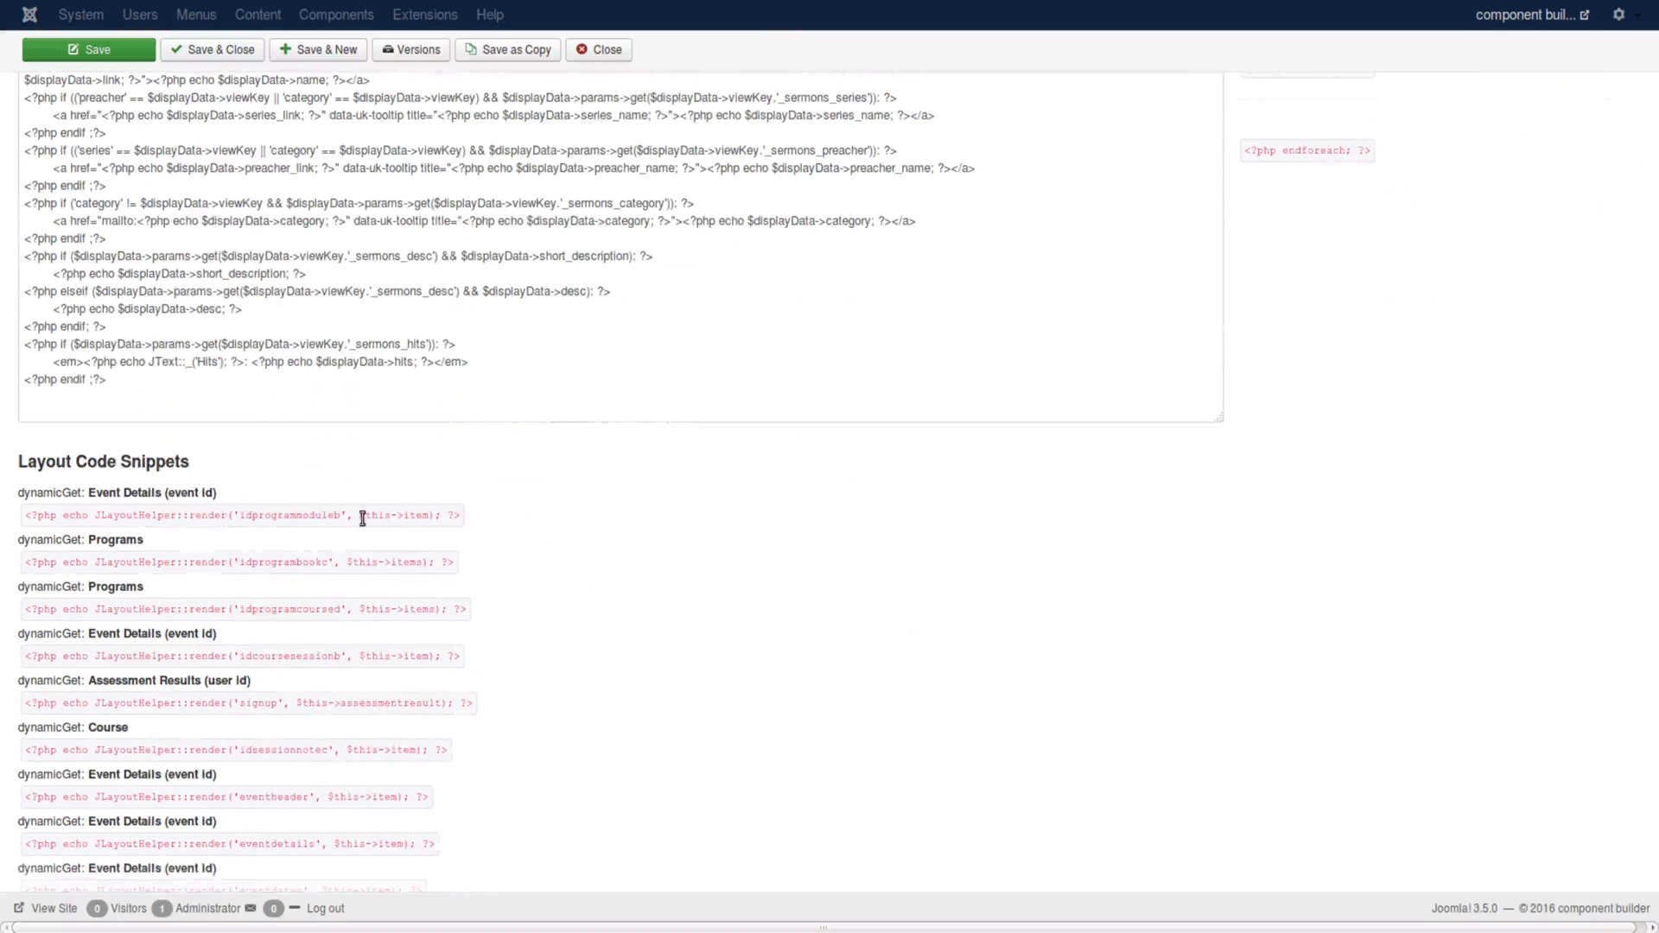
{"action": "double_click", "coordinate": [375, 515]}
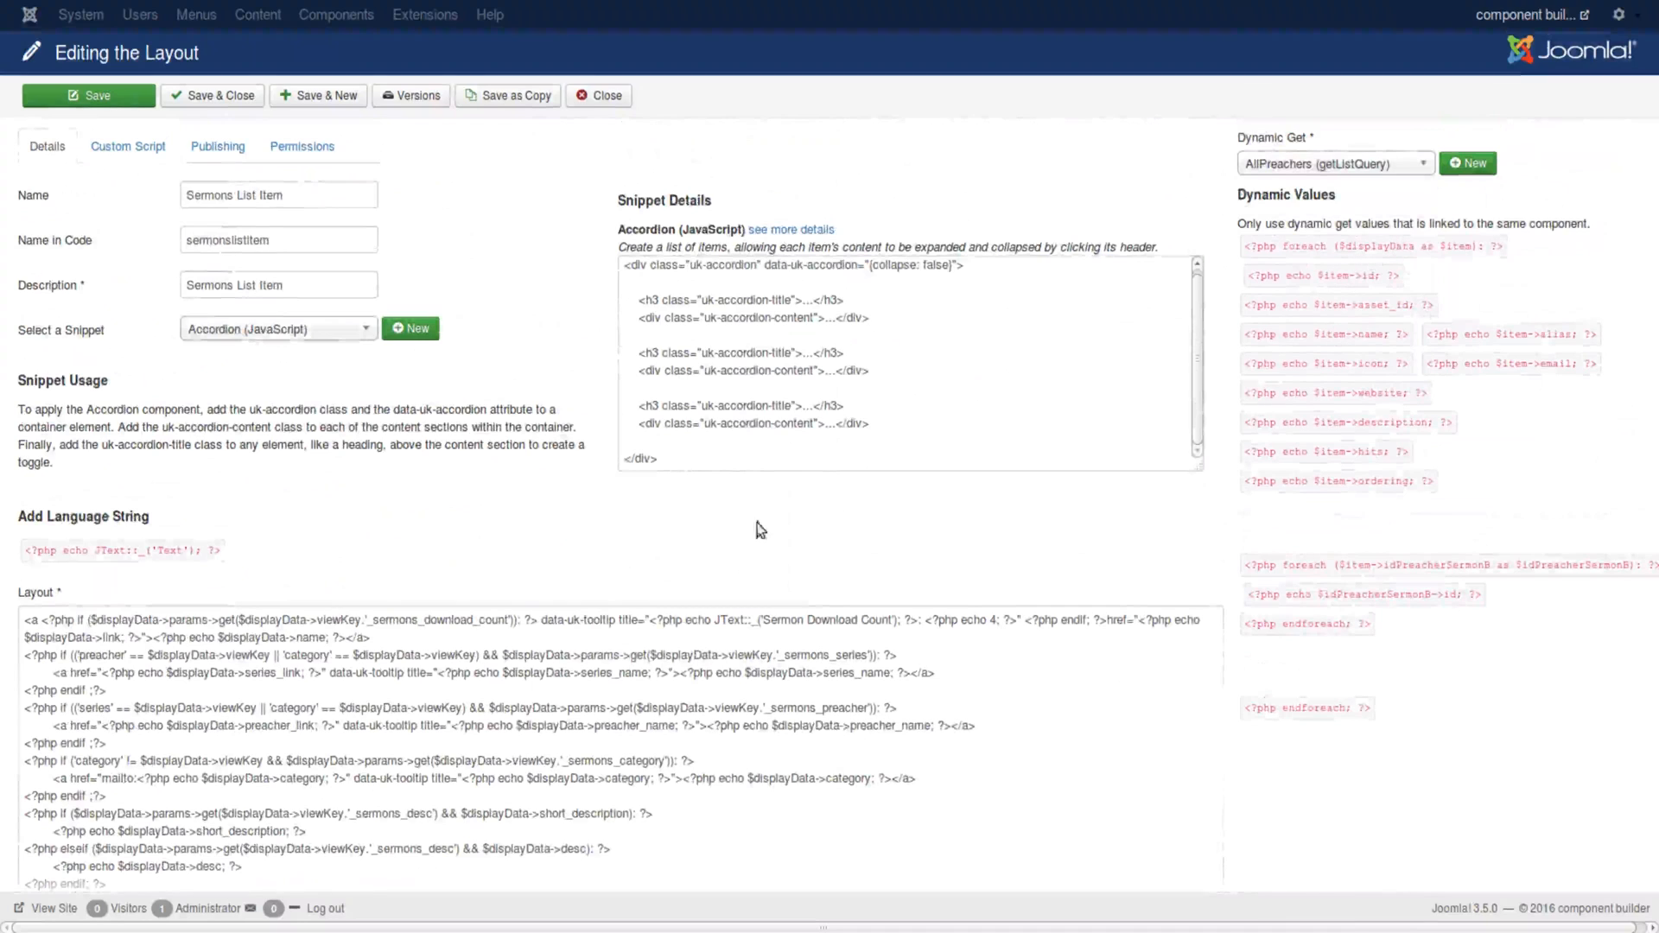
{"action": "mouse_move", "coordinate": [686, 542]}
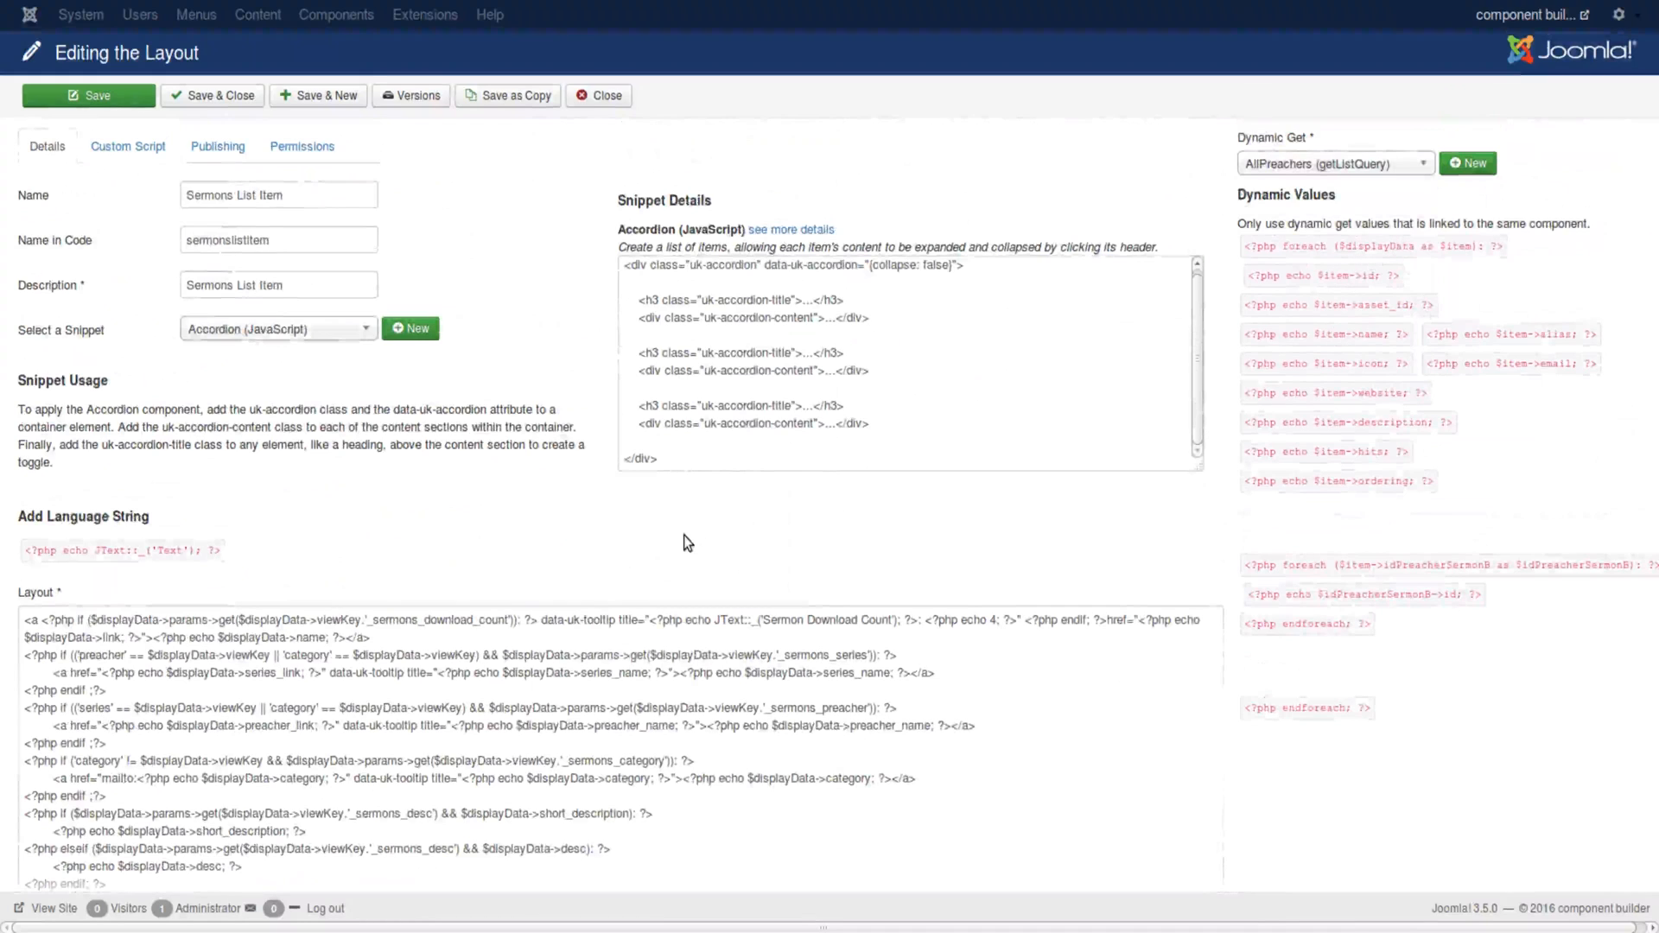